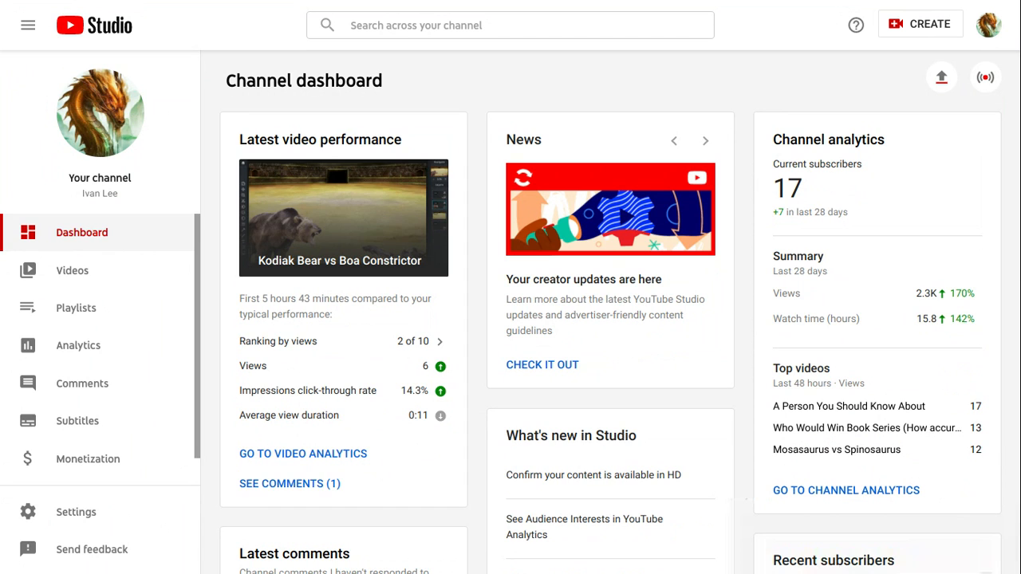
Scroll through the channel dashboard before moving on
{"action": "scroll", "scroll_direction": "down", "scroll_amount": 3}
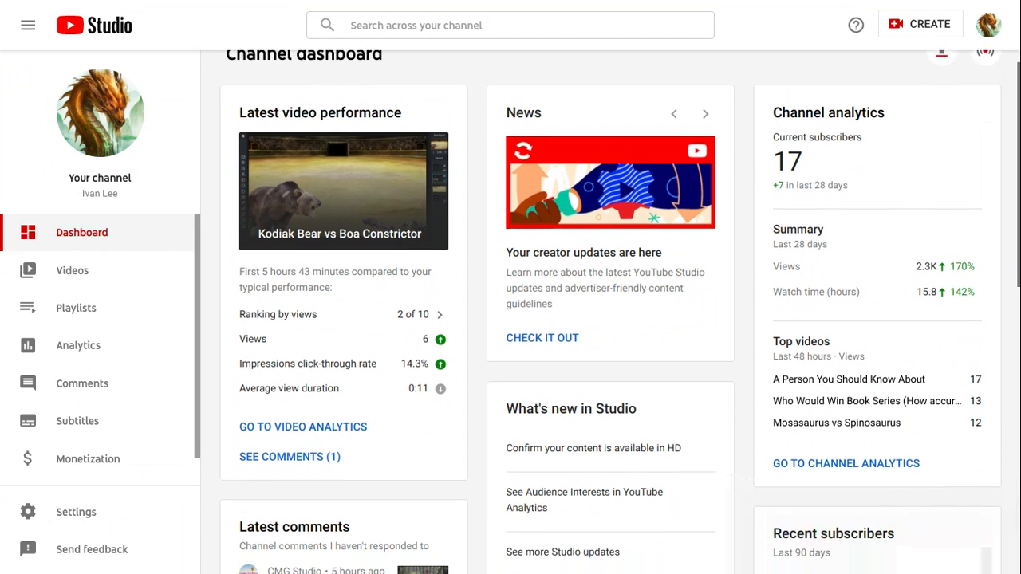
{"action": "scroll", "scroll_direction": "up", "scroll_amount": 3}
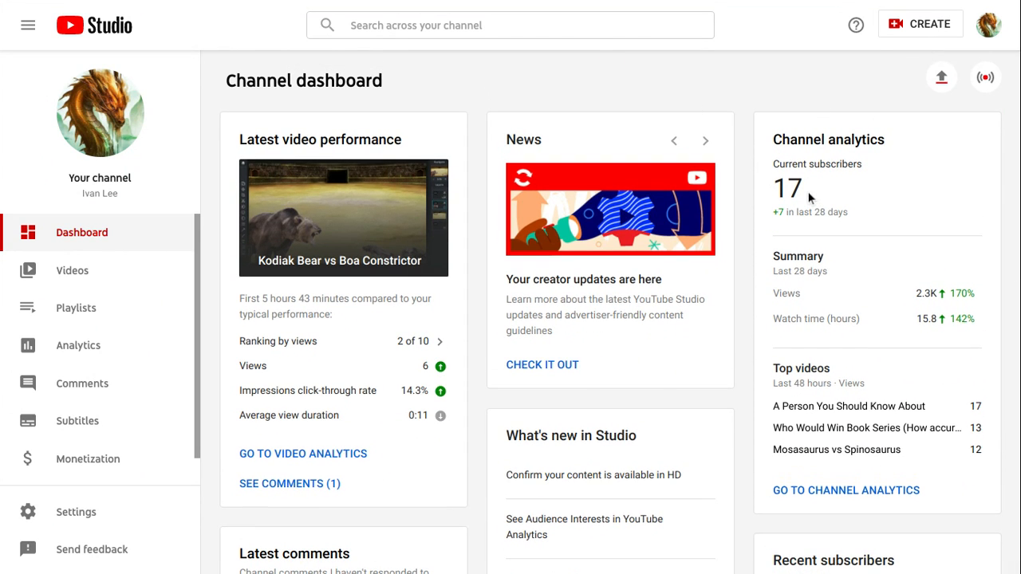
{"action": "scroll", "scroll_direction": "down", "scroll_amount": 3}
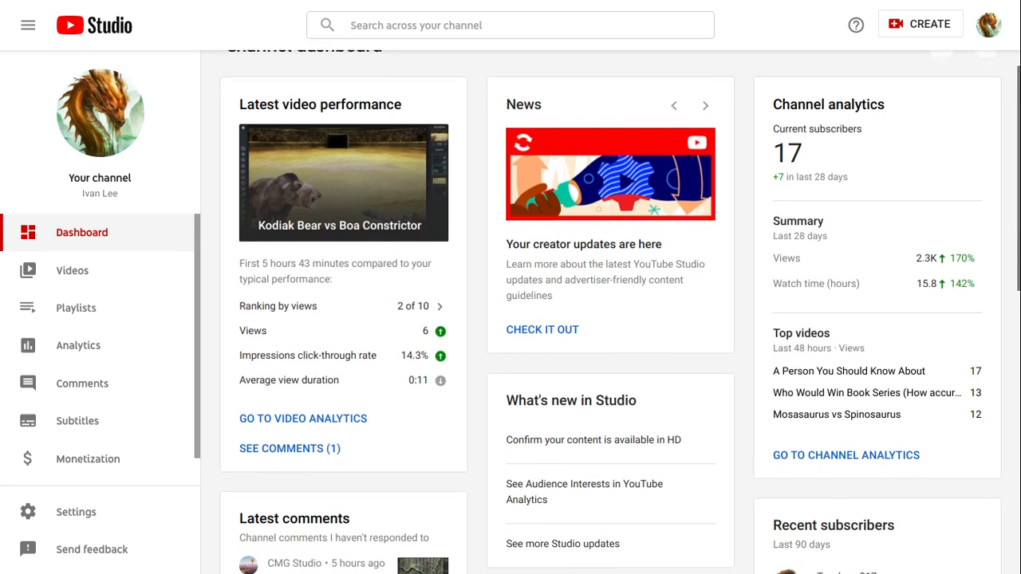
{"action": "scroll", "scroll_direction": "down", "scroll_amount": 3}
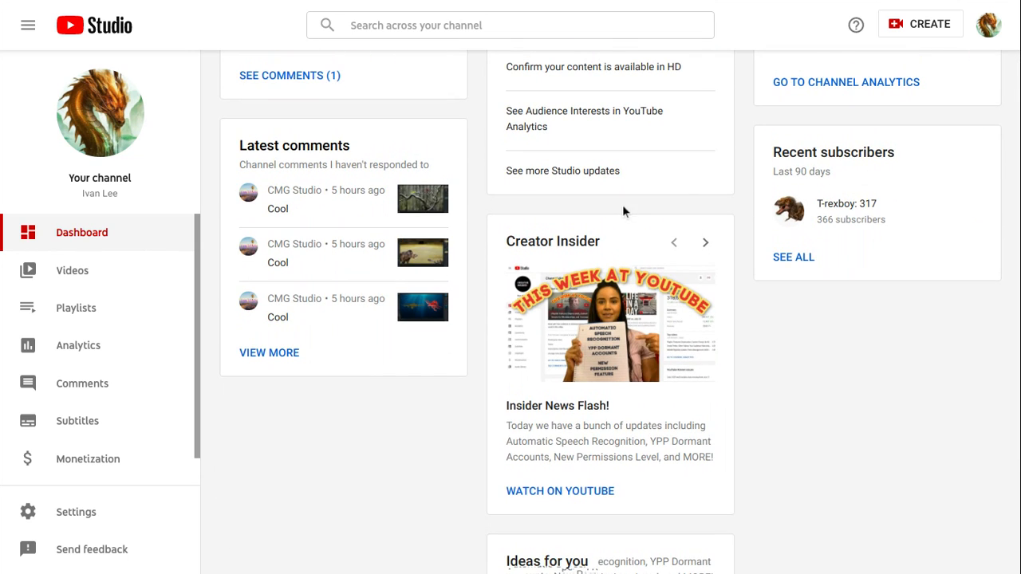
{"action": "mouse_move", "coordinate": [297, 472]}
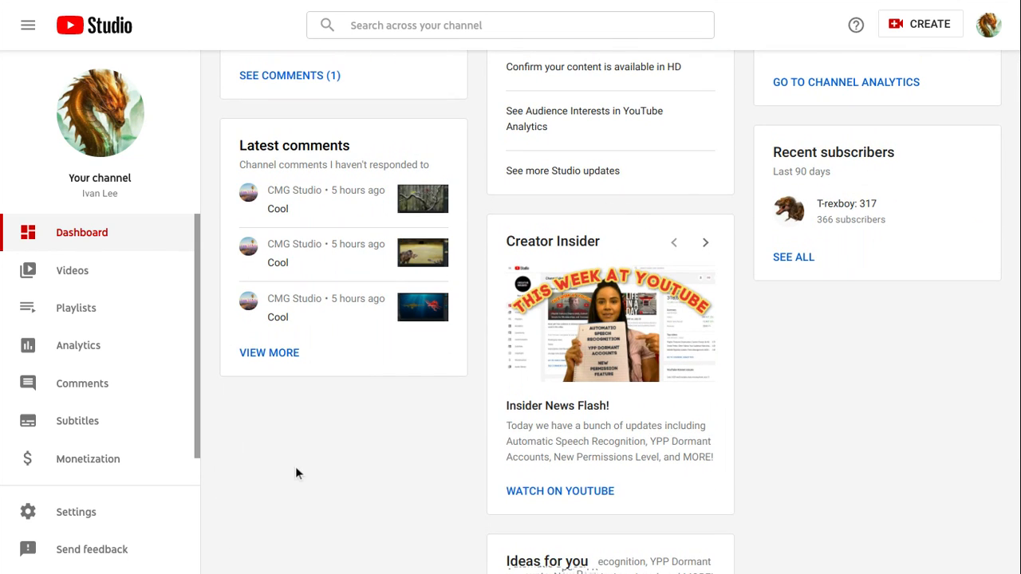
{"action": "scroll", "scroll_direction": "up", "scroll_amount": 3}
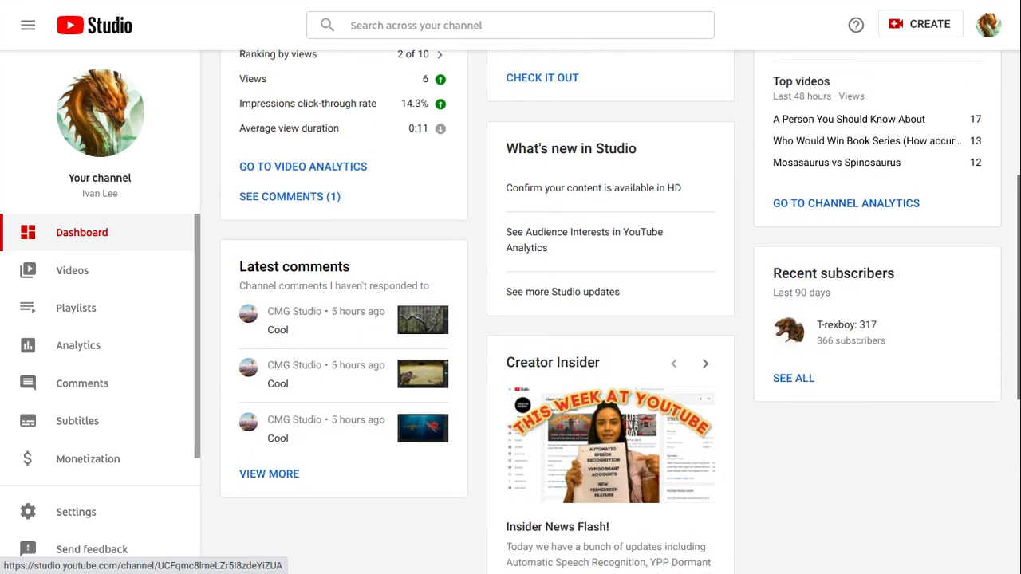
{"action": "scroll", "scroll_direction": "up", "scroll_amount": 3}
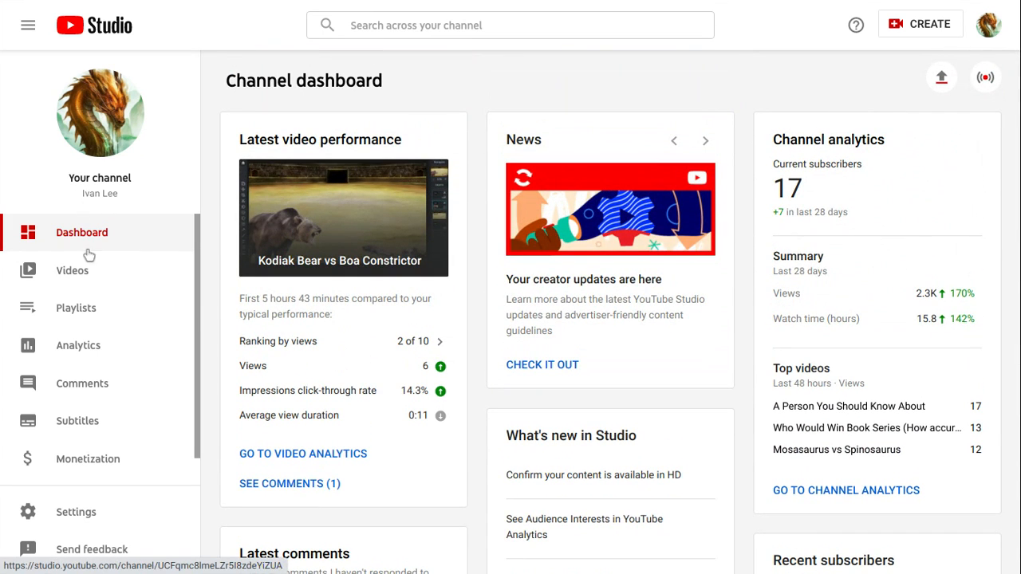
{"action": "mouse_move", "coordinate": [73, 271]}
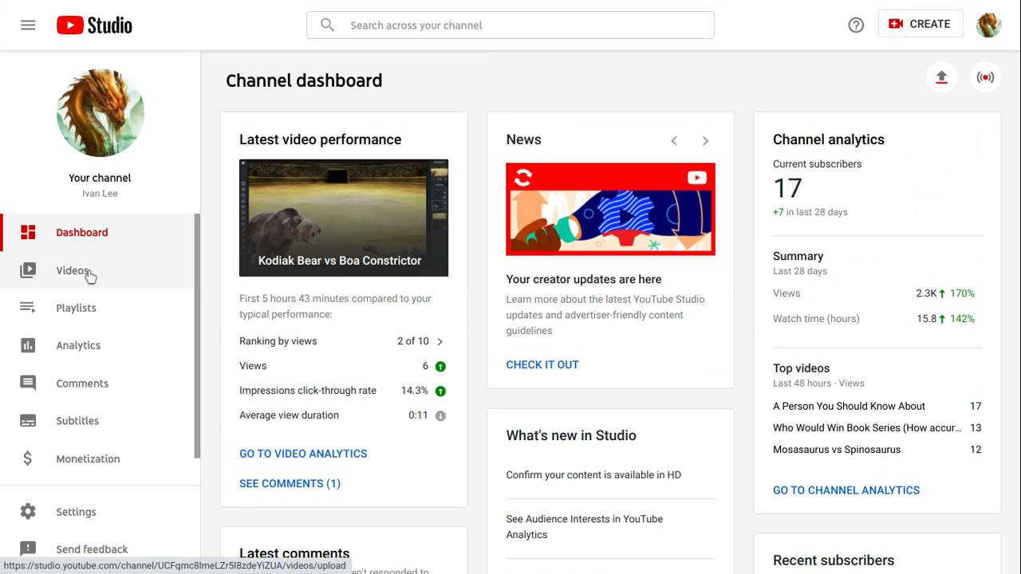
Show the channel's Uploads list and look down through the videos
{"action": "left_click", "coordinate": [73, 271]}
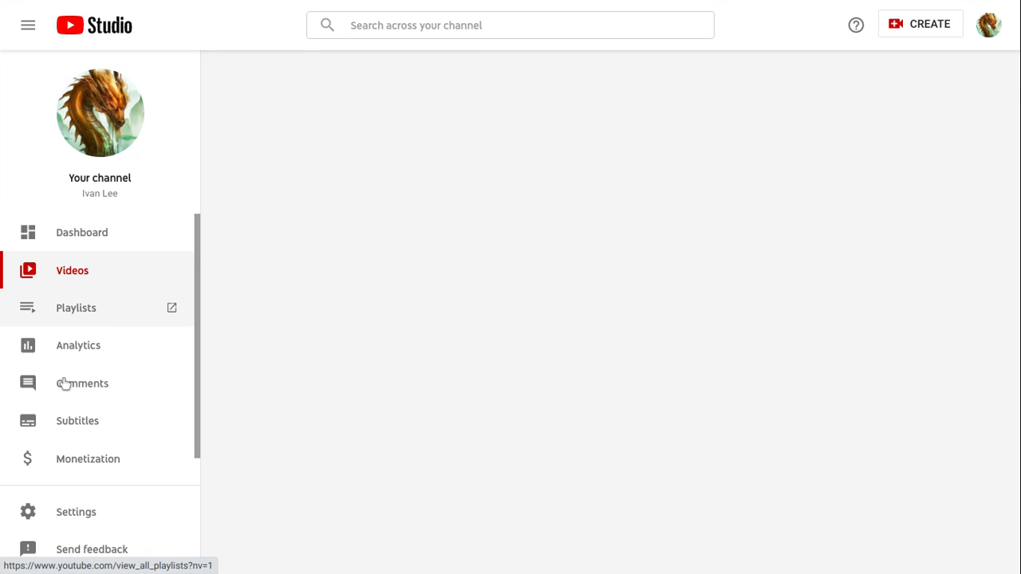
{"action": "left_click", "coordinate": [72, 271]}
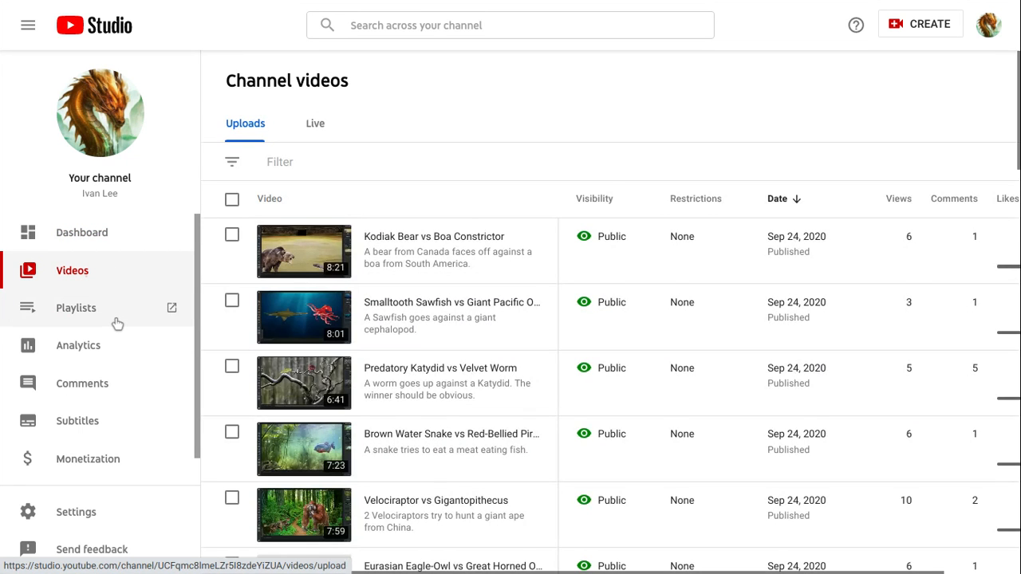
{"action": "mouse_move", "coordinate": [438, 316]}
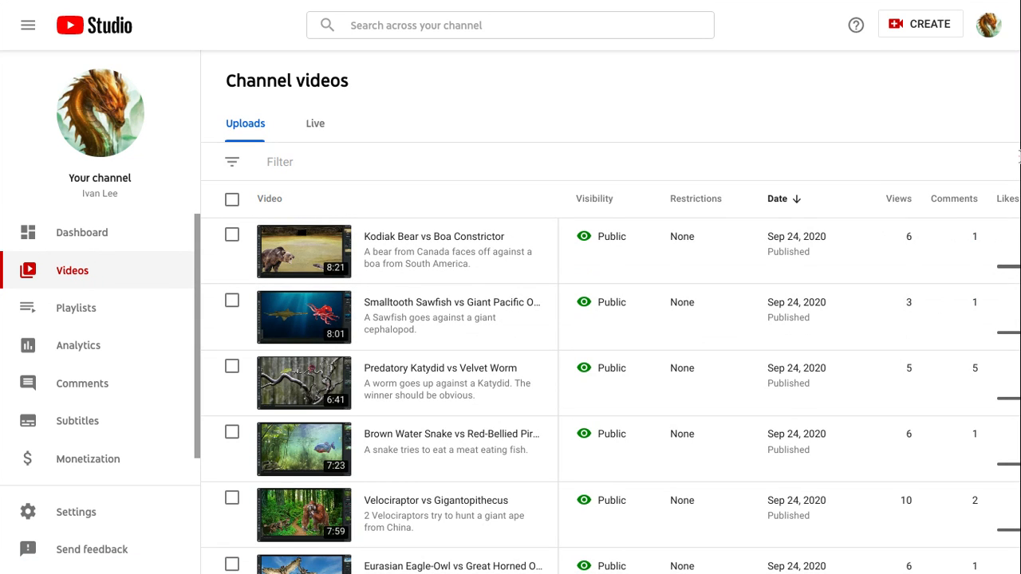
{"action": "scroll", "scroll_direction": "down", "scroll_amount": 3}
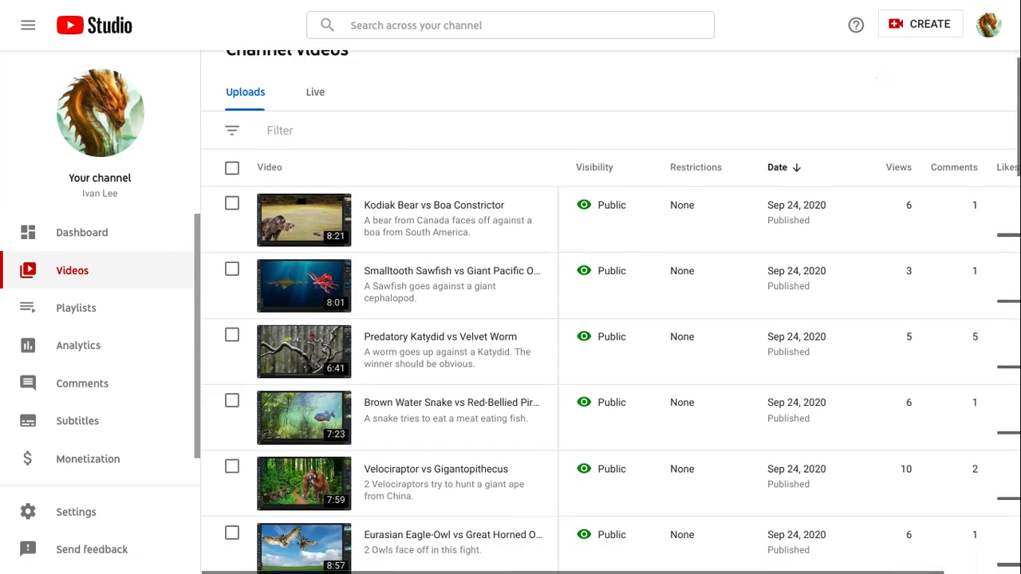
{"action": "scroll", "scroll_direction": "down", "scroll_amount": 3}
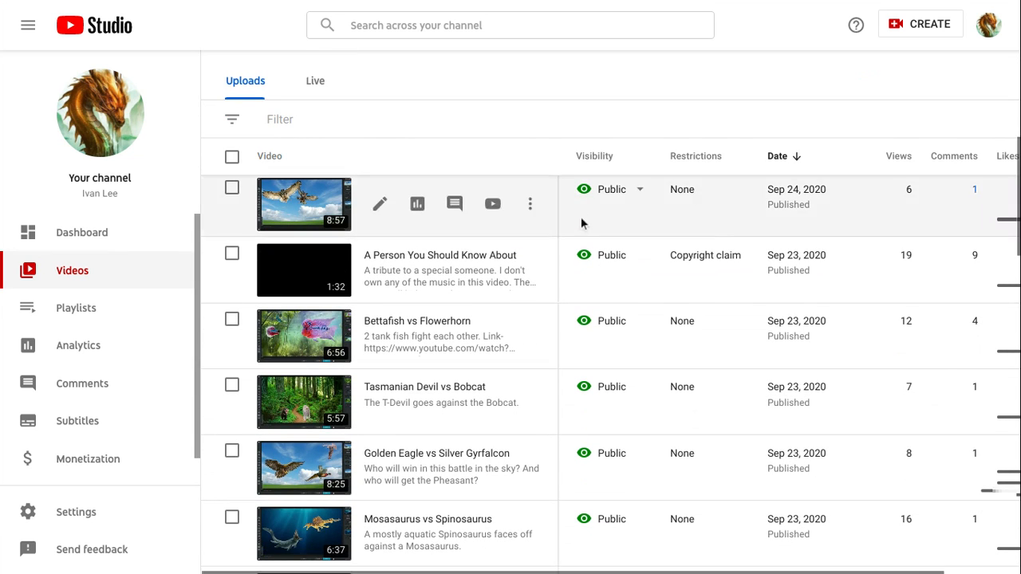
{"action": "mouse_move", "coordinate": [391, 157]}
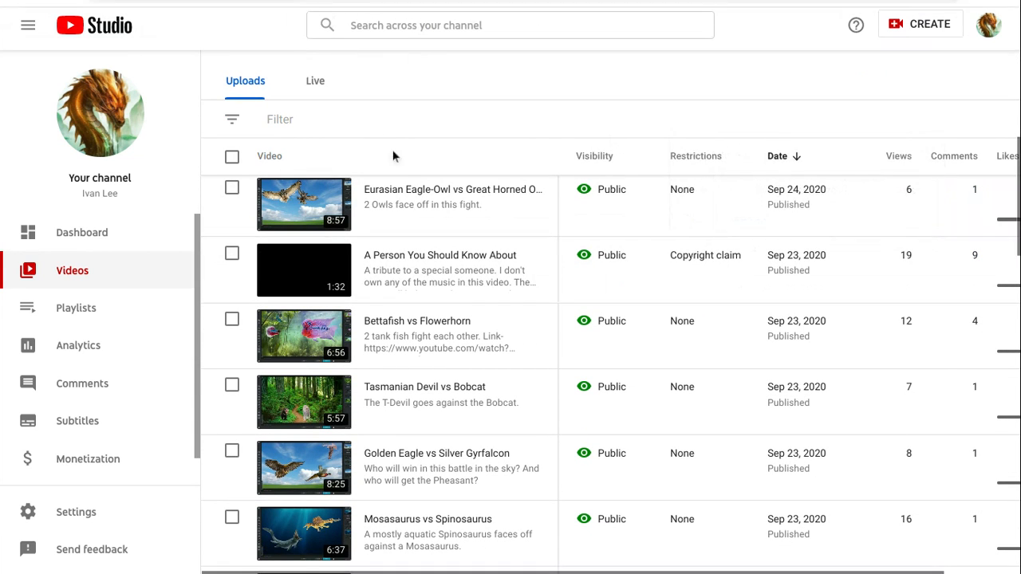
{"action": "mouse_move", "coordinate": [455, 204]}
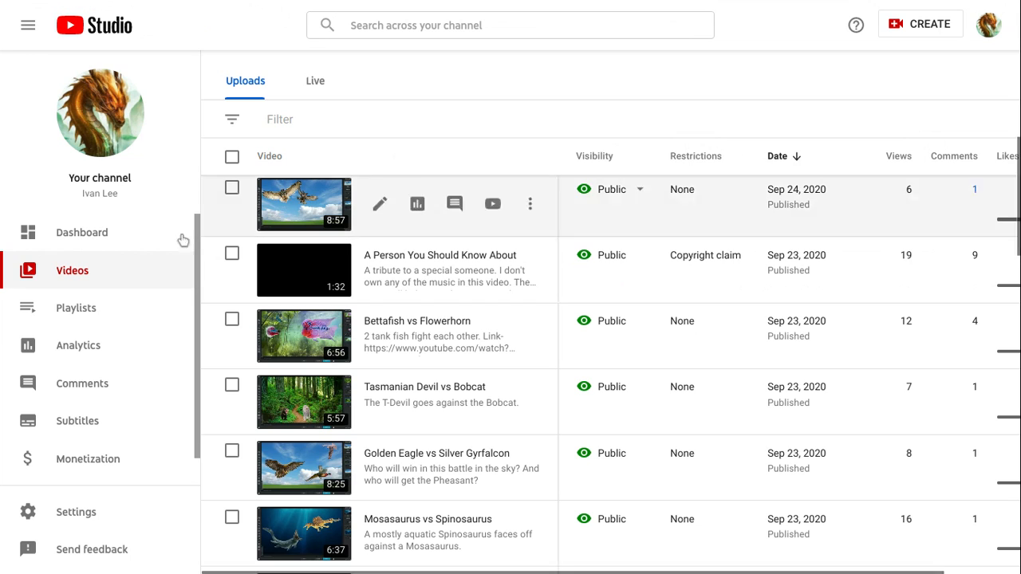
{"action": "mouse_move", "coordinate": [78, 345]}
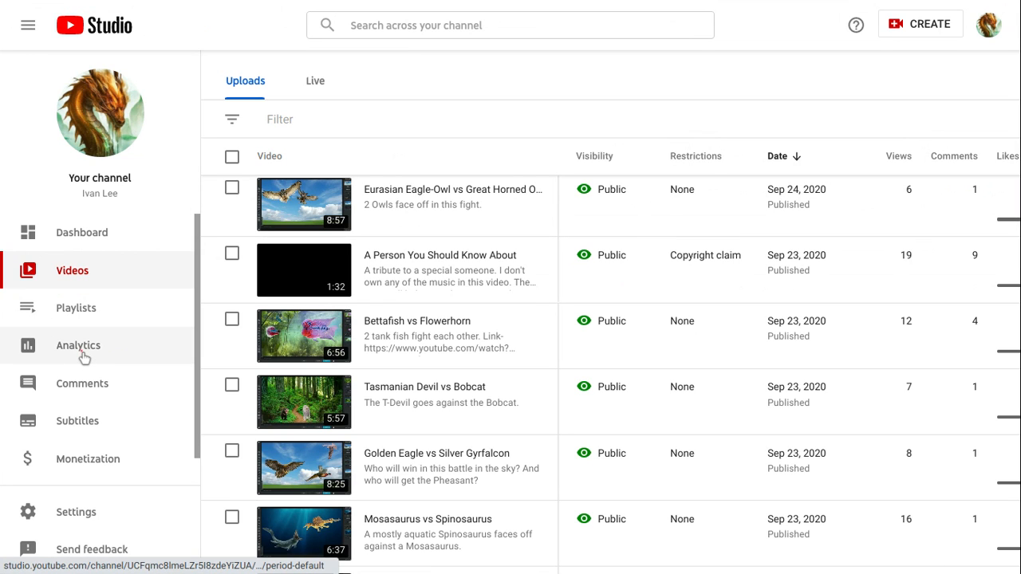
Review the Analytics overview's 28-day stats and top videos, then return to the top
{"action": "left_click", "coordinate": [79, 344]}
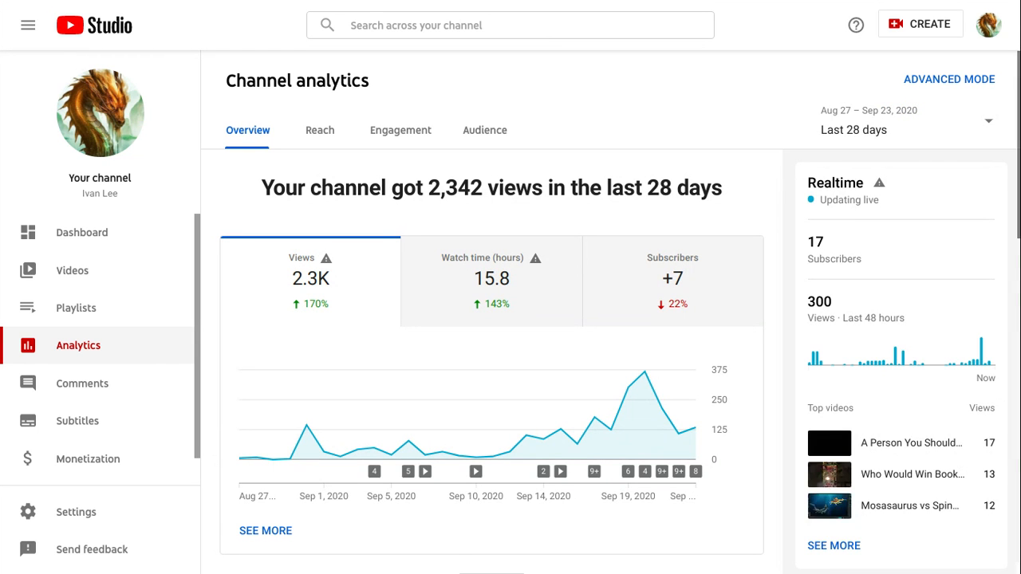
{"action": "scroll", "scroll_direction": "down", "scroll_amount": 3}
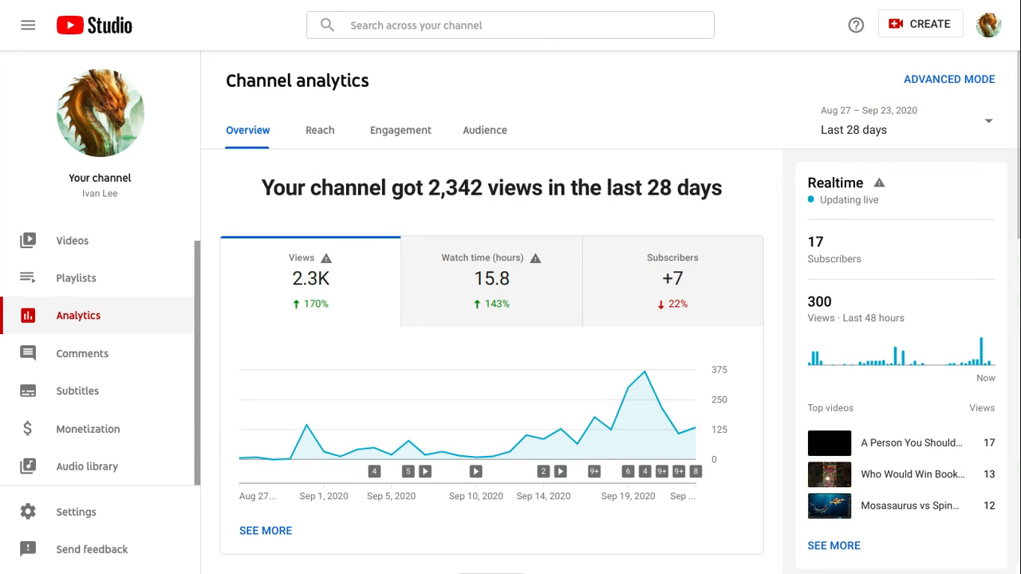
{"action": "scroll", "scroll_direction": "down", "scroll_amount": 3}
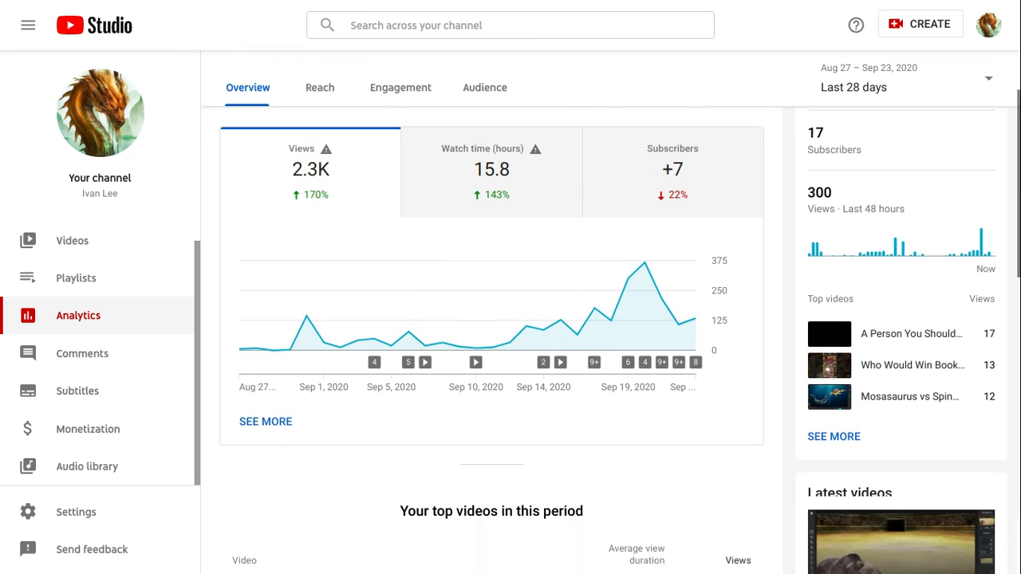
{"action": "scroll", "scroll_direction": "down", "scroll_amount": 3}
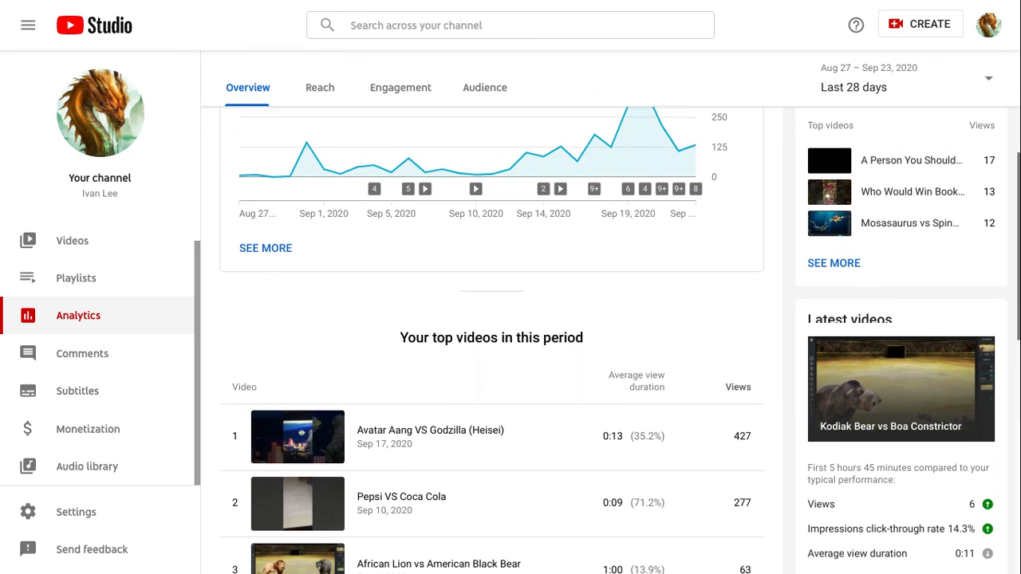
{"action": "scroll", "scroll_direction": "down", "scroll_amount": 3}
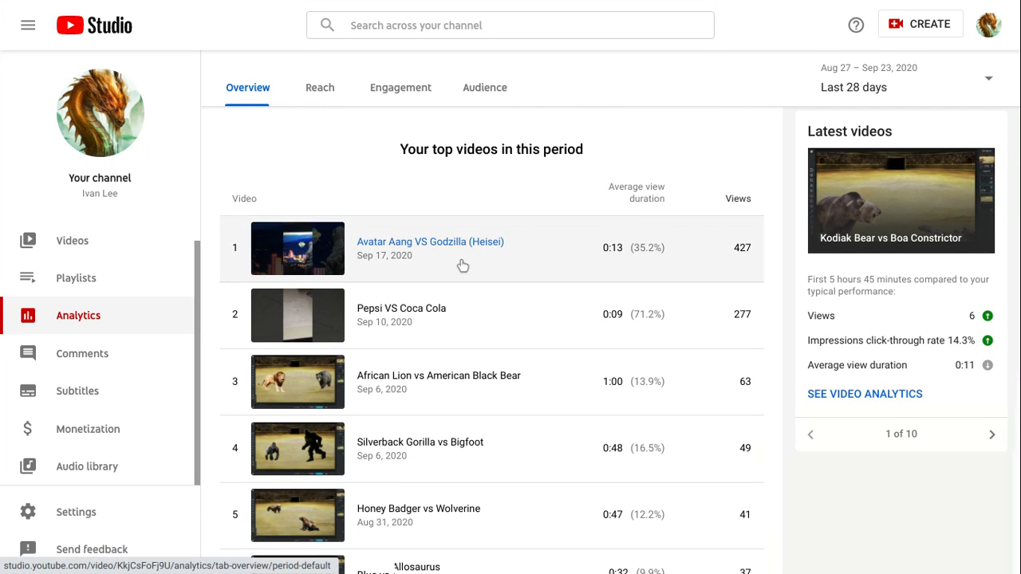
{"action": "mouse_move", "coordinate": [721, 223]}
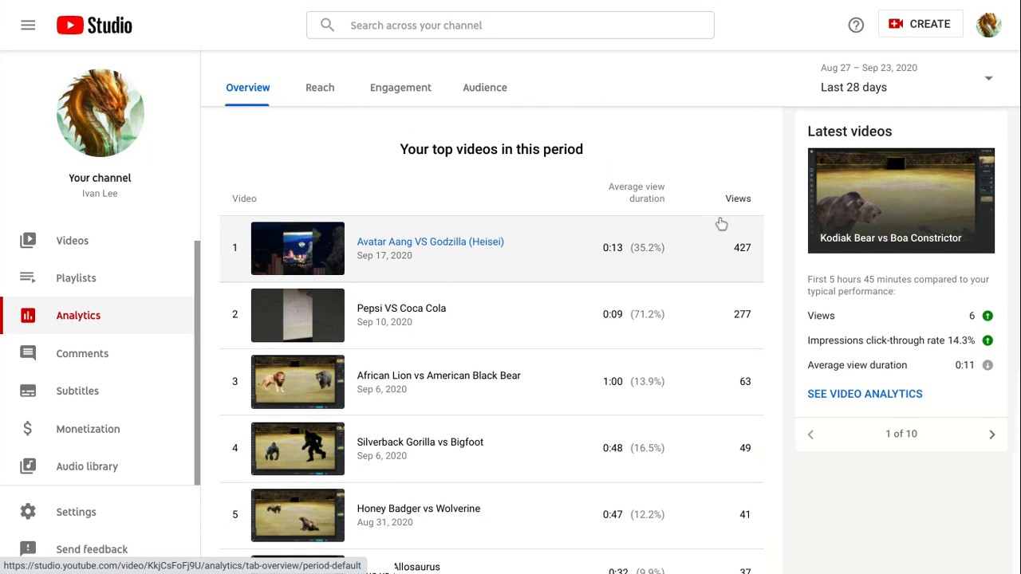
{"action": "scroll", "scroll_direction": "down", "scroll_amount": 3}
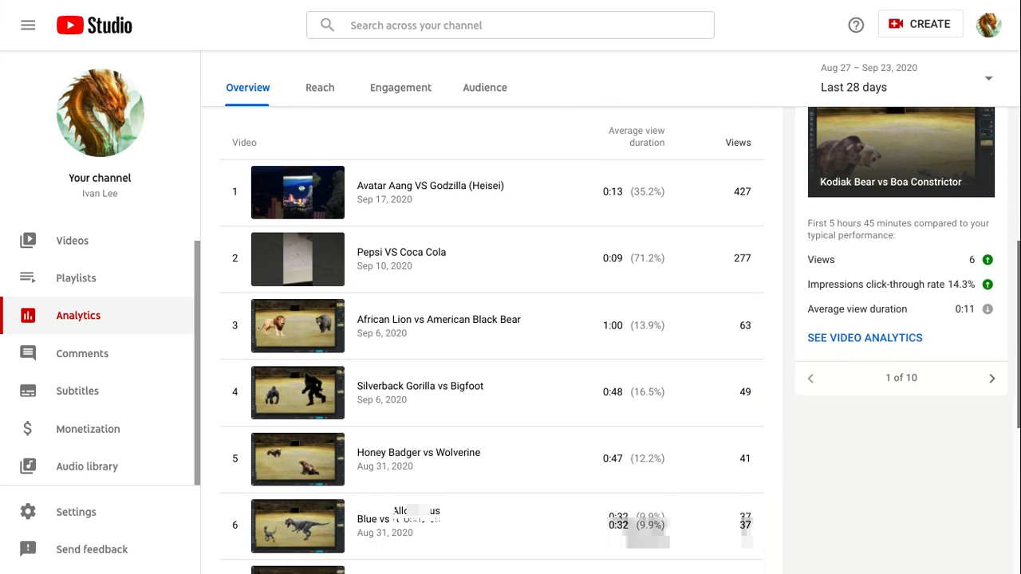
{"action": "scroll", "scroll_direction": "down", "scroll_amount": 3}
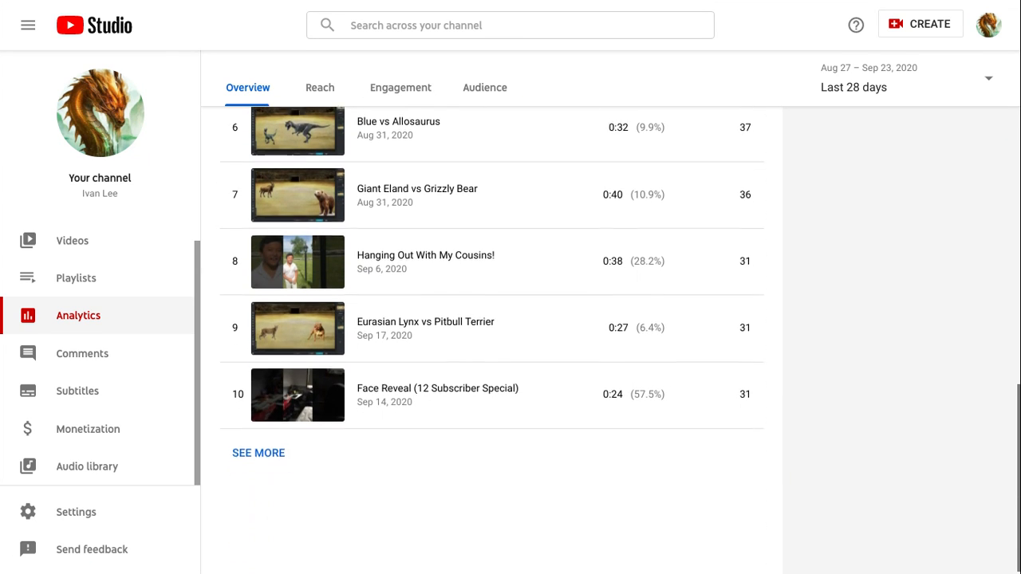
{"action": "scroll", "scroll_direction": "up", "scroll_amount": 3}
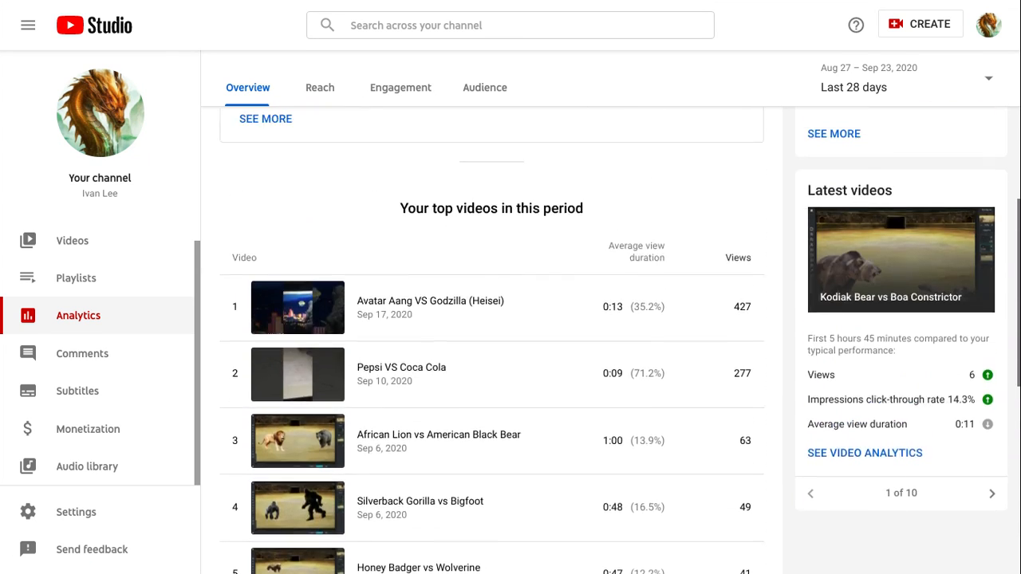
{"action": "scroll", "scroll_direction": "up", "scroll_amount": 3}
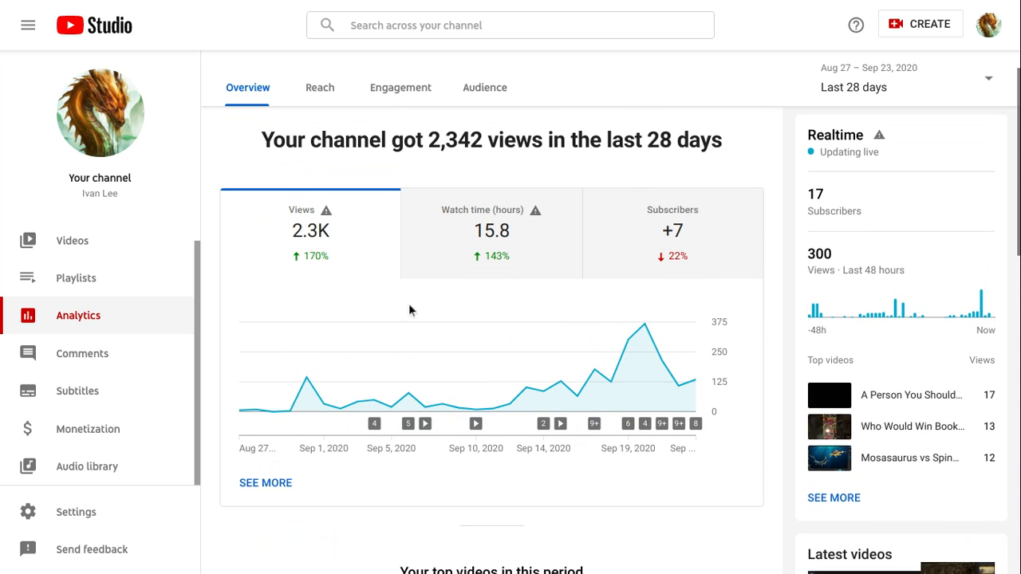
{"action": "mouse_move", "coordinate": [88, 429]}
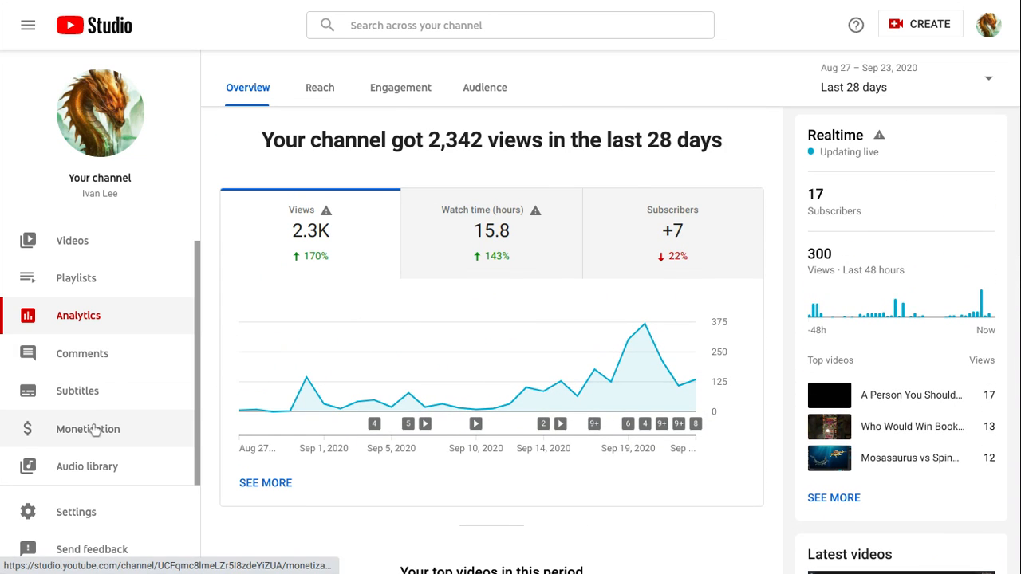
Look at the monetization requirements page, then show the Audio library track list
{"action": "left_click", "coordinate": [88, 429]}
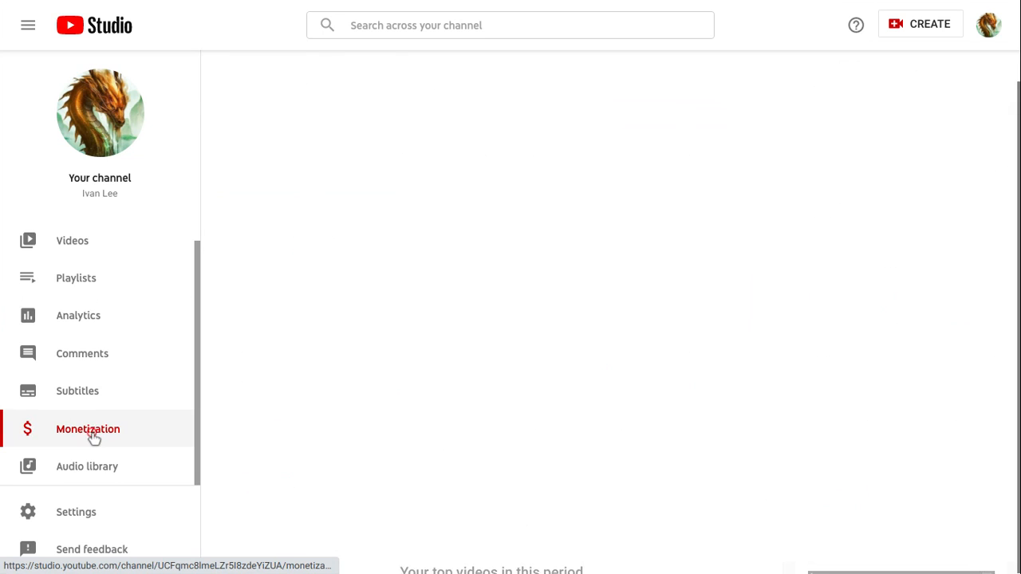
{"action": "left_click", "coordinate": [87, 429]}
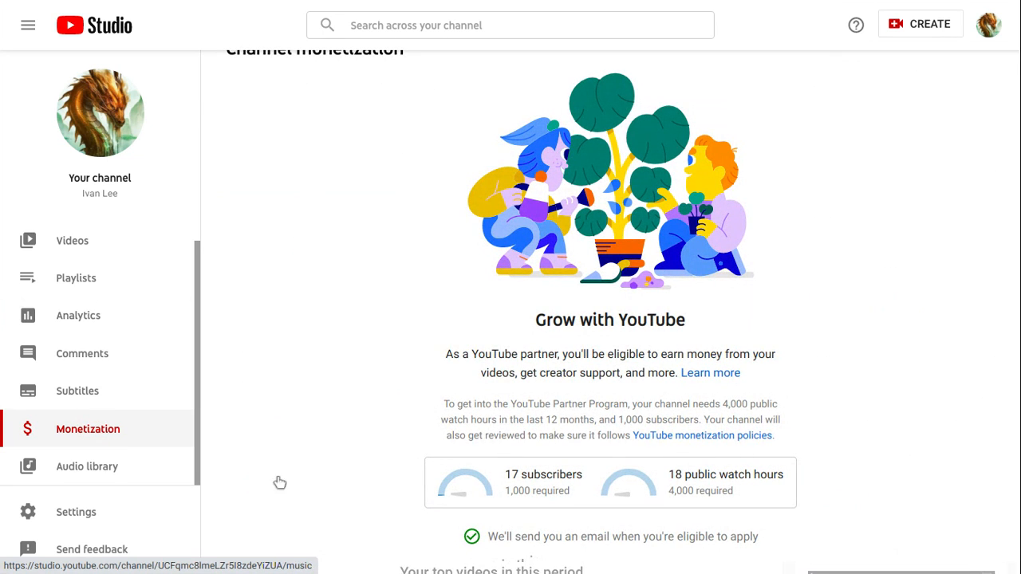
{"action": "mouse_move", "coordinate": [539, 479]}
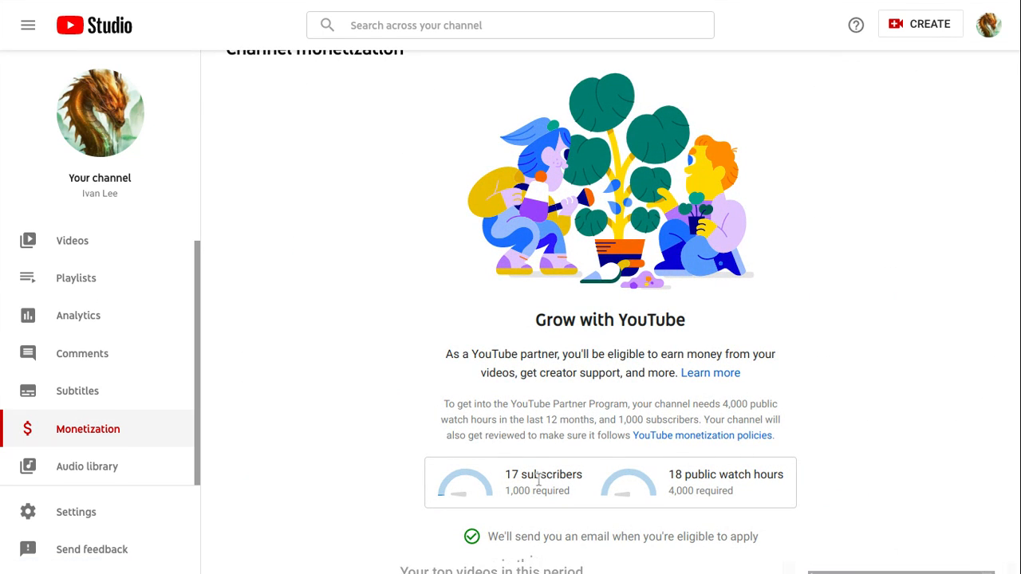
{"action": "mouse_move", "coordinate": [494, 415]}
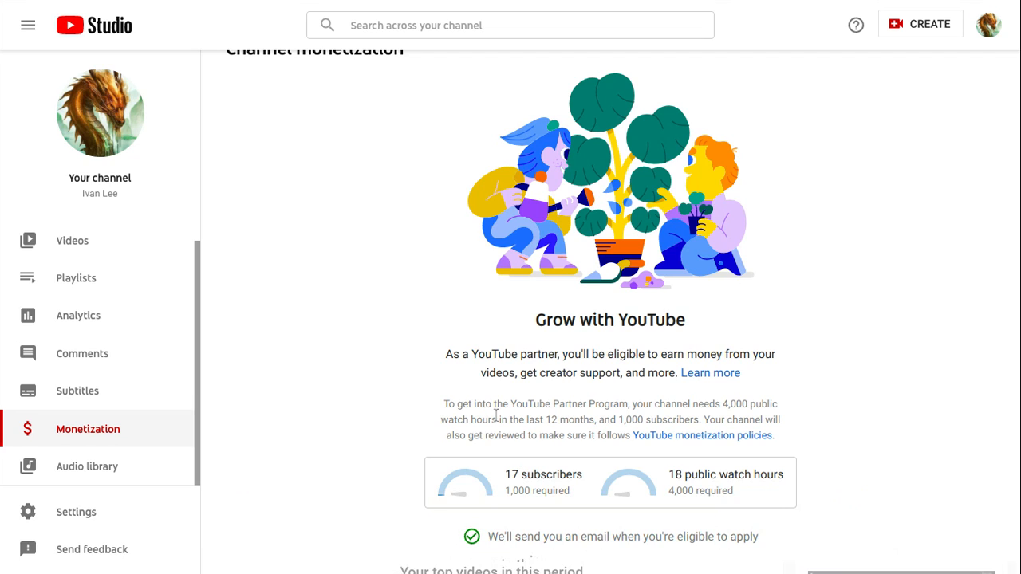
{"action": "mouse_move", "coordinate": [227, 397]}
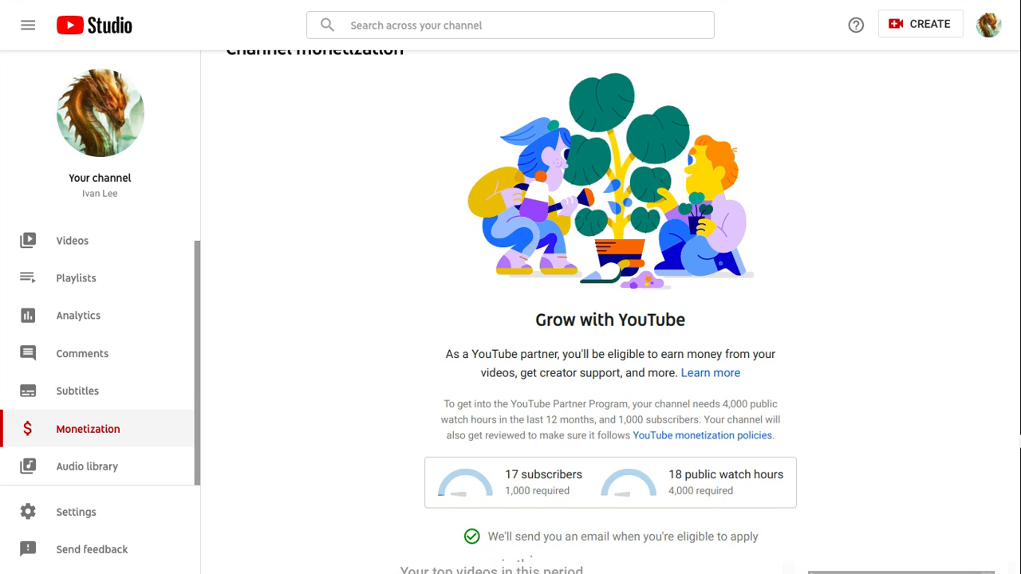
{"action": "mouse_move", "coordinate": [460, 507]}
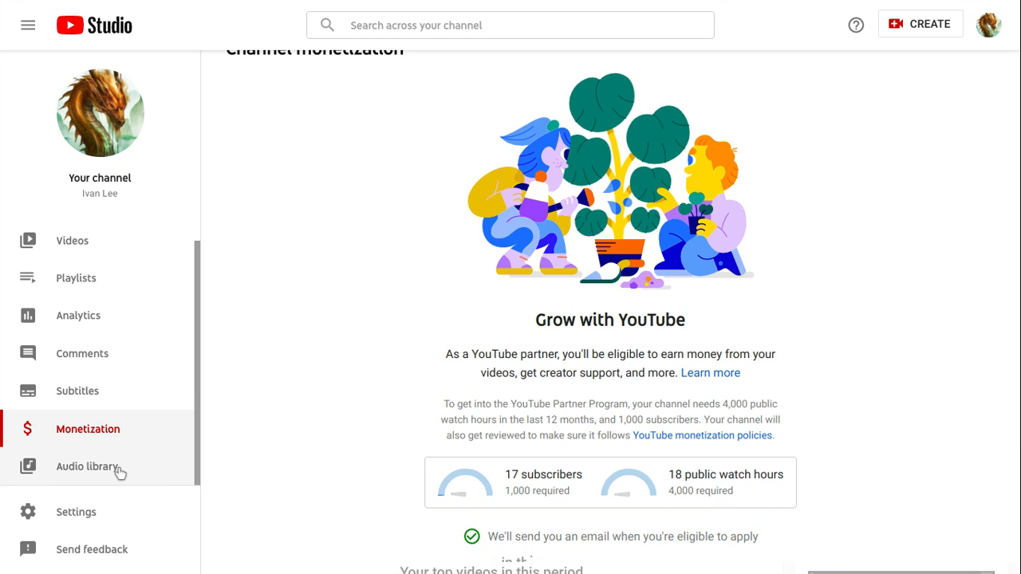
{"action": "mouse_move", "coordinate": [88, 466]}
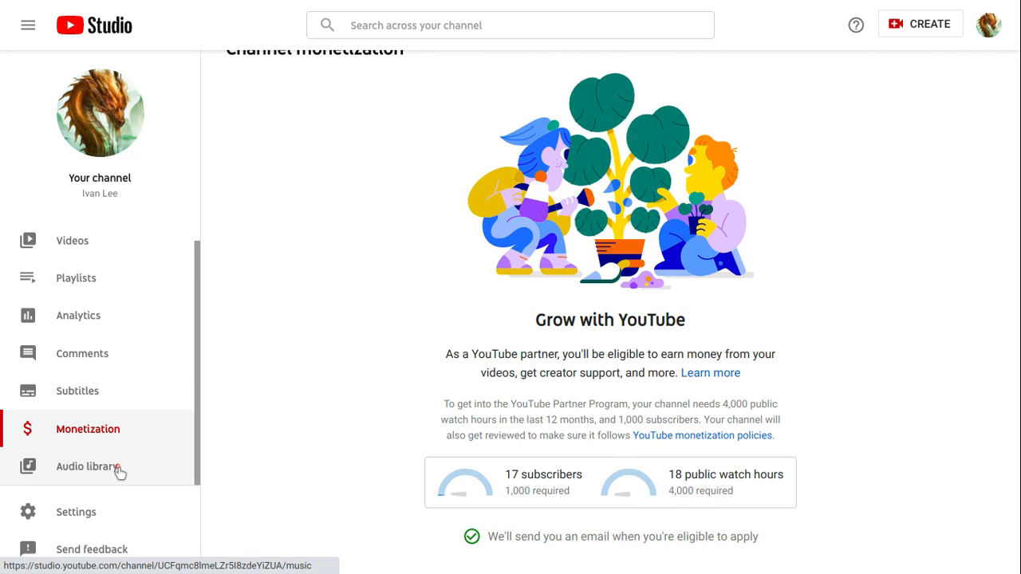
{"action": "left_click", "coordinate": [86, 466]}
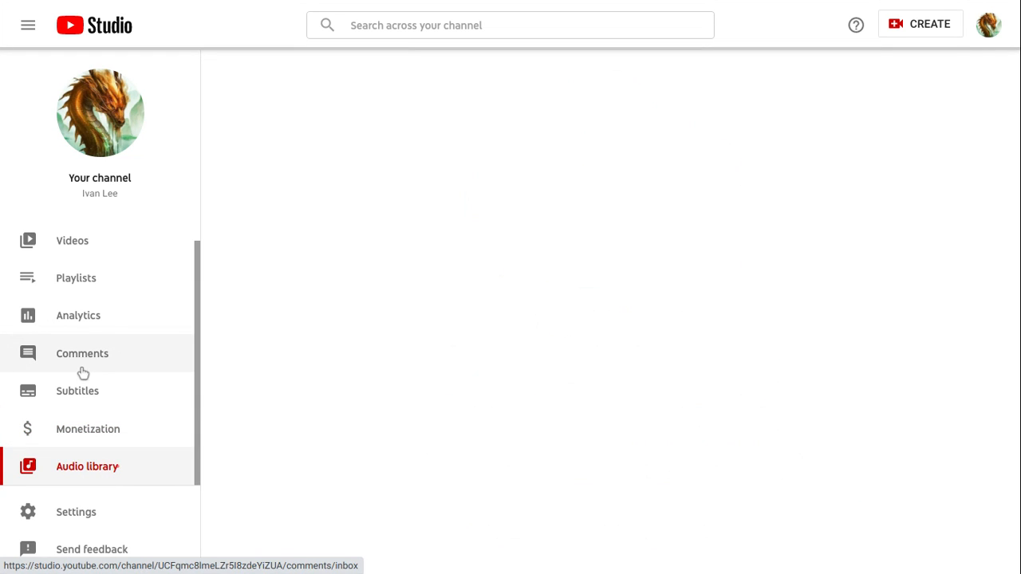
{"action": "left_click", "coordinate": [86, 465]}
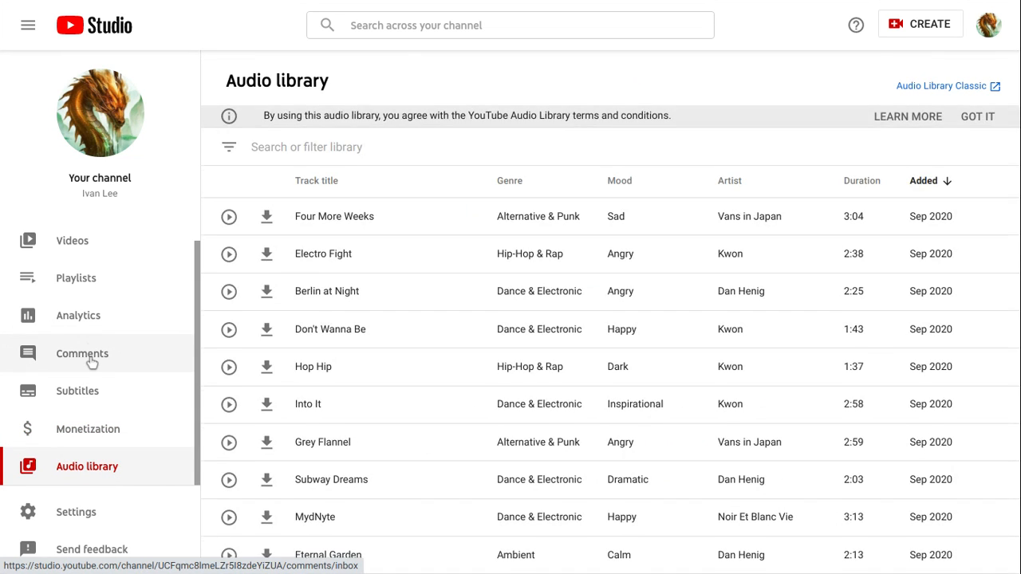
Show the channel comments and heart the Smalltooth Sawfish comment while scrolling the list
{"action": "left_click", "coordinate": [83, 354]}
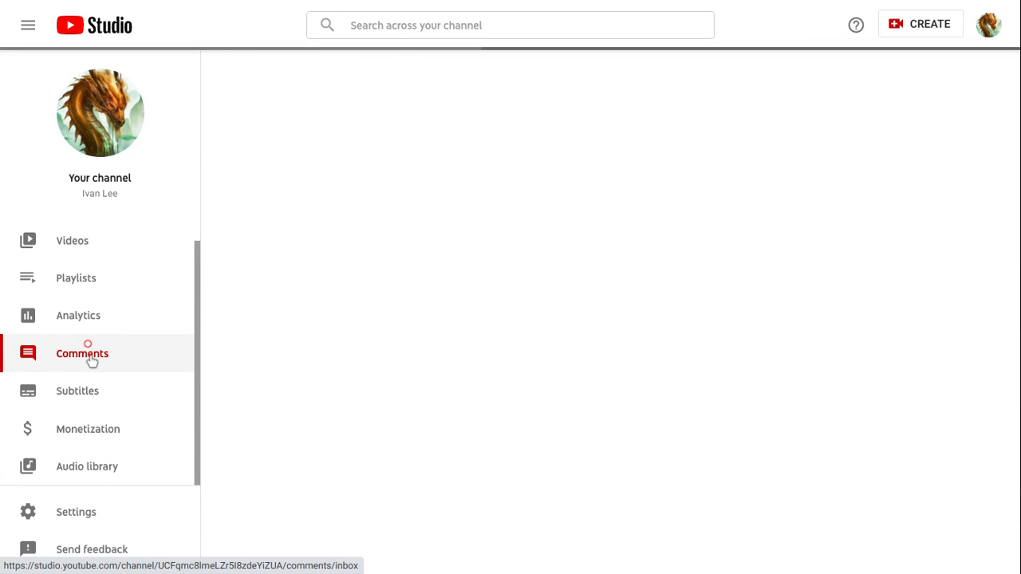
{"action": "left_click", "coordinate": [83, 354]}
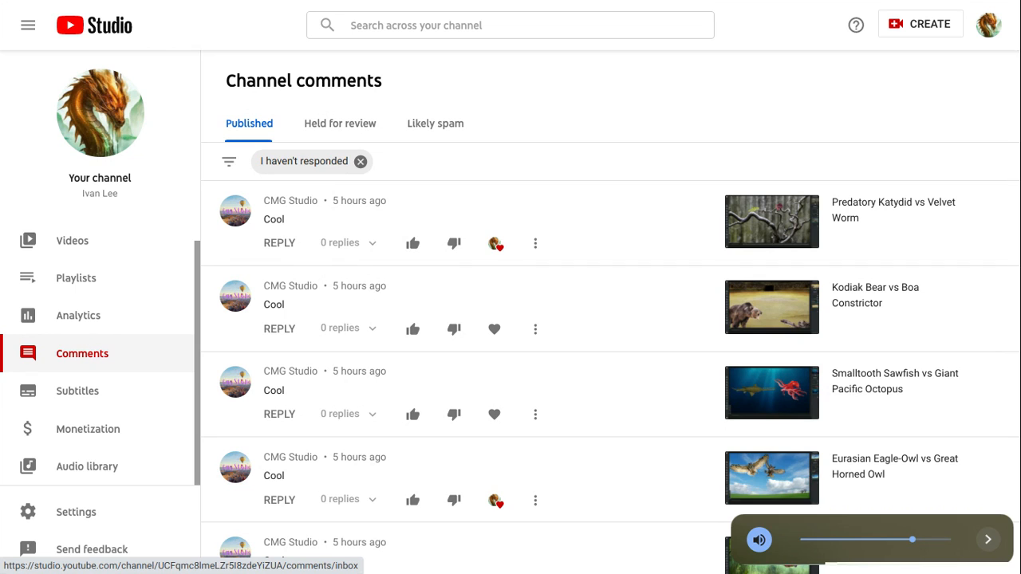
{"action": "mouse_move", "coordinate": [455, 311]}
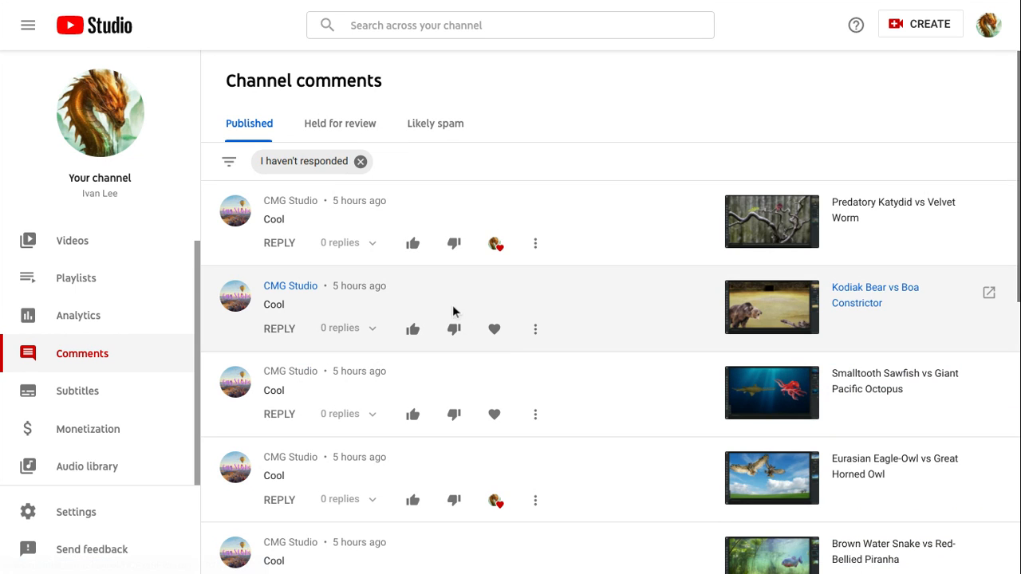
{"action": "left_click", "coordinate": [494, 415]}
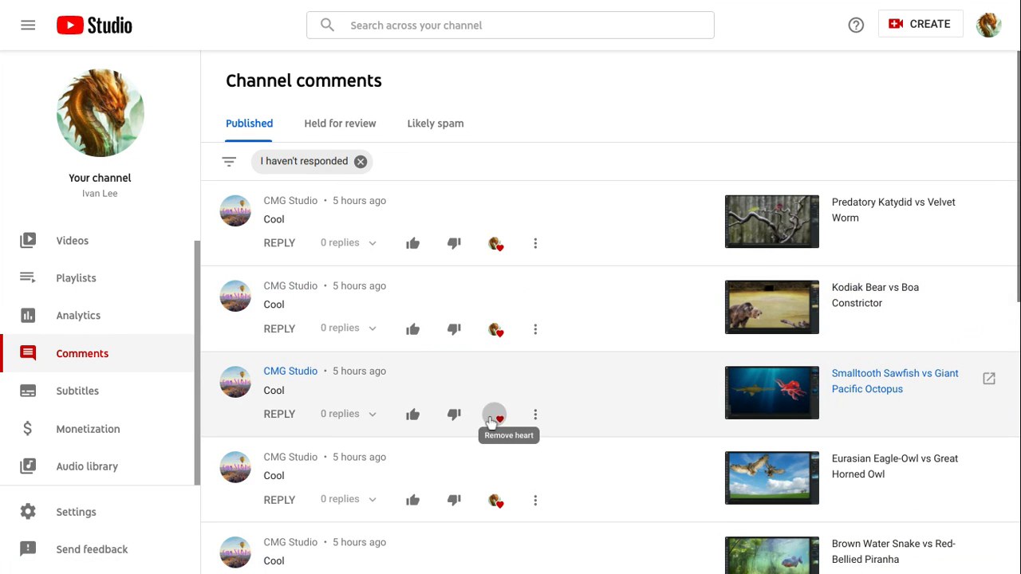
{"action": "scroll", "scroll_direction": "down", "scroll_amount": 3}
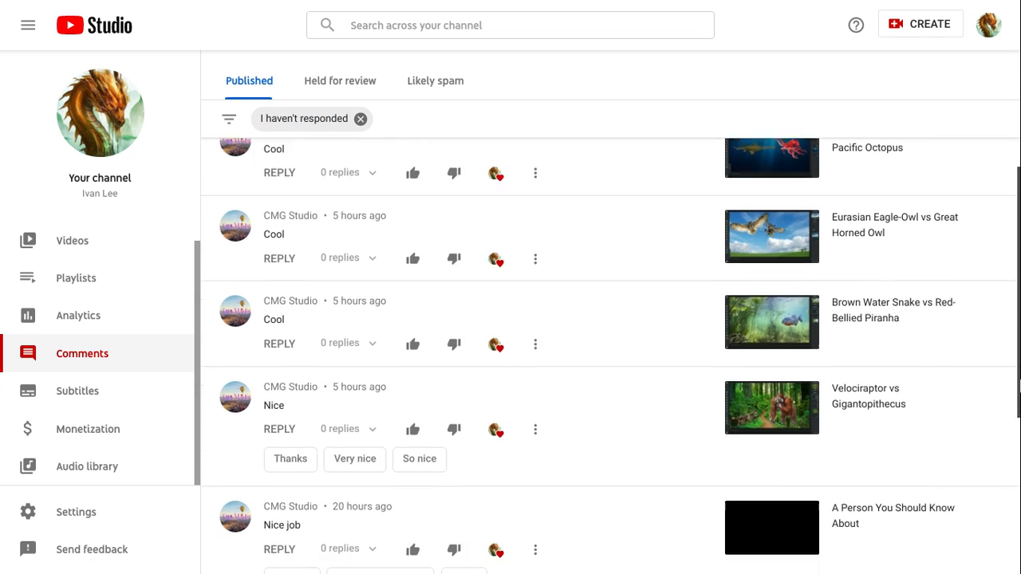
{"action": "scroll", "scroll_direction": "down", "scroll_amount": 3}
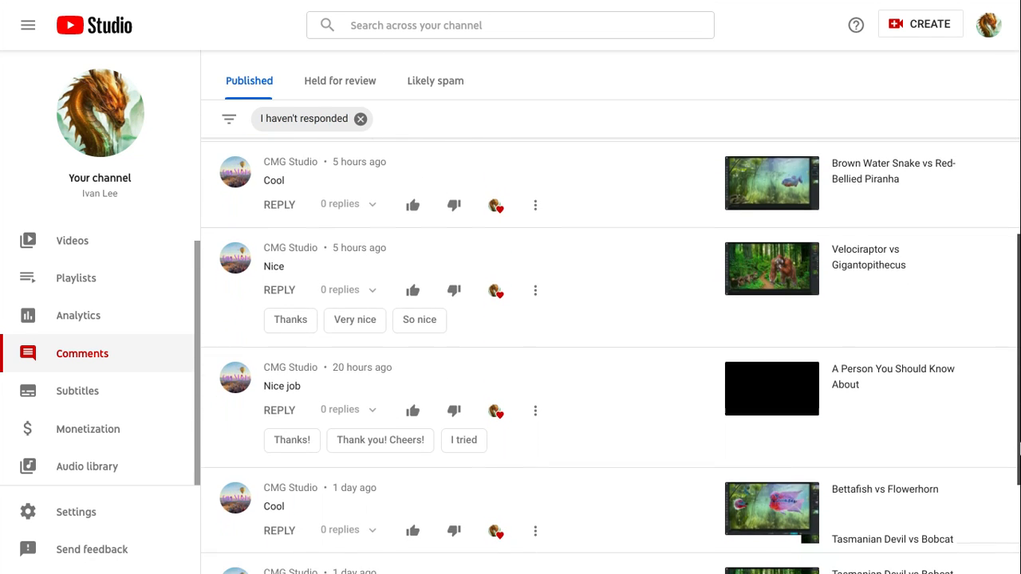
{"action": "scroll", "scroll_direction": "down", "scroll_amount": 3}
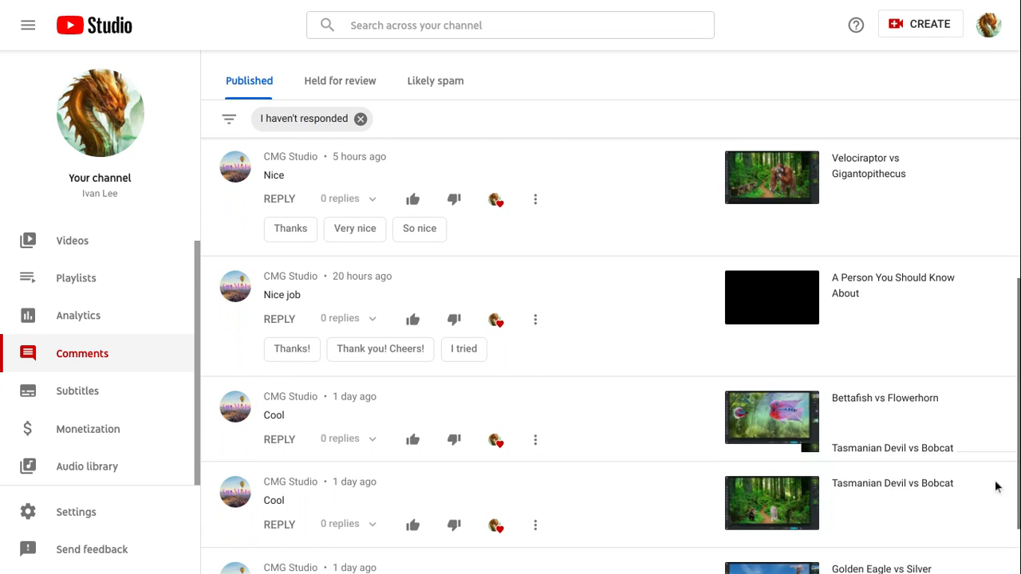
Post the suggested 'Thanks!' reply to the Nice job comment
{"action": "left_click", "coordinate": [291, 347]}
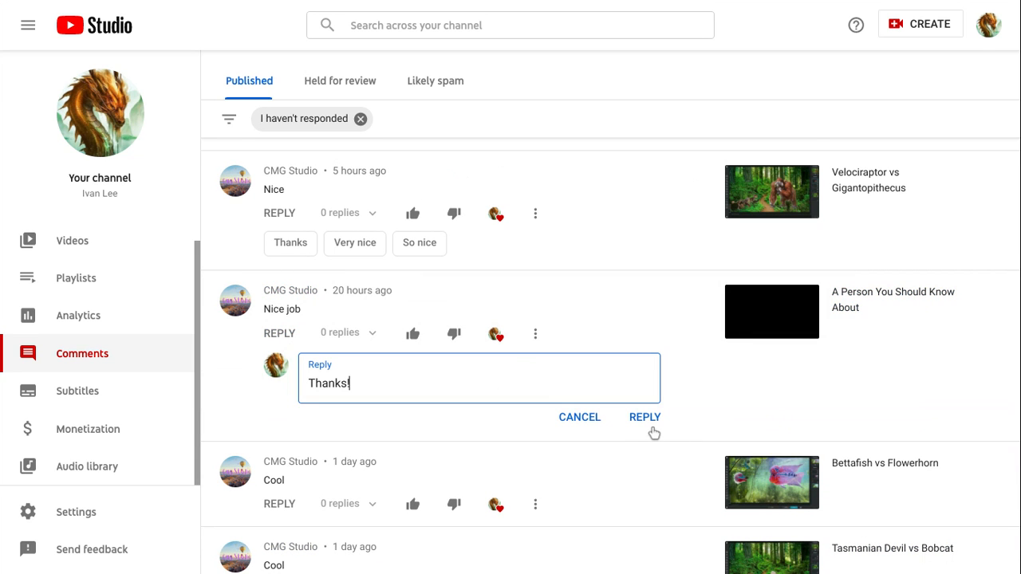
{"action": "left_click", "coordinate": [644, 417]}
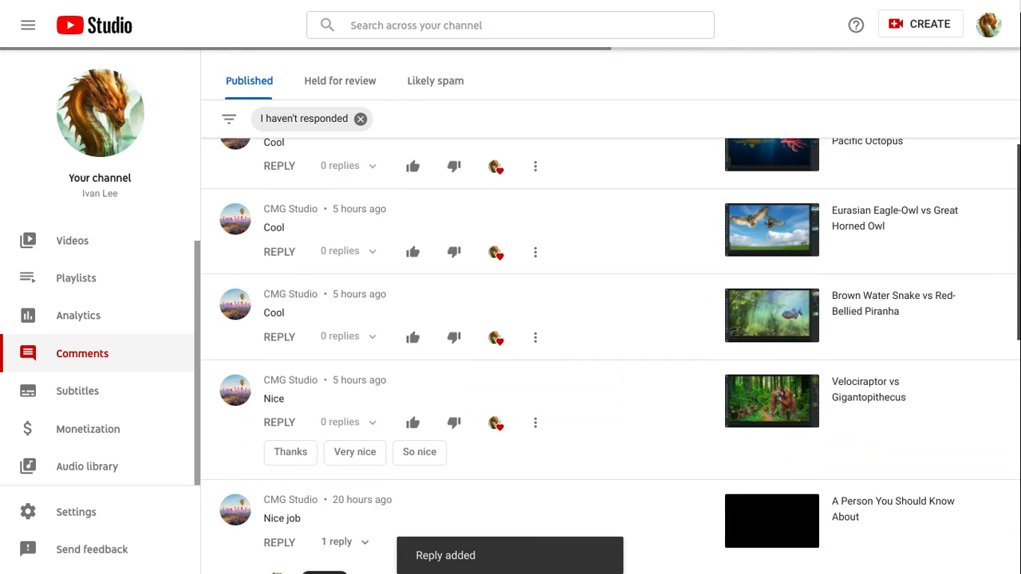
{"action": "scroll", "scroll_direction": "up", "scroll_amount": 3}
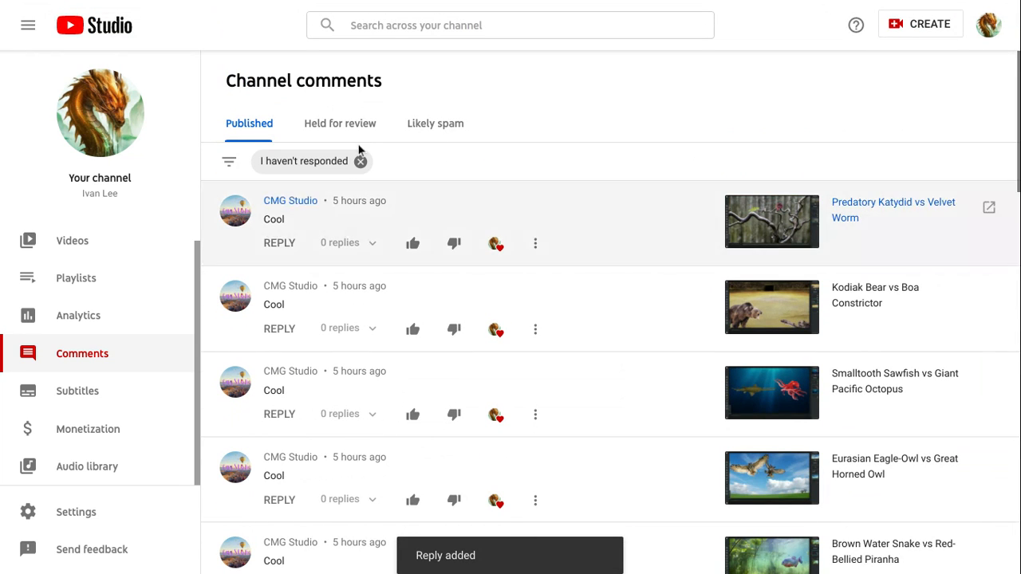
Clear the 'I haven't responded' filter to see all comments, then head to Analytics
{"action": "left_click", "coordinate": [360, 161]}
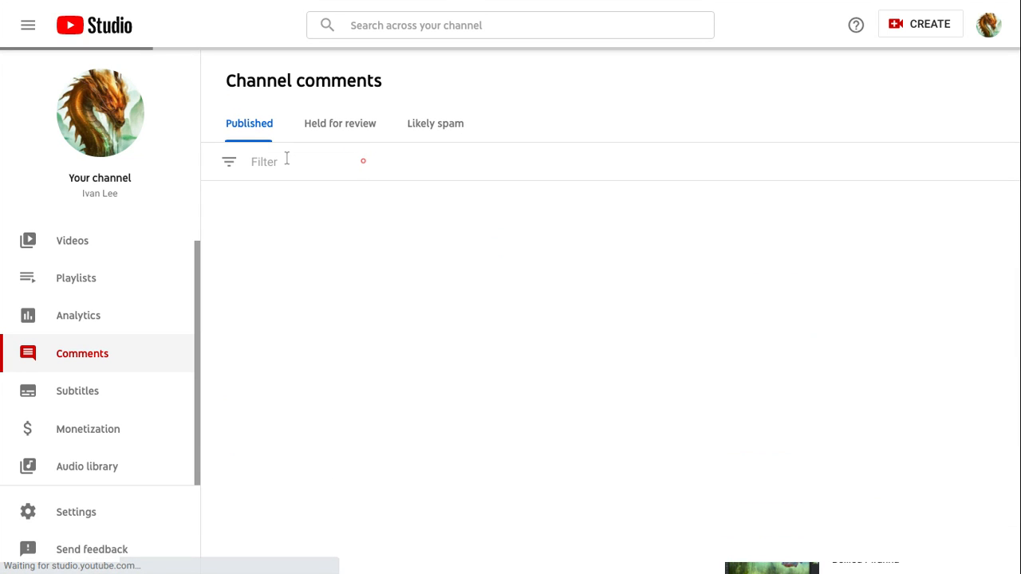
{"action": "mouse_move", "coordinate": [194, 331]}
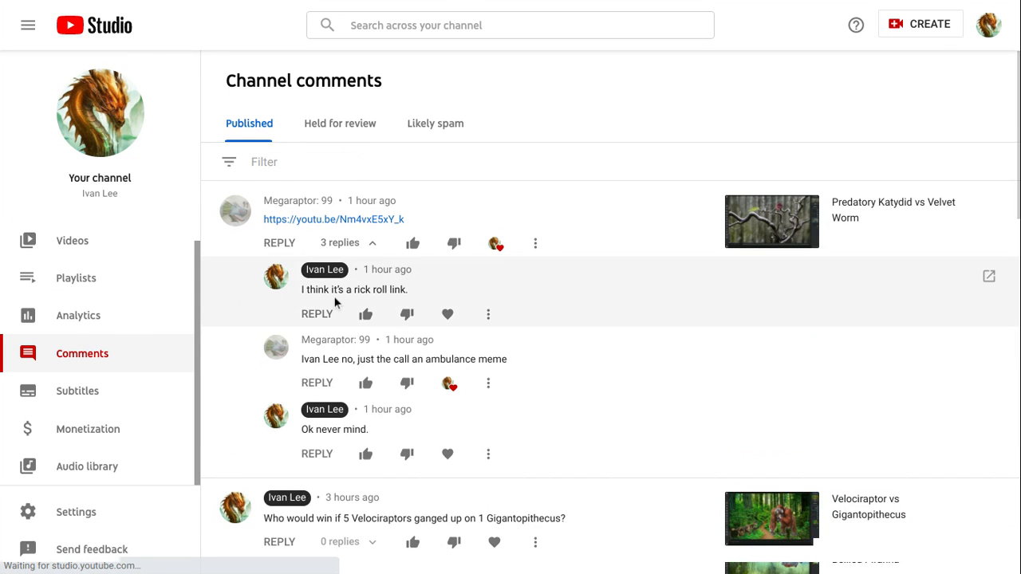
{"action": "mouse_move", "coordinate": [112, 391]}
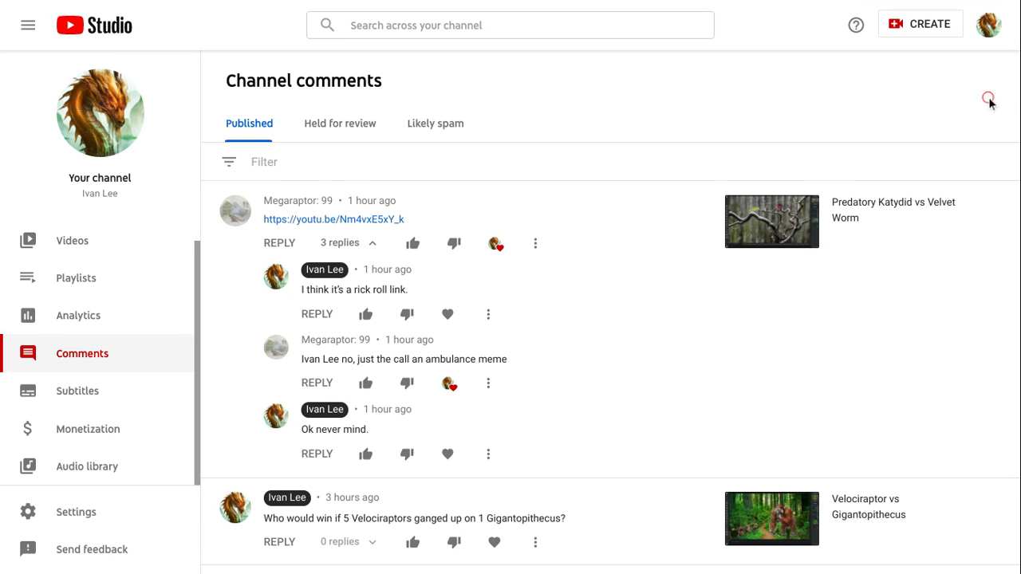
{"action": "scroll", "scroll_direction": "down", "scroll_amount": 3}
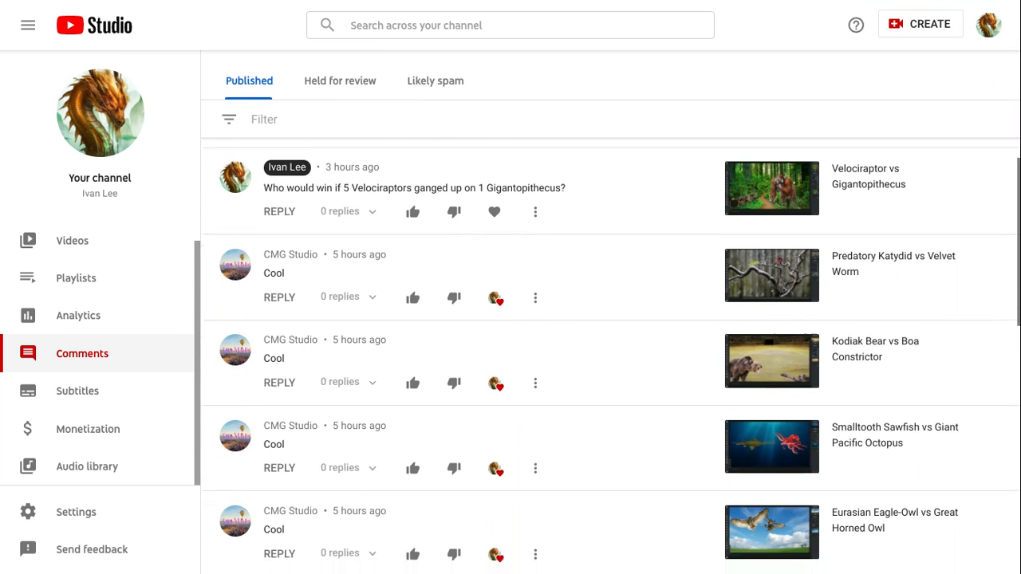
{"action": "scroll", "scroll_direction": "up", "scroll_amount": 3}
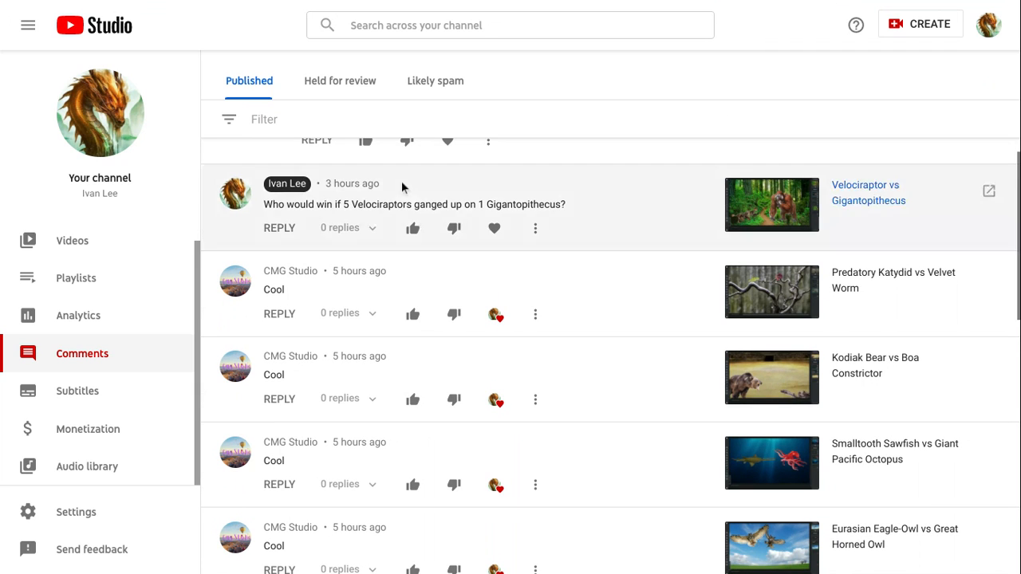
{"action": "left_click", "coordinate": [78, 316]}
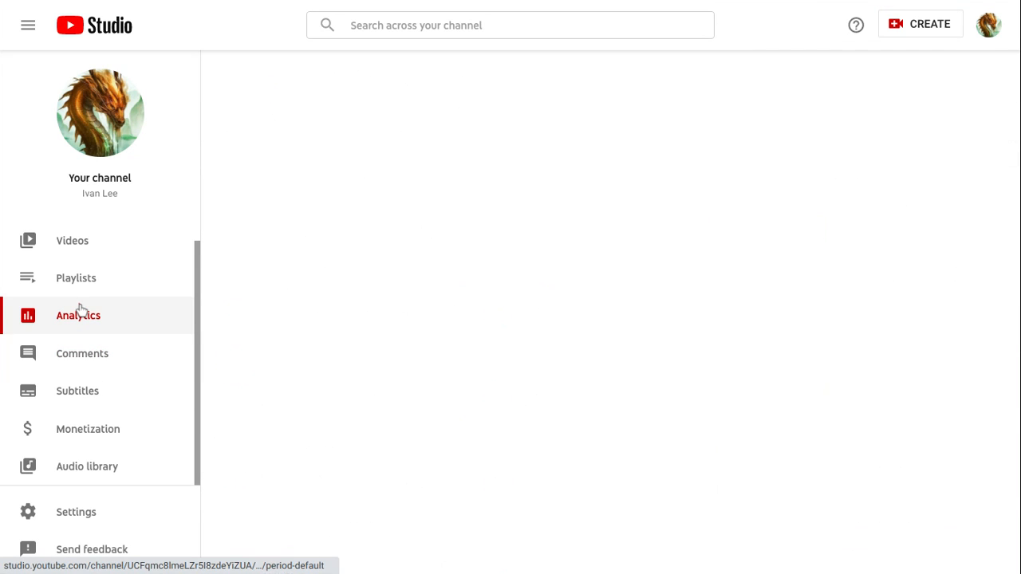
Let the analytics overview load and scroll down the report
{"action": "left_click", "coordinate": [78, 316]}
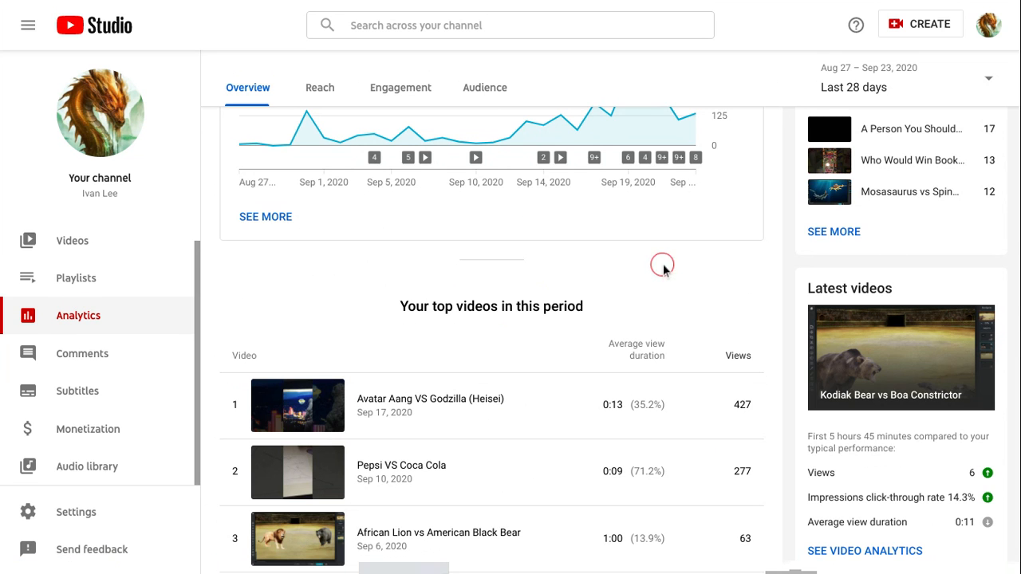
{"action": "scroll", "scroll_direction": "down", "scroll_amount": 3}
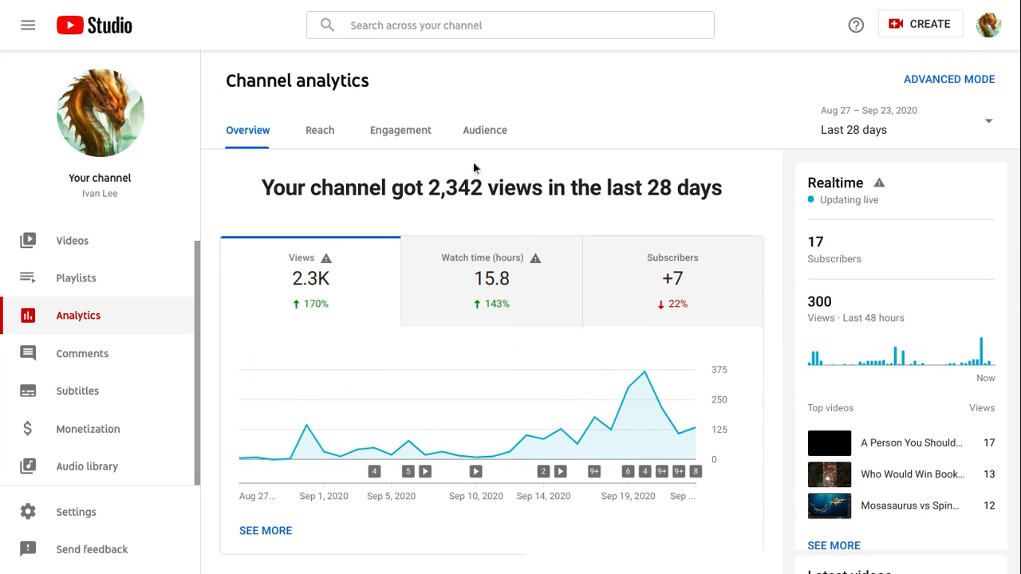
{"action": "mouse_move", "coordinate": [666, 70]}
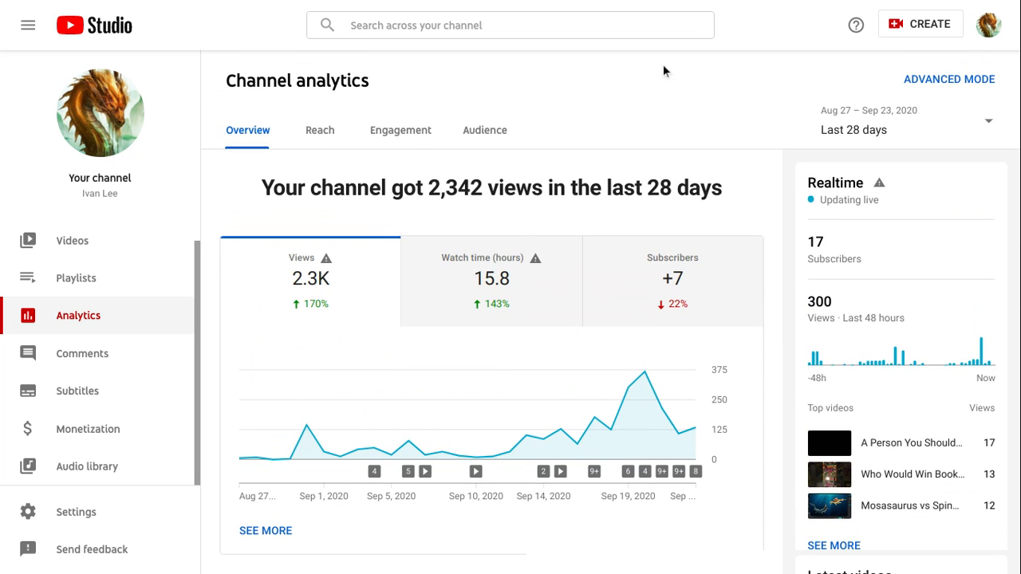
{"action": "mouse_move", "coordinate": [444, 239]}
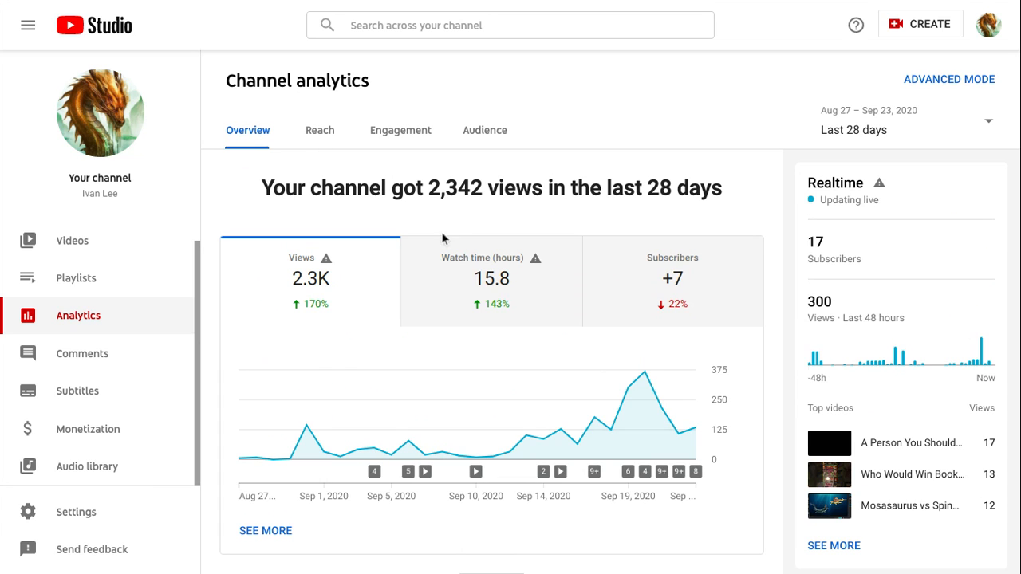
{"action": "mouse_move", "coordinate": [395, 206]}
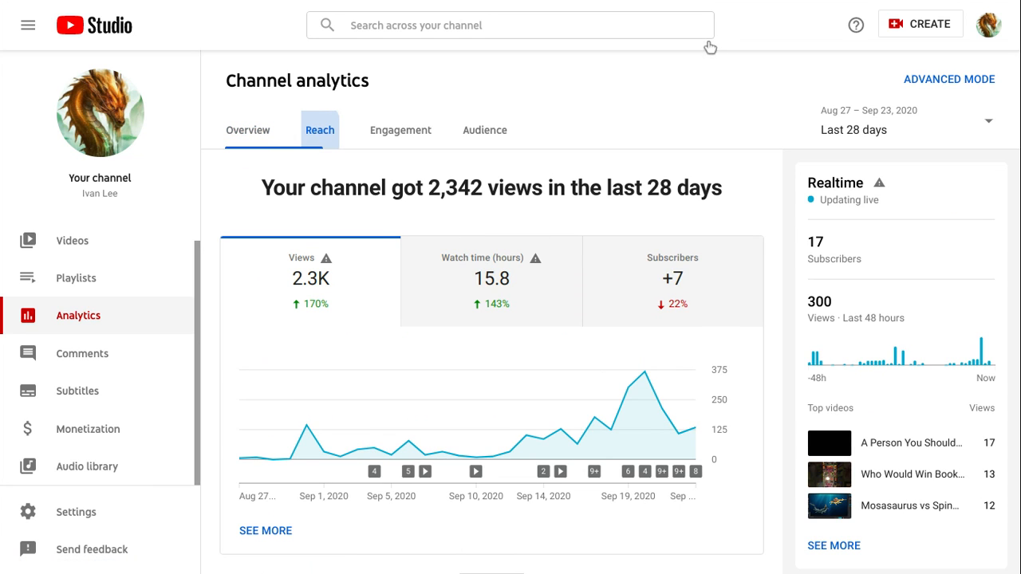
{"action": "left_click", "coordinate": [319, 131]}
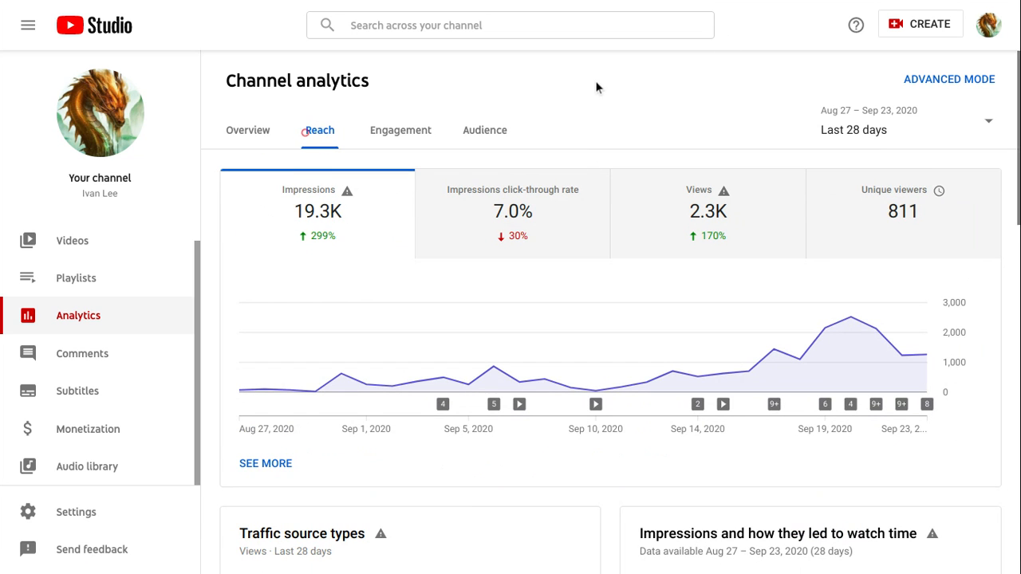
{"action": "scroll", "scroll_direction": "down", "scroll_amount": 3}
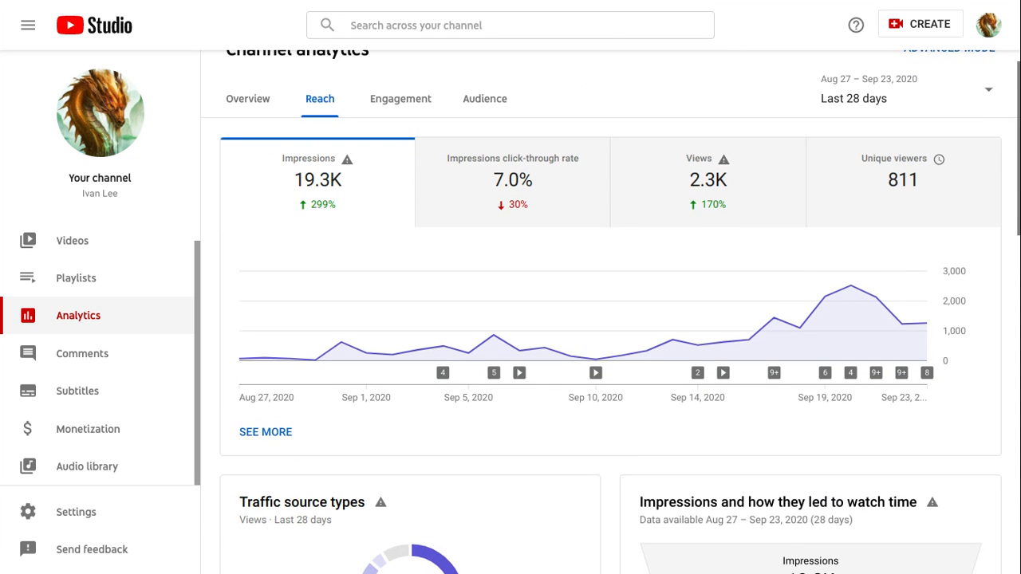
{"action": "scroll", "scroll_direction": "down", "scroll_amount": 3}
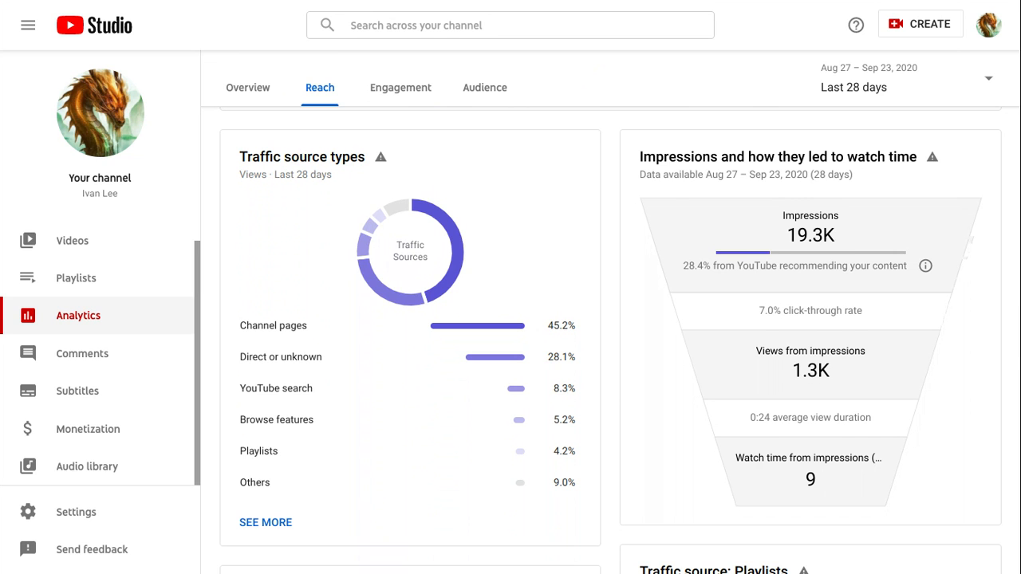
{"action": "scroll", "scroll_direction": "down", "scroll_amount": 3}
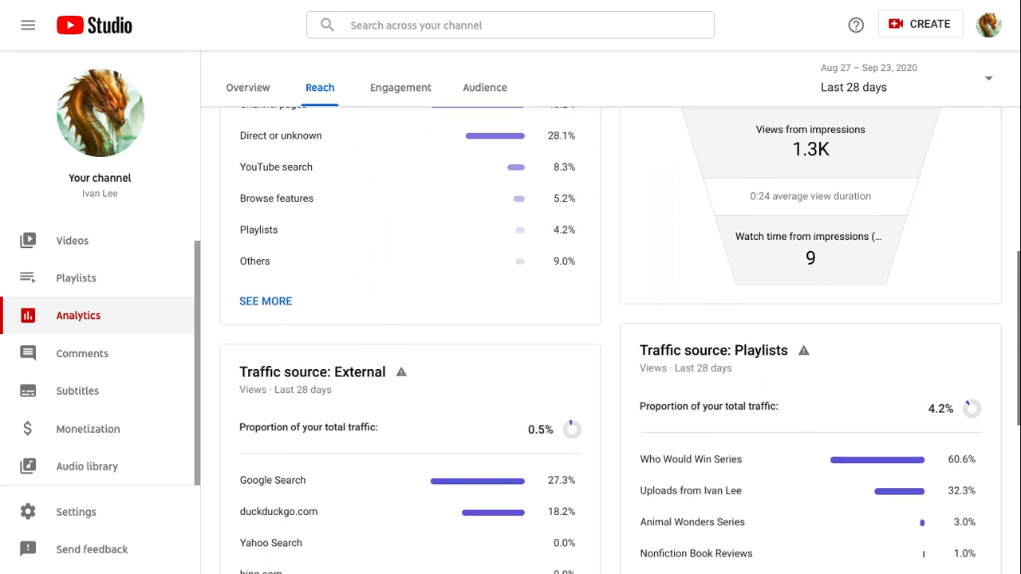
{"action": "scroll", "scroll_direction": "down", "scroll_amount": 3}
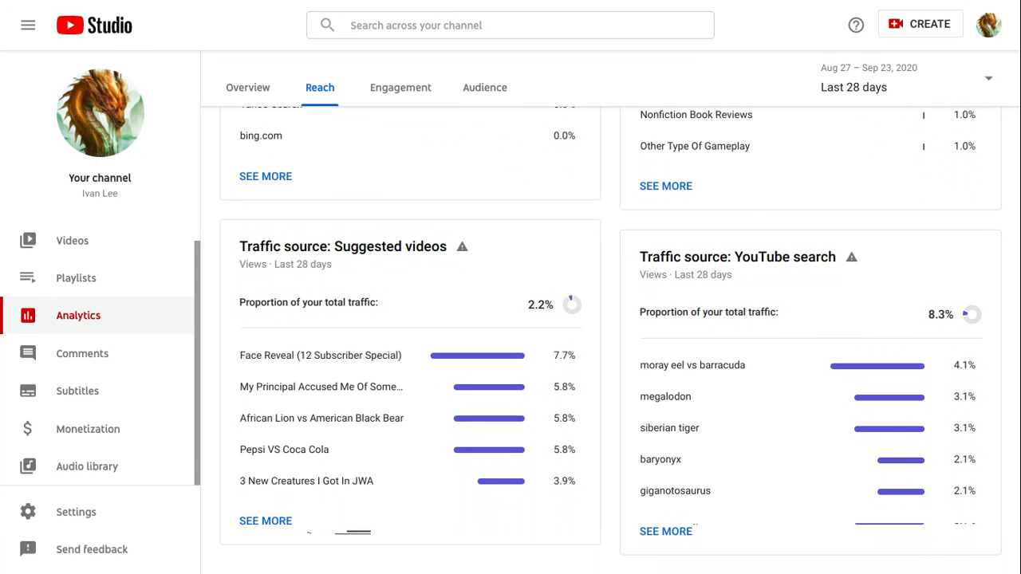
{"action": "scroll", "scroll_direction": "up", "scroll_amount": 3}
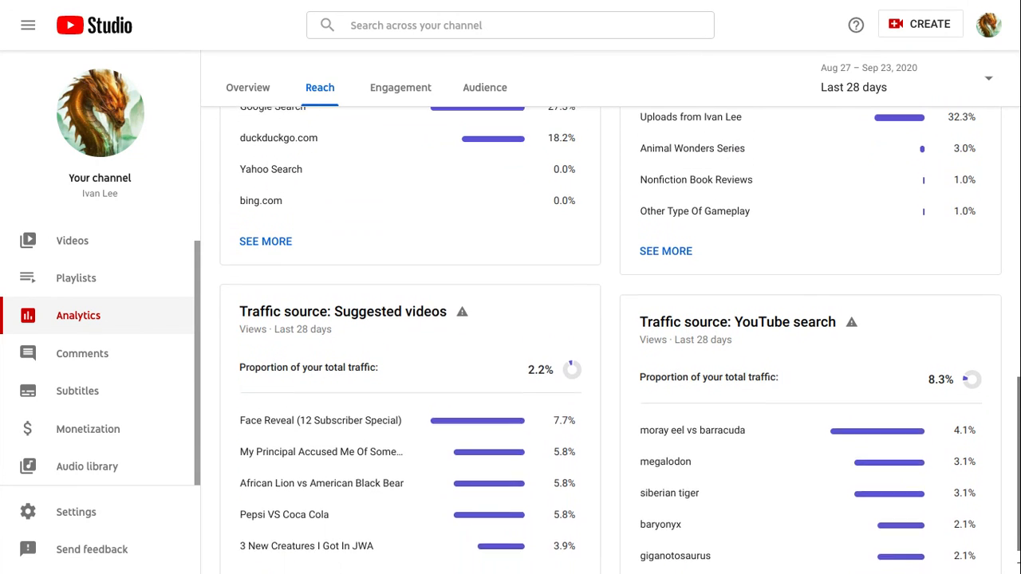
{"action": "scroll", "scroll_direction": "up", "scroll_amount": 3}
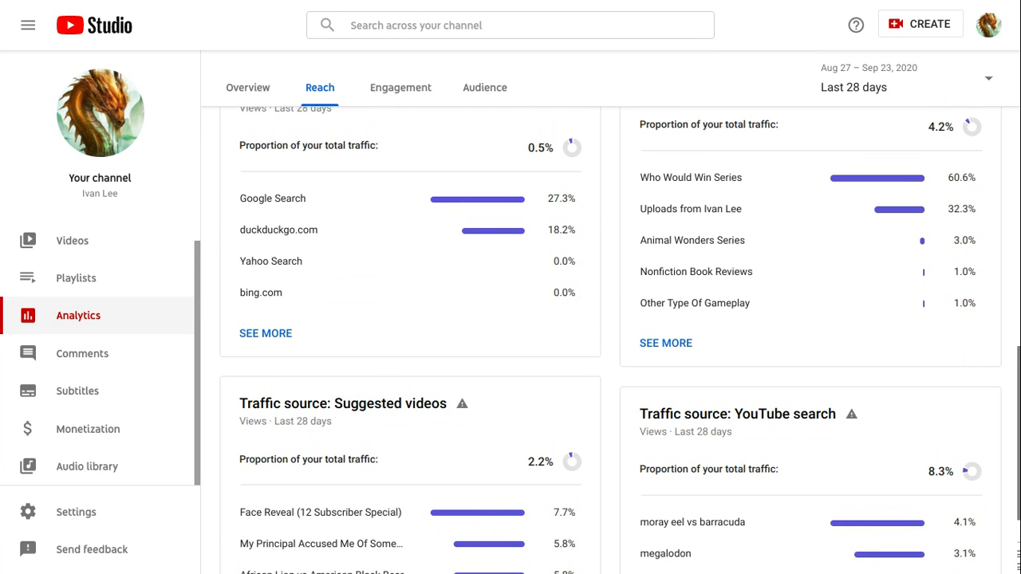
{"action": "scroll", "scroll_direction": "down", "scroll_amount": 3}
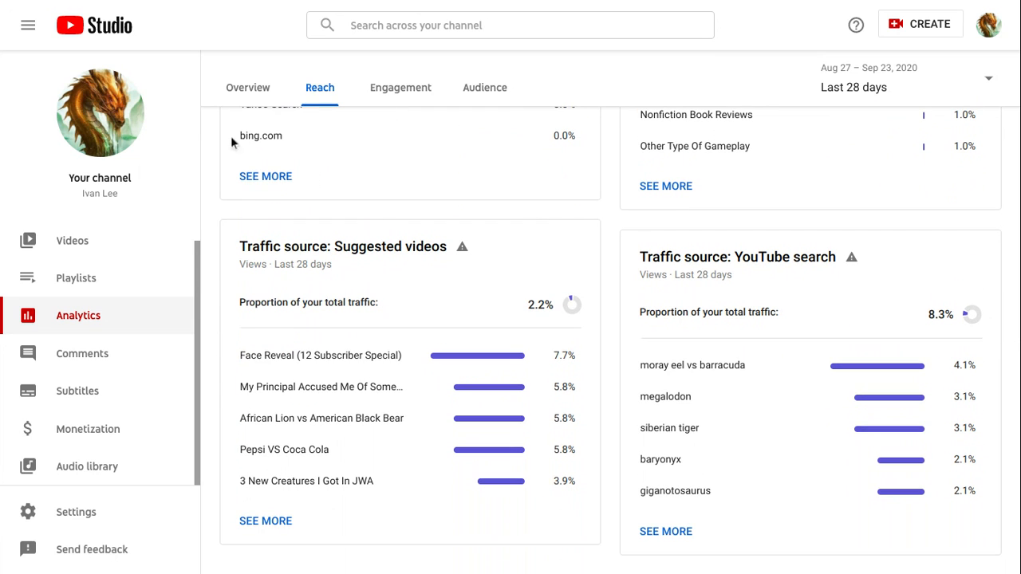
{"action": "mouse_move", "coordinate": [354, 330]}
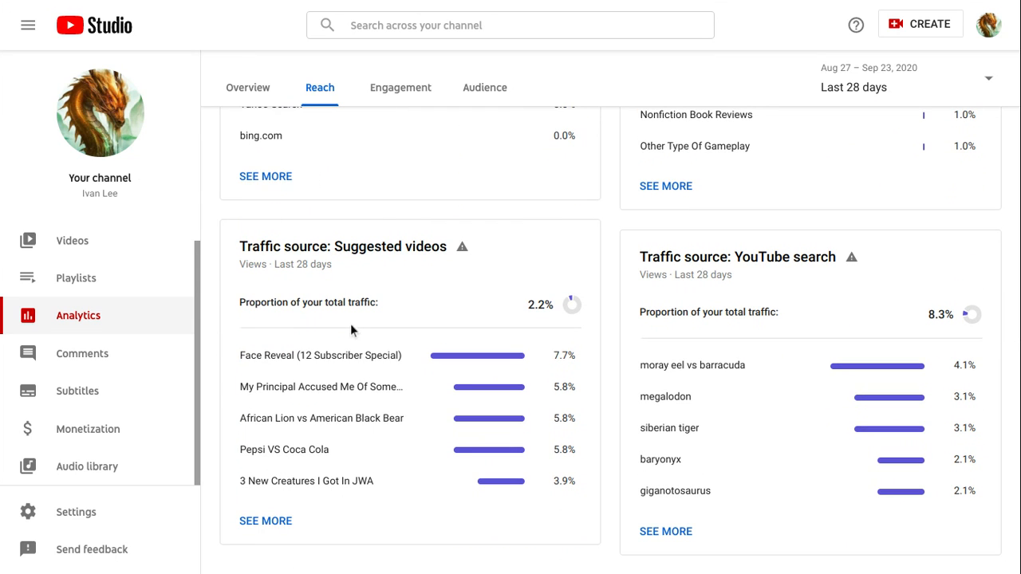
{"action": "mouse_move", "coordinate": [470, 310]}
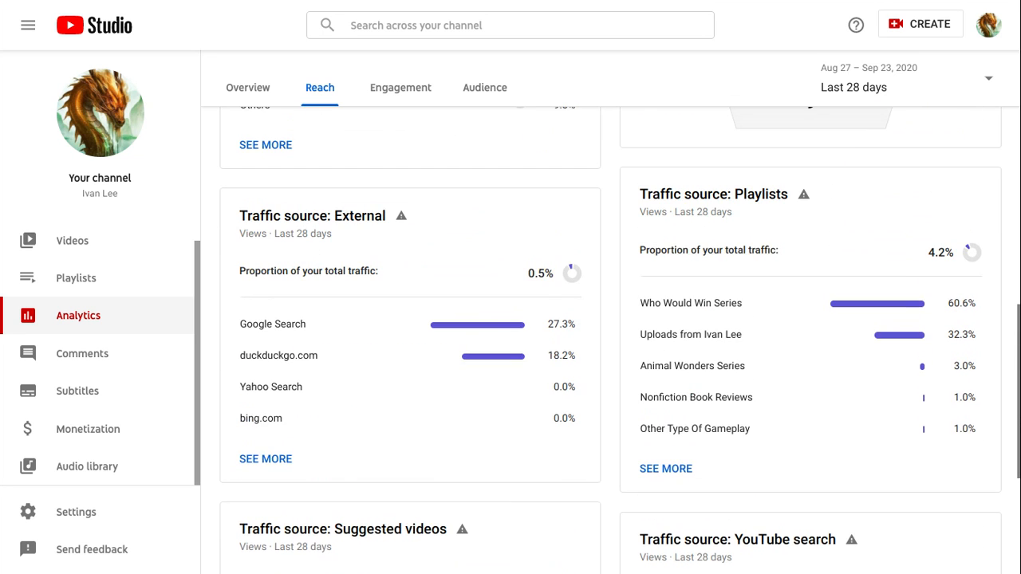
{"action": "scroll", "scroll_direction": "up", "scroll_amount": 3}
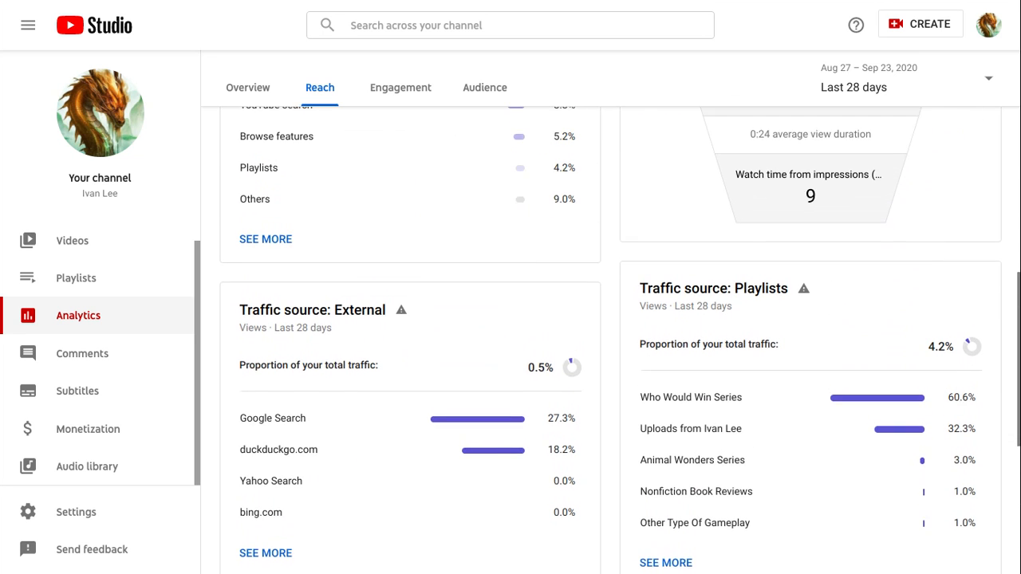
{"action": "scroll", "scroll_direction": "down", "scroll_amount": 3}
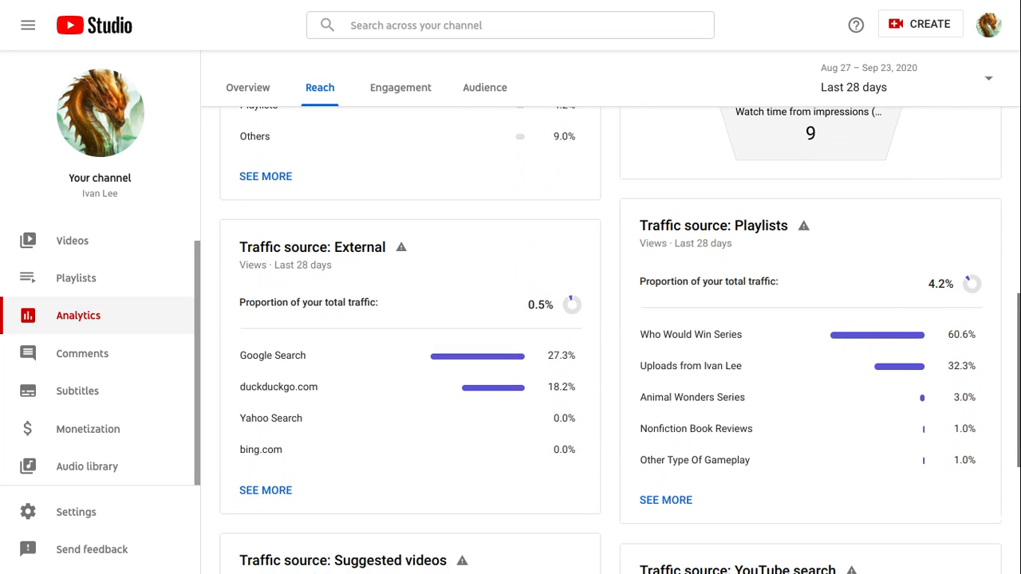
{"action": "scroll", "scroll_direction": "down", "scroll_amount": 3}
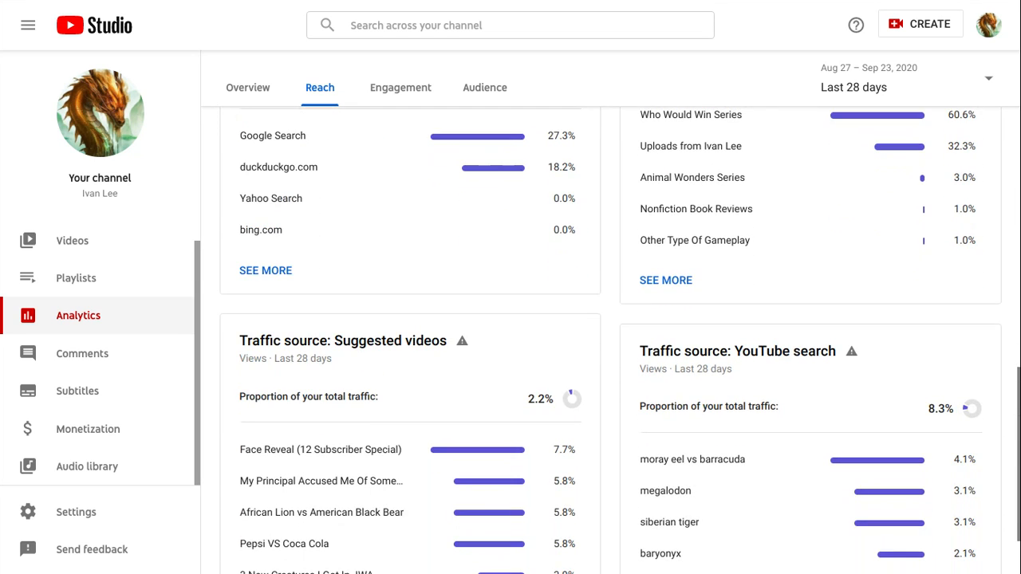
{"action": "scroll", "scroll_direction": "up", "scroll_amount": 3}
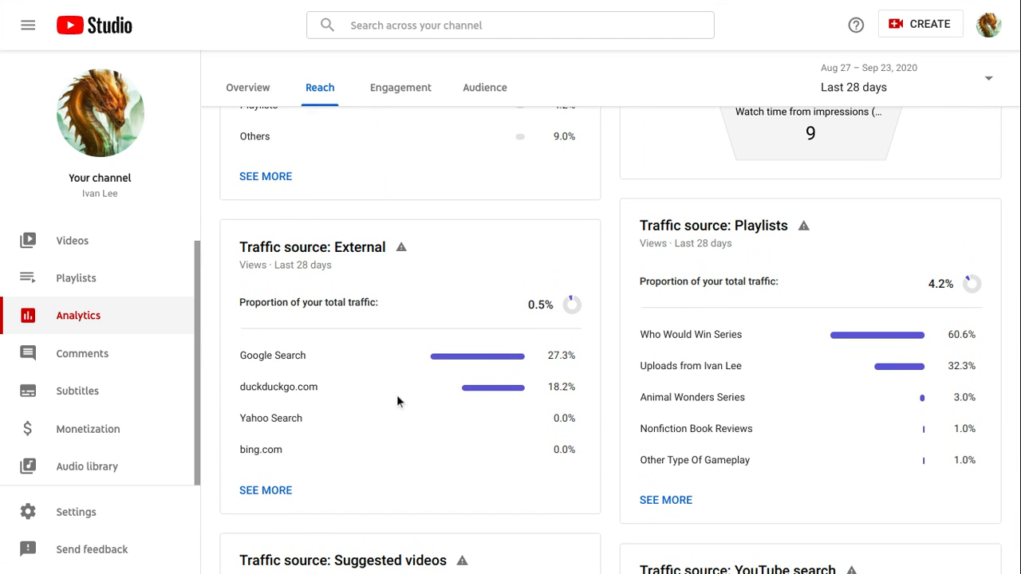
{"action": "mouse_move", "coordinate": [783, 258]}
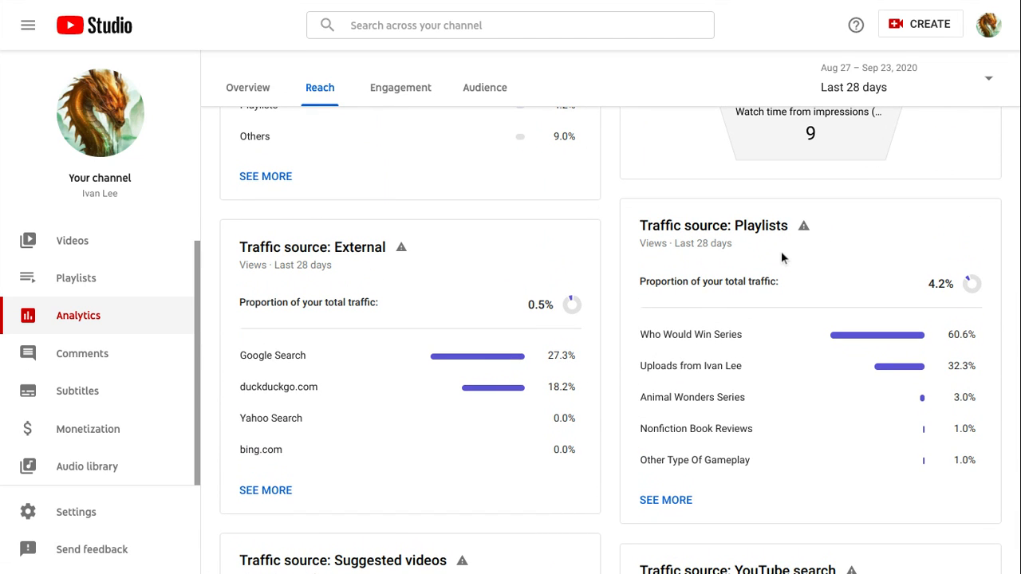
{"action": "scroll", "scroll_direction": "down", "scroll_amount": 3}
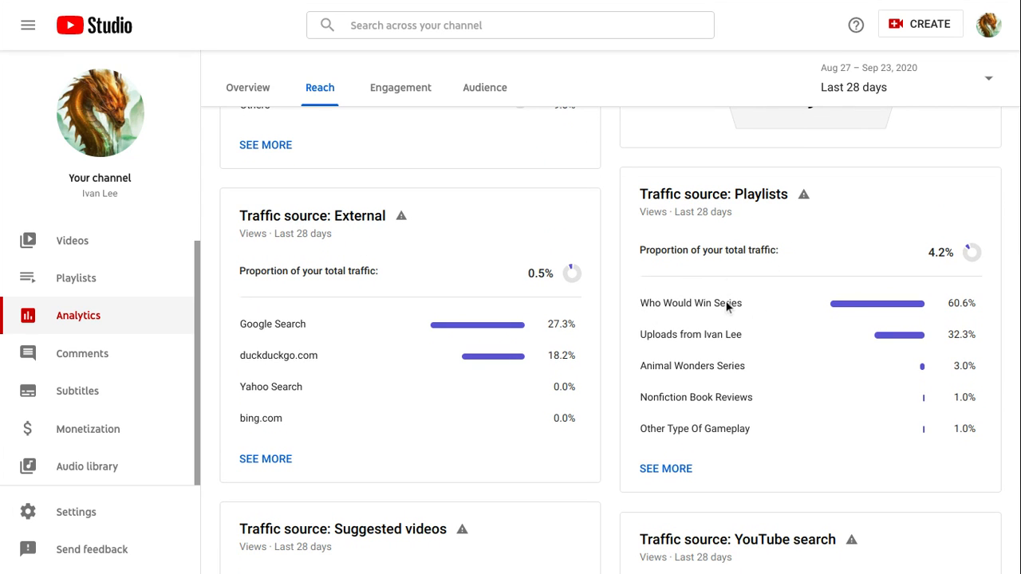
{"action": "mouse_move", "coordinate": [989, 319]}
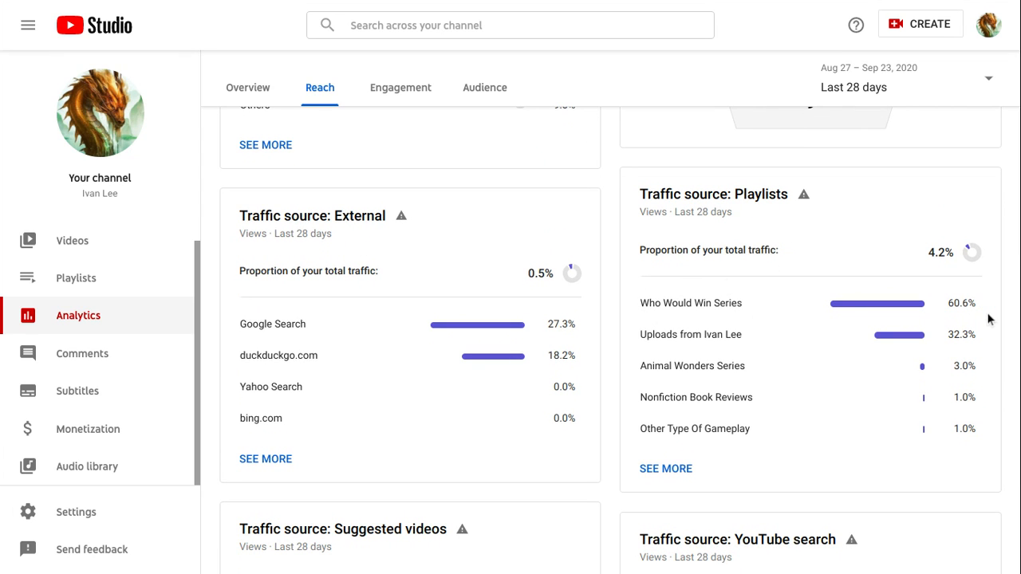
{"action": "scroll", "scroll_direction": "down", "scroll_amount": 3}
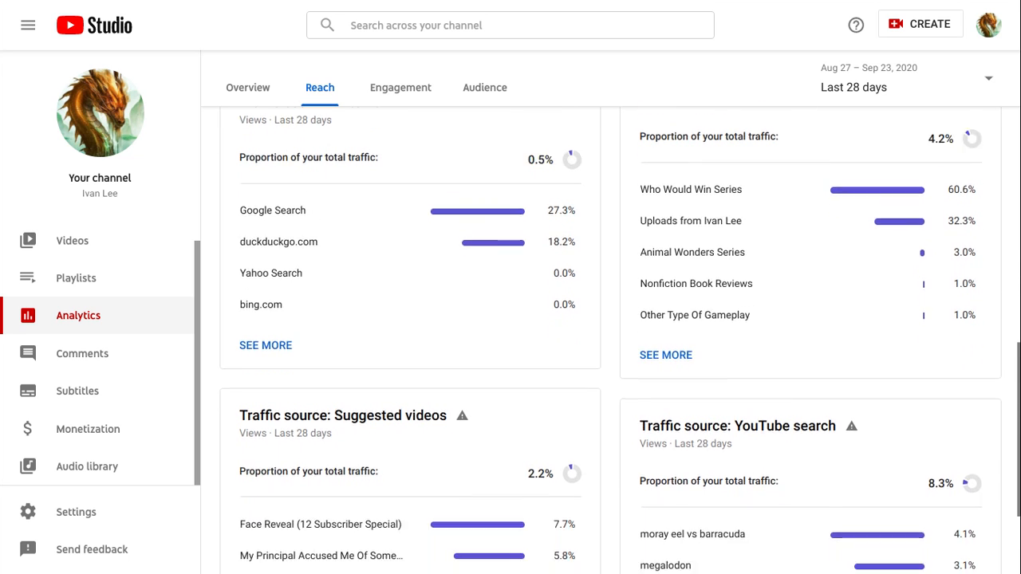
{"action": "scroll", "scroll_direction": "down", "scroll_amount": 3}
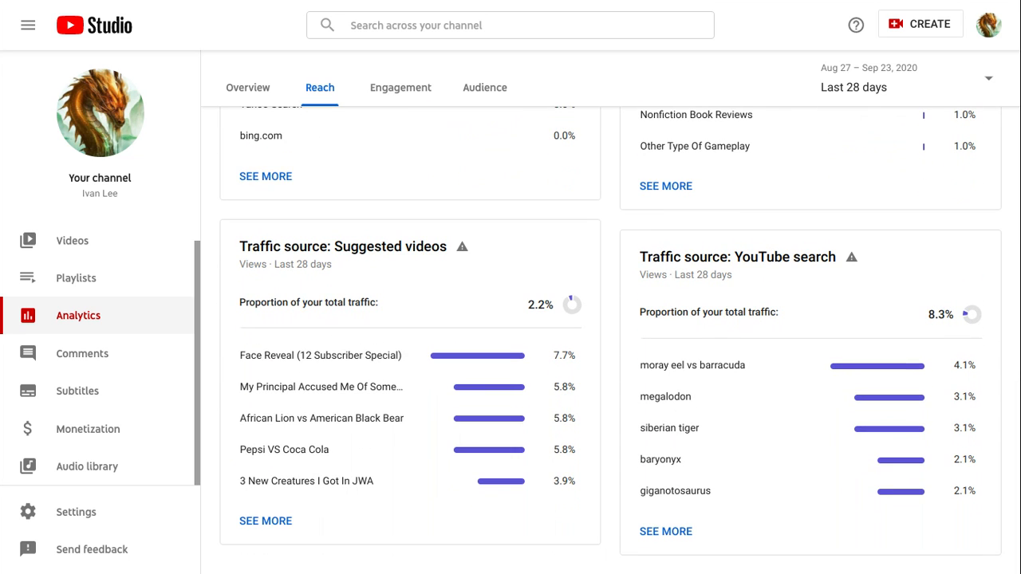
{"action": "scroll", "scroll_direction": "down", "scroll_amount": 3}
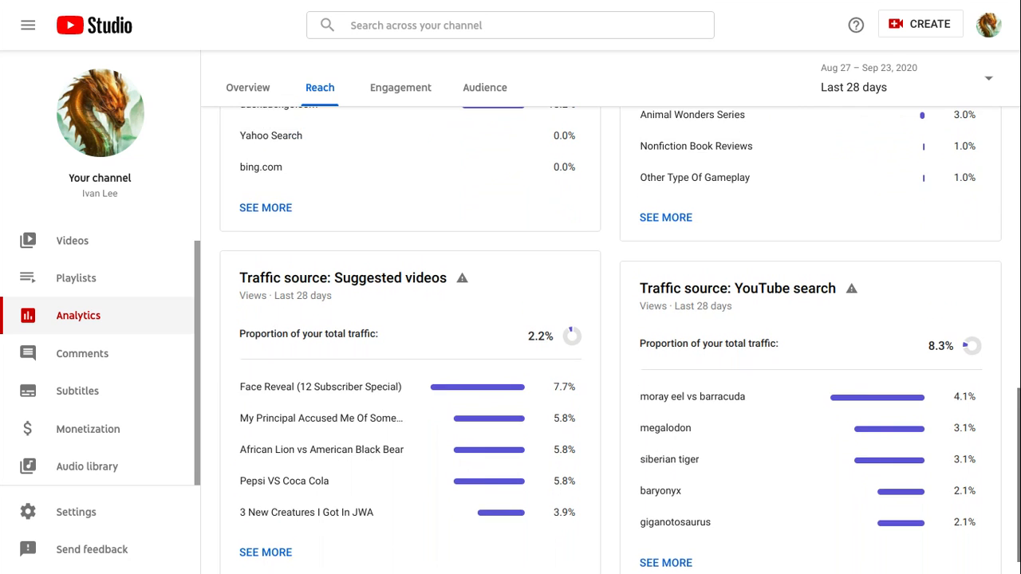
{"action": "scroll", "scroll_direction": "up", "scroll_amount": 3}
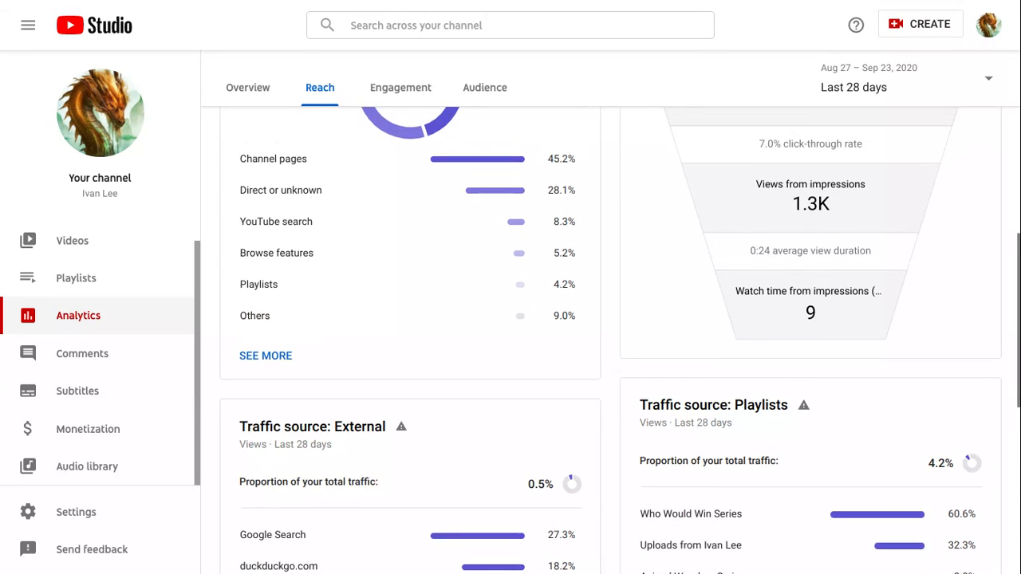
{"action": "scroll", "scroll_direction": "up", "scroll_amount": 3}
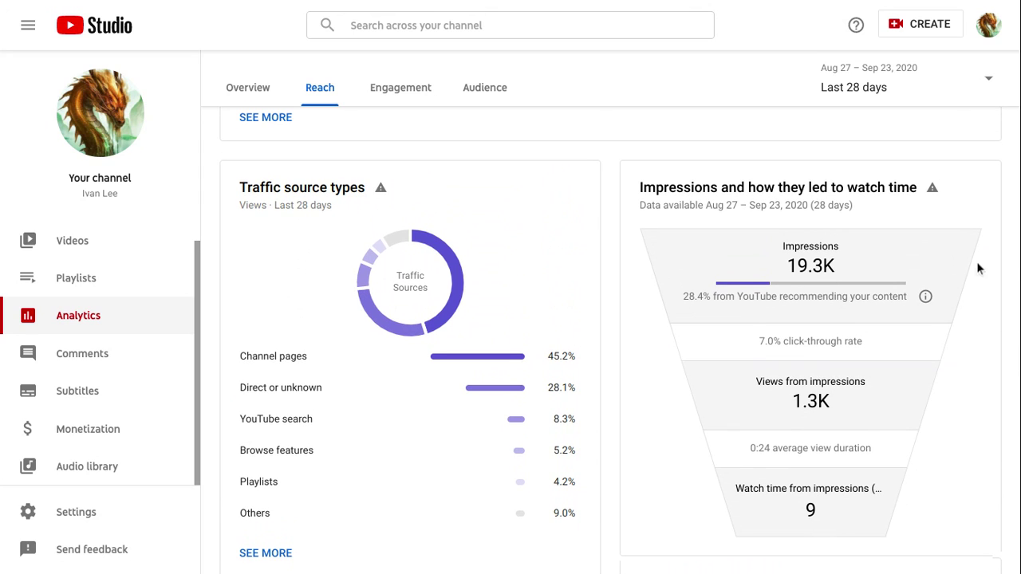
{"action": "mouse_move", "coordinate": [402, 327]}
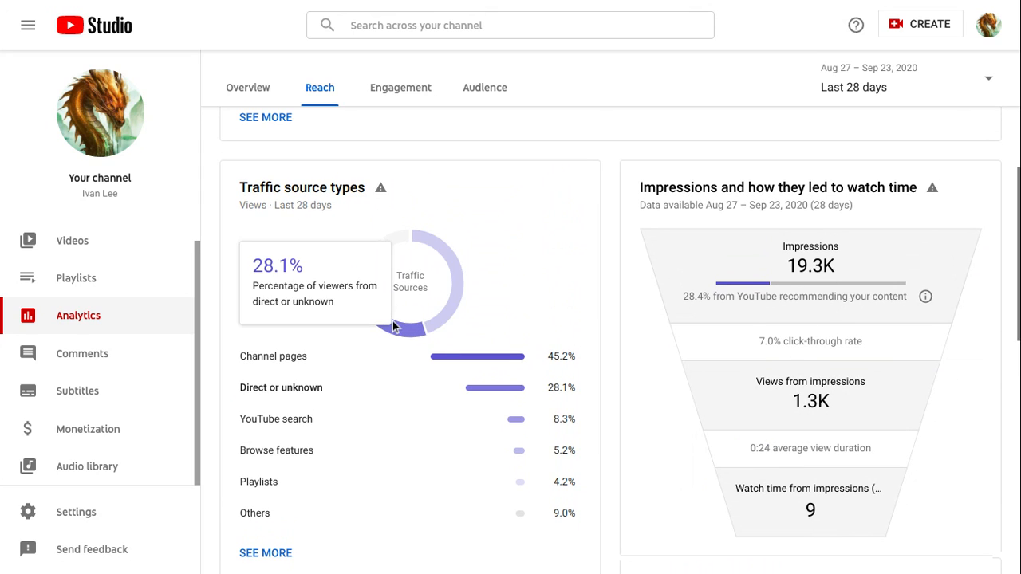
{"action": "mouse_move", "coordinate": [566, 225]}
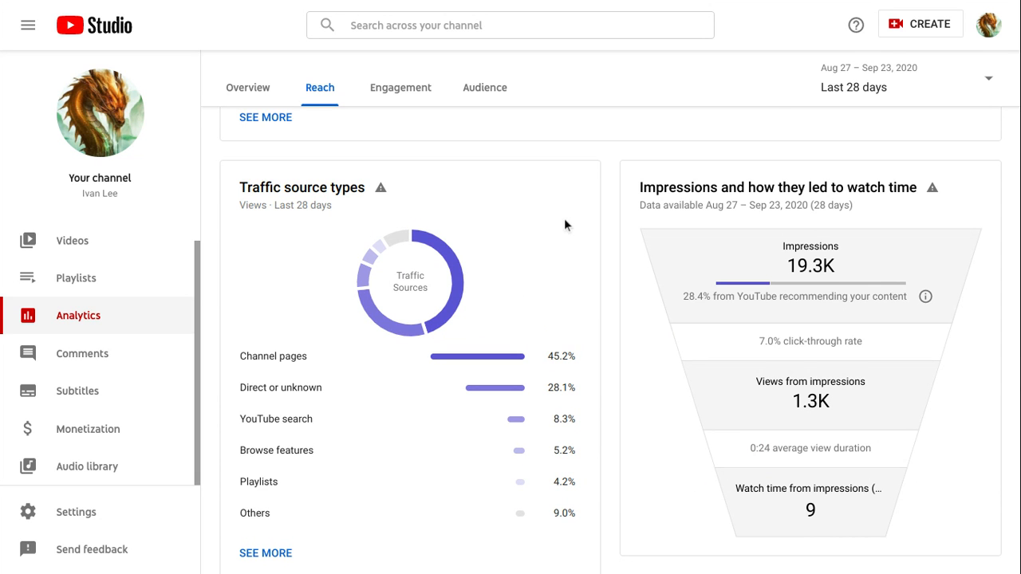
{"action": "scroll", "scroll_direction": "down", "scroll_amount": 3}
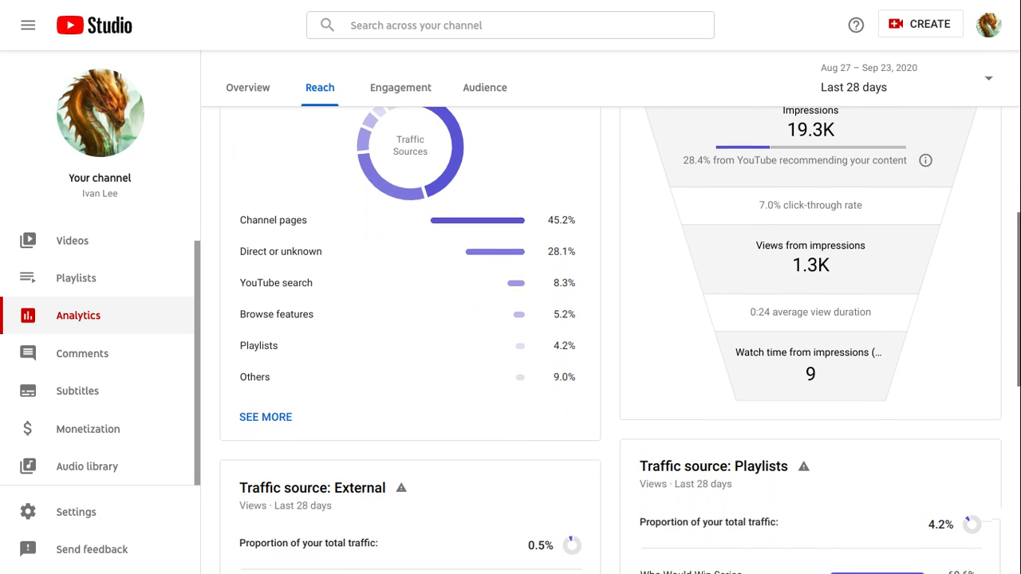
{"action": "scroll", "scroll_direction": "up", "scroll_amount": 3}
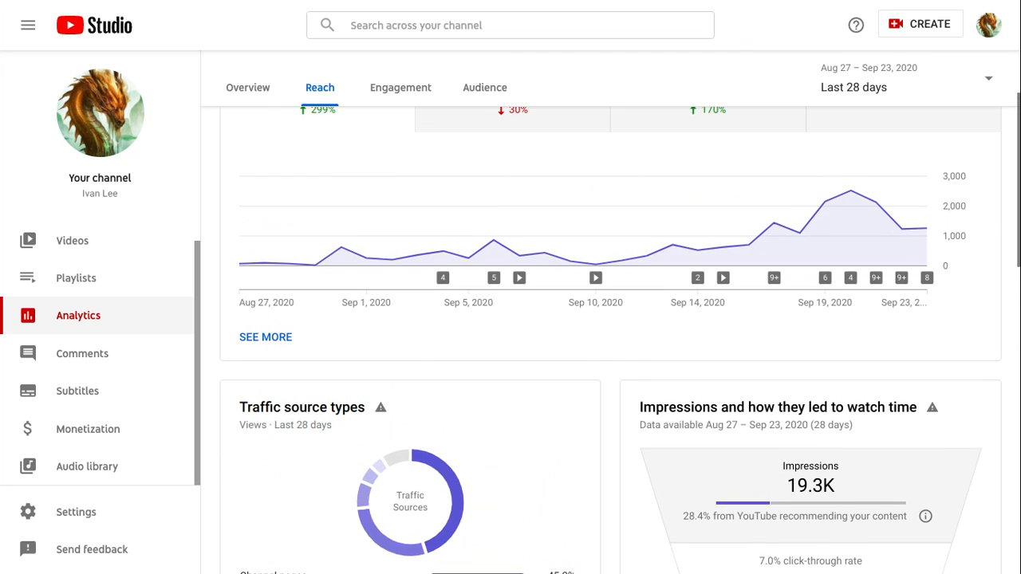
{"action": "scroll", "scroll_direction": "up", "scroll_amount": 3}
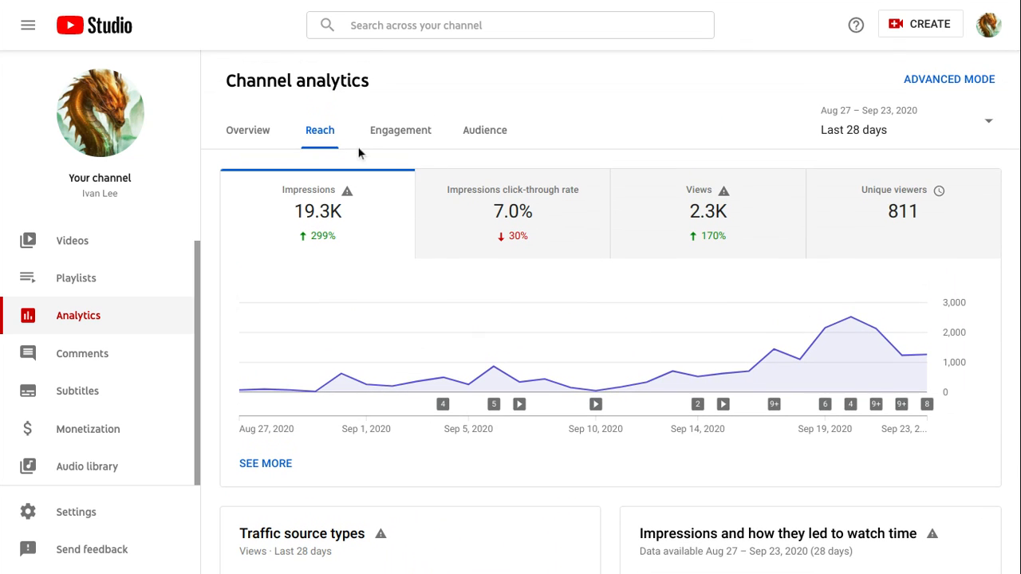
{"action": "left_click", "coordinate": [400, 131]}
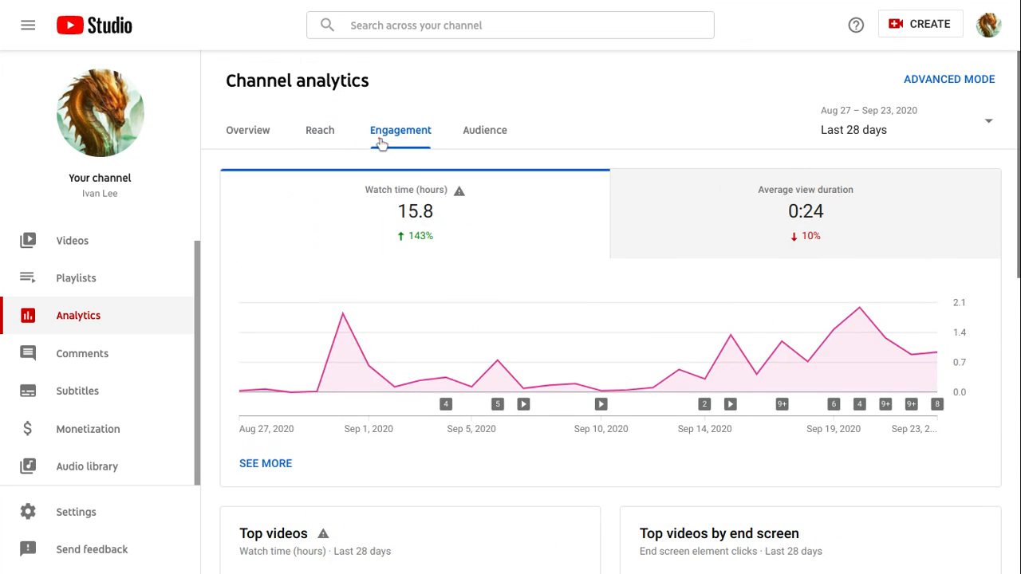
{"action": "scroll", "scroll_direction": "down", "scroll_amount": 3}
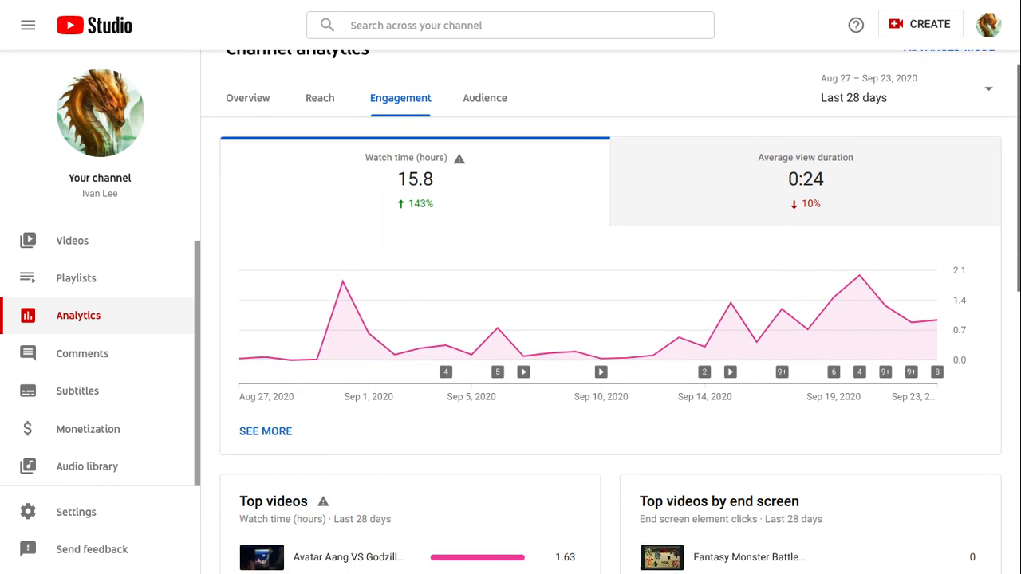
{"action": "scroll", "scroll_direction": "down", "scroll_amount": 3}
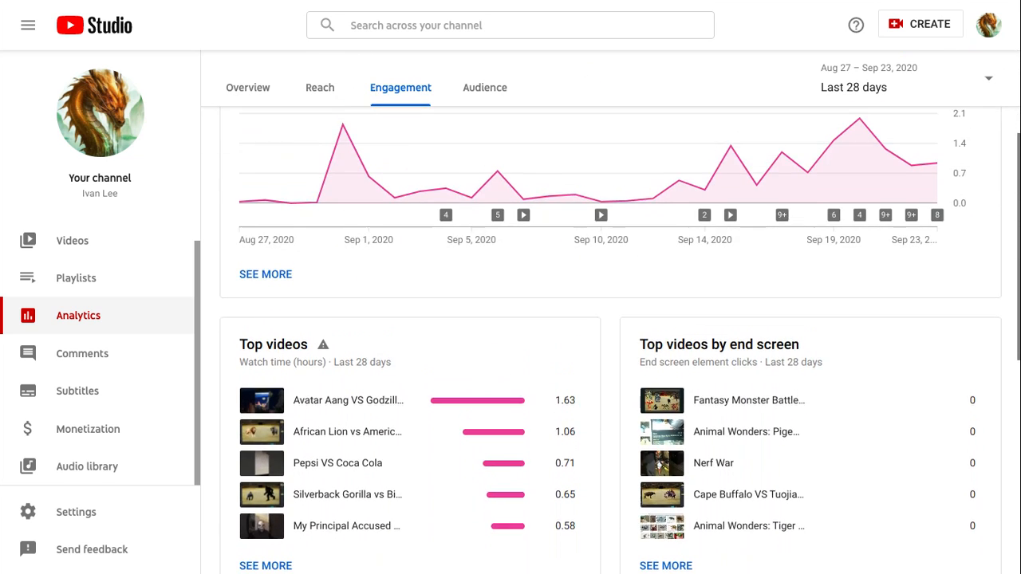
{"action": "scroll", "scroll_direction": "down", "scroll_amount": 3}
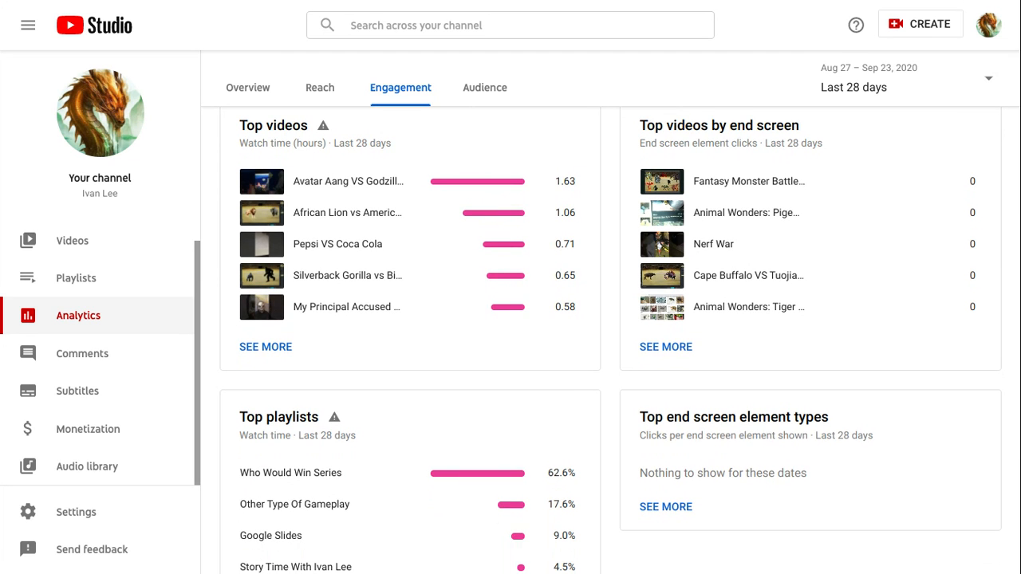
{"action": "scroll", "scroll_direction": "down", "scroll_amount": 3}
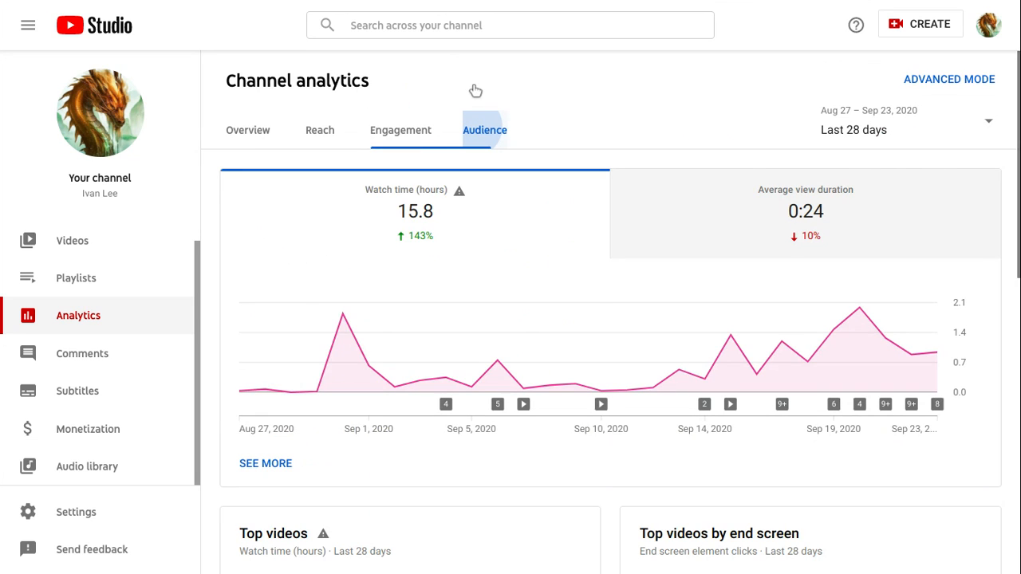
From the Audience tab, expand Top countries into the advanced Geography report
{"action": "left_click", "coordinate": [485, 131]}
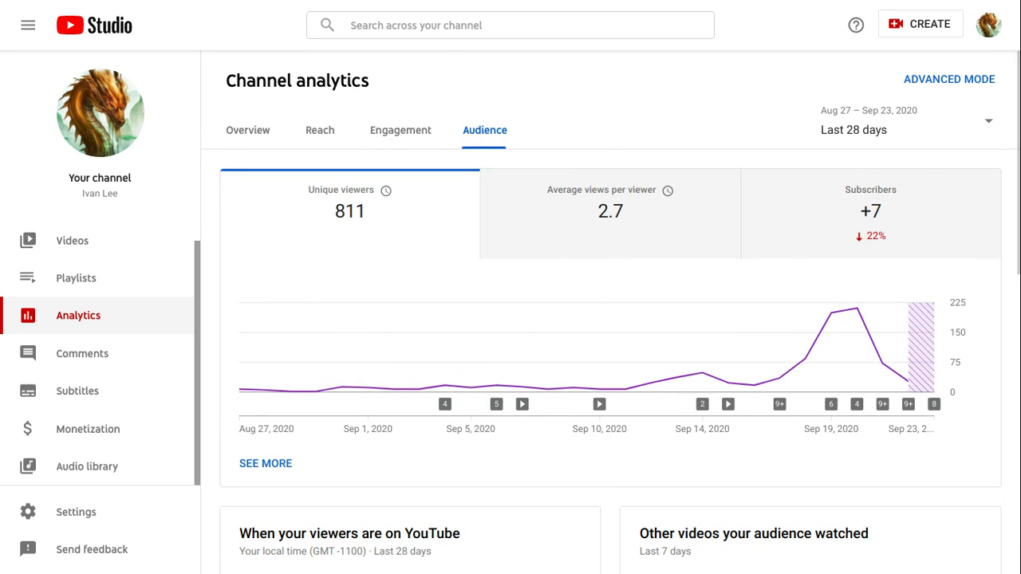
{"action": "scroll", "scroll_direction": "down", "scroll_amount": 3}
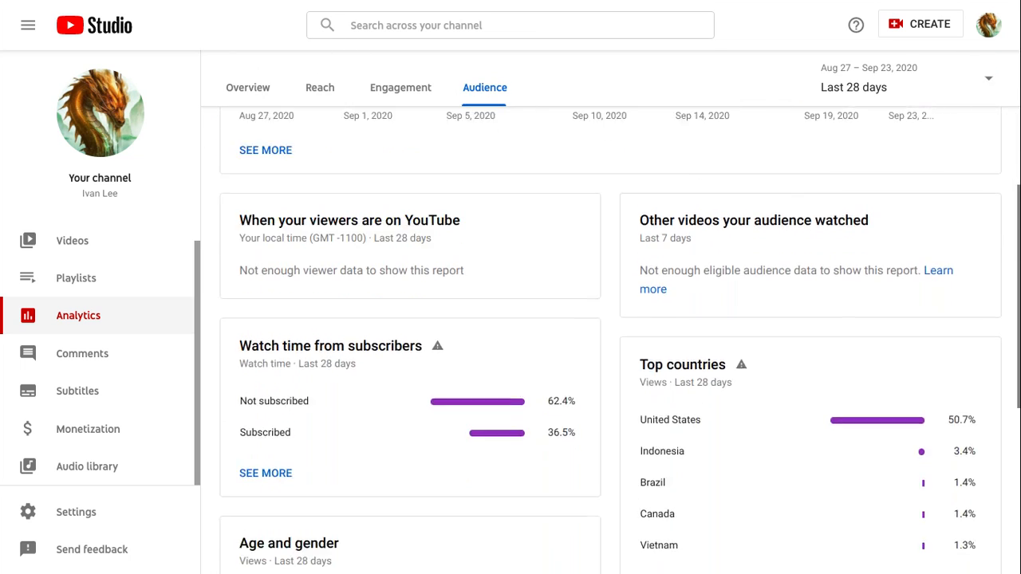
{"action": "scroll", "scroll_direction": "down", "scroll_amount": 3}
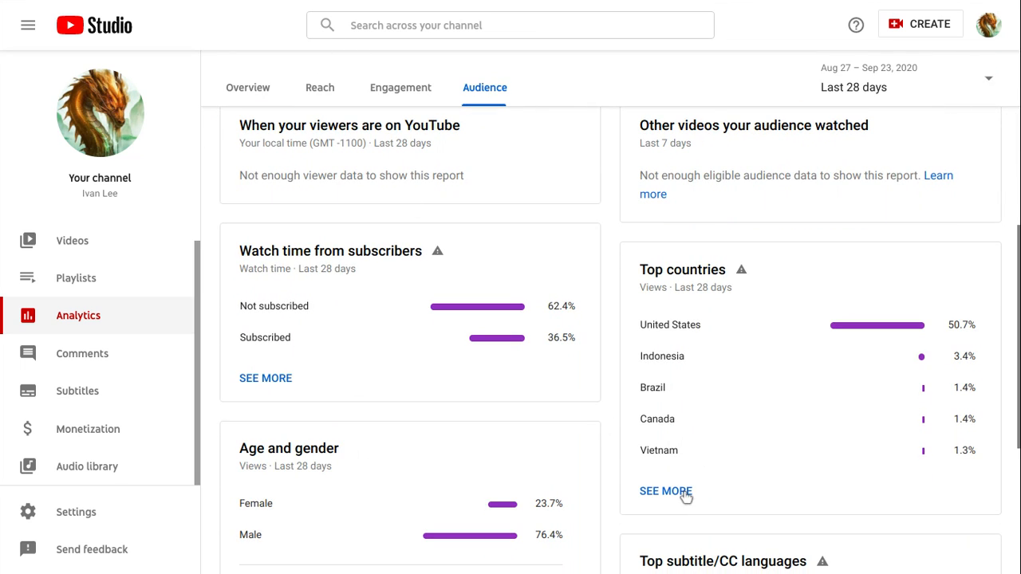
{"action": "left_click", "coordinate": [665, 492]}
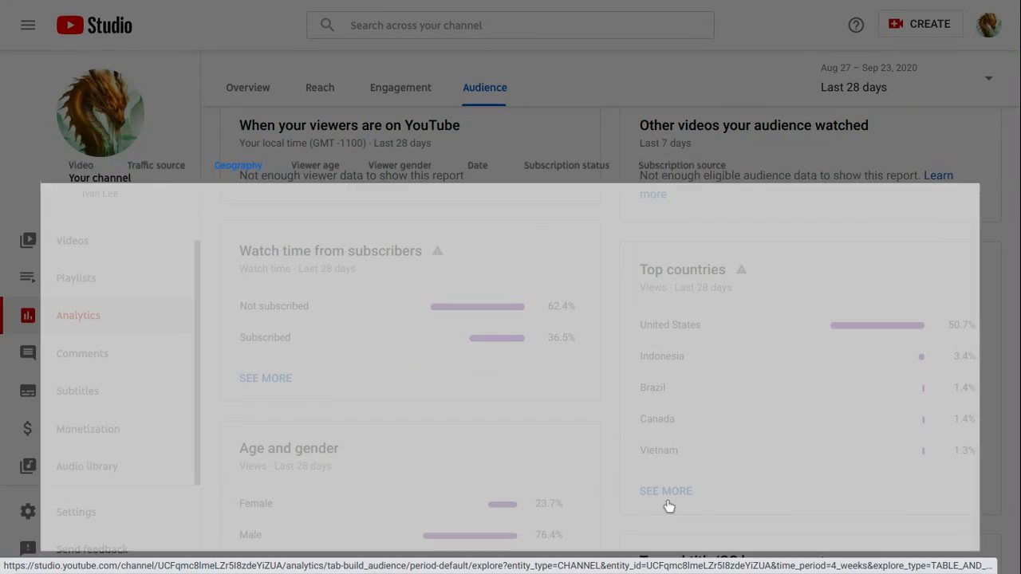
{"action": "left_click", "coordinate": [666, 491]}
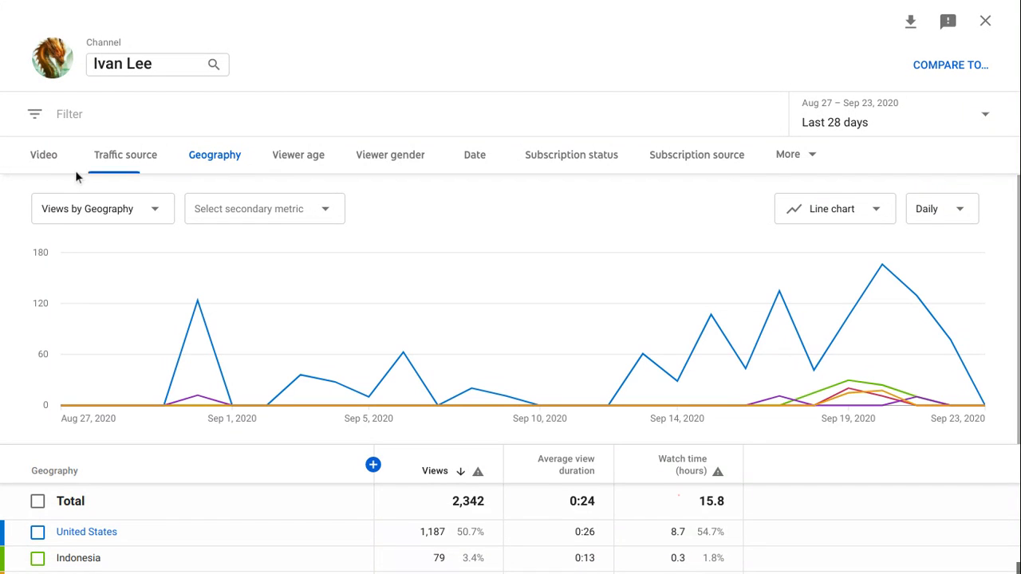
Break the advanced report's views down by video, then by traffic source
{"action": "left_click", "coordinate": [43, 153]}
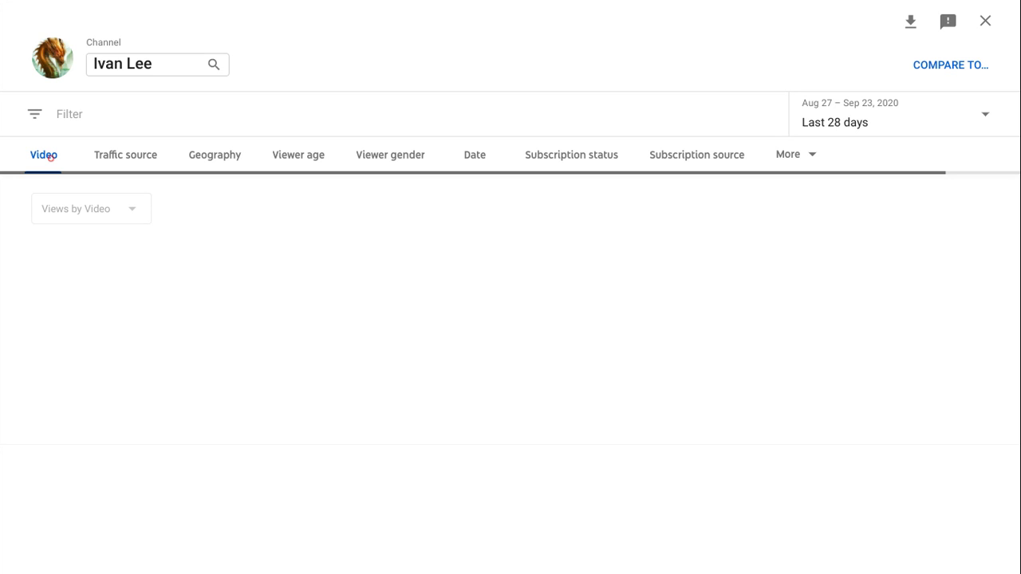
{"action": "mouse_move", "coordinate": [619, 83]}
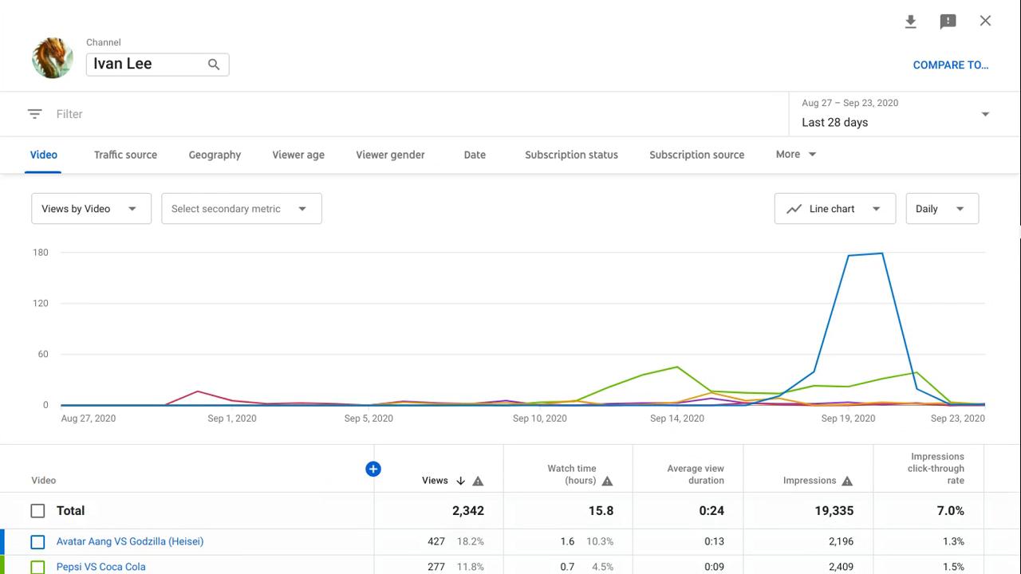
{"action": "mouse_move", "coordinate": [874, 247]}
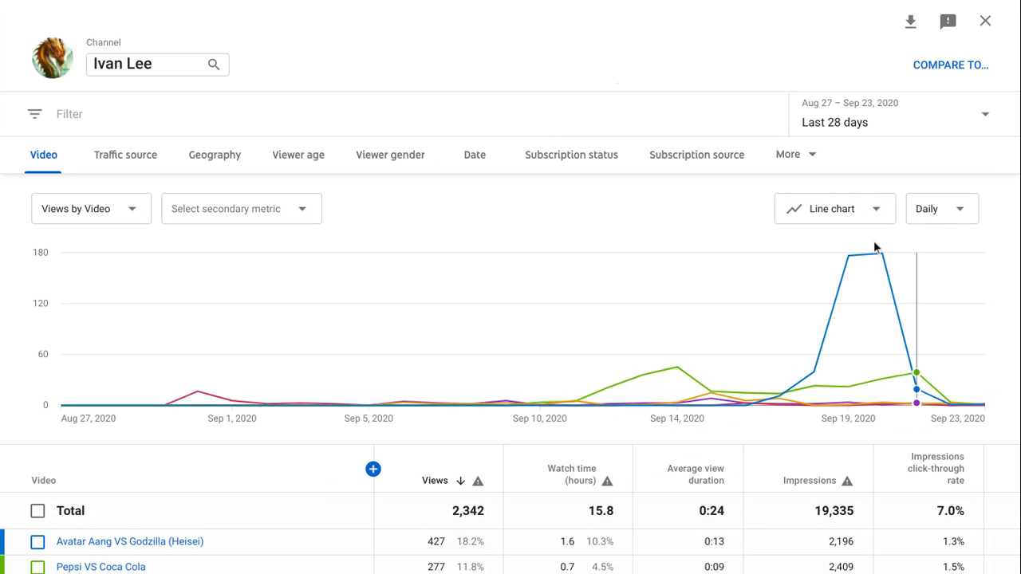
{"action": "mouse_move", "coordinate": [882, 254]}
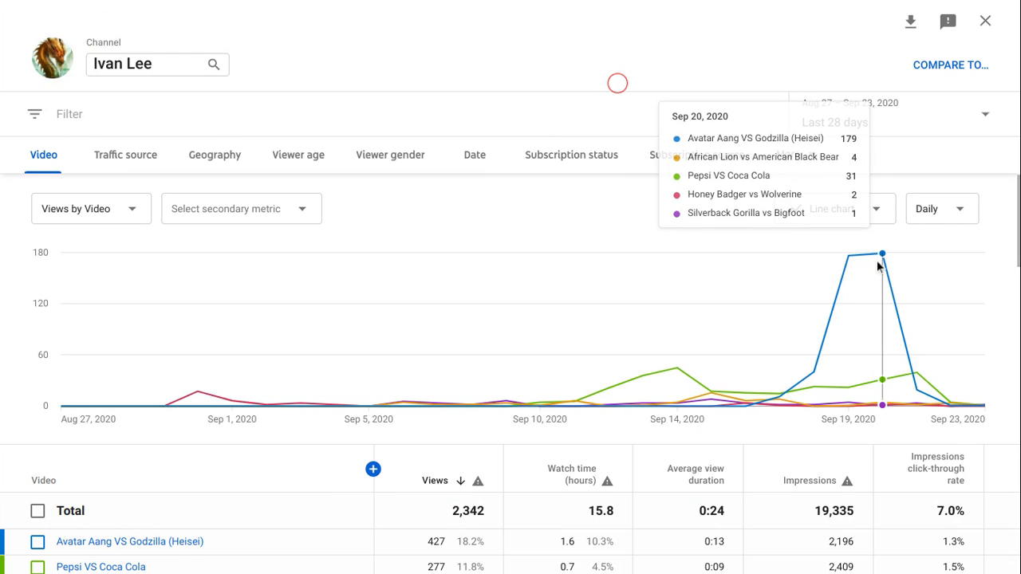
{"action": "mouse_move", "coordinate": [142, 167]}
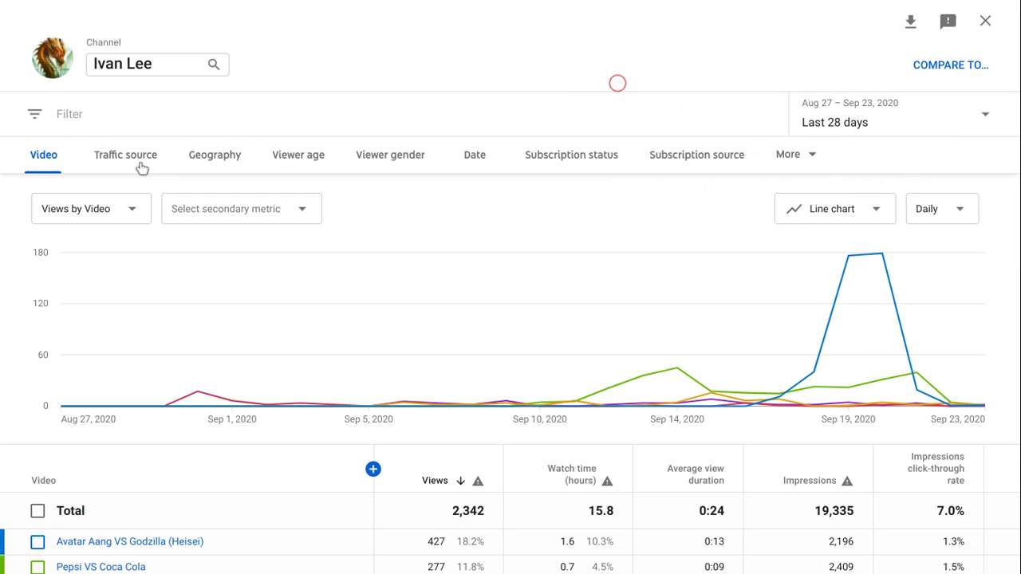
{"action": "left_click", "coordinate": [124, 155]}
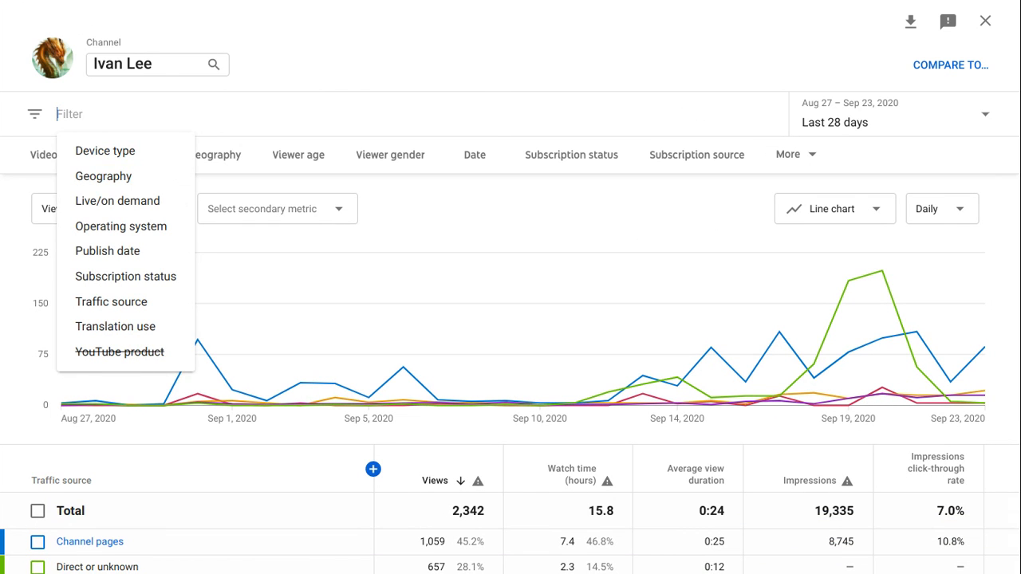
{"action": "mouse_move", "coordinate": [105, 150]}
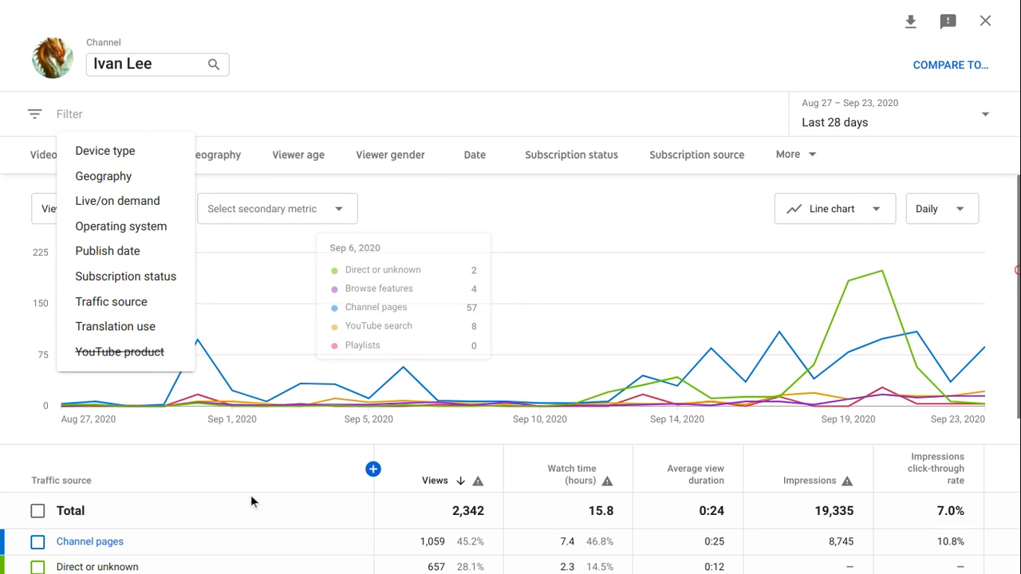
{"action": "mouse_move", "coordinate": [842, 265]}
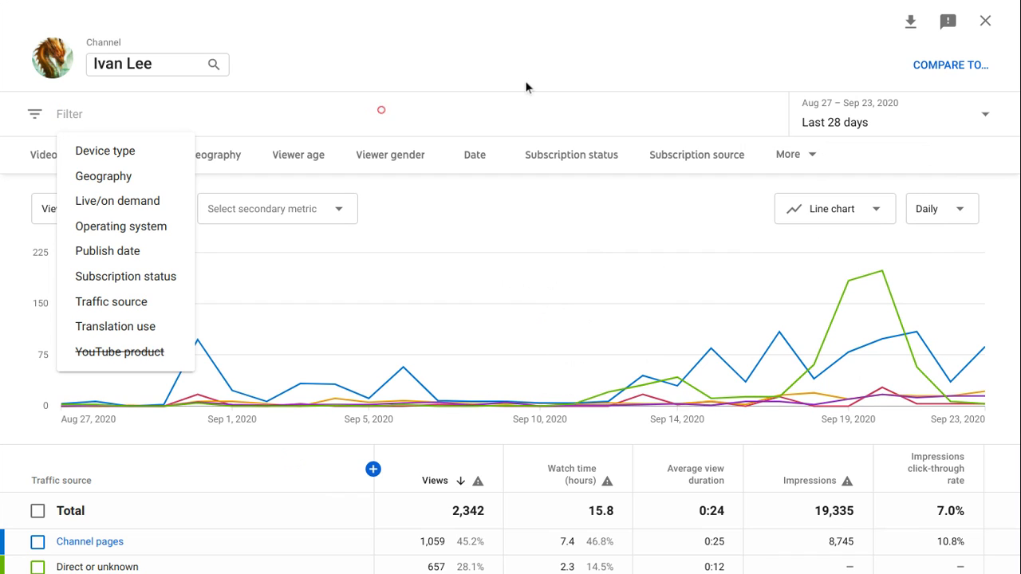
Close the filter dimension list and switch the breakdown back to geography
{"action": "left_click", "coordinate": [112, 301]}
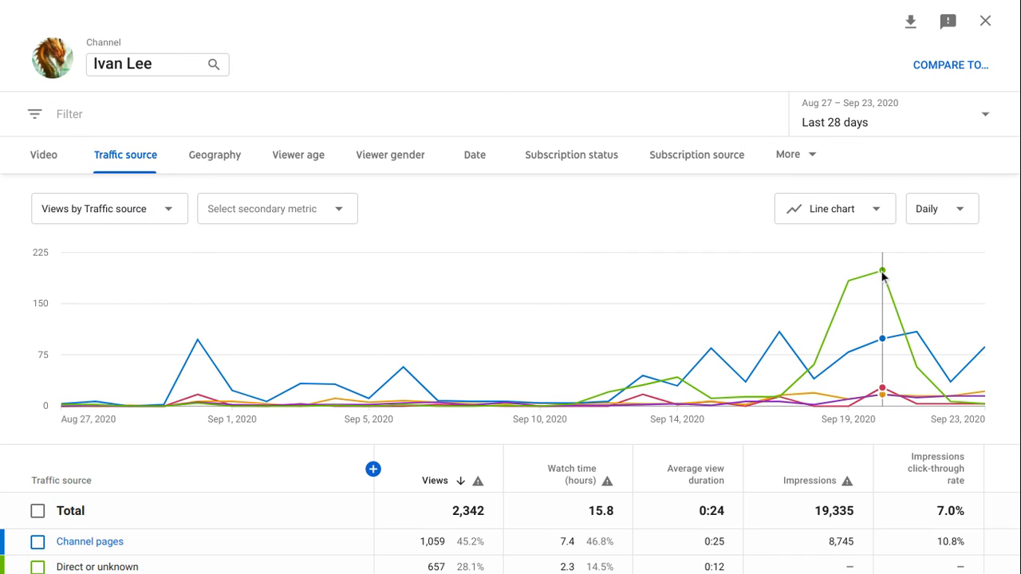
{"action": "mouse_move", "coordinate": [882, 269]}
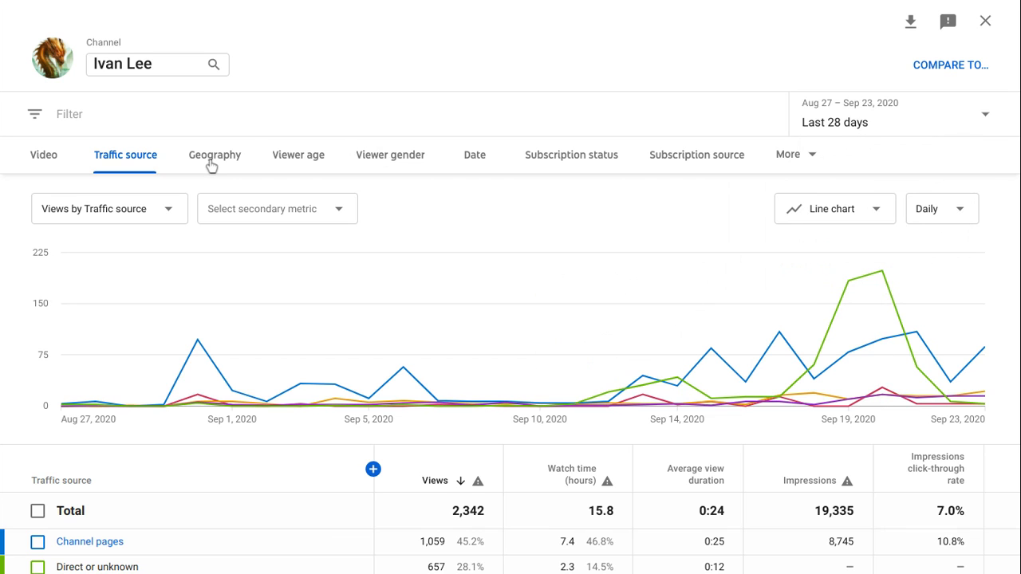
{"action": "left_click", "coordinate": [214, 154]}
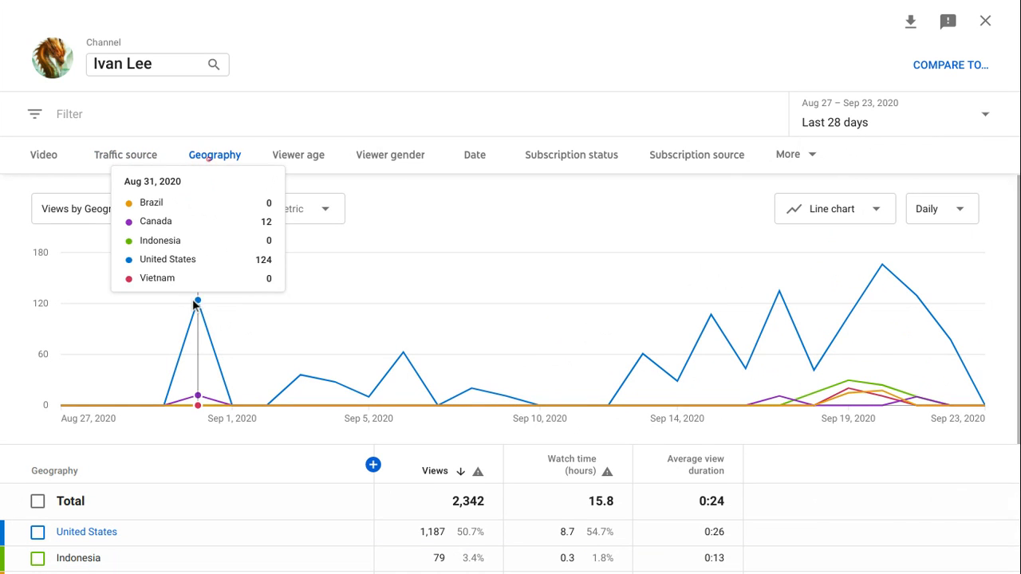
{"action": "mouse_move", "coordinate": [210, 296]}
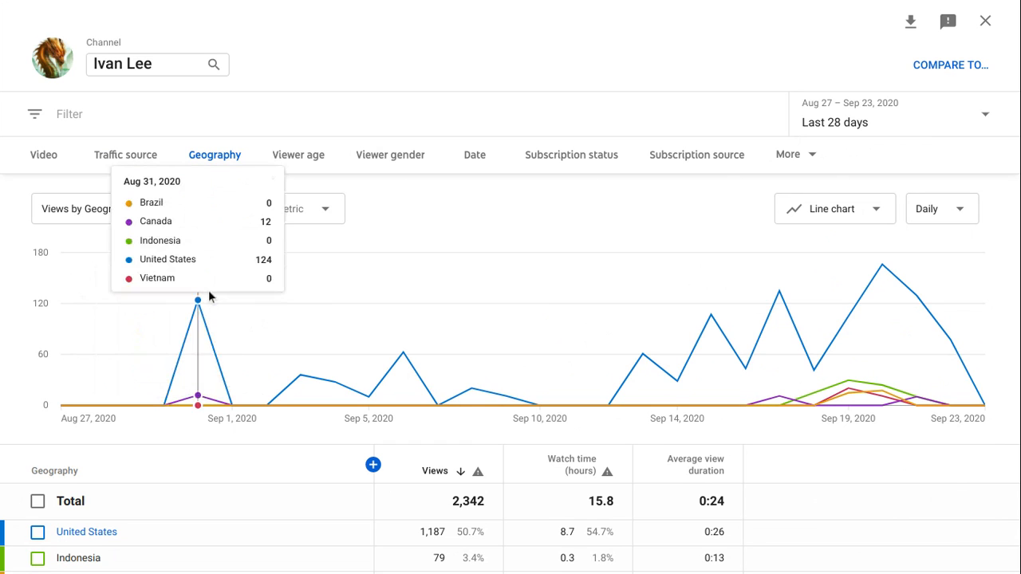
{"action": "mouse_move", "coordinate": [204, 306]}
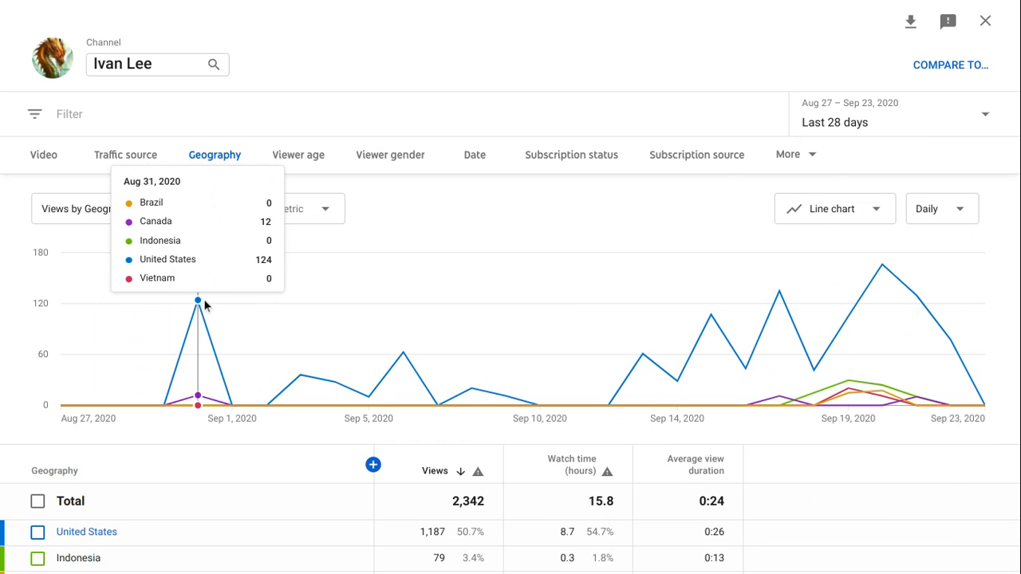
{"action": "mouse_move", "coordinate": [781, 310]}
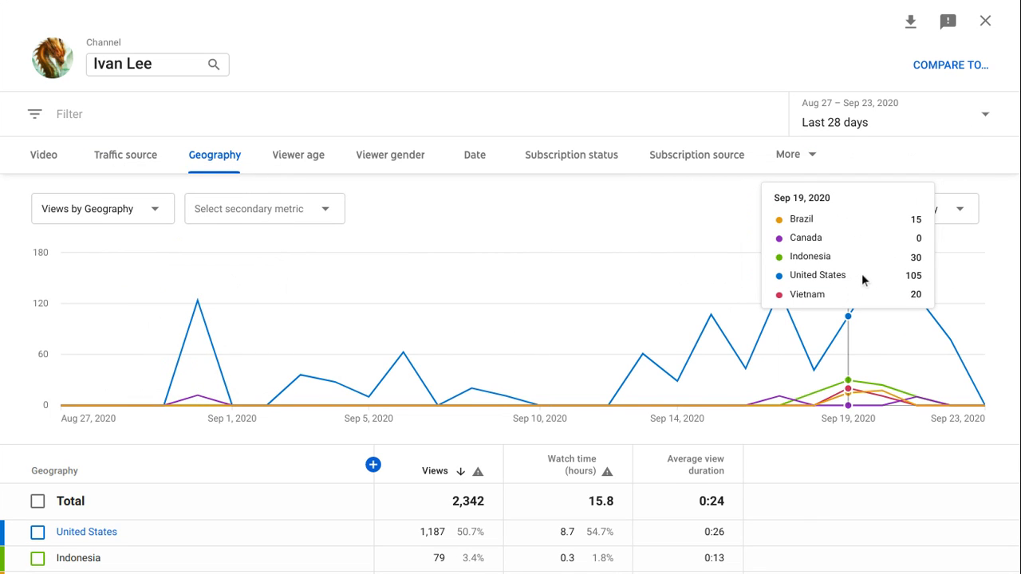
{"action": "mouse_move", "coordinate": [881, 280]}
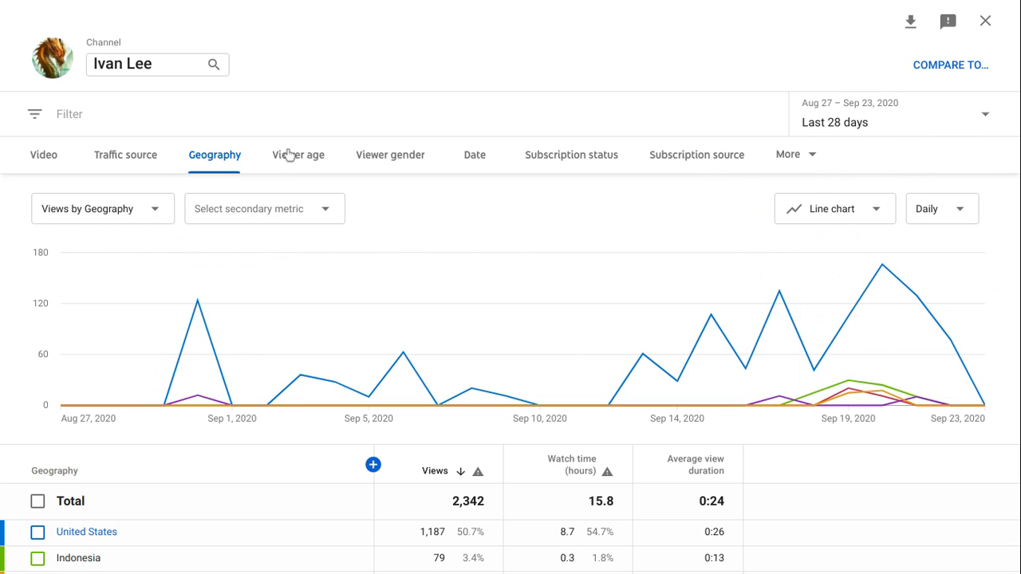
Switch the detailed views report from geography to the Viewer age breakdown
{"action": "left_click", "coordinate": [297, 155]}
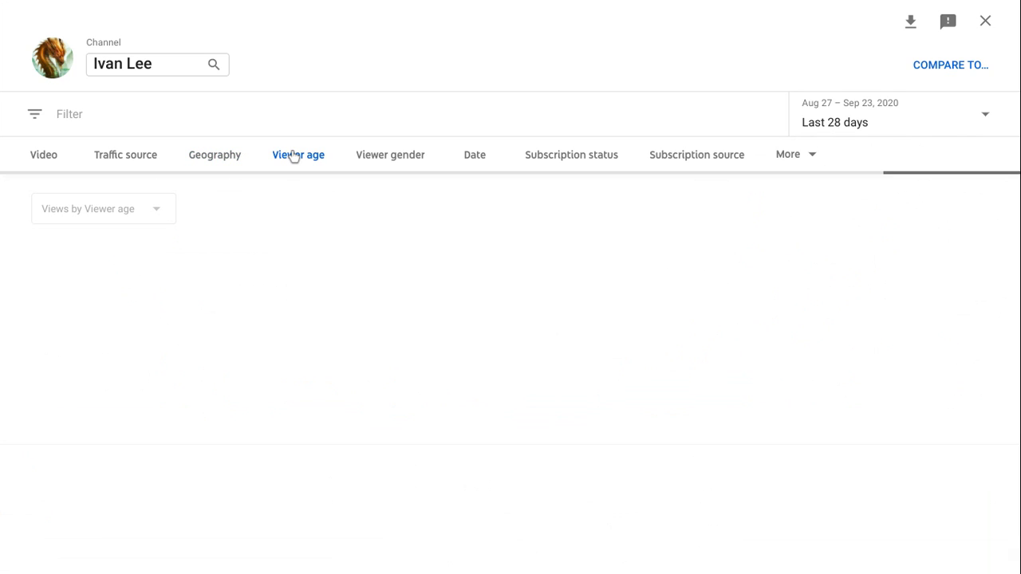
Read the viewer age split (35–44 years at 46.2%), then move to the Viewer gender breakdown
{"action": "left_click", "coordinate": [297, 153]}
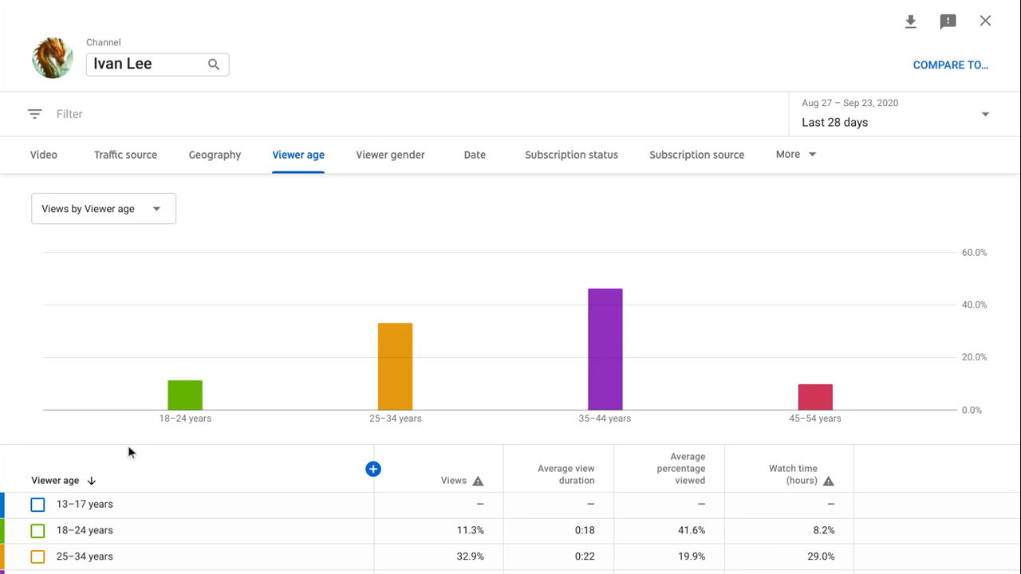
{"action": "mouse_move", "coordinate": [602, 348]}
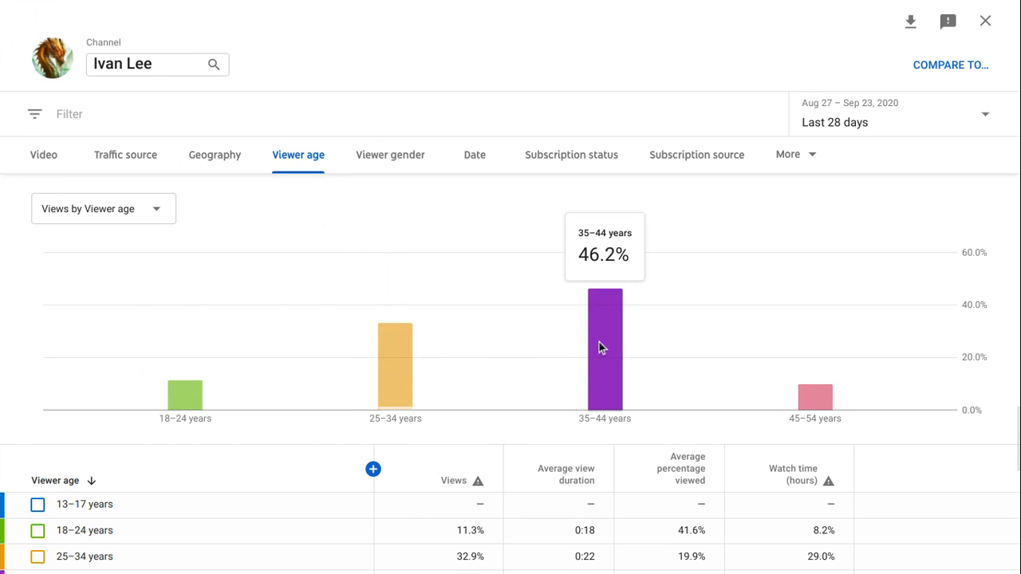
{"action": "mouse_move", "coordinate": [600, 348]}
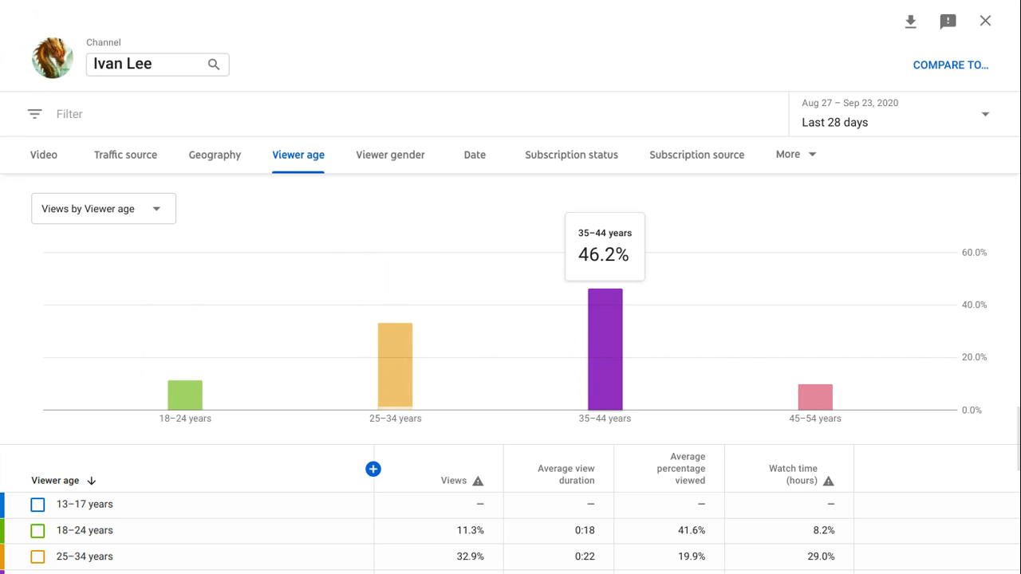
{"action": "mouse_move", "coordinate": [394, 366]}
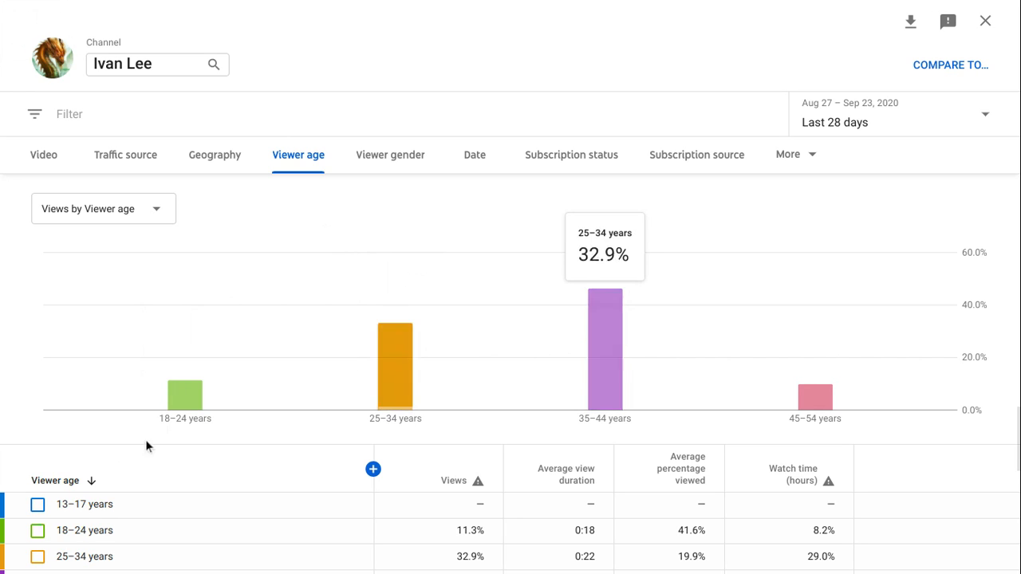
{"action": "mouse_move", "coordinate": [185, 395]}
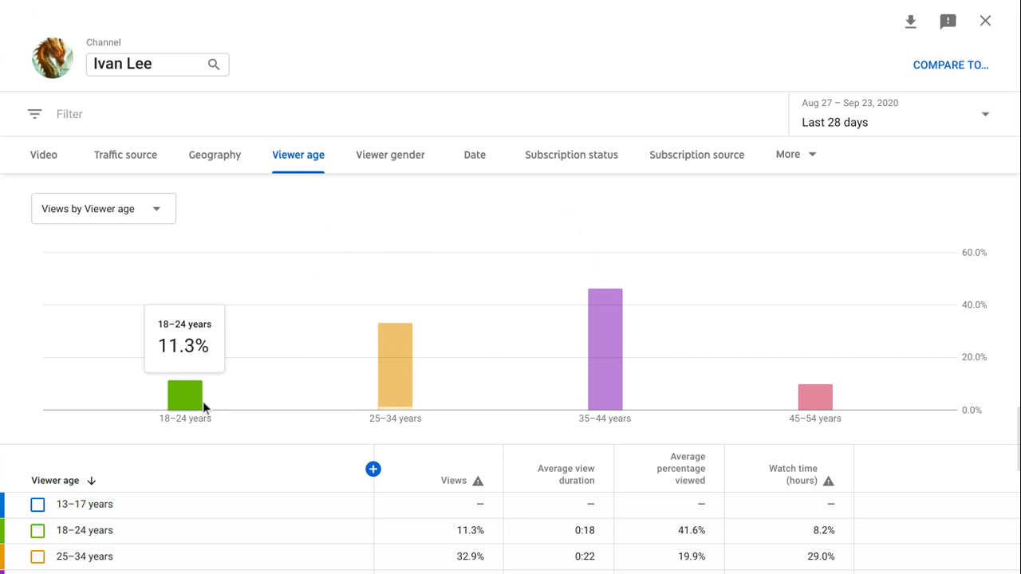
{"action": "mouse_move", "coordinate": [224, 399]}
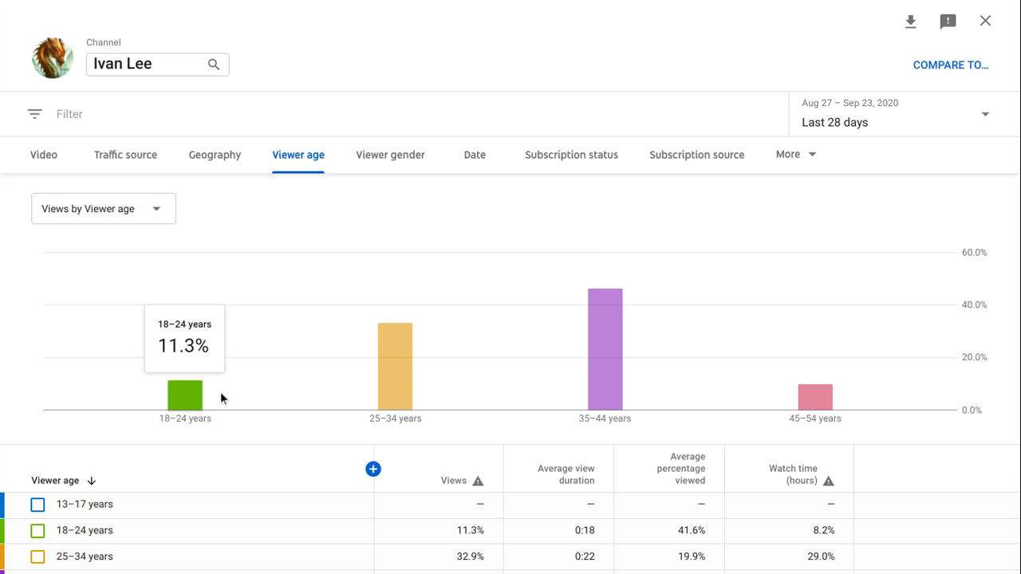
{"action": "mouse_move", "coordinate": [411, 408]}
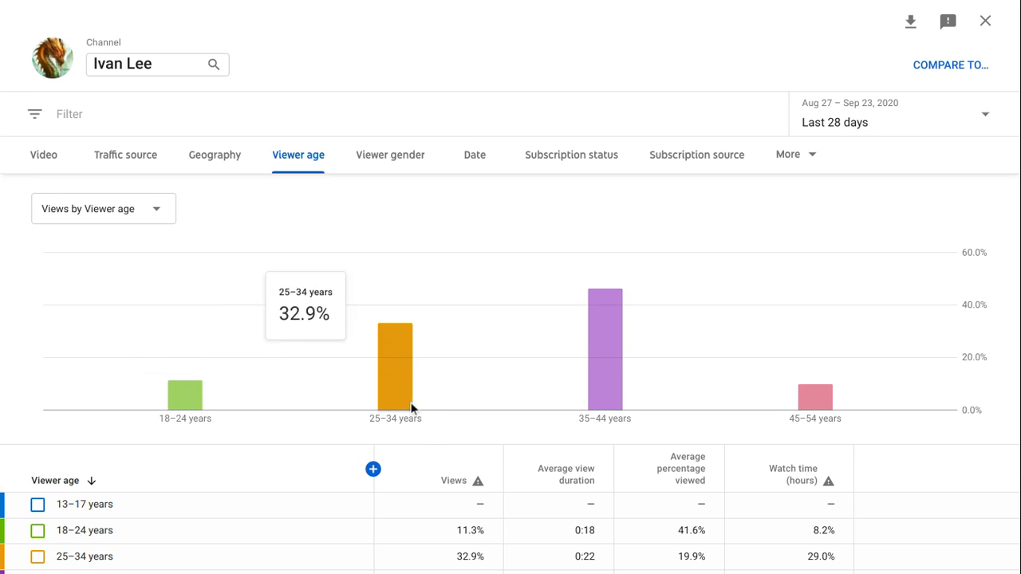
{"action": "mouse_move", "coordinate": [605, 397]}
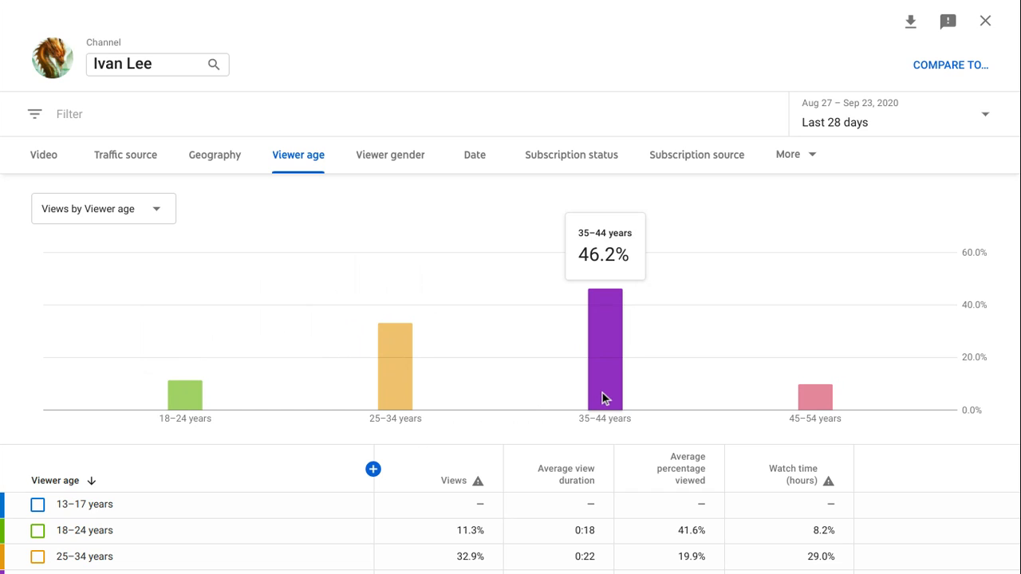
{"action": "mouse_move", "coordinate": [833, 395]}
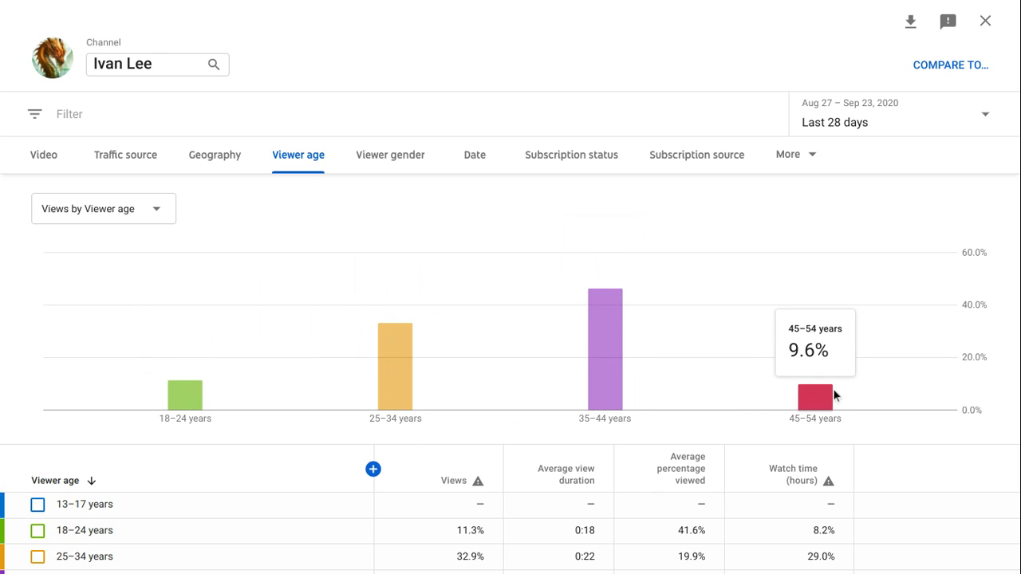
{"action": "mouse_move", "coordinate": [816, 401]}
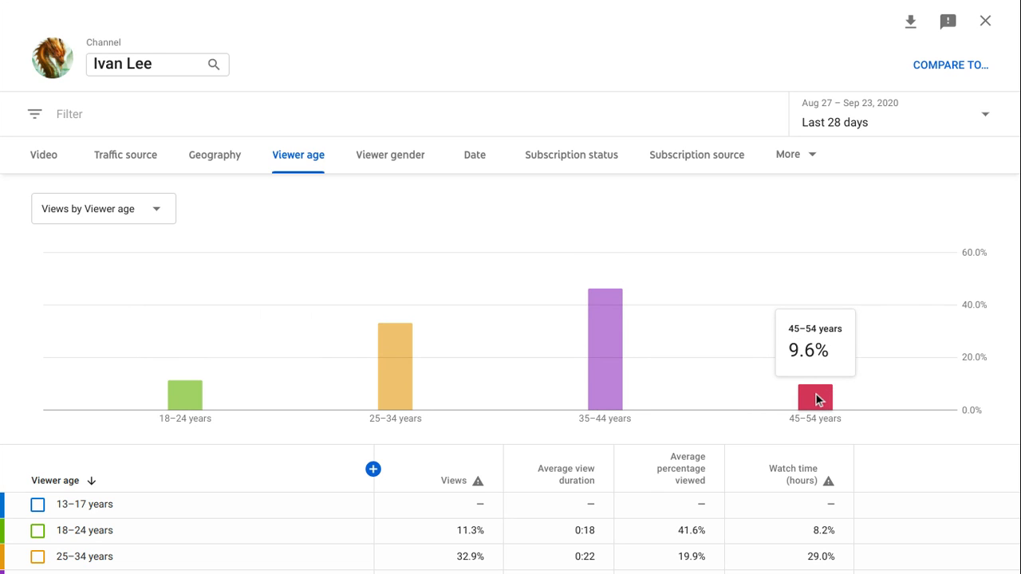
{"action": "mouse_move", "coordinate": [605, 365]}
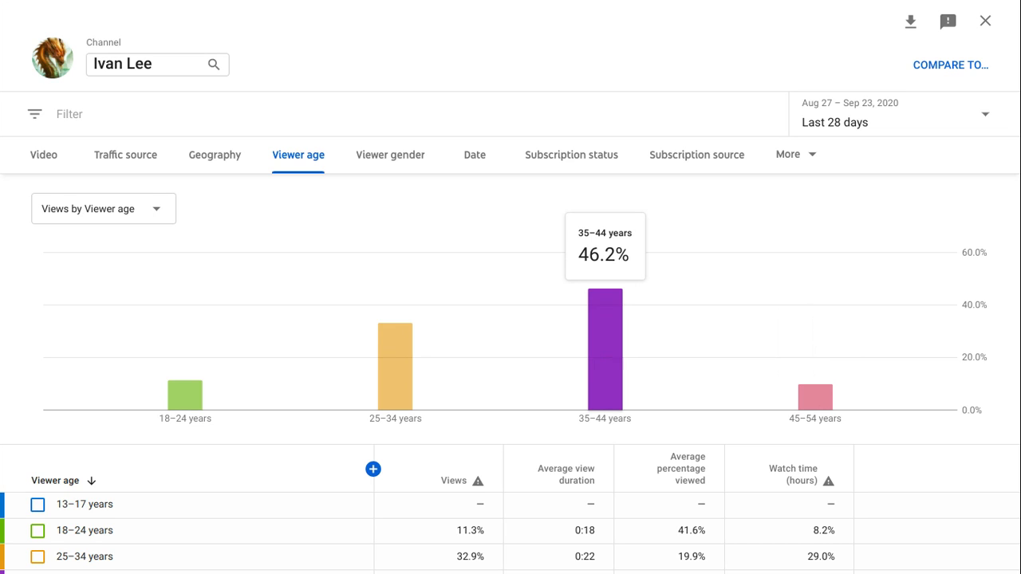
{"action": "mouse_move", "coordinate": [673, 295]}
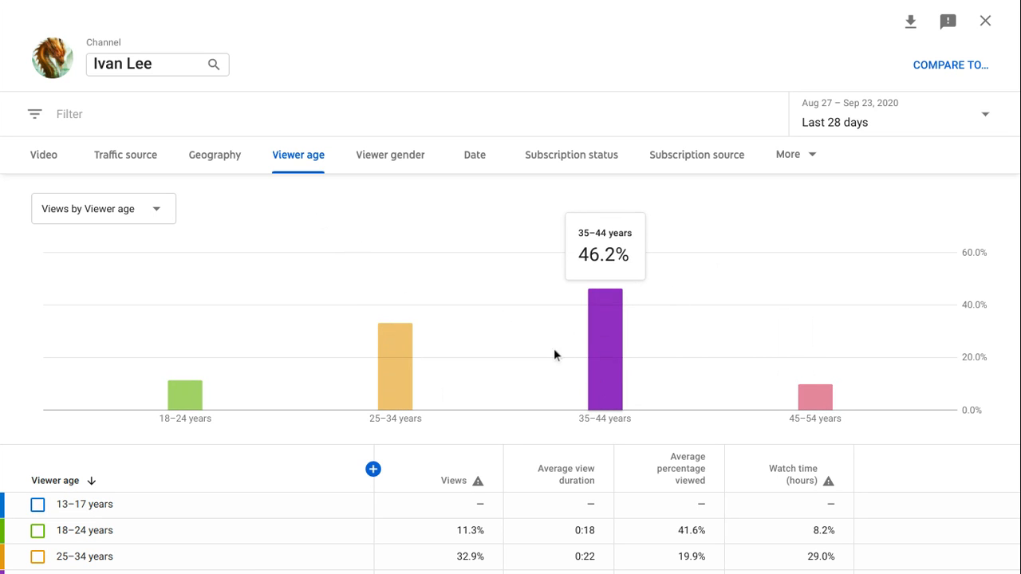
{"action": "left_click", "coordinate": [389, 155]}
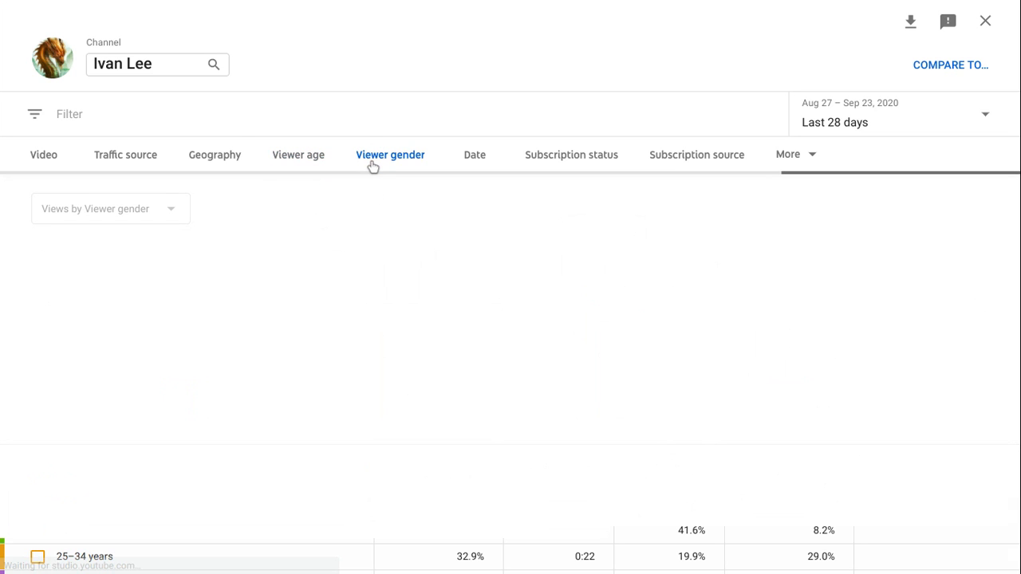
Read the gender split (Male 75.7%, Female 24.3%), then move to views by Date
{"action": "left_click", "coordinate": [389, 155]}
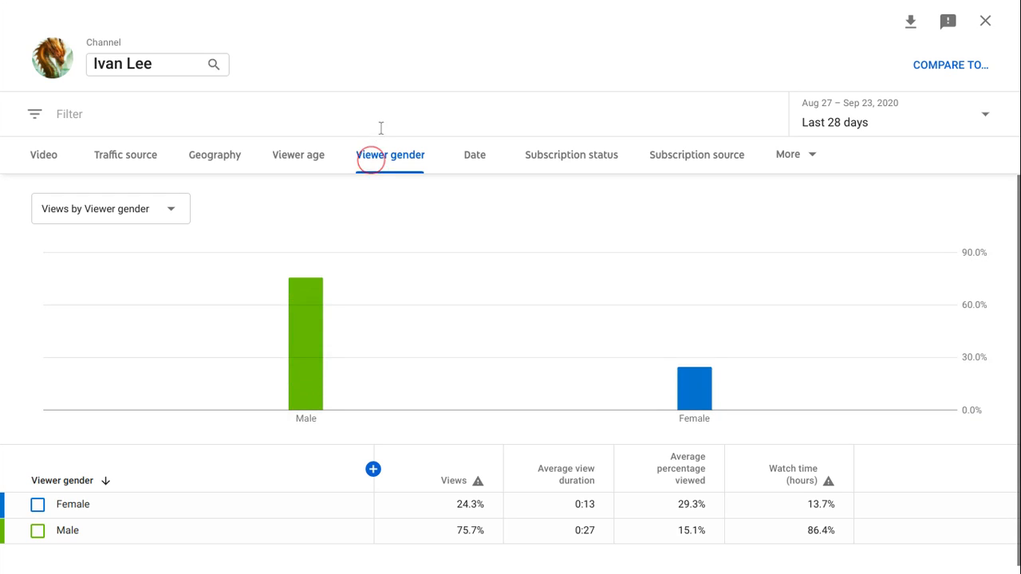
{"action": "mouse_move", "coordinate": [306, 397]}
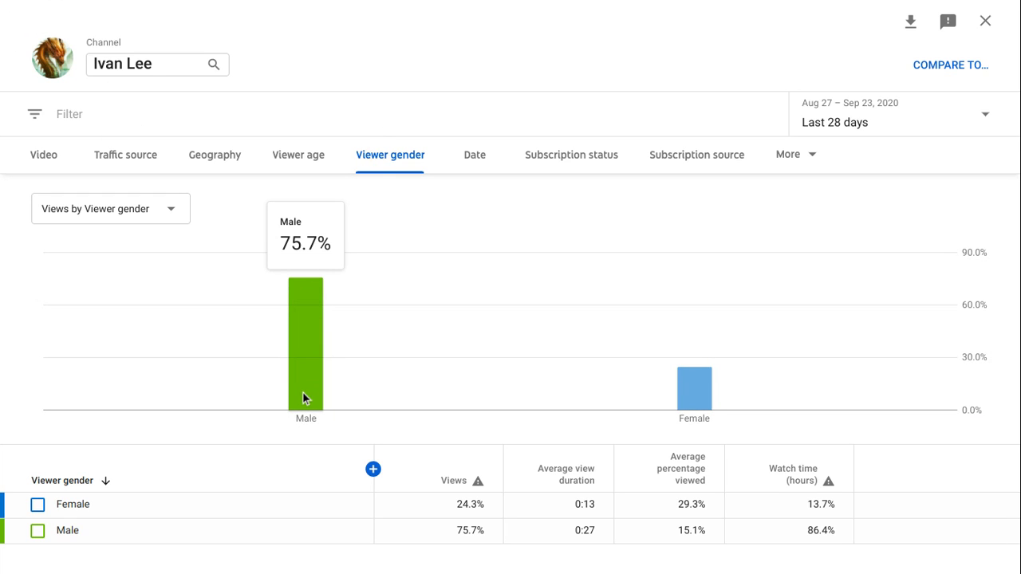
{"action": "mouse_move", "coordinate": [373, 469]}
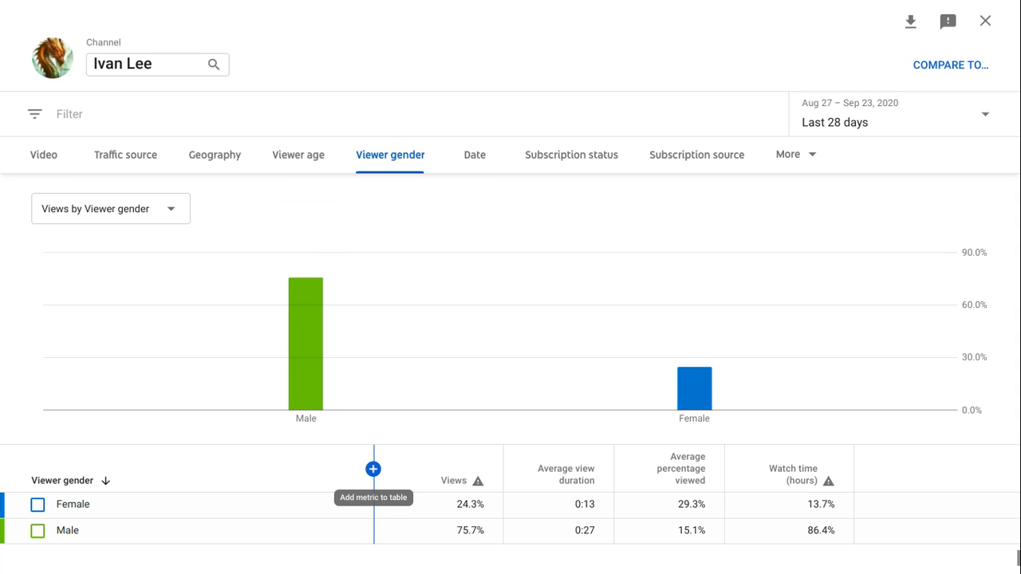
{"action": "mouse_move", "coordinate": [693, 390]}
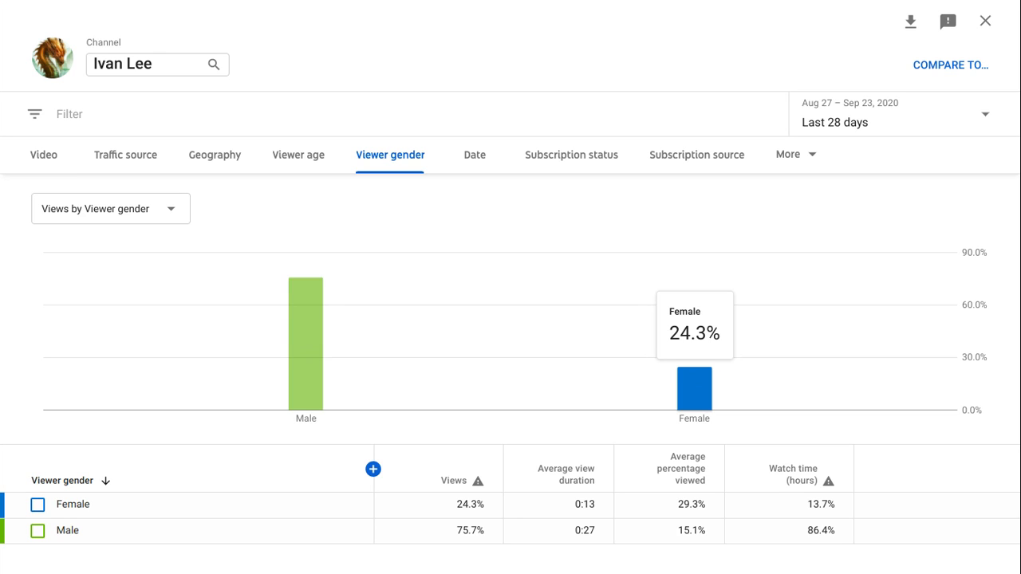
{"action": "mouse_move", "coordinate": [487, 164]}
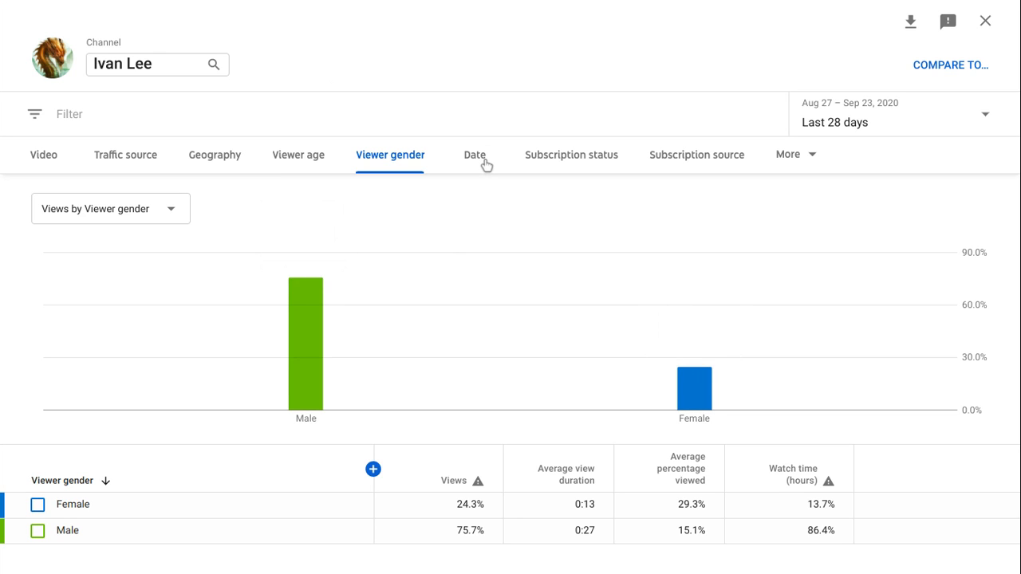
{"action": "mouse_move", "coordinate": [534, 225]}
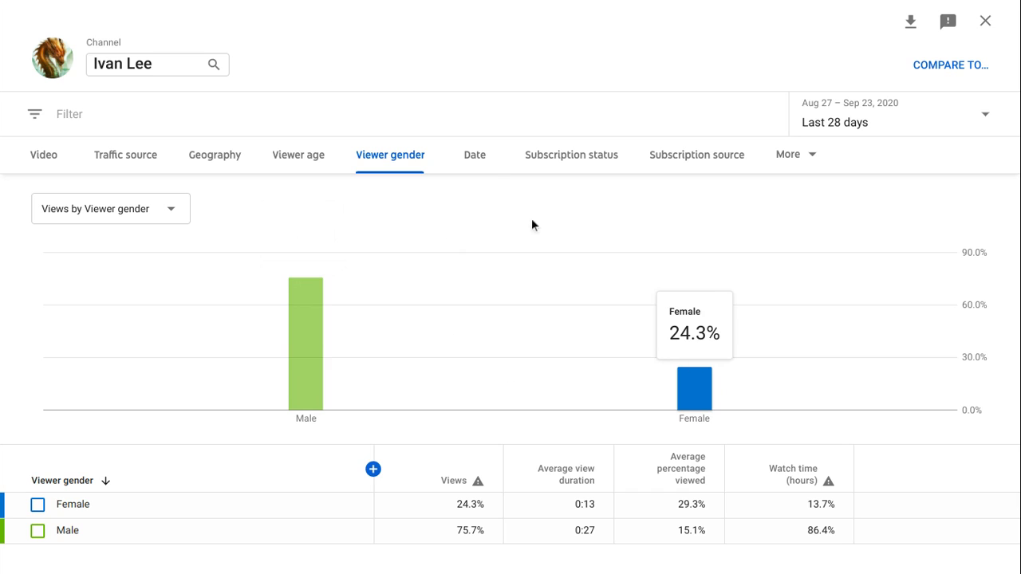
{"action": "mouse_move", "coordinate": [475, 154]}
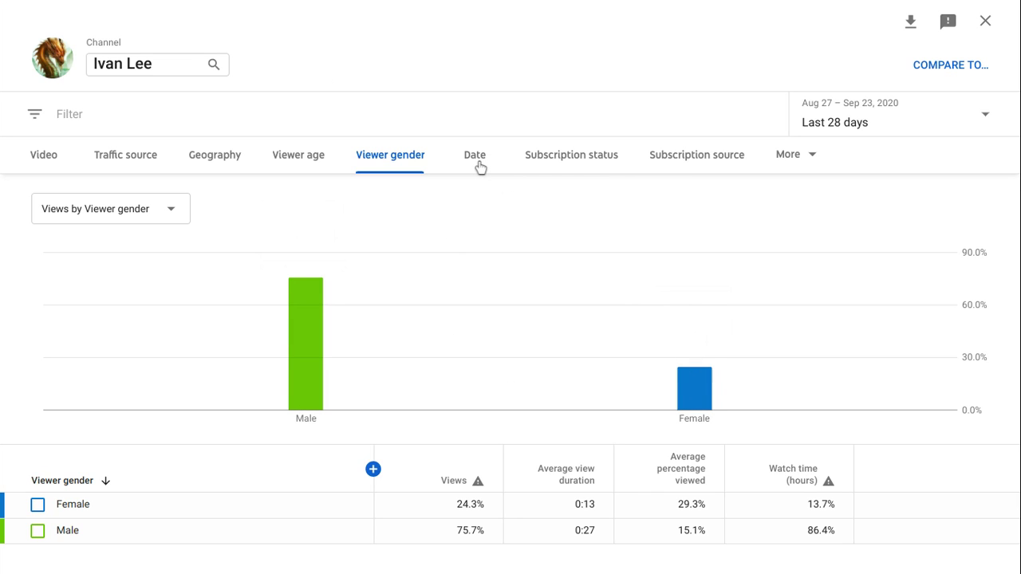
{"action": "left_click", "coordinate": [475, 154]}
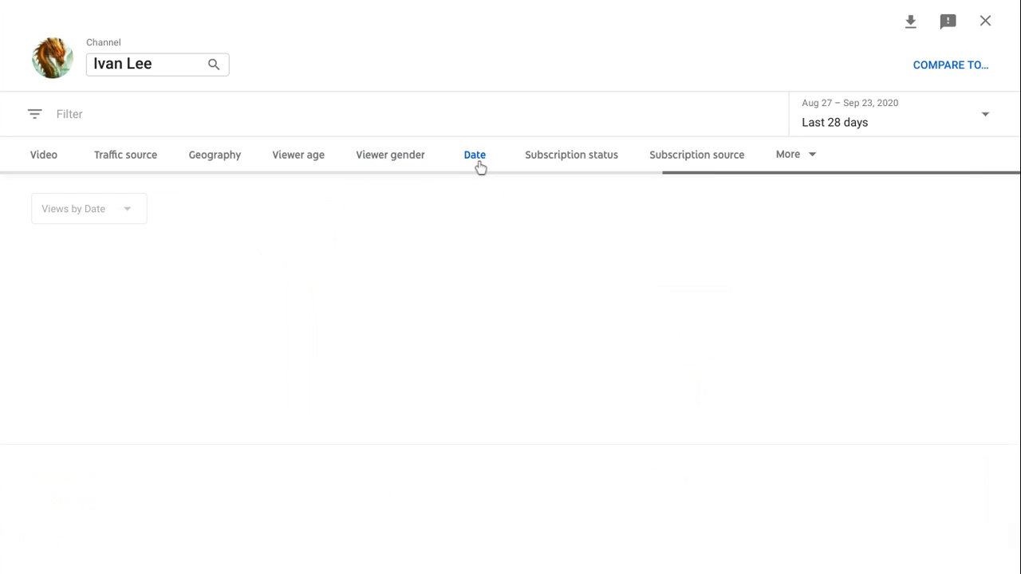
View daily views for Aug 27 – Sep 23 (2,342 total, peak 369 on Sep 20), then Subscription status
{"action": "left_click", "coordinate": [476, 154]}
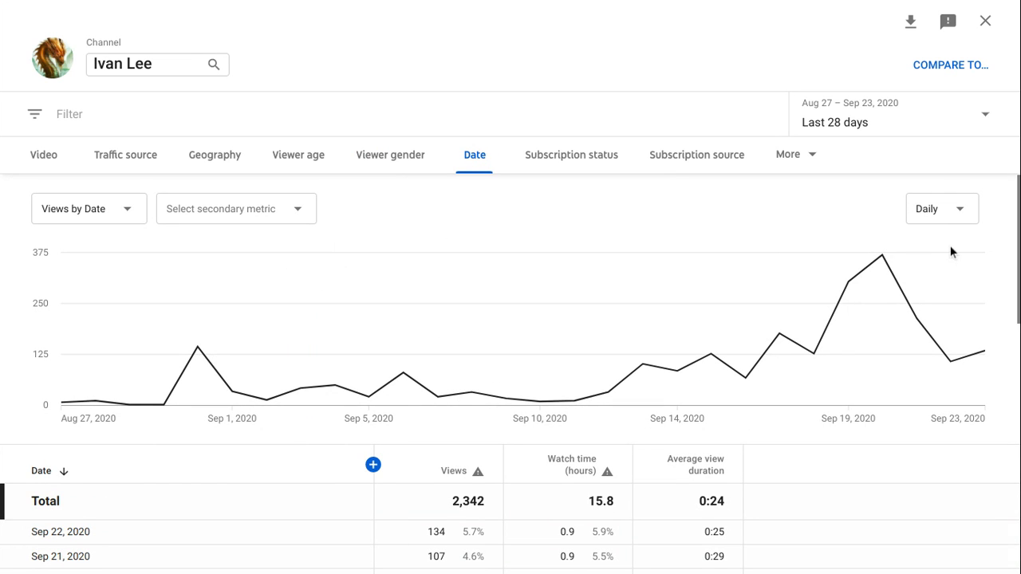
{"action": "mouse_move", "coordinate": [883, 259]}
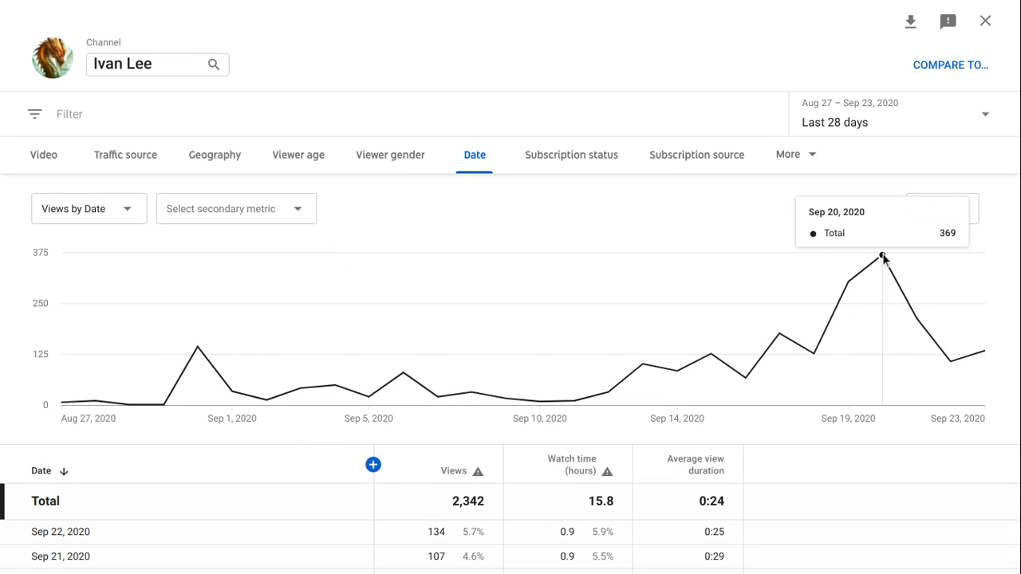
{"action": "mouse_move", "coordinate": [571, 155]}
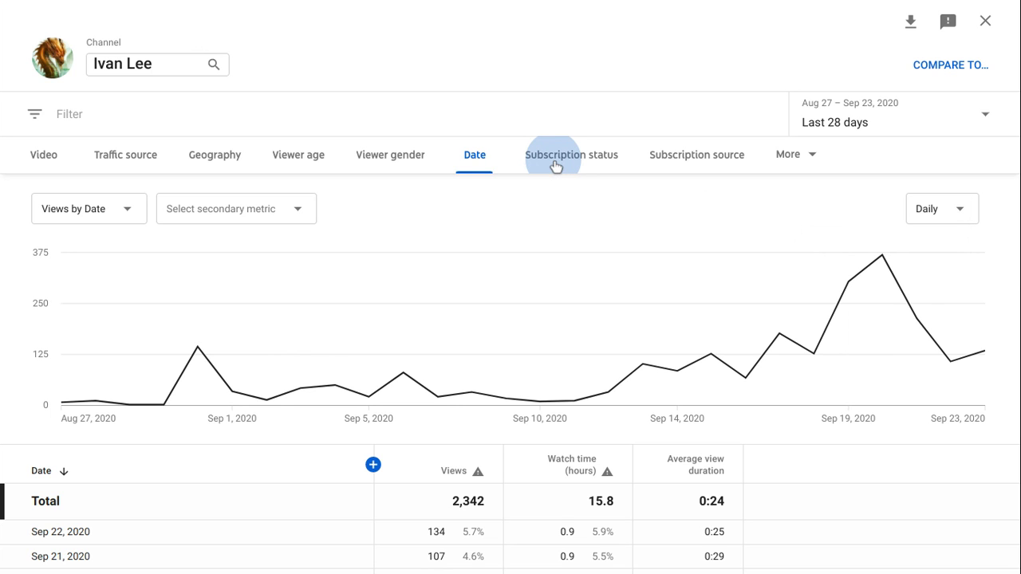
{"action": "left_click", "coordinate": [571, 154]}
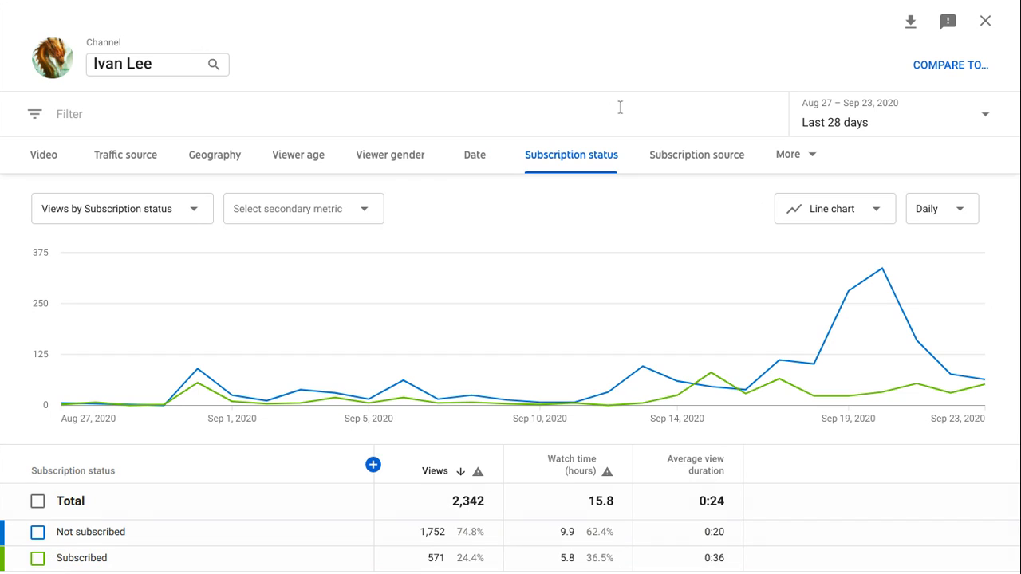
{"action": "mouse_move", "coordinate": [402, 399]}
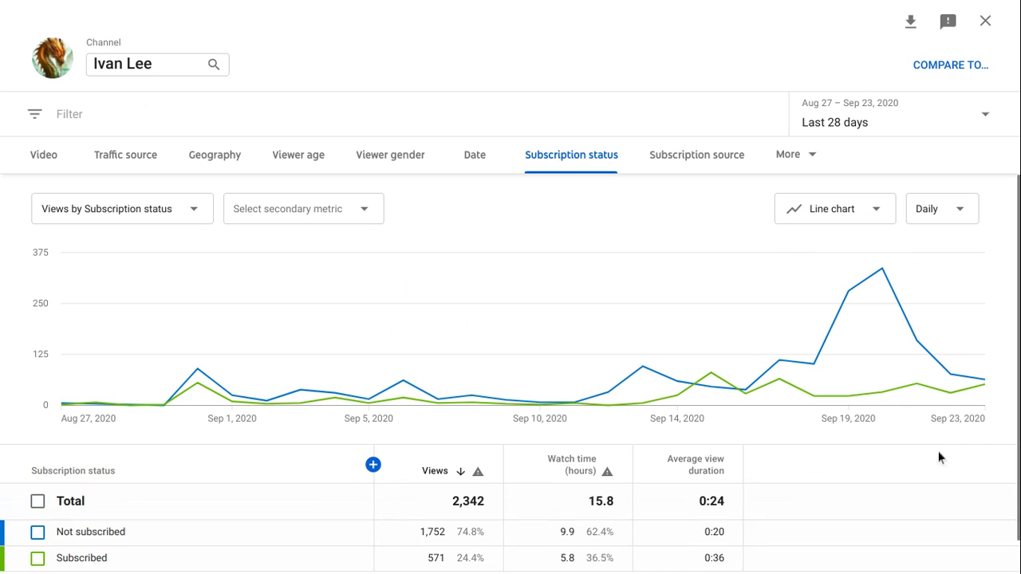
{"action": "mouse_move", "coordinate": [979, 461]}
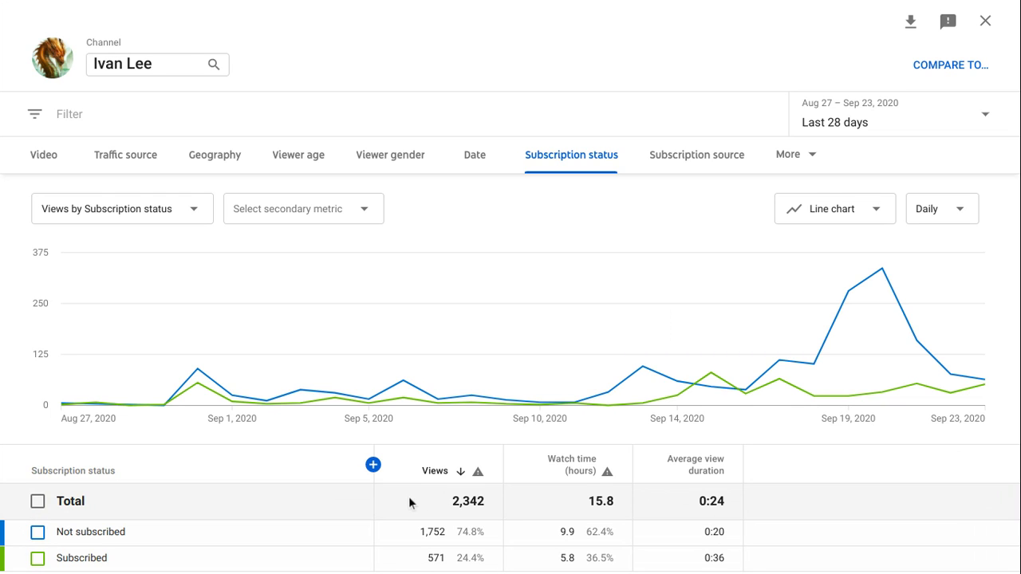
{"action": "mouse_move", "coordinate": [450, 558]}
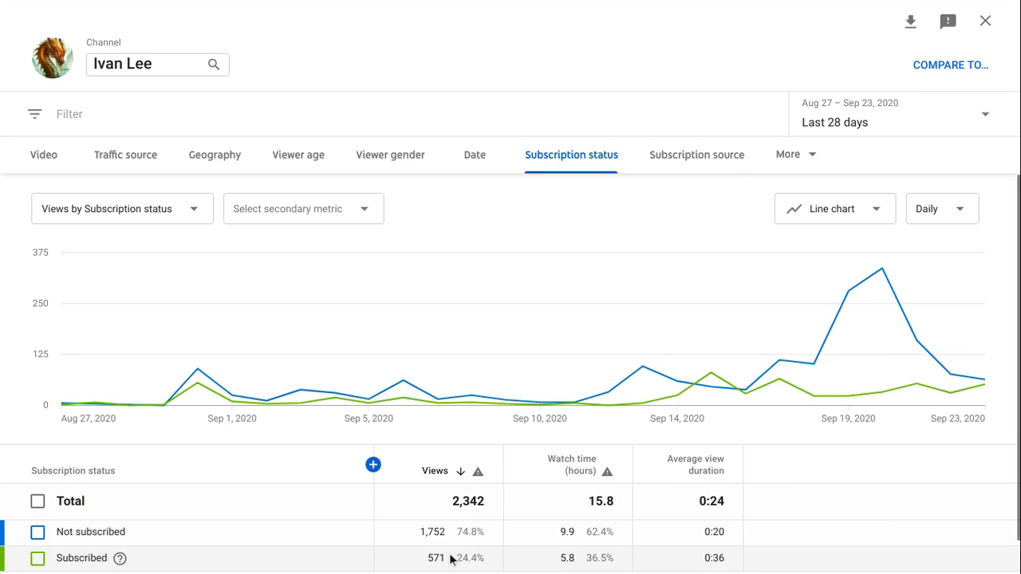
{"action": "mouse_move", "coordinate": [545, 555]}
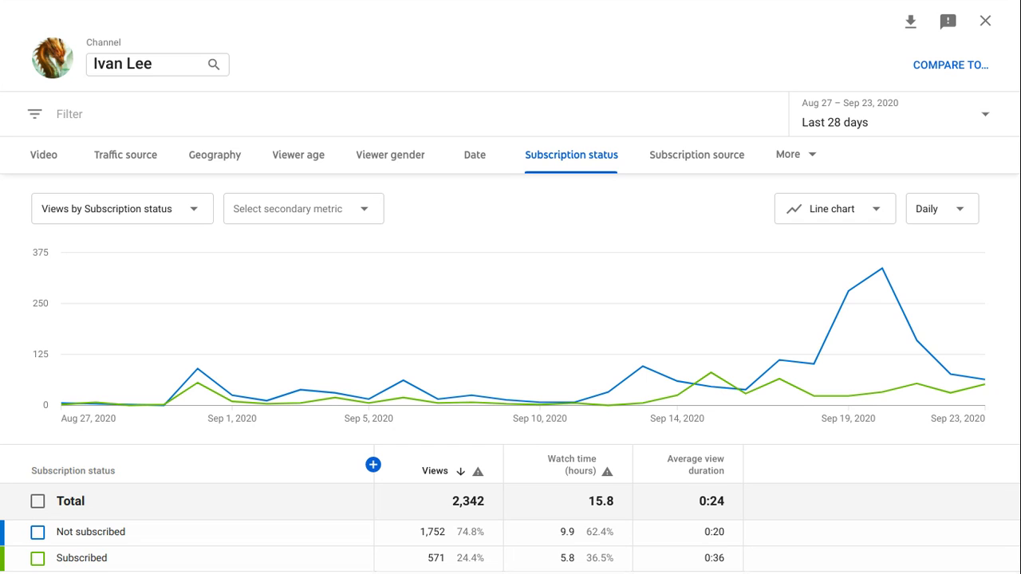
Show subscribers by subscription source (7 net, 9 gained, 2 lost) and reveal the More breakdowns
{"action": "left_click", "coordinate": [695, 154]}
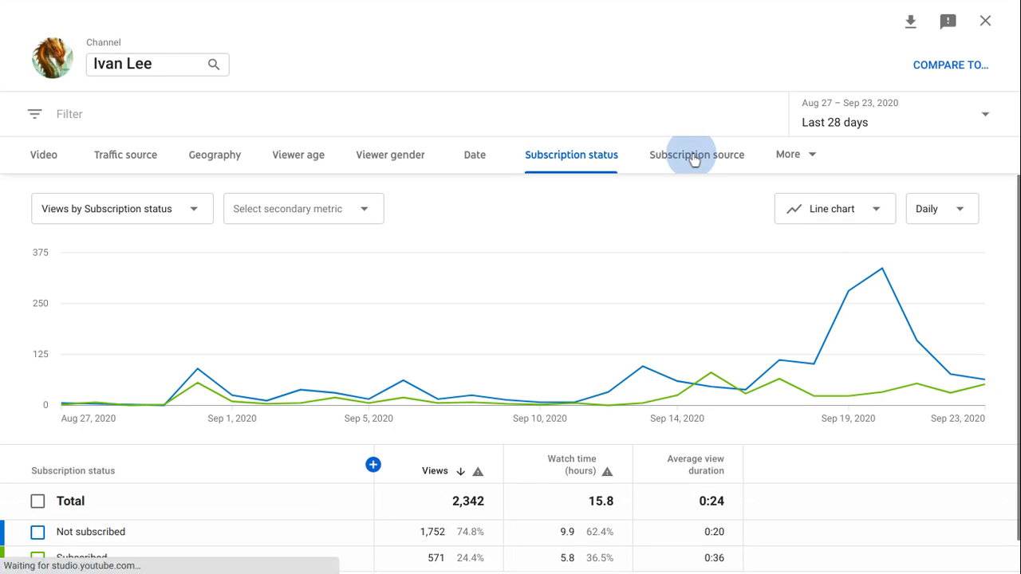
{"action": "left_click", "coordinate": [695, 153]}
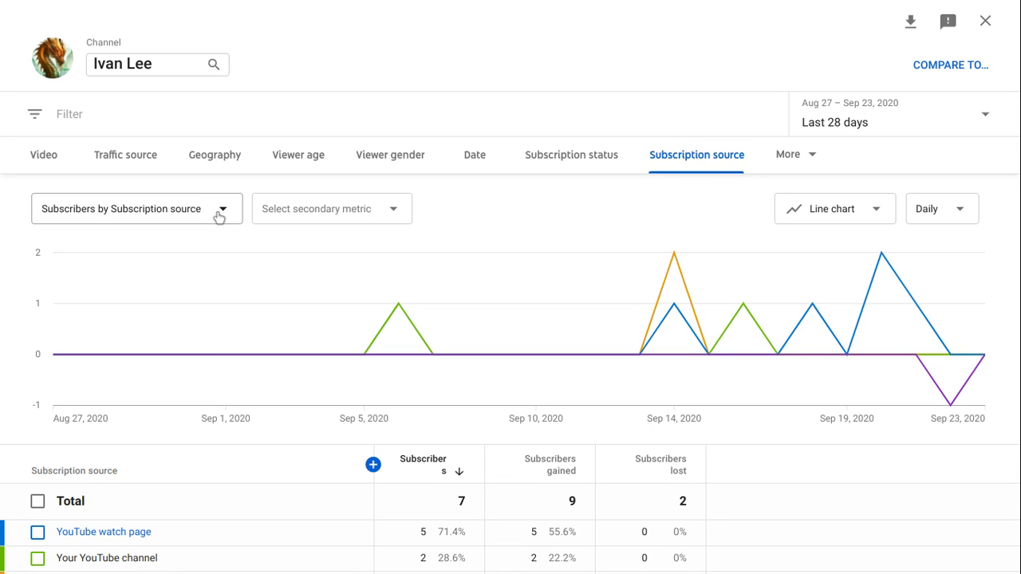
{"action": "mouse_move", "coordinate": [781, 171]}
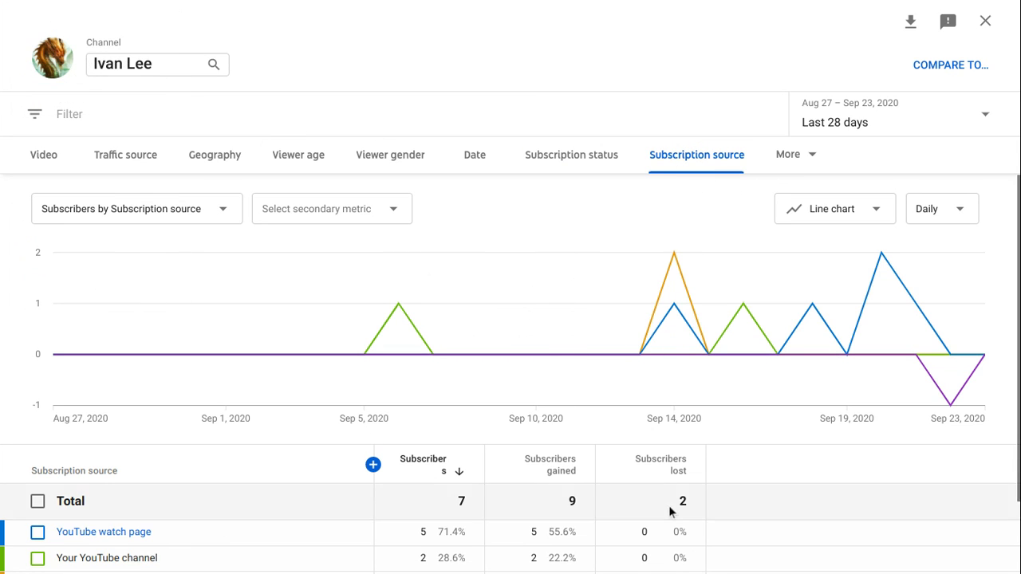
{"action": "mouse_move", "coordinate": [670, 511]}
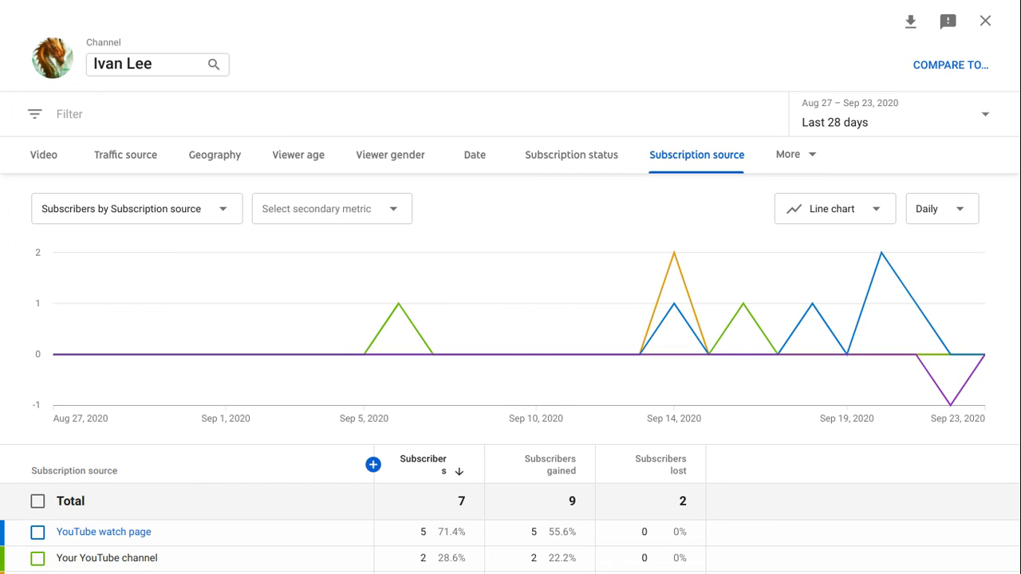
{"action": "left_click", "coordinate": [794, 153]}
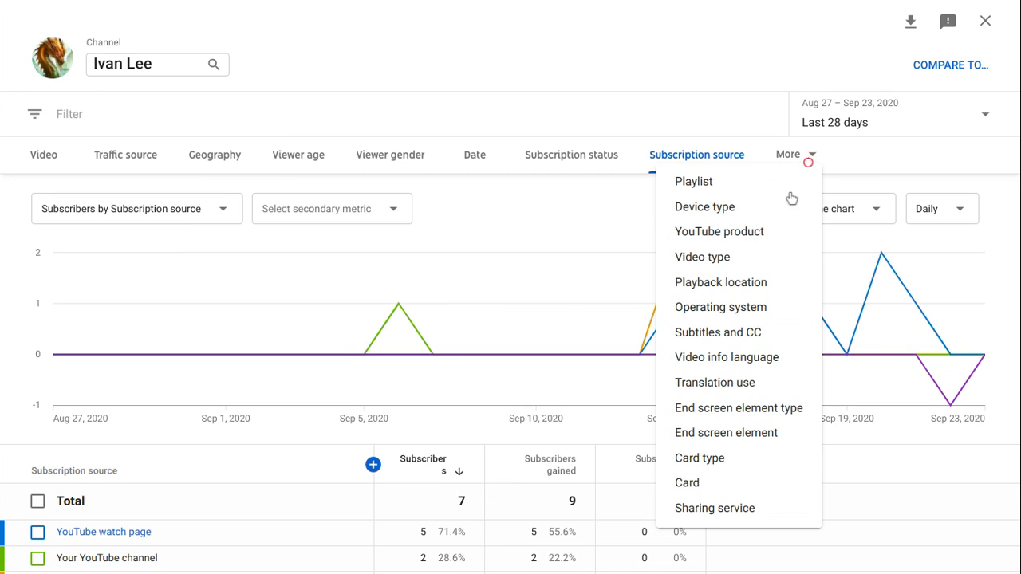
{"action": "left_click", "coordinate": [705, 207]}
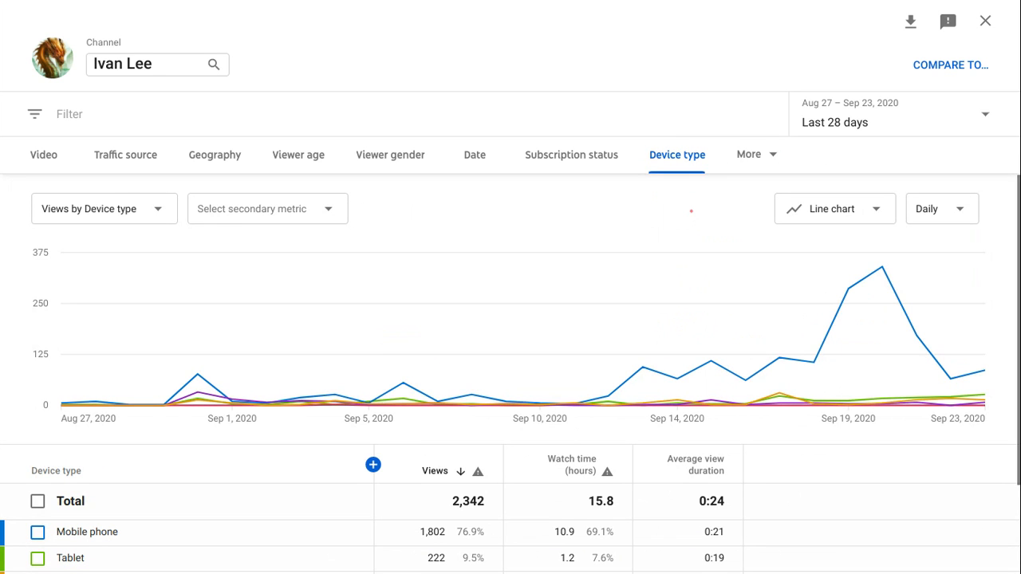
{"action": "mouse_move", "coordinate": [198, 381]}
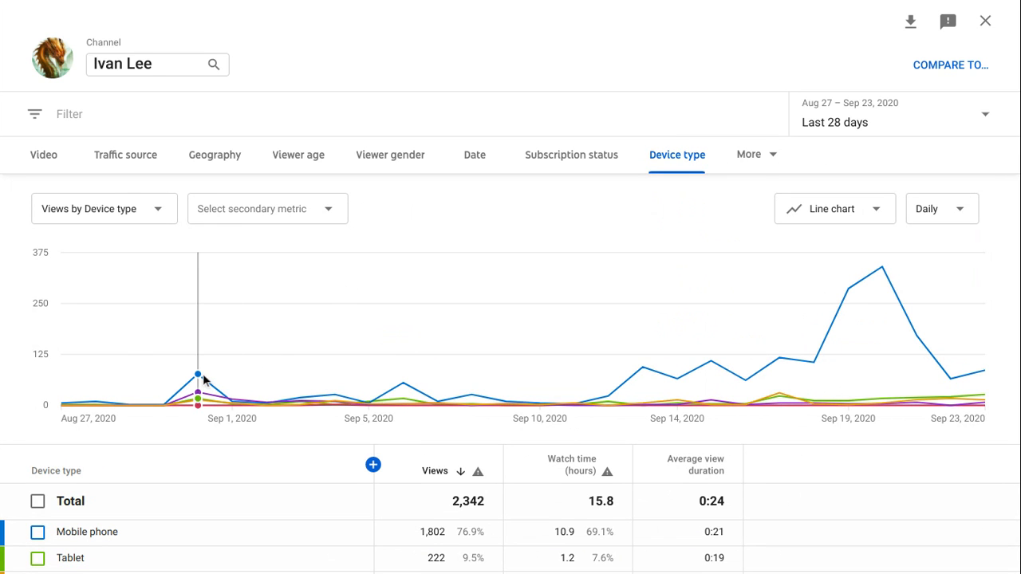
{"action": "mouse_move", "coordinate": [814, 351]}
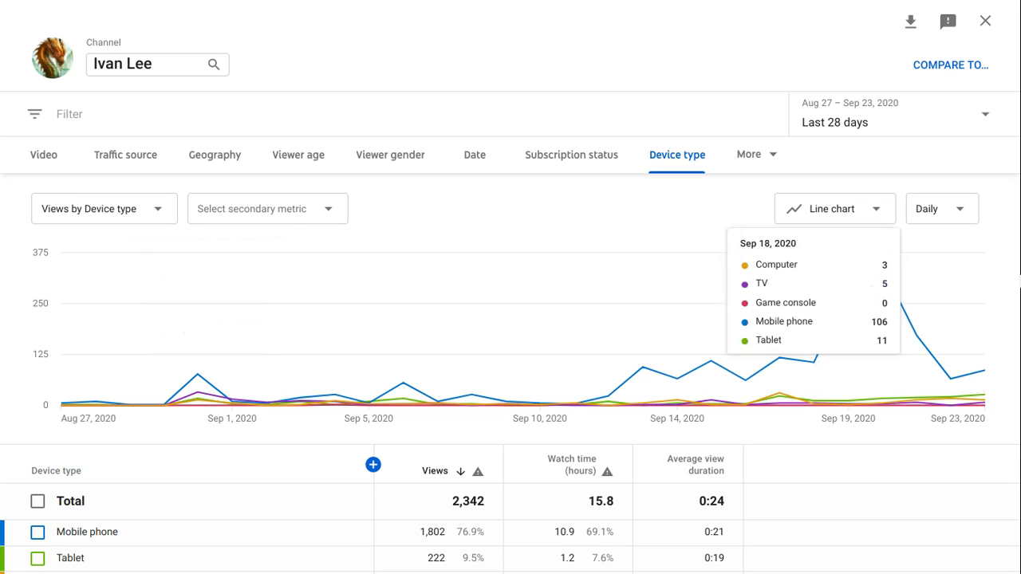
{"action": "mouse_move", "coordinate": [882, 266]}
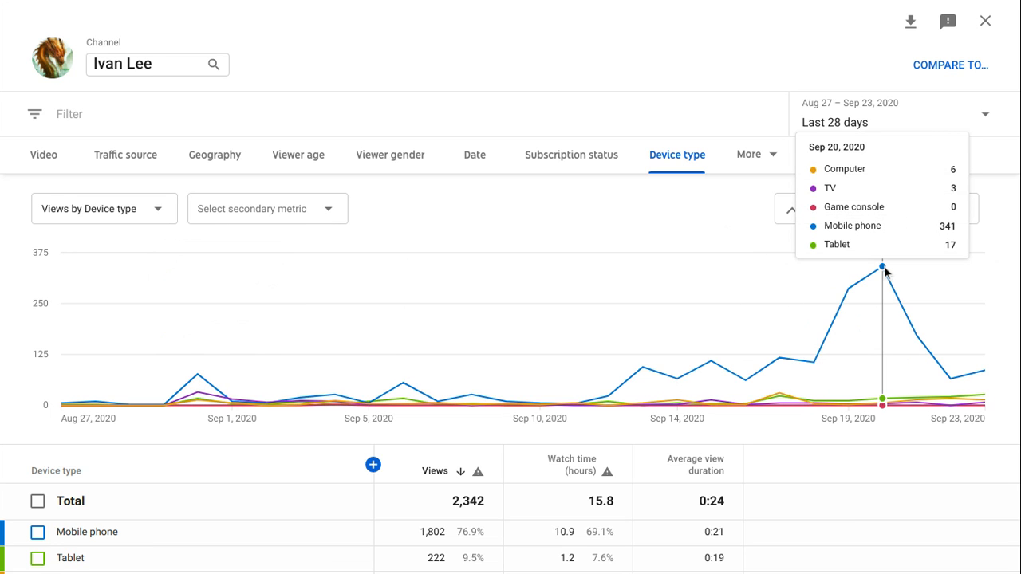
{"action": "mouse_move", "coordinate": [886, 273]}
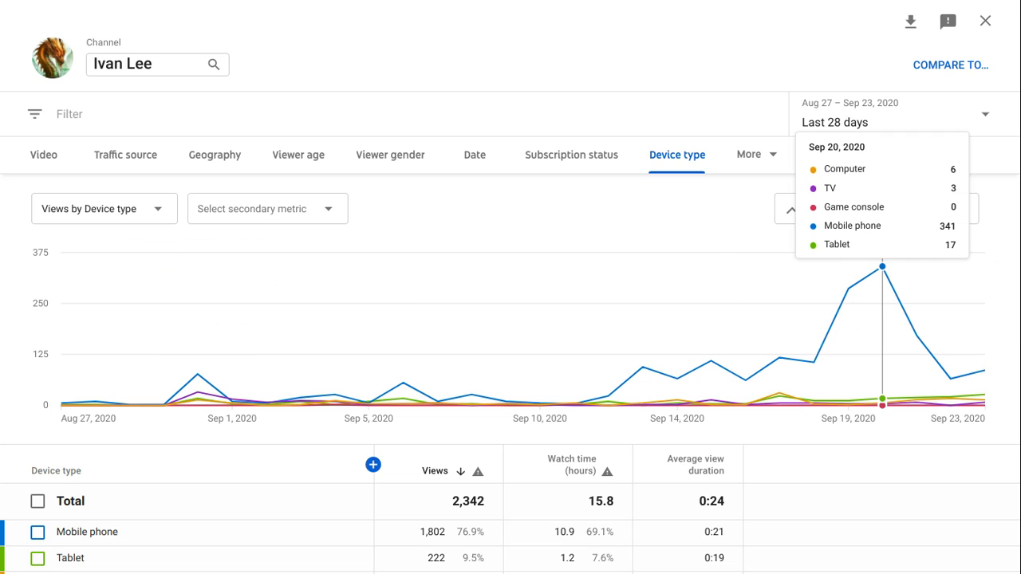
{"action": "mouse_move", "coordinate": [915, 335]}
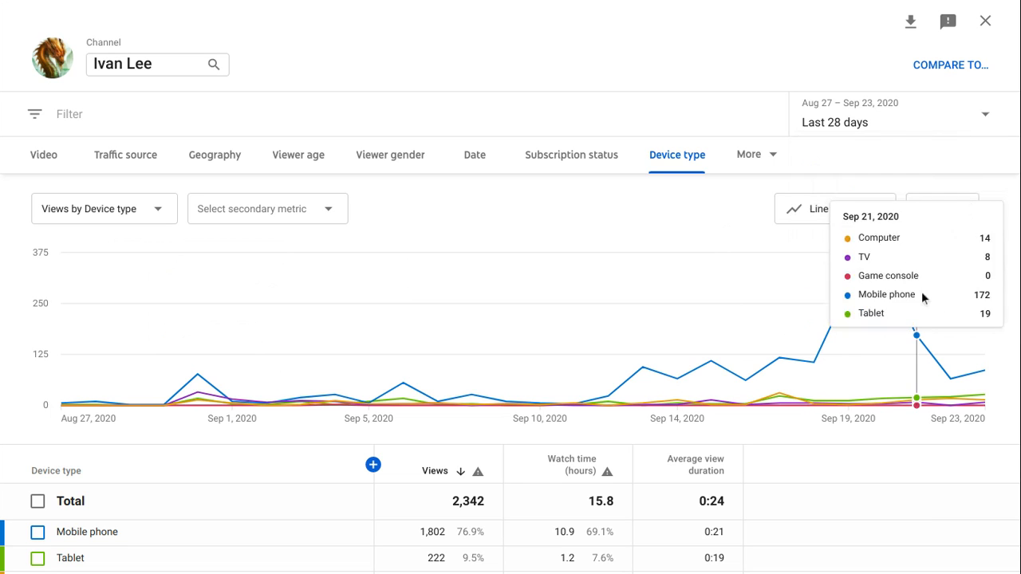
{"action": "mouse_move", "coordinate": [983, 375]}
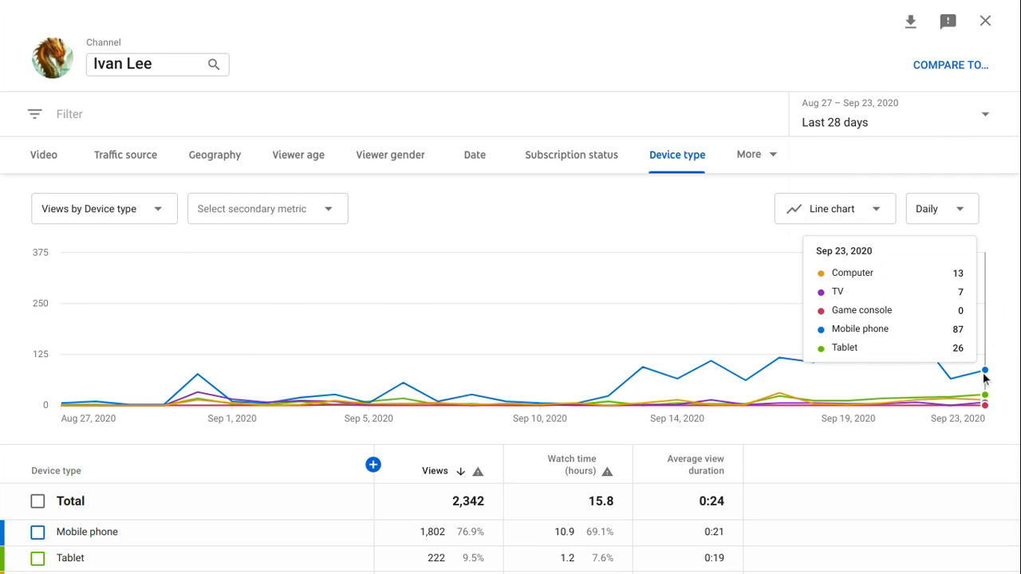
{"action": "mouse_move", "coordinate": [949, 379]}
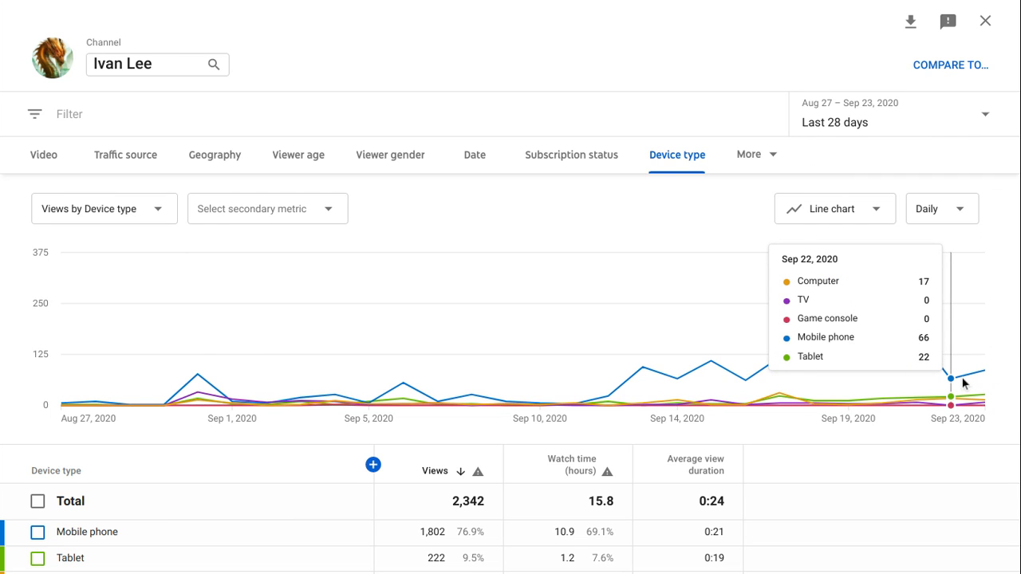
{"action": "mouse_move", "coordinate": [980, 382]}
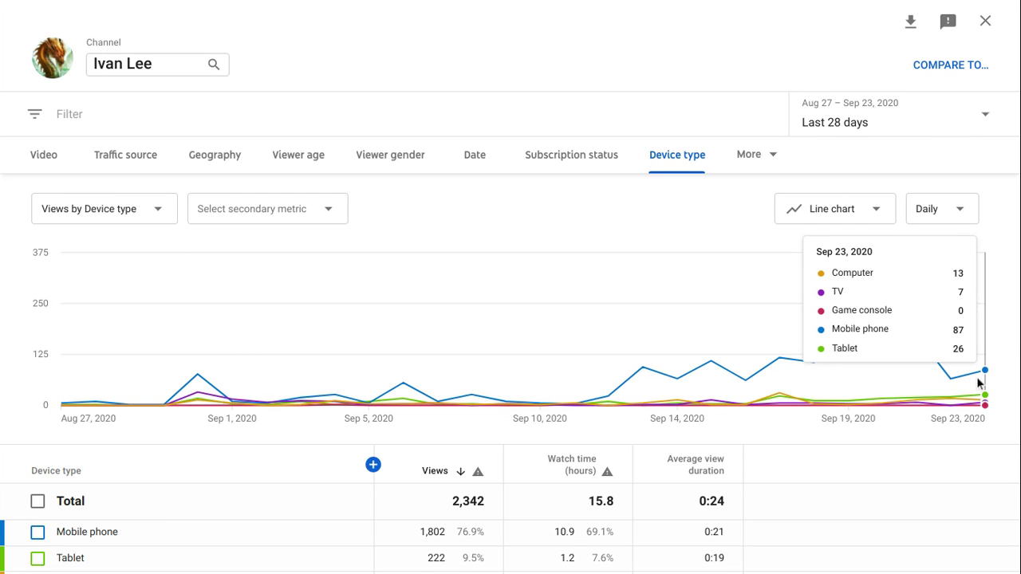
{"action": "mouse_move", "coordinate": [747, 160]}
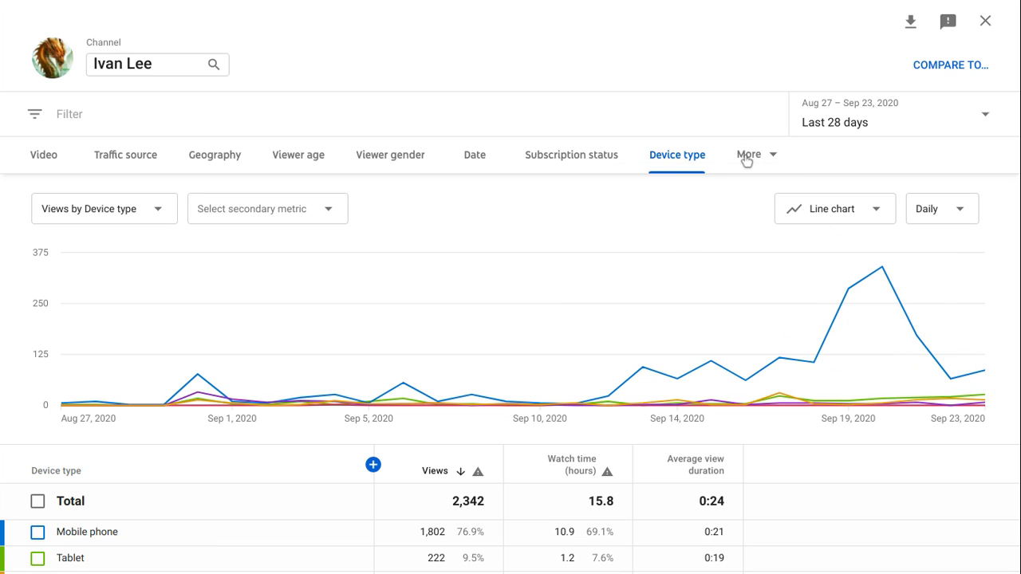
Break views down by Playlist from the More list, Who Would Win Series leading at 118
{"action": "left_click", "coordinate": [753, 153]}
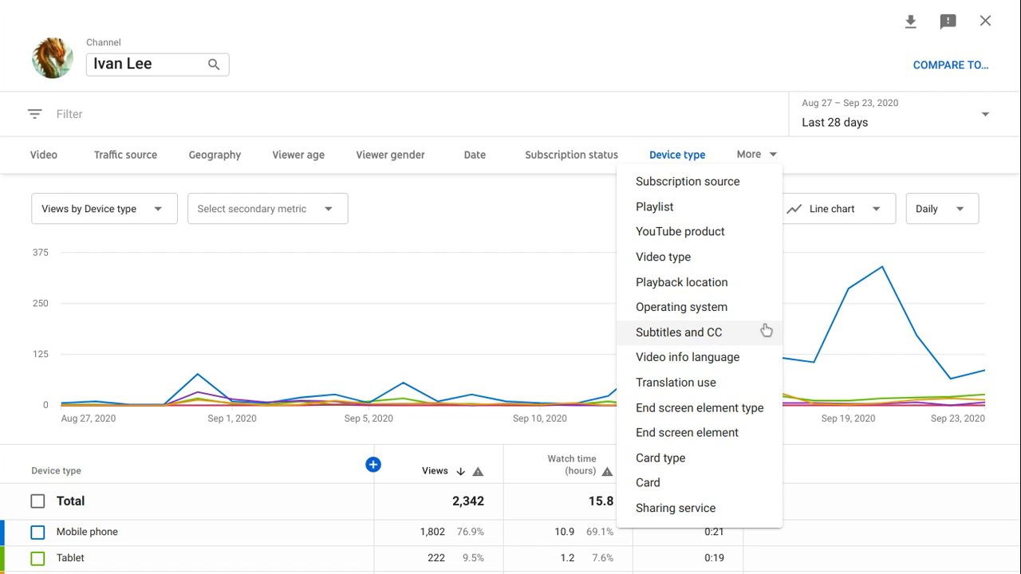
{"action": "mouse_move", "coordinate": [766, 374]}
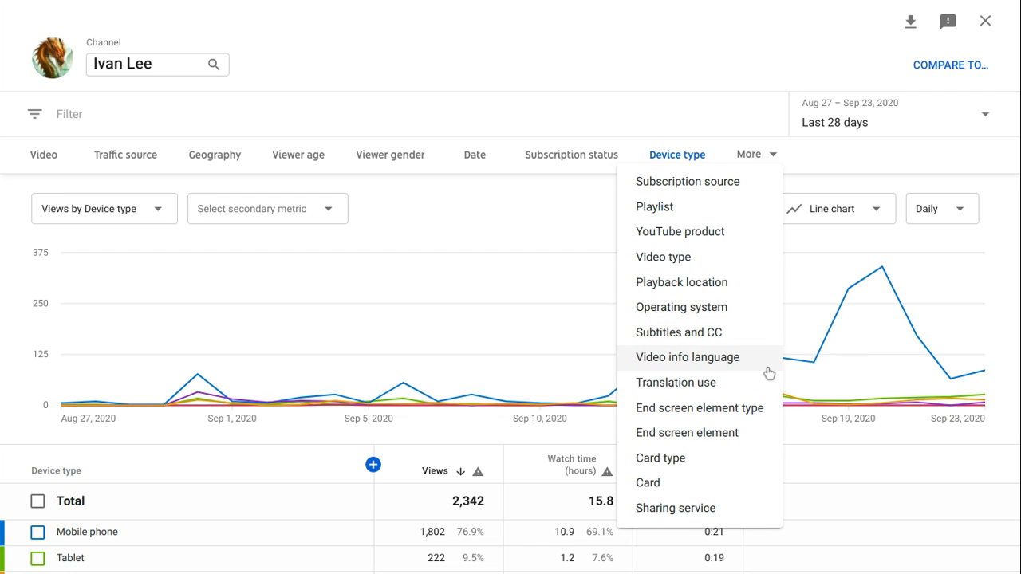
{"action": "mouse_move", "coordinate": [687, 181]}
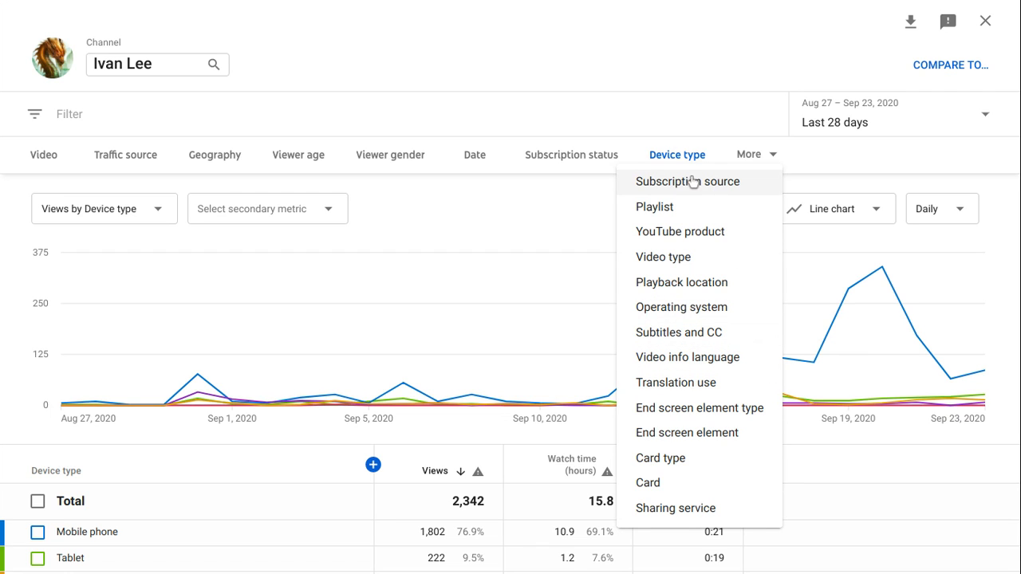
{"action": "mouse_move", "coordinate": [668, 232]}
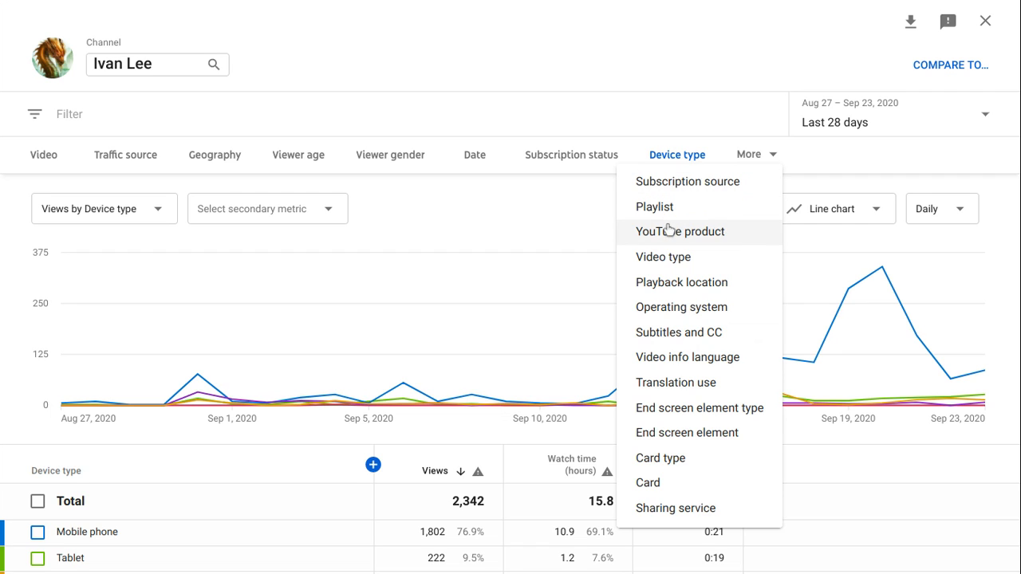
{"action": "mouse_move", "coordinate": [664, 257]}
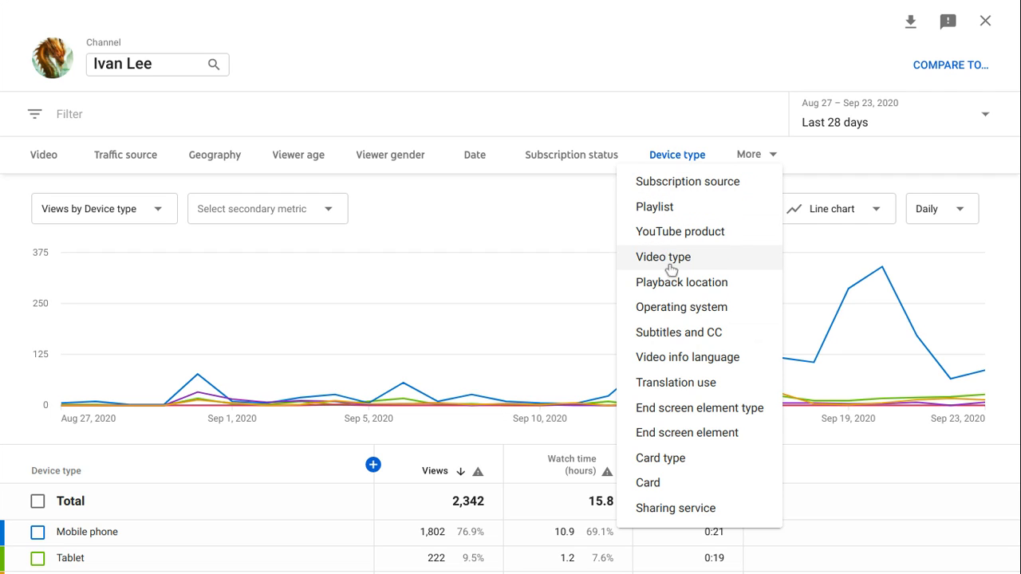
{"action": "mouse_move", "coordinate": [670, 382]}
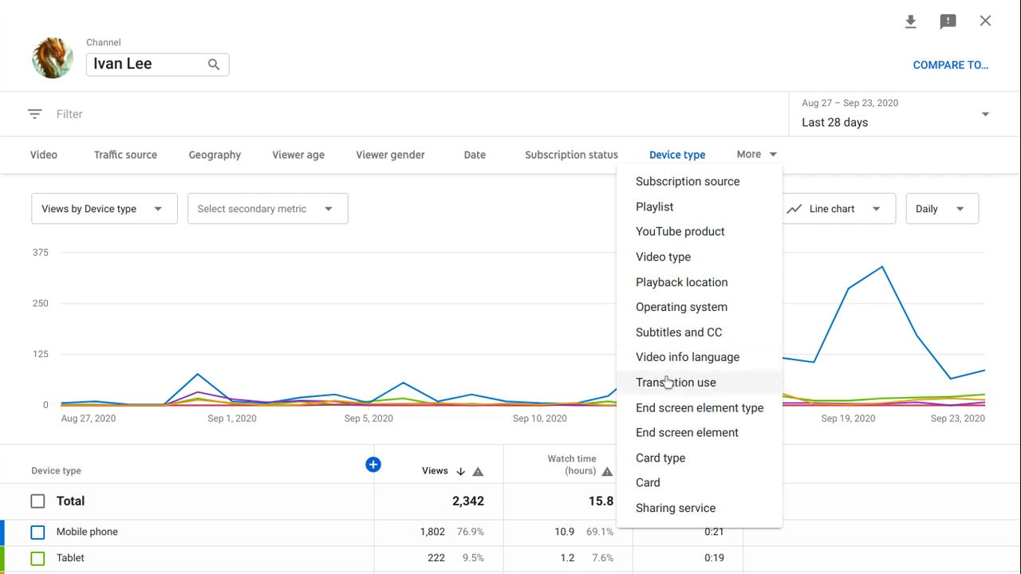
{"action": "mouse_move", "coordinate": [670, 214]}
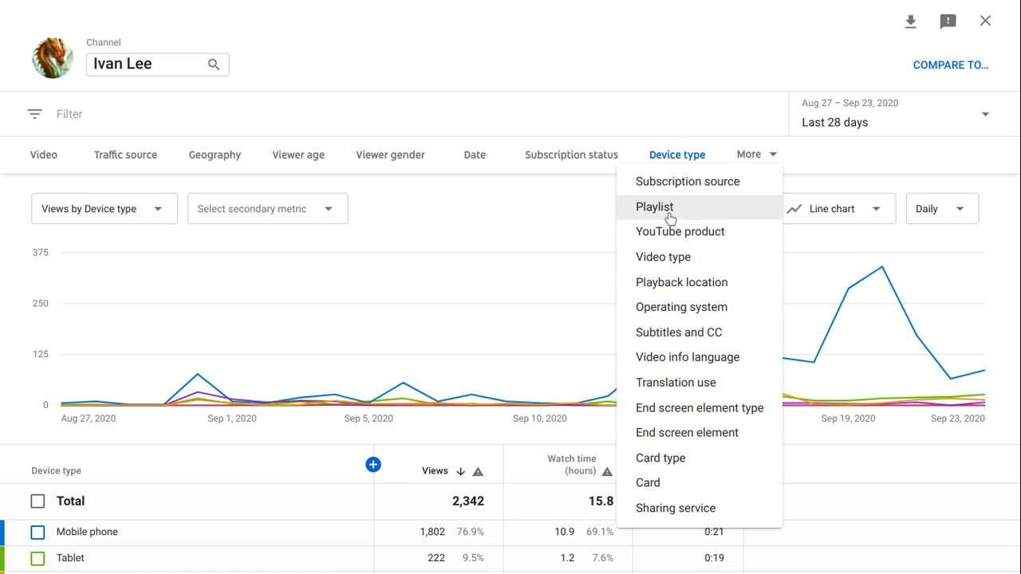
{"action": "left_click", "coordinate": [654, 207]}
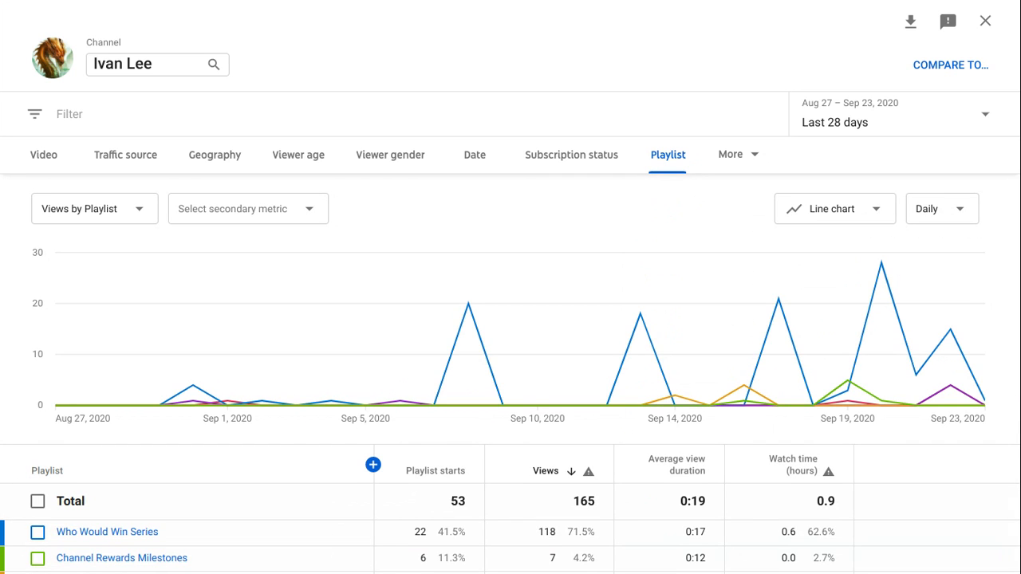
{"action": "mouse_move", "coordinate": [695, 226]}
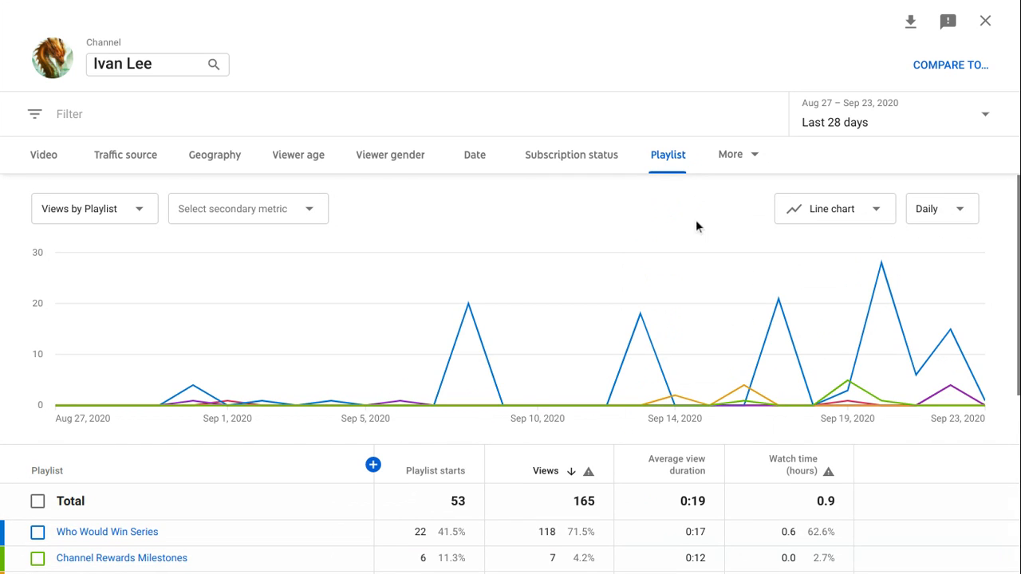
{"action": "mouse_move", "coordinate": [881, 263]}
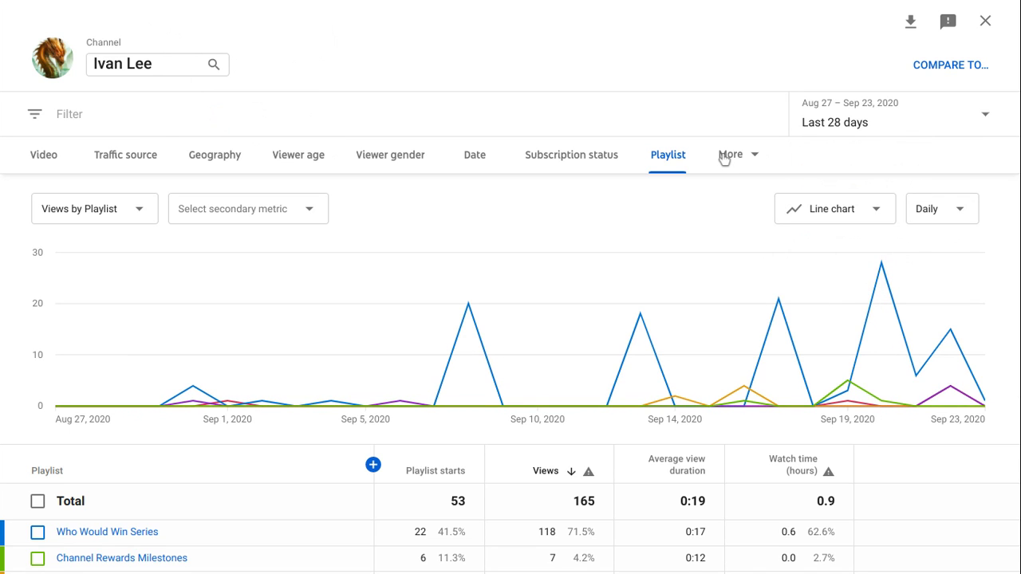
Break views down by YouTube product (2,342 views, 100% YouTube) and reveal the other dimensions
{"action": "left_click", "coordinate": [730, 153]}
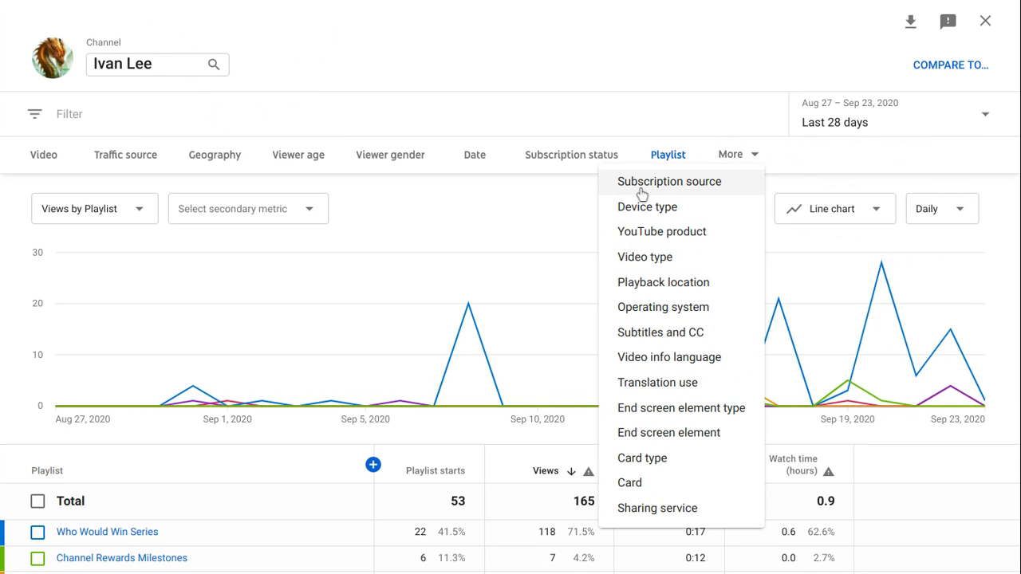
{"action": "mouse_move", "coordinate": [645, 268]}
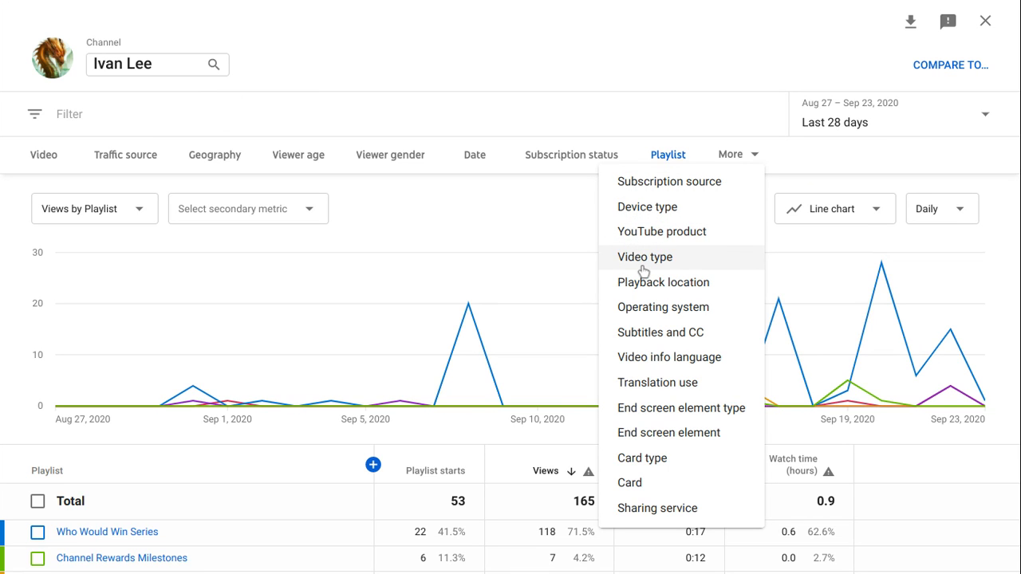
{"action": "left_click", "coordinate": [660, 231]}
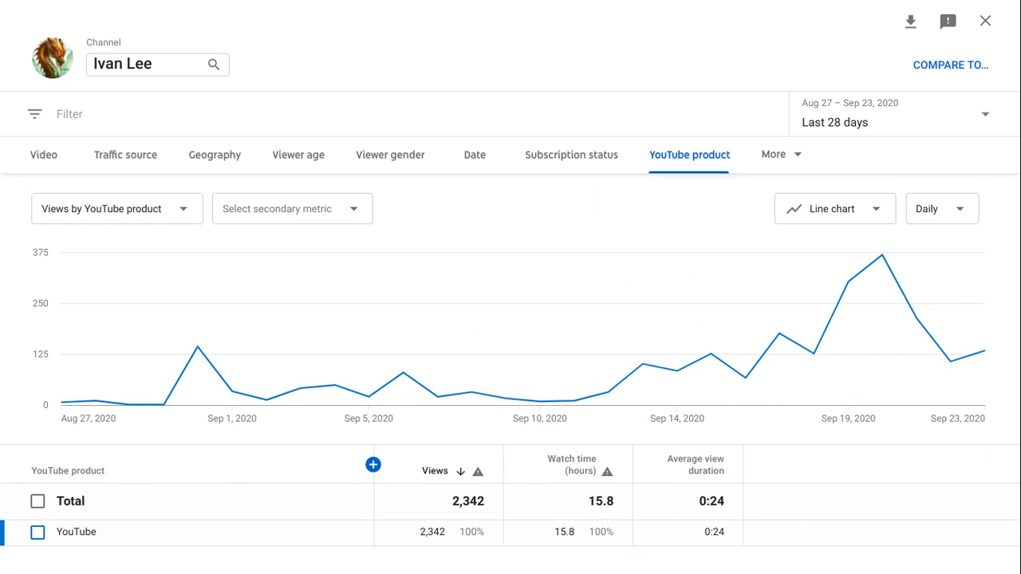
{"action": "left_click", "coordinate": [772, 153]}
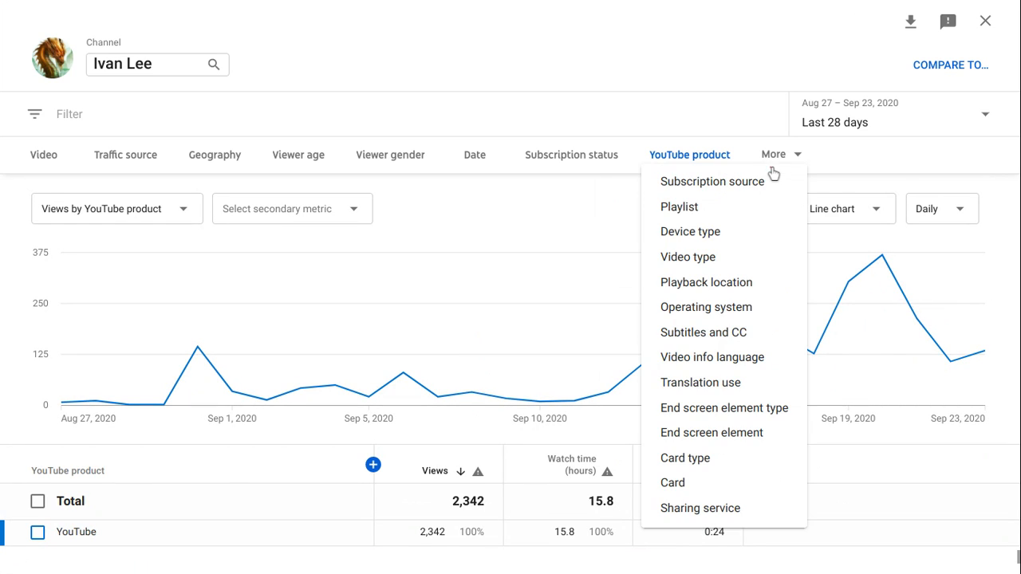
{"action": "mouse_move", "coordinate": [705, 281]}
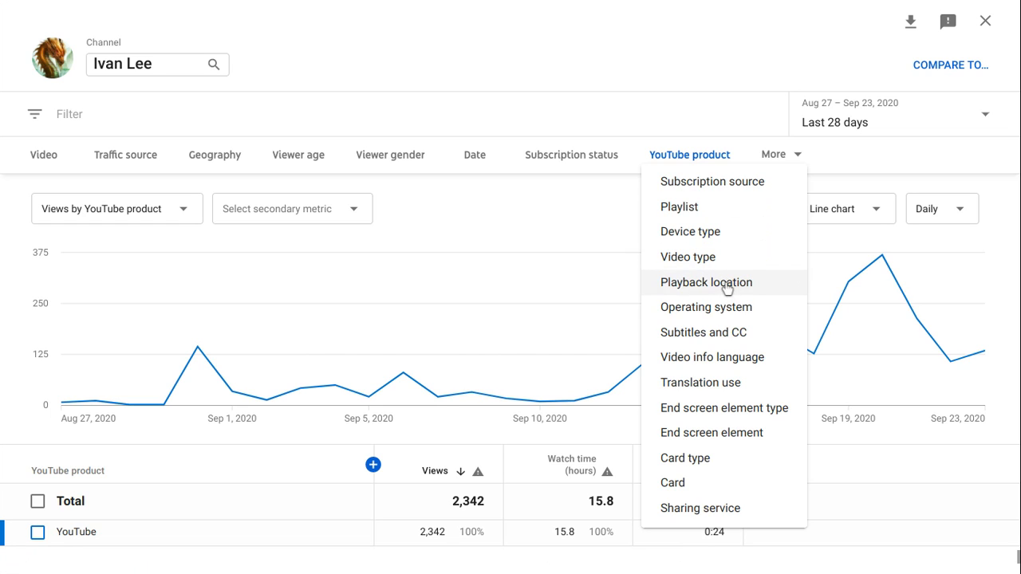
{"action": "mouse_move", "coordinate": [696, 182]}
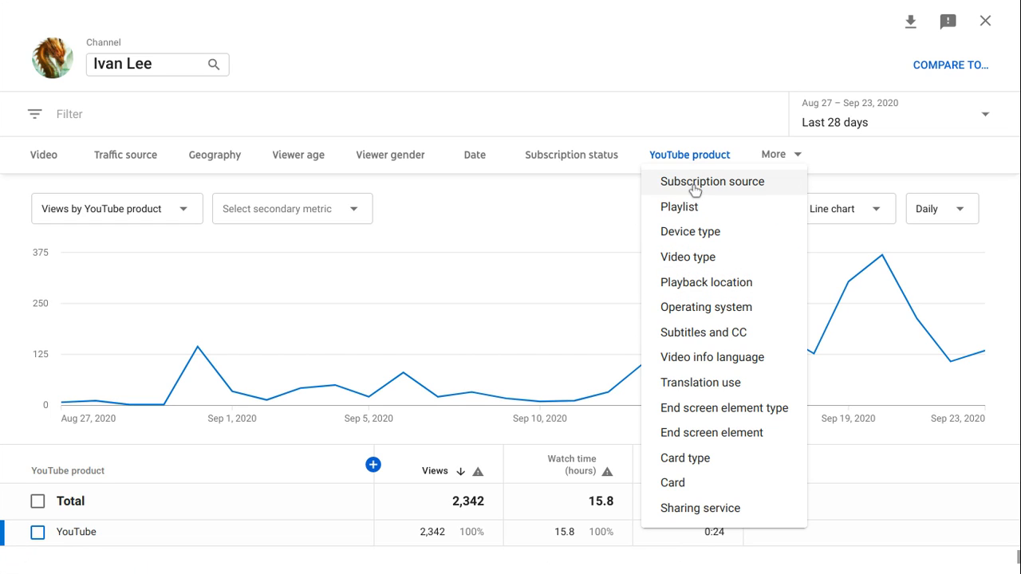
{"action": "mouse_move", "coordinate": [705, 281]}
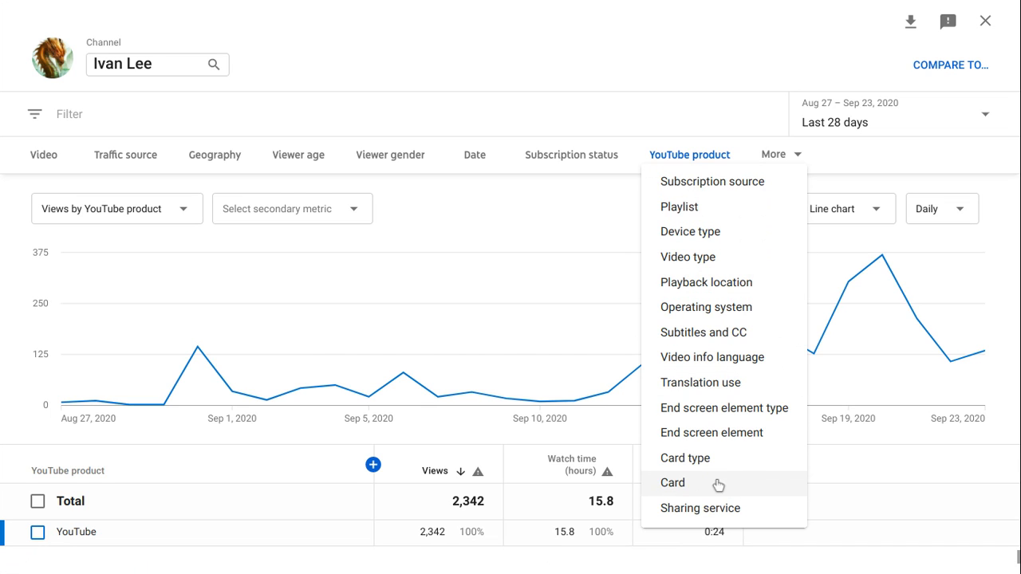
{"action": "mouse_move", "coordinate": [689, 338]}
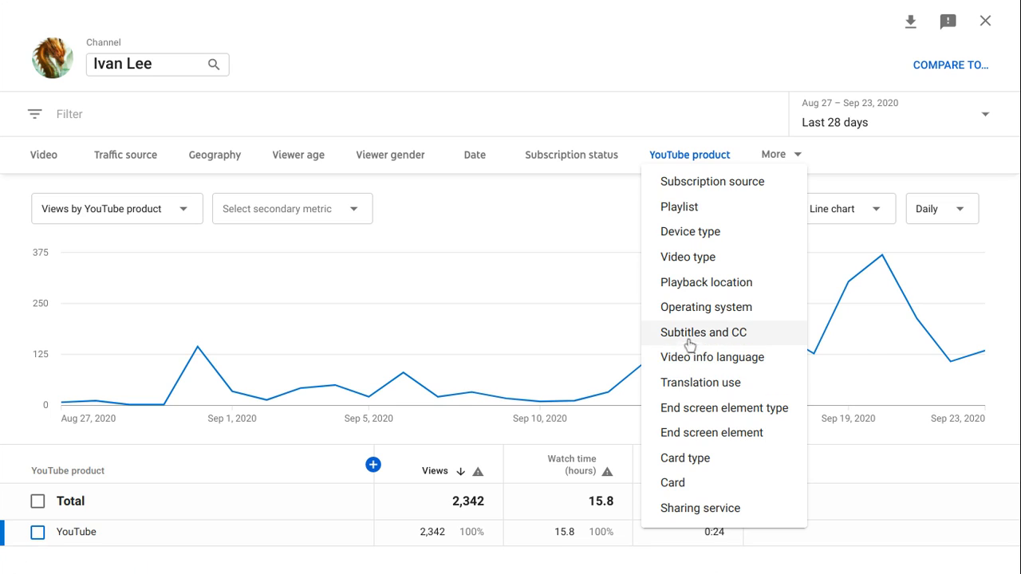
{"action": "mouse_move", "coordinate": [693, 311]}
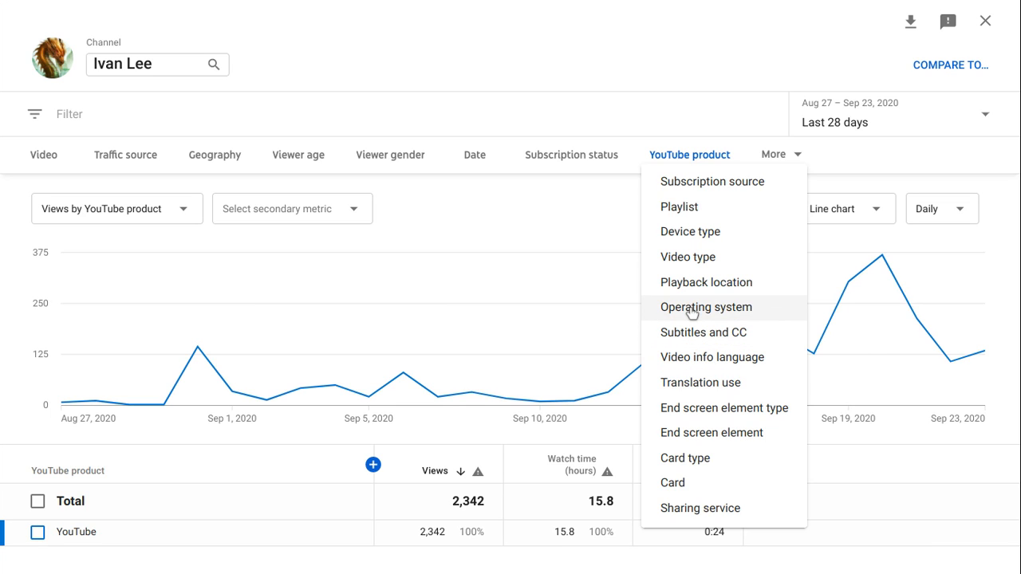
{"action": "mouse_move", "coordinate": [694, 283]}
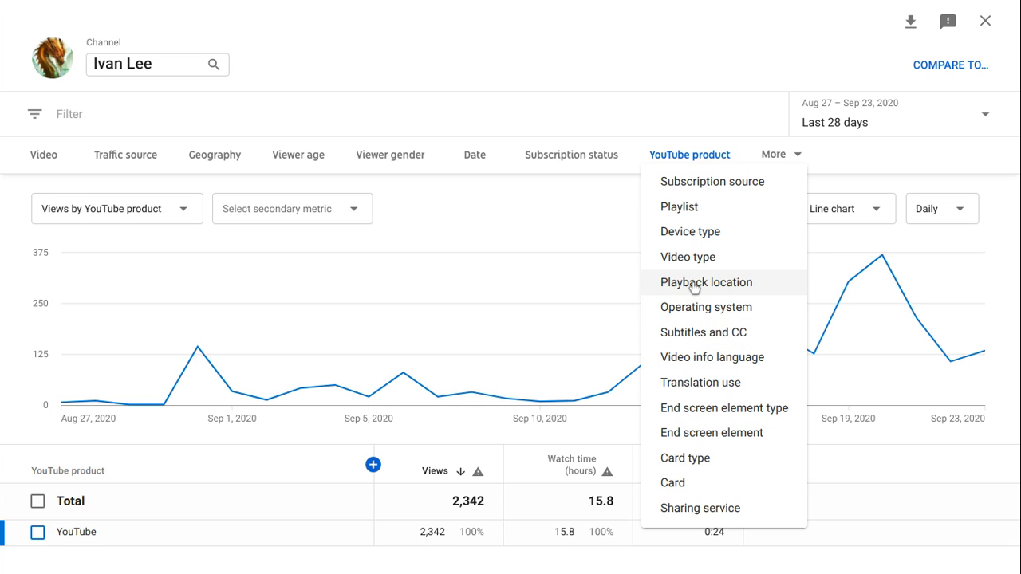
{"action": "mouse_move", "coordinate": [696, 287]}
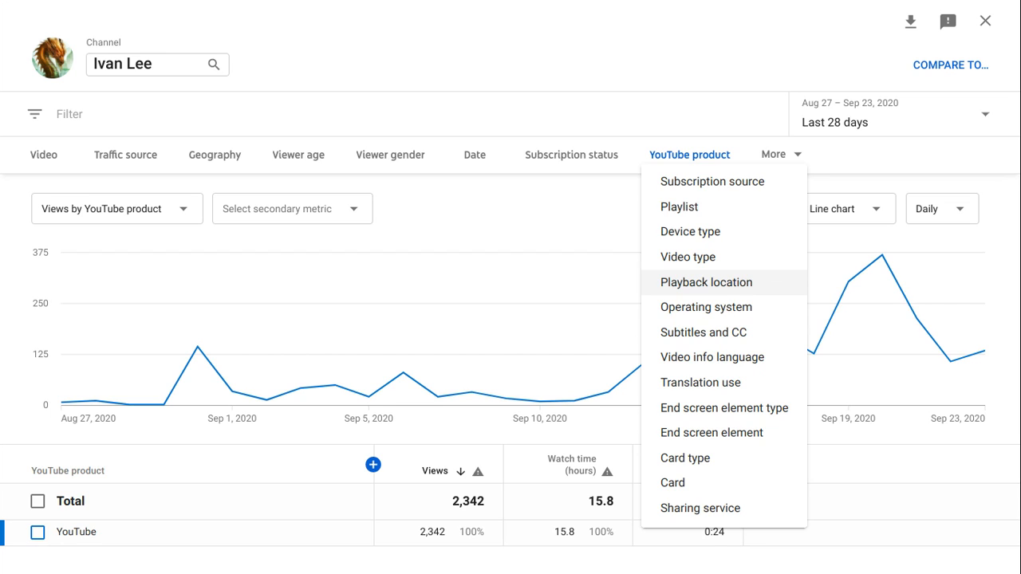
Break views down by Playback location: YouTube watch page 2,341, Browse features 1
{"action": "left_click", "coordinate": [705, 280]}
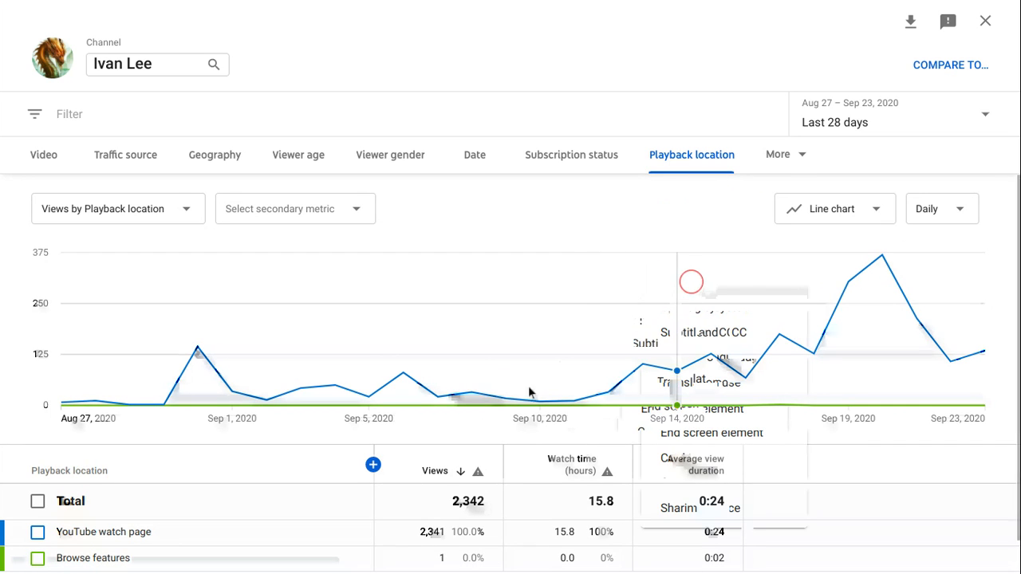
{"action": "mouse_move", "coordinate": [845, 354]}
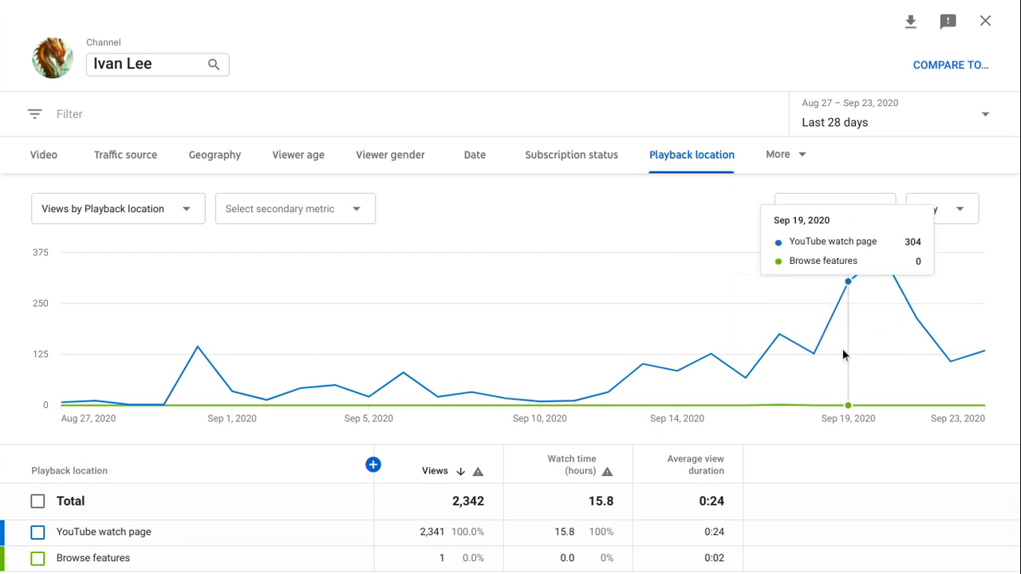
{"action": "mouse_move", "coordinate": [86, 48]}
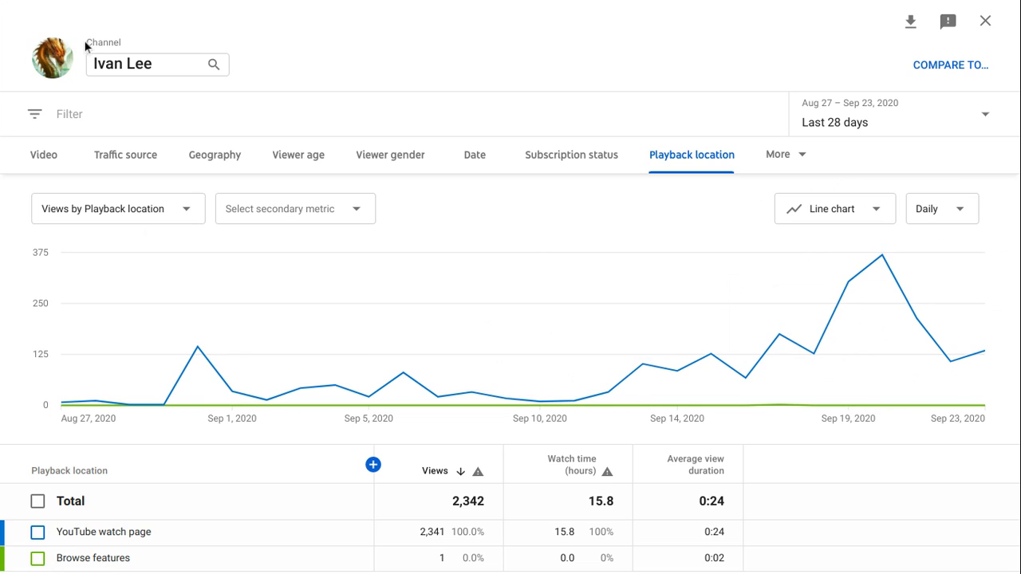
{"action": "mouse_move", "coordinate": [107, 103]}
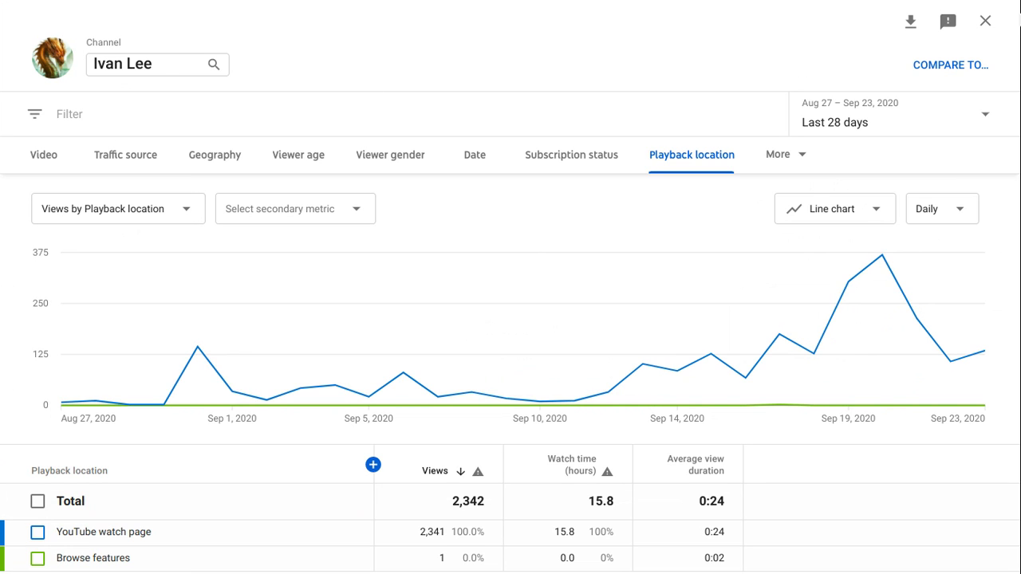
Close the advanced report back to Audience analytics and close the separate Playlists browser tab
{"action": "left_click", "coordinate": [986, 19]}
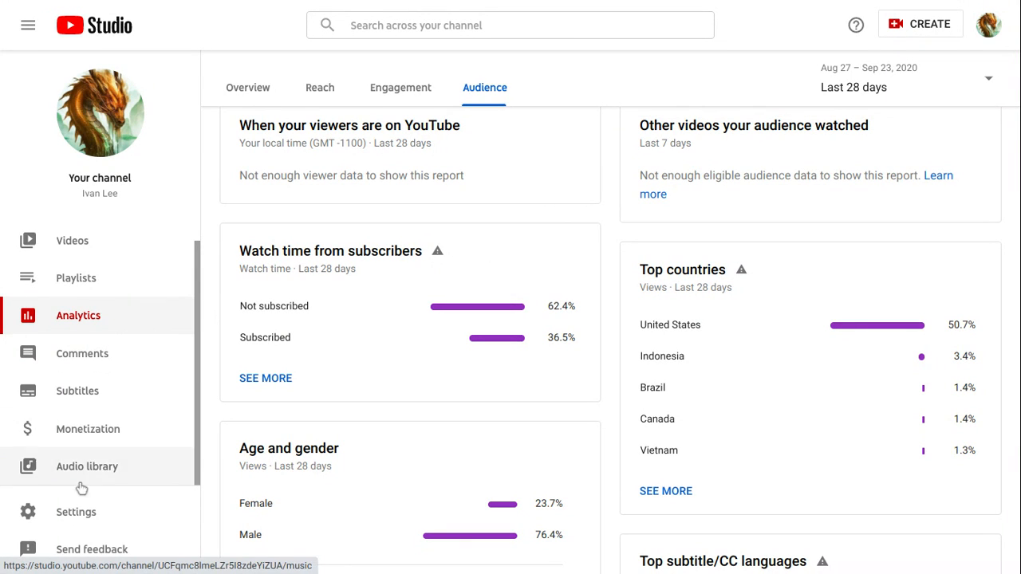
{"action": "mouse_move", "coordinate": [204, 453]}
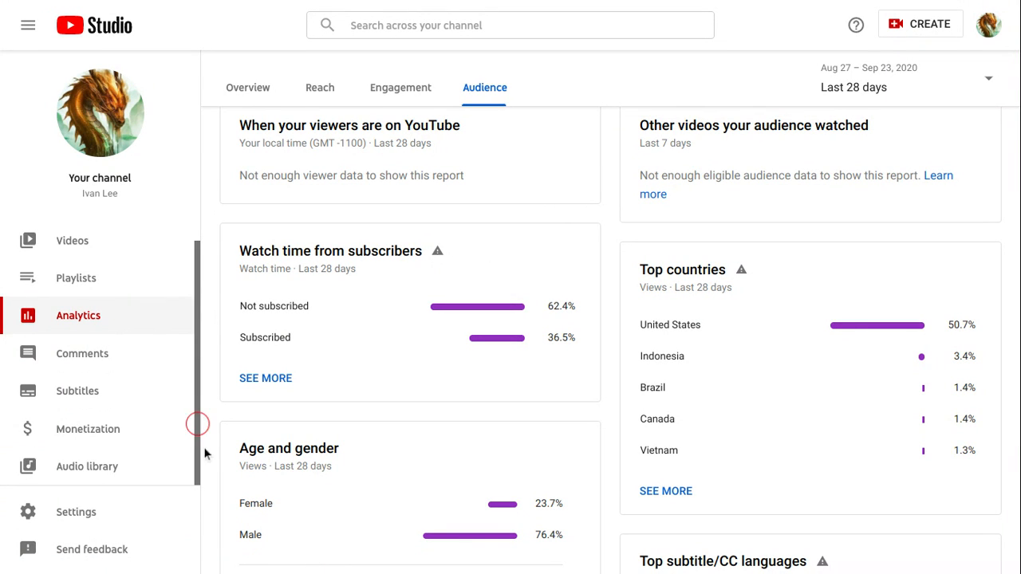
{"action": "mouse_move", "coordinate": [67, 214]}
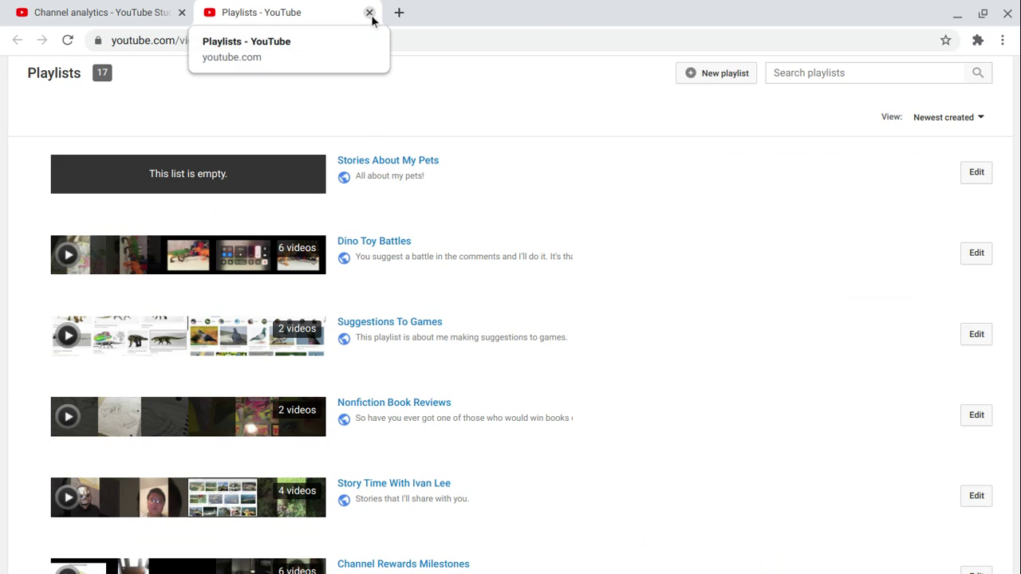
{"action": "left_click", "coordinate": [370, 12]}
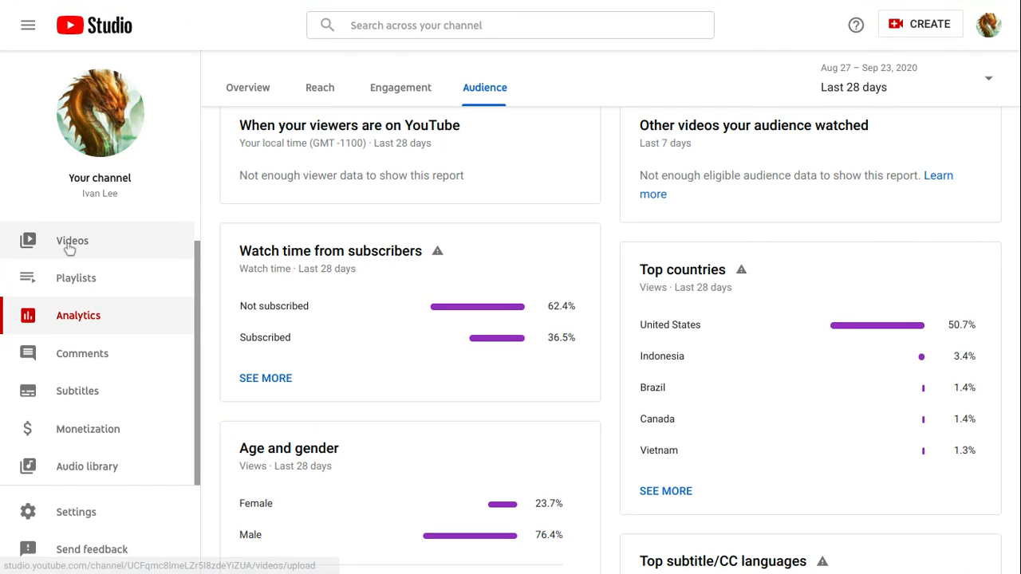
Browse the channel's Videos uploads list, paging through to entries 91–120 of about 127
{"action": "left_click", "coordinate": [72, 239]}
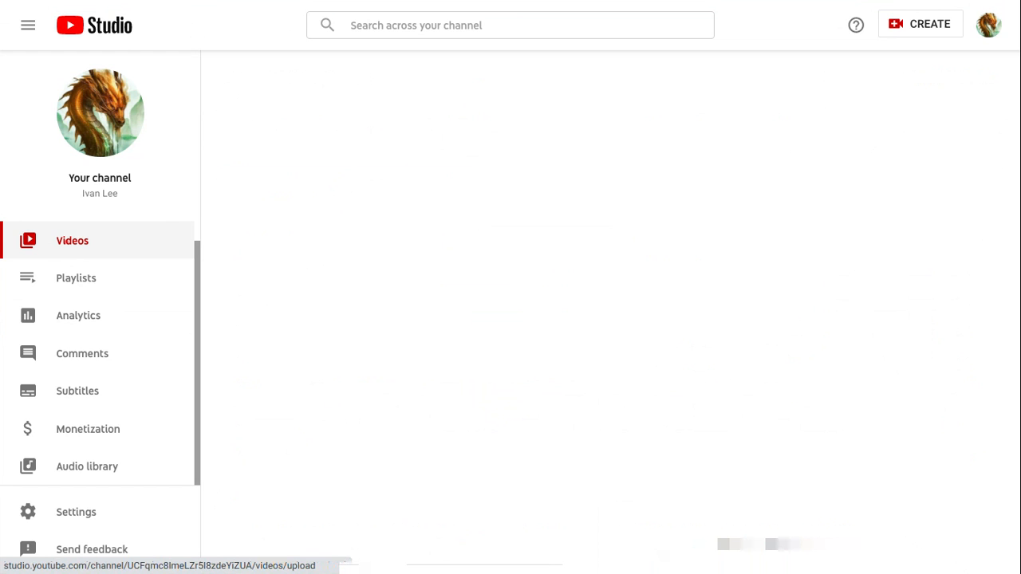
{"action": "left_click", "coordinate": [72, 240]}
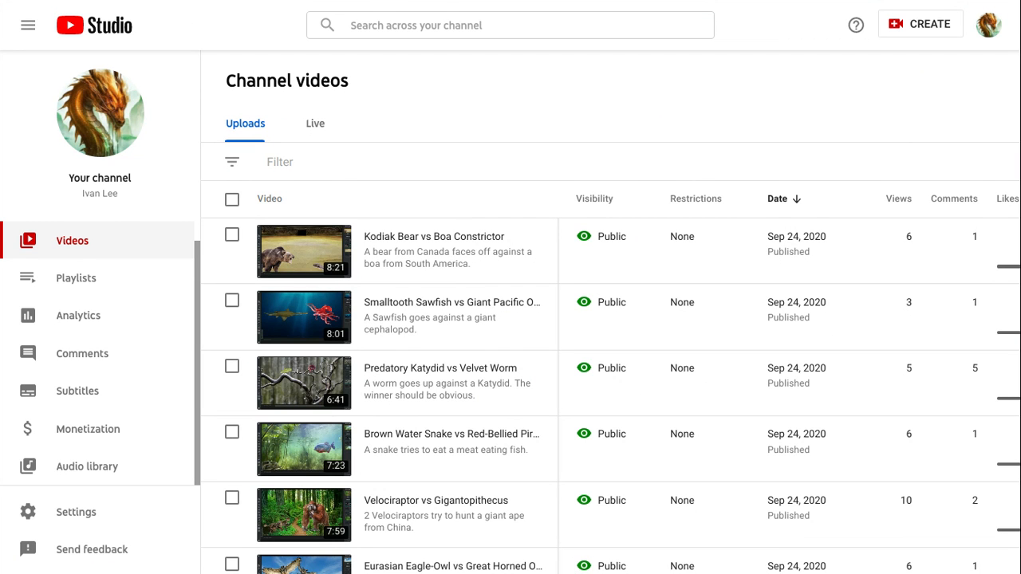
{"action": "scroll", "scroll_direction": "down", "scroll_amount": 3}
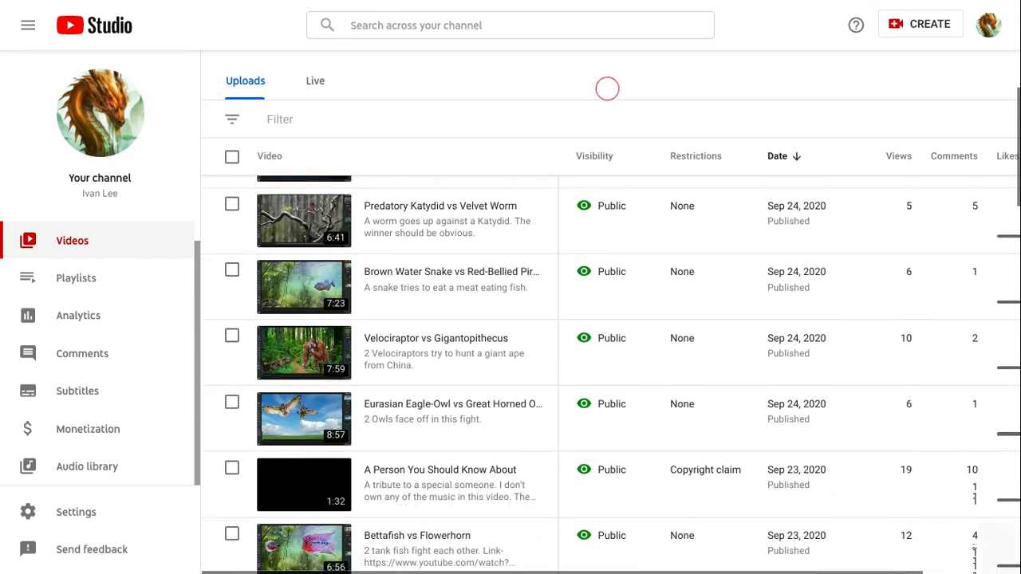
{"action": "scroll", "scroll_direction": "down", "scroll_amount": 3}
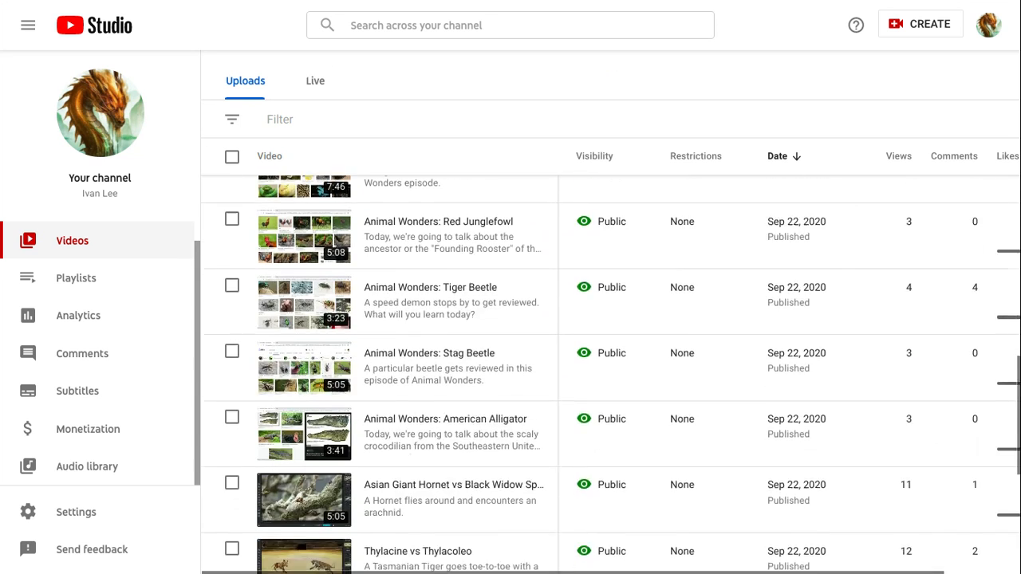
{"action": "scroll", "scroll_direction": "down", "scroll_amount": 3}
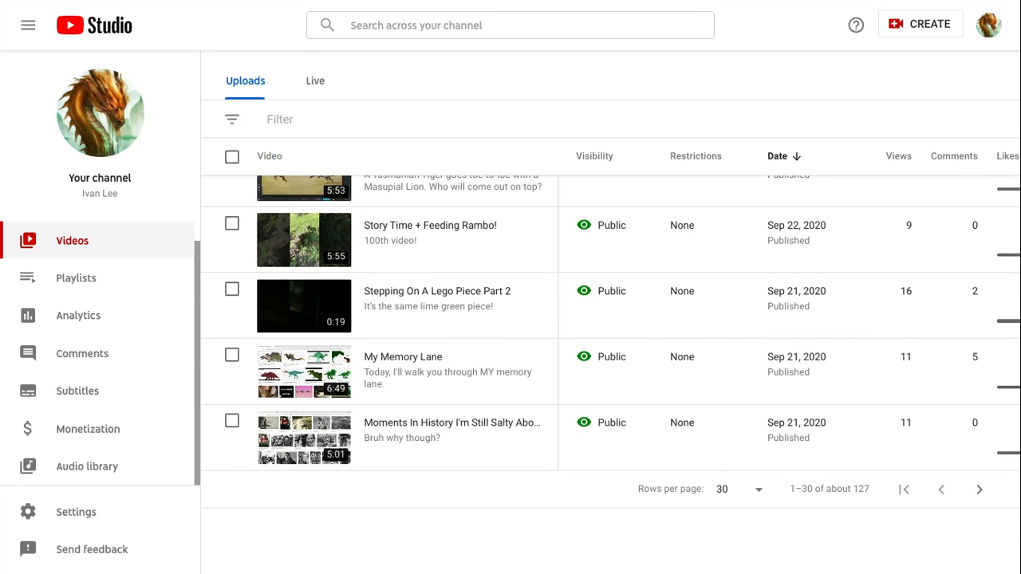
{"action": "mouse_move", "coordinate": [446, 372]}
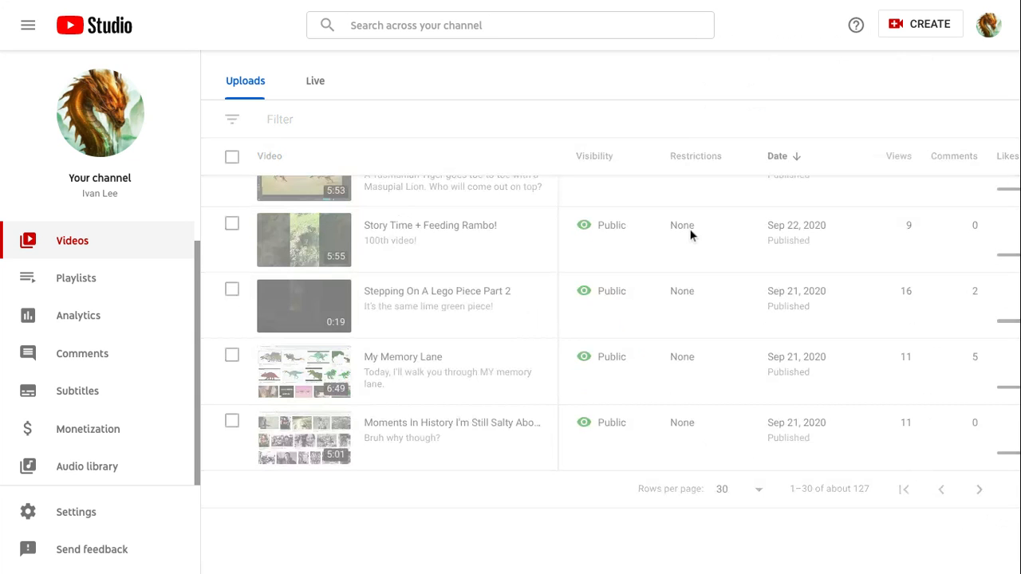
{"action": "mouse_move", "coordinate": [677, 96]}
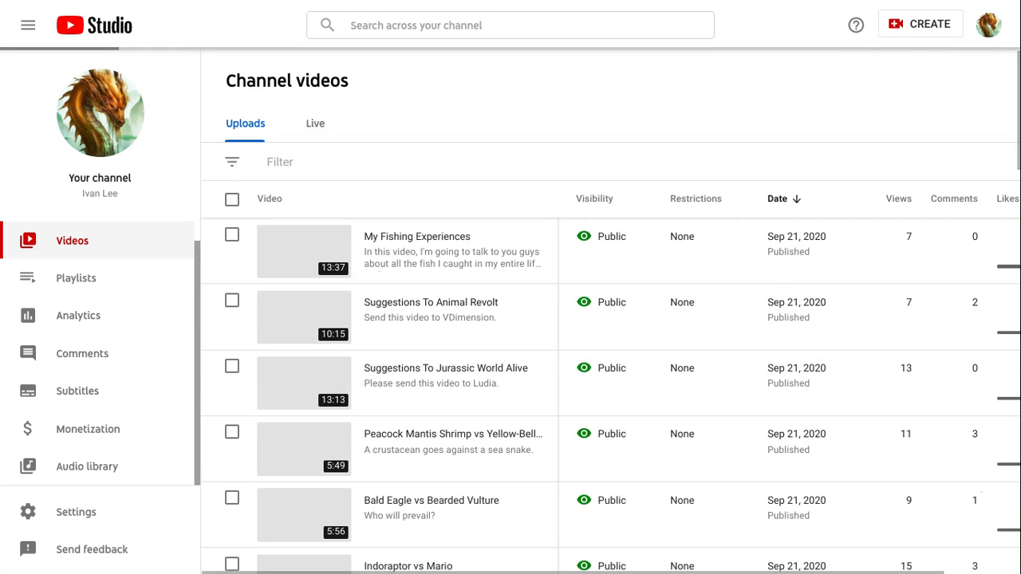
{"action": "scroll", "scroll_direction": "down", "scroll_amount": 3}
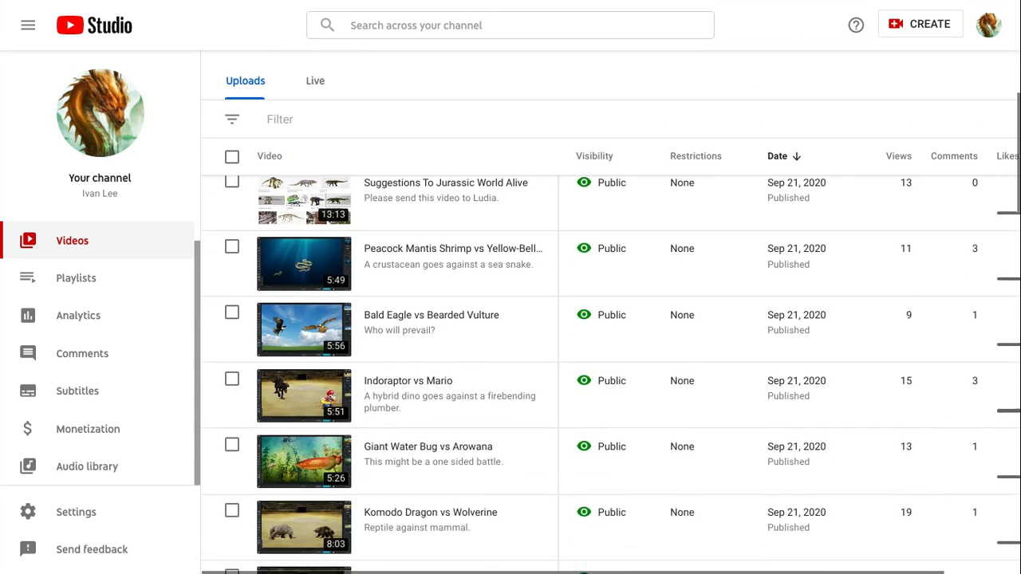
{"action": "scroll", "scroll_direction": "down", "scroll_amount": 3}
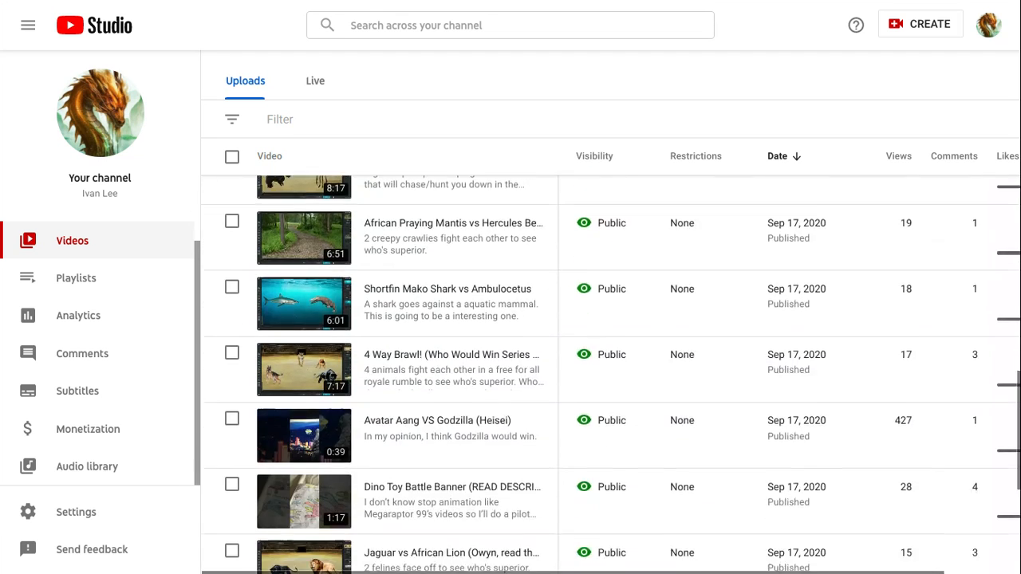
{"action": "scroll", "scroll_direction": "down", "scroll_amount": 3}
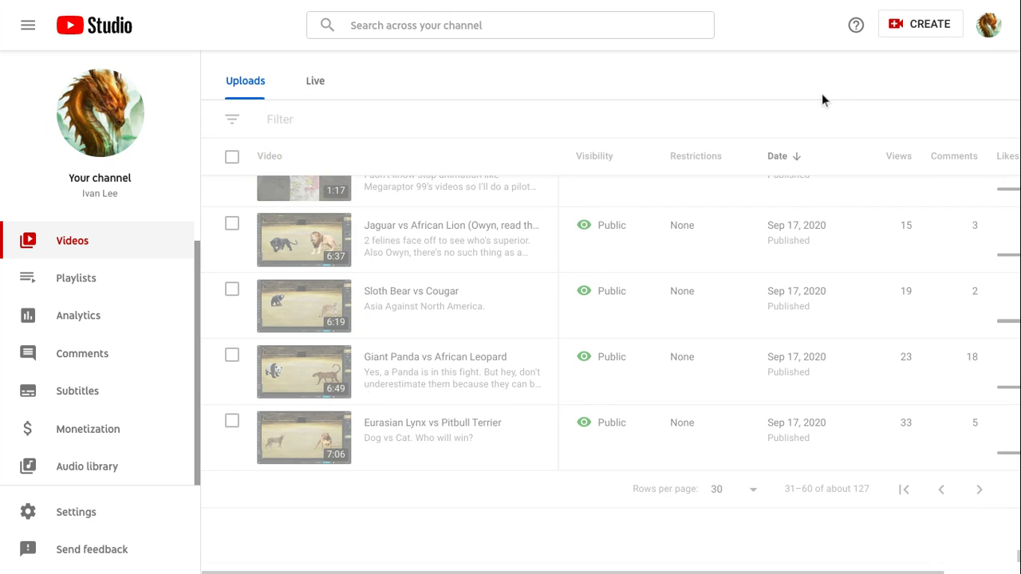
{"action": "mouse_move", "coordinate": [836, 82]}
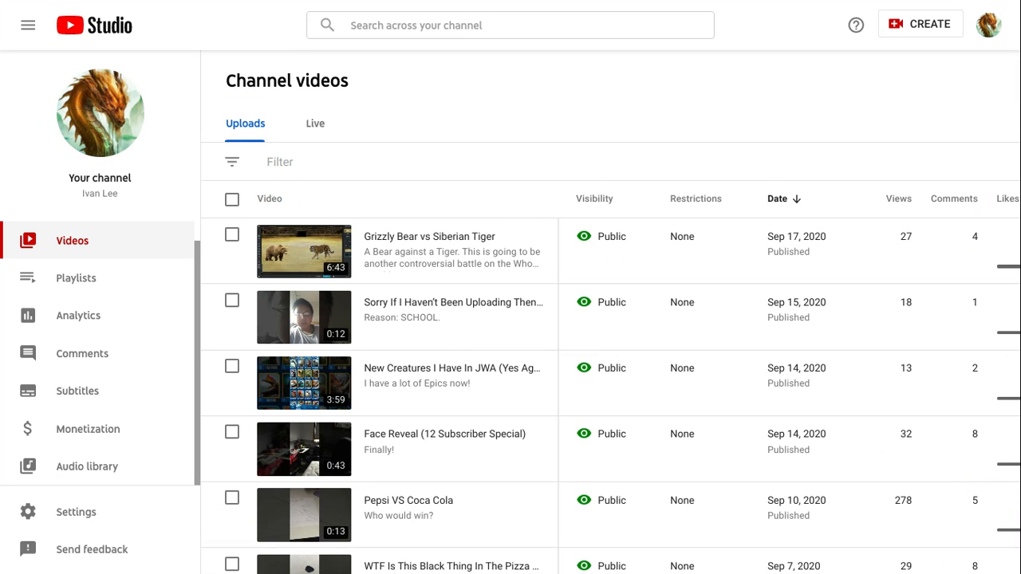
{"action": "scroll", "scroll_direction": "down", "scroll_amount": 3}
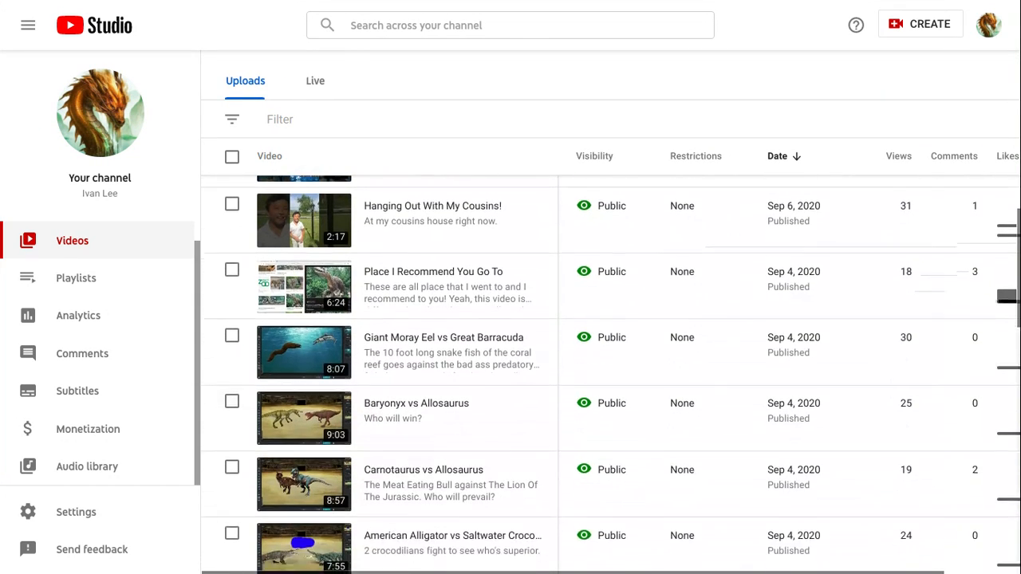
{"action": "scroll", "scroll_direction": "down", "scroll_amount": 3}
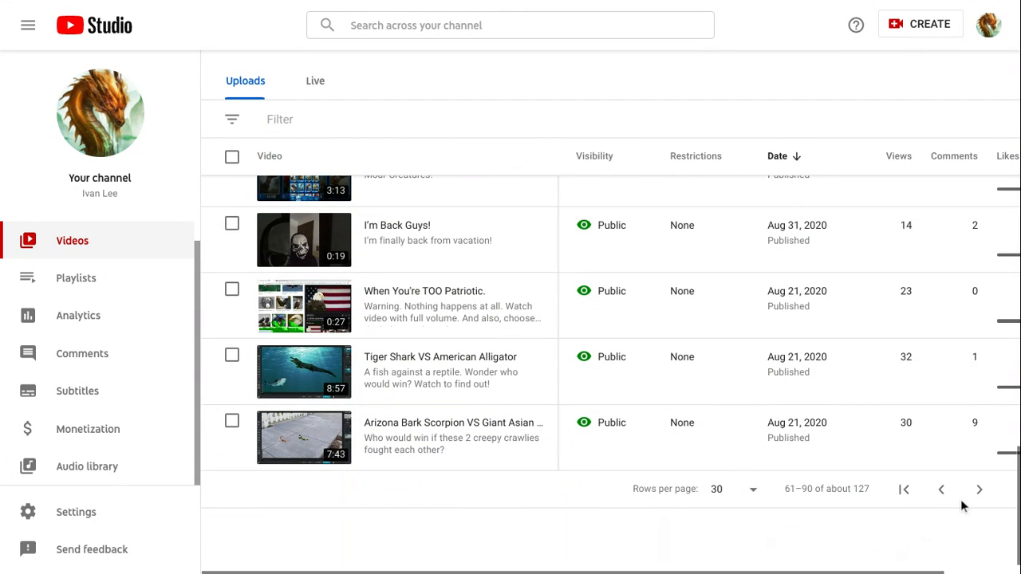
{"action": "mouse_move", "coordinate": [979, 488]}
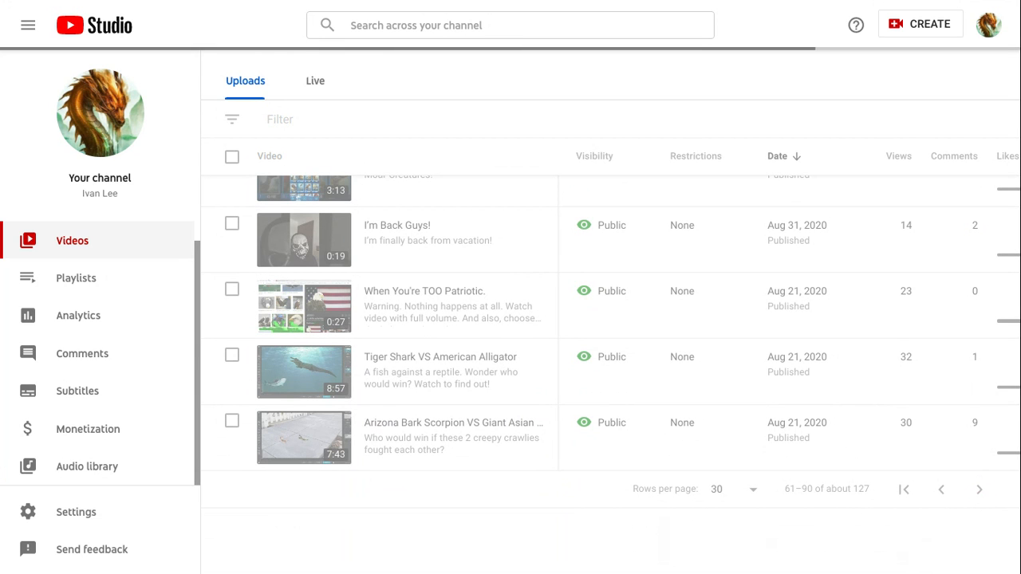
{"action": "scroll", "scroll_direction": "up", "scroll_amount": 3}
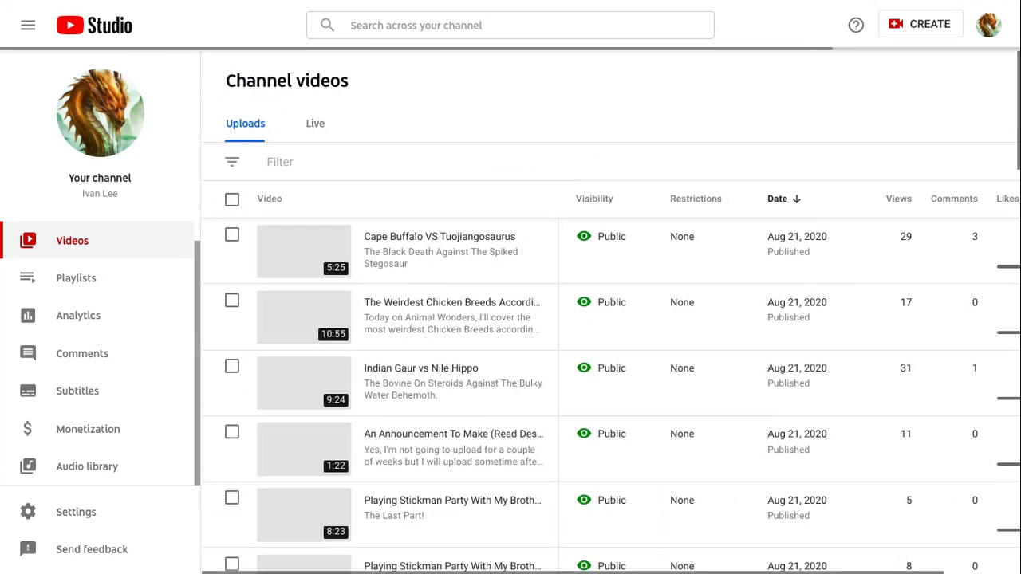
{"action": "scroll", "scroll_direction": "down", "scroll_amount": 3}
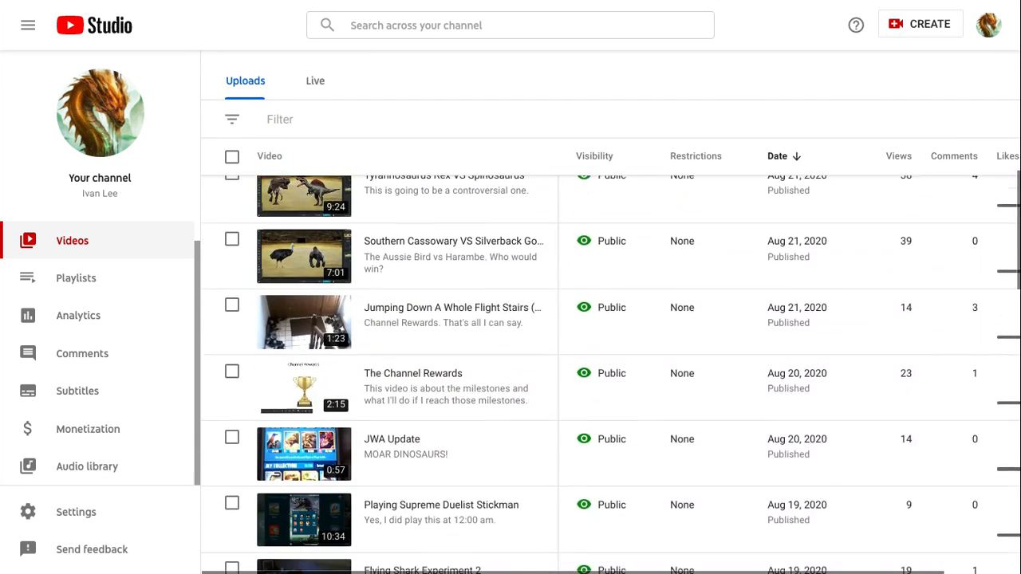
{"action": "scroll", "scroll_direction": "down", "scroll_amount": 3}
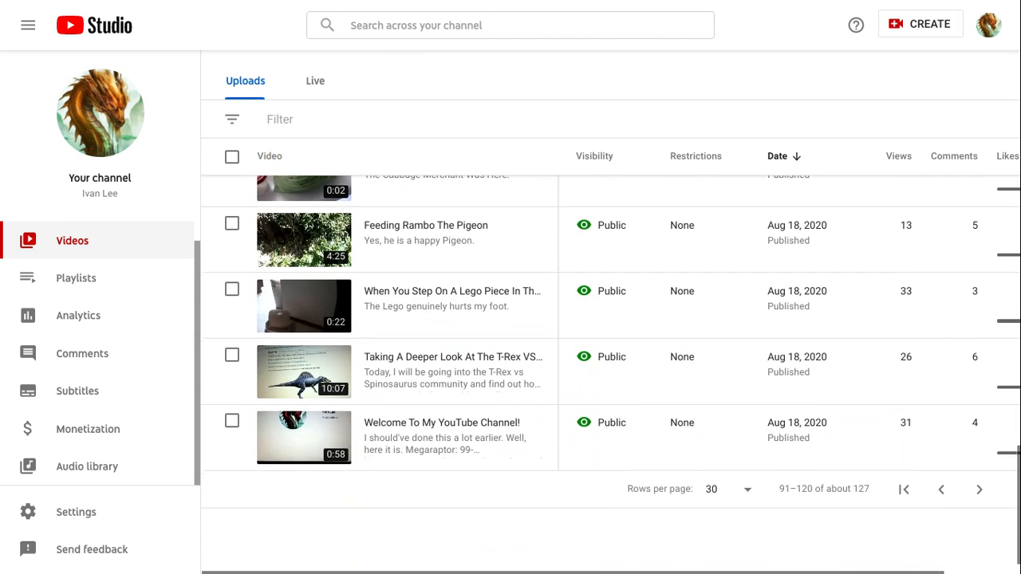
{"action": "mouse_move", "coordinate": [979, 489]}
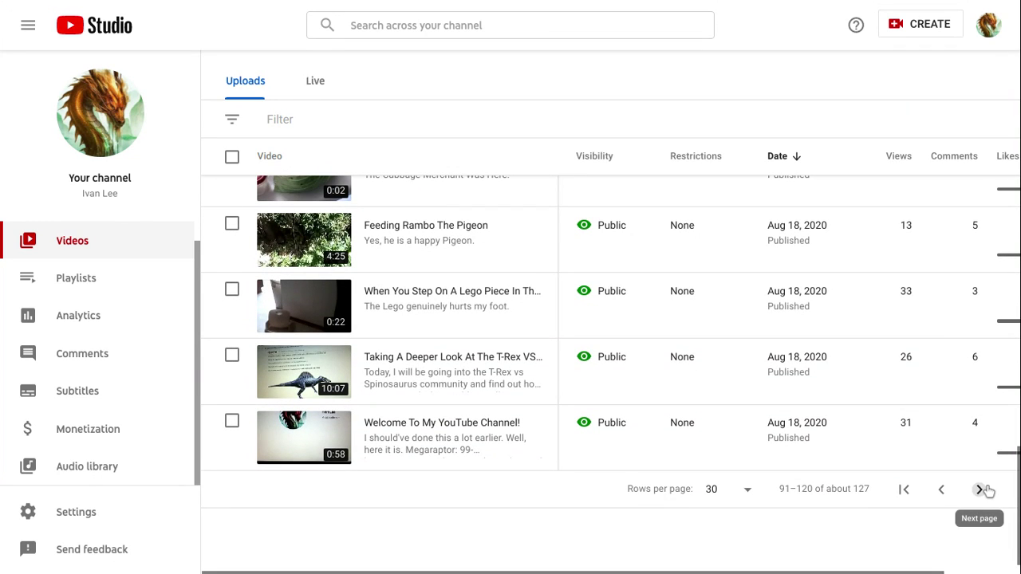
{"action": "mouse_move", "coordinate": [280, 440]}
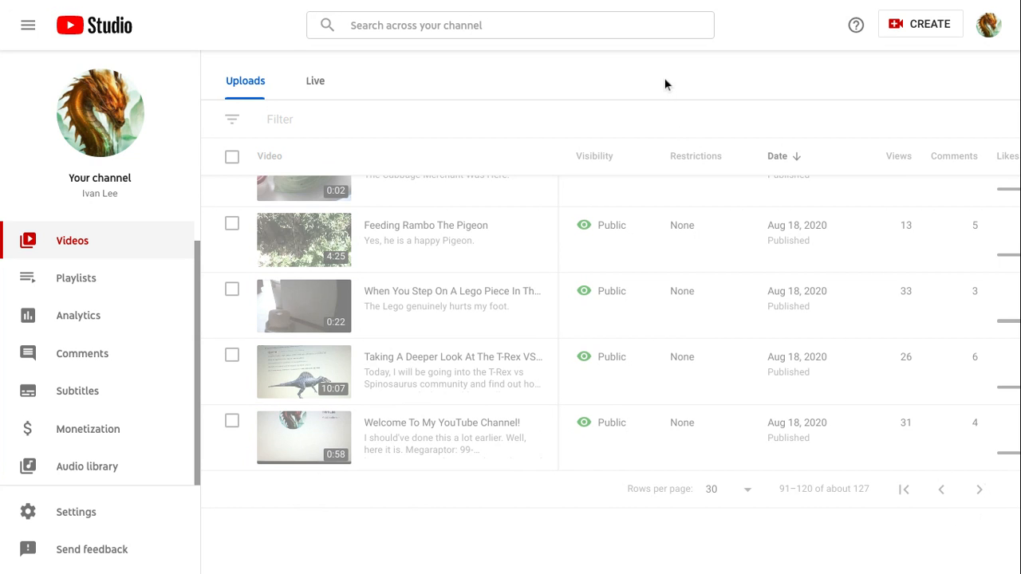
{"action": "scroll", "scroll_direction": "up", "scroll_amount": 3}
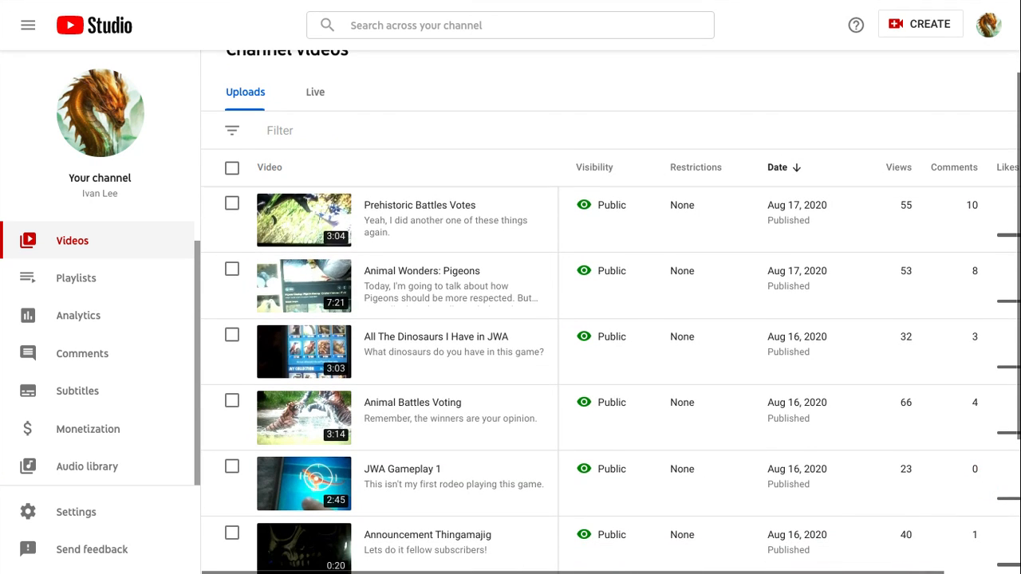
{"action": "scroll", "scroll_direction": "down", "scroll_amount": 3}
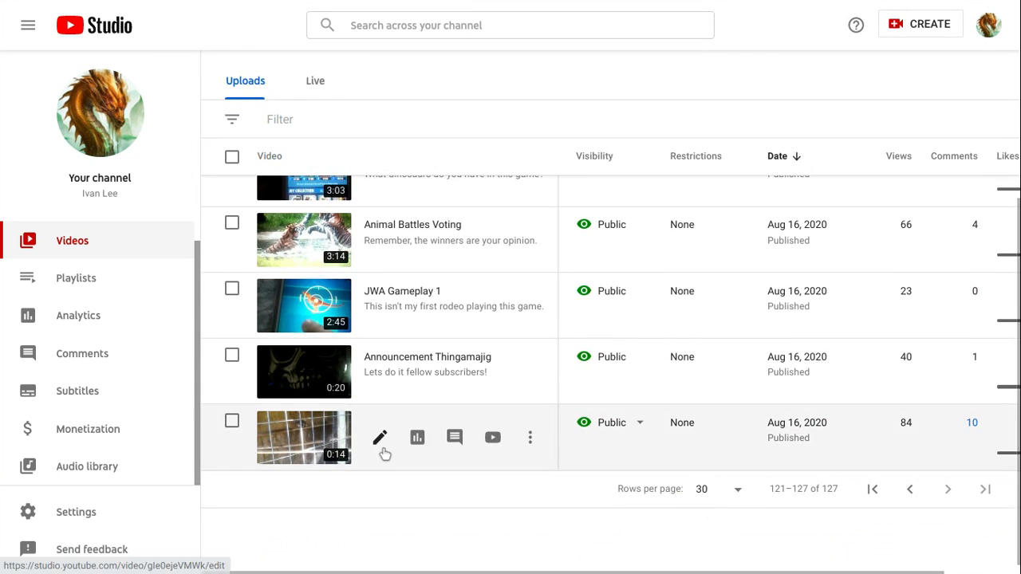
{"action": "mouse_move", "coordinate": [386, 512]}
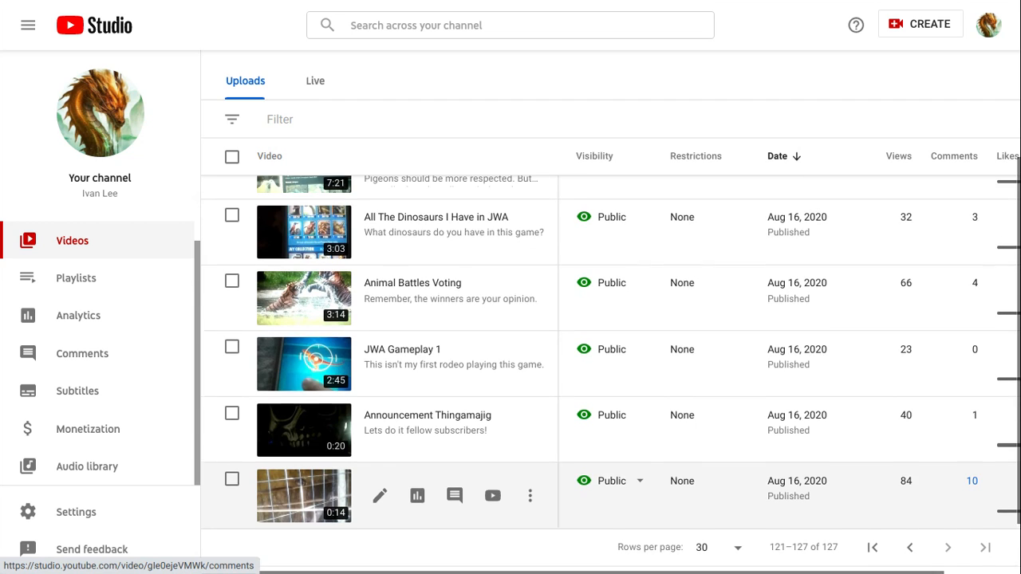
{"action": "scroll", "scroll_direction": "up", "scroll_amount": 3}
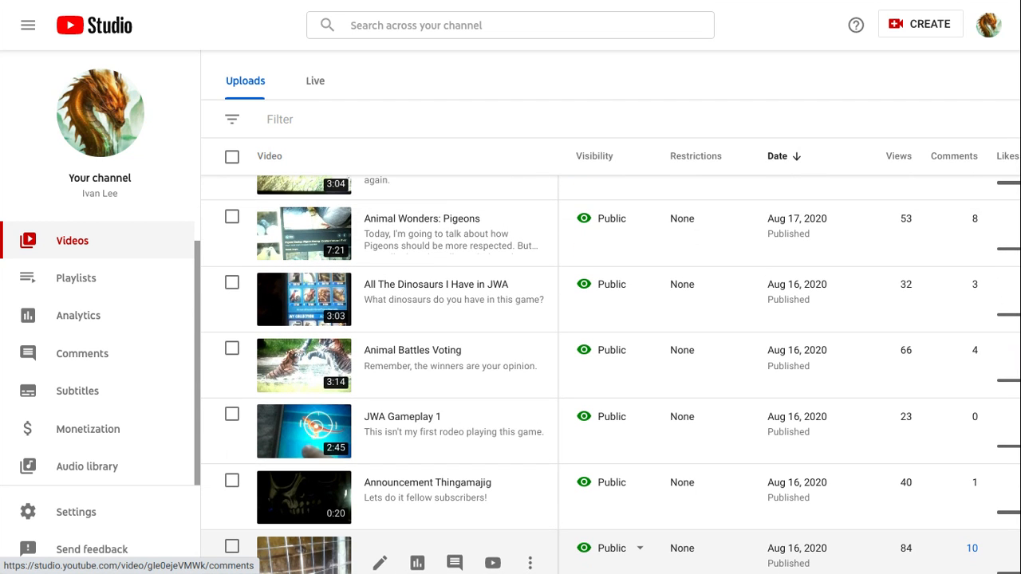
{"action": "scroll", "scroll_direction": "up", "scroll_amount": 3}
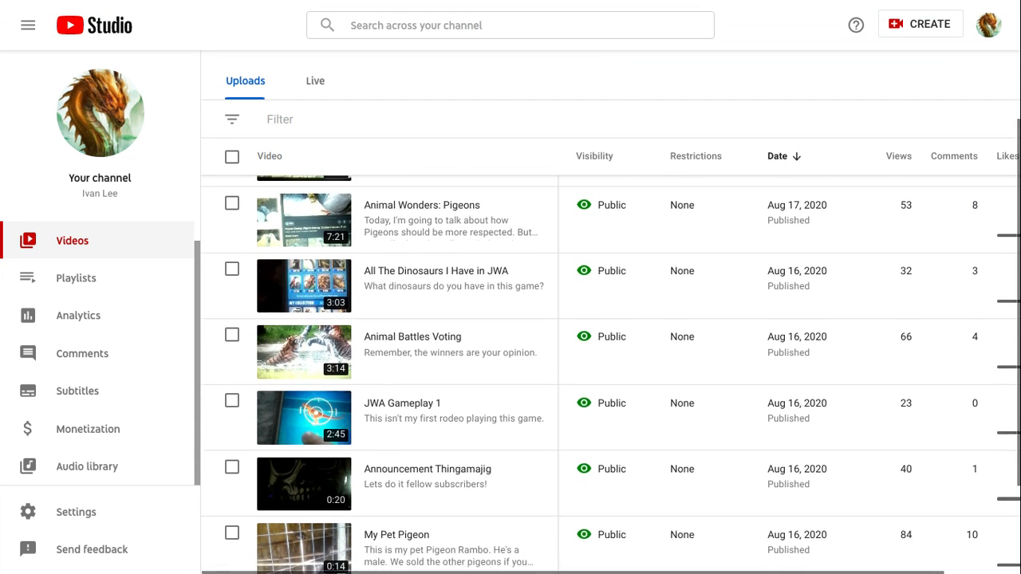
{"action": "scroll", "scroll_direction": "up", "scroll_amount": 3}
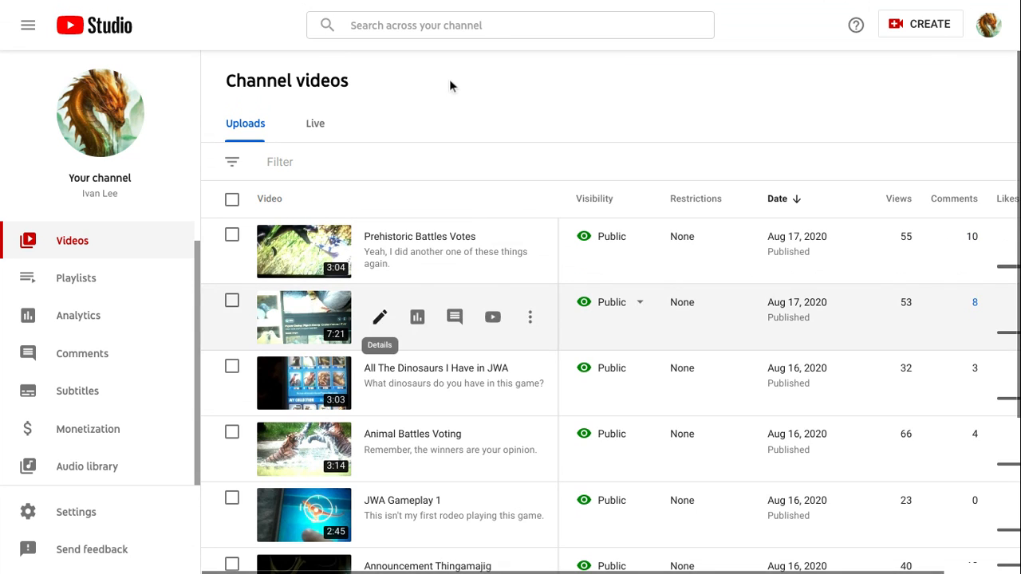
{"action": "scroll", "scroll_direction": "down", "scroll_amount": 3}
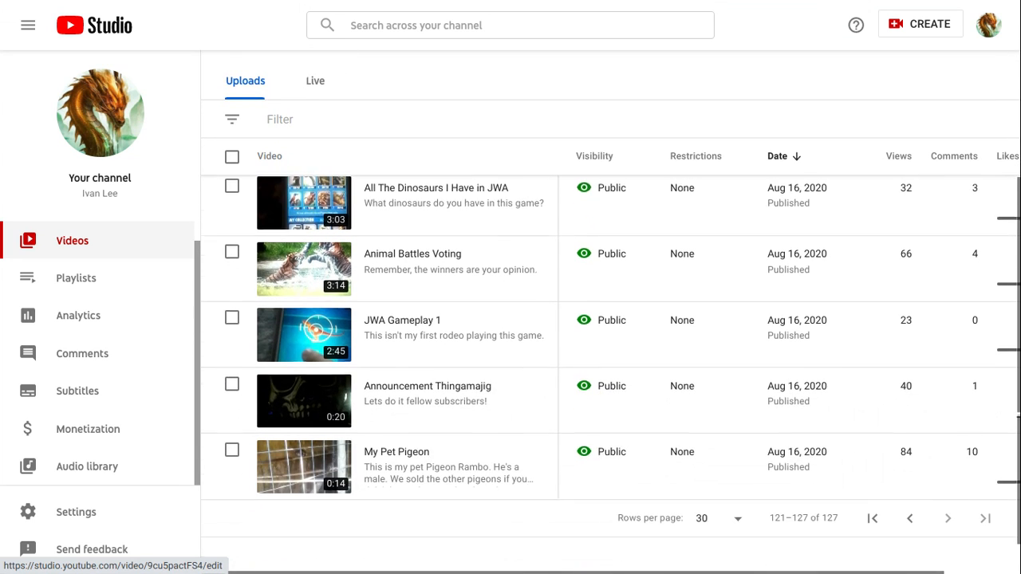
{"action": "scroll", "scroll_direction": "up", "scroll_amount": 3}
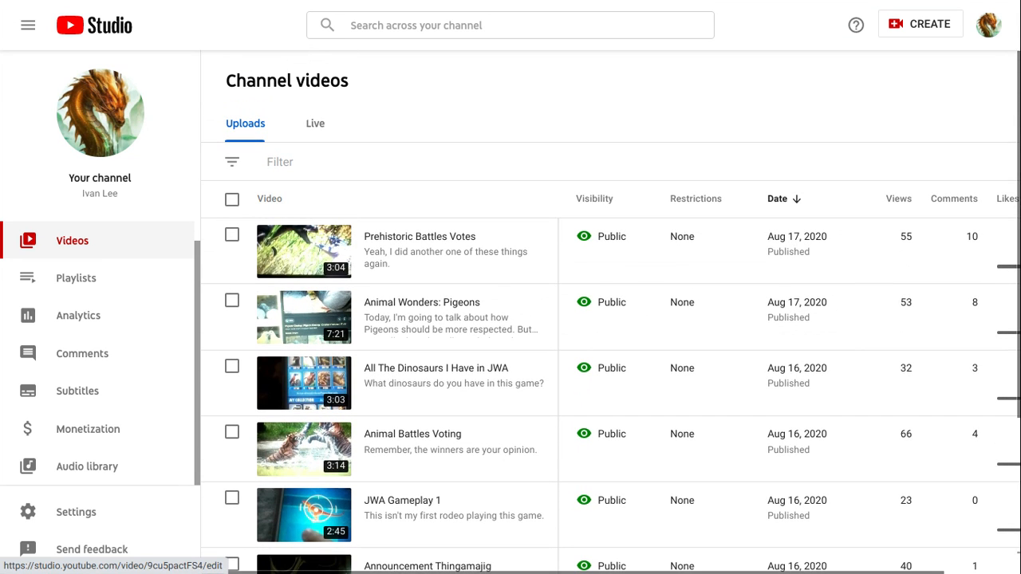
{"action": "scroll", "scroll_direction": "down", "scroll_amount": 3}
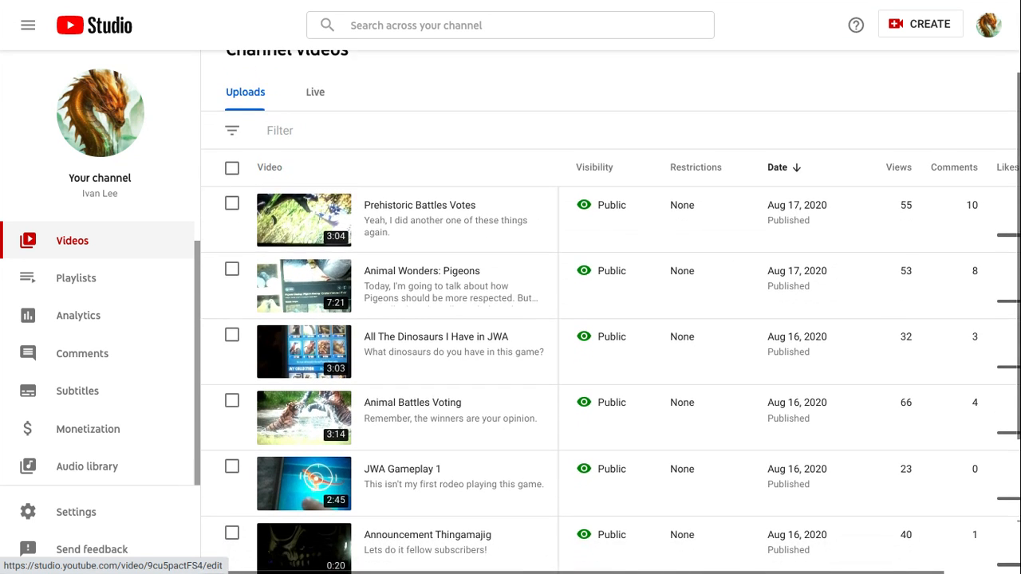
{"action": "scroll", "scroll_direction": "down", "scroll_amount": 3}
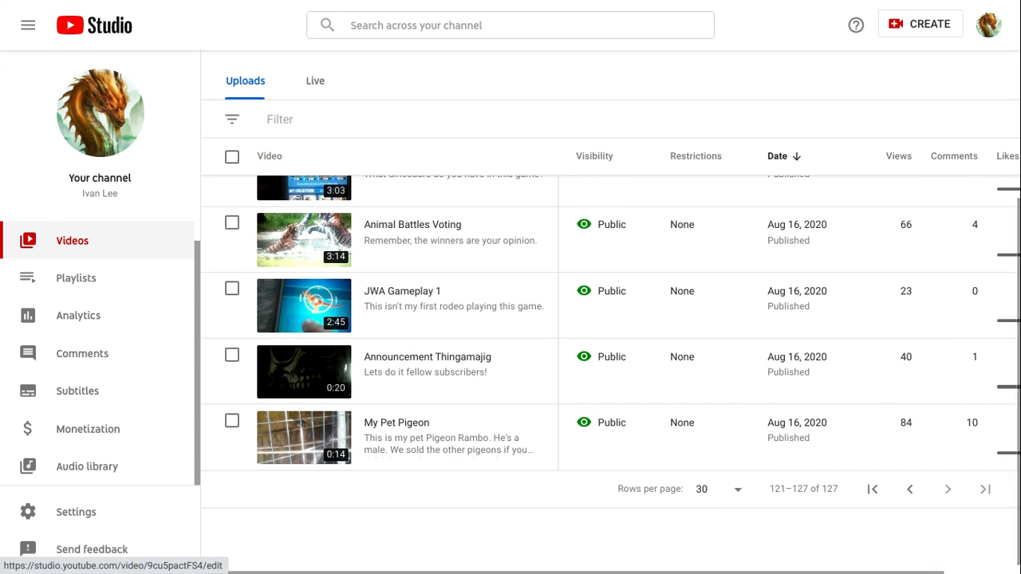
{"action": "scroll", "scroll_direction": "up", "scroll_amount": 3}
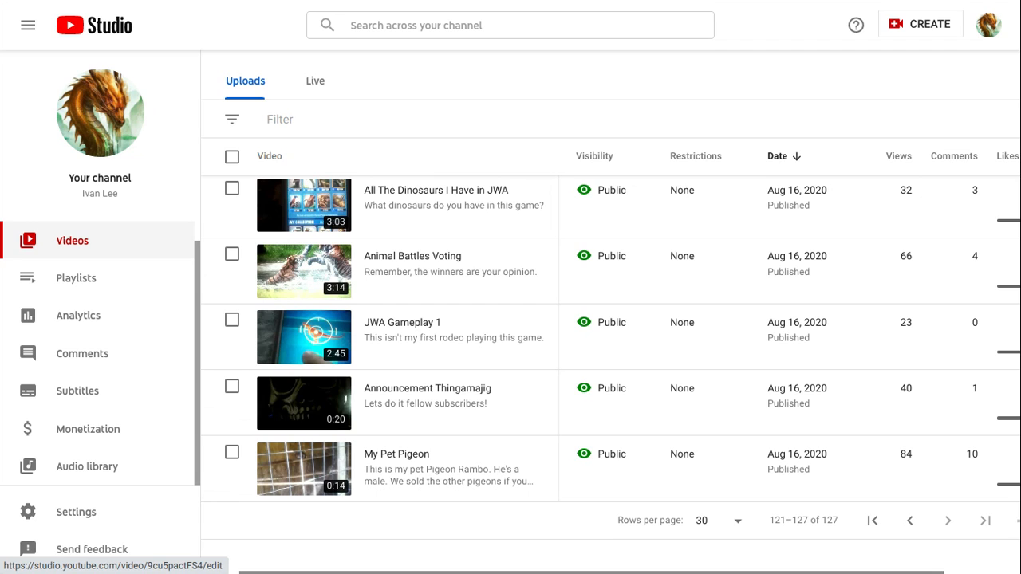
{"action": "mouse_move", "coordinate": [446, 434]}
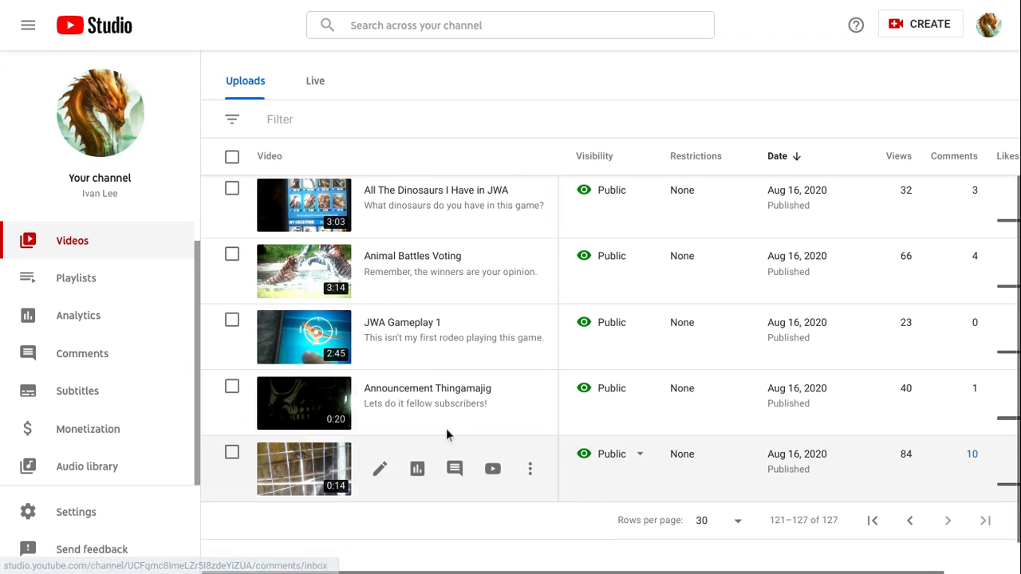
{"action": "mouse_move", "coordinate": [810, 460]}
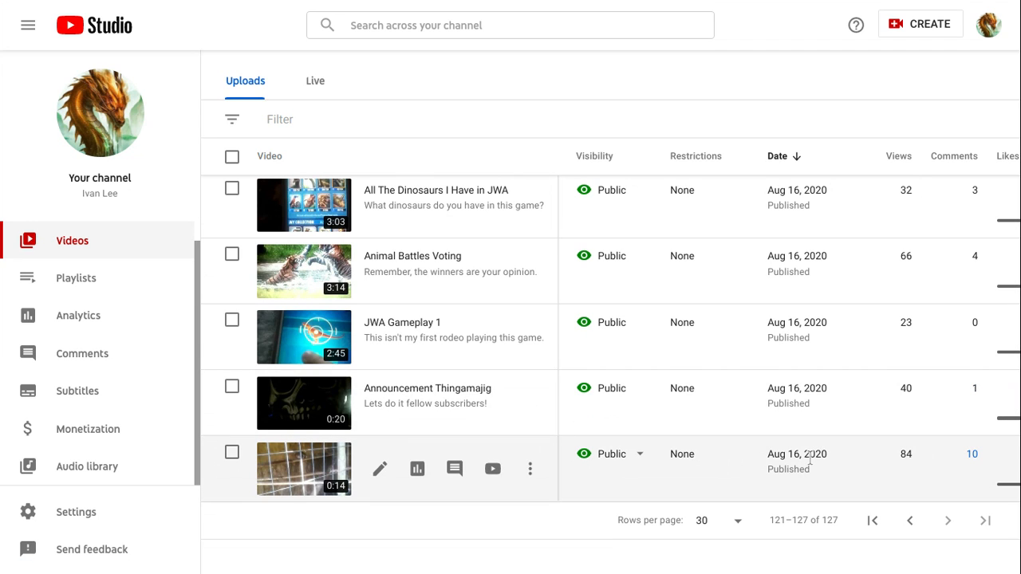
{"action": "mouse_move", "coordinate": [818, 469]}
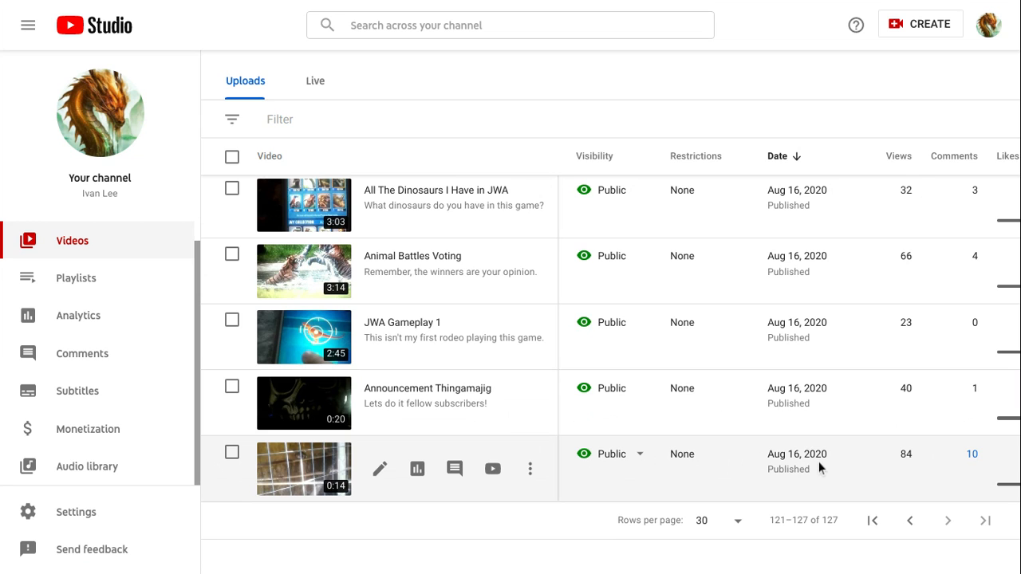
{"action": "scroll", "scroll_direction": "up", "scroll_amount": 3}
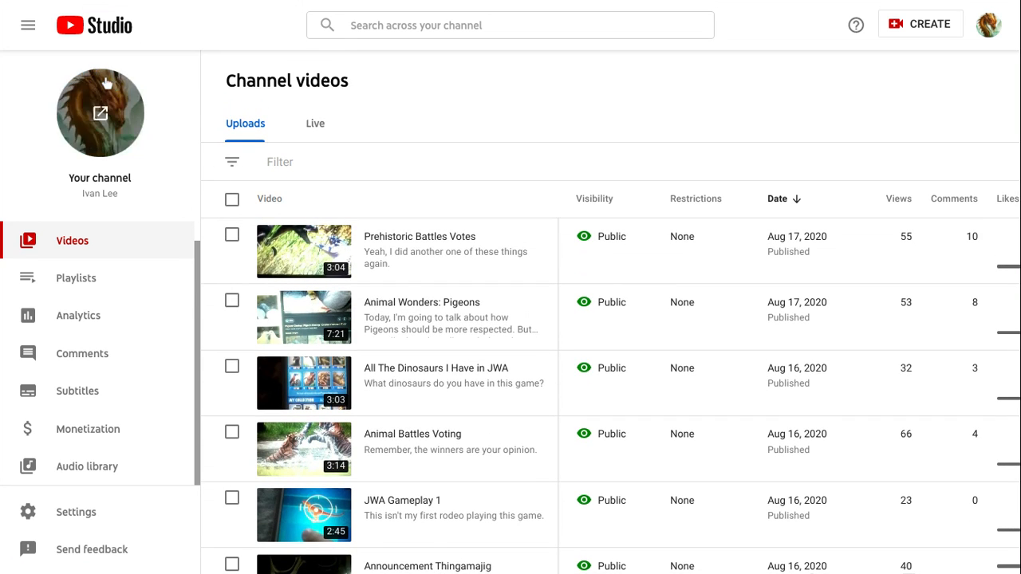
Return to the channel dashboard and show the full Recent subscribers list for the last 90 days
{"action": "left_click", "coordinate": [94, 26]}
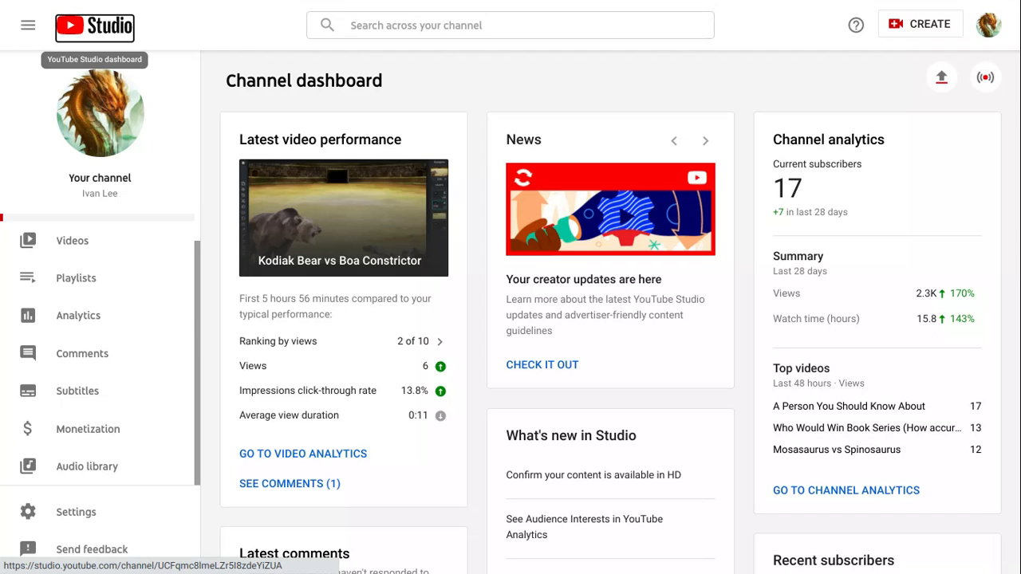
{"action": "scroll", "scroll_direction": "down", "scroll_amount": 3}
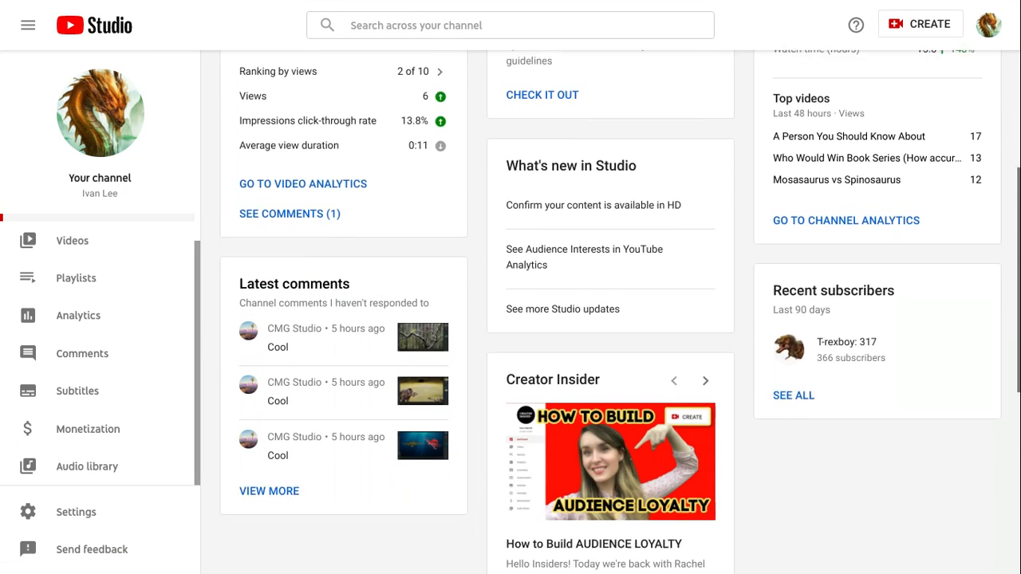
{"action": "scroll", "scroll_direction": "down", "scroll_amount": 3}
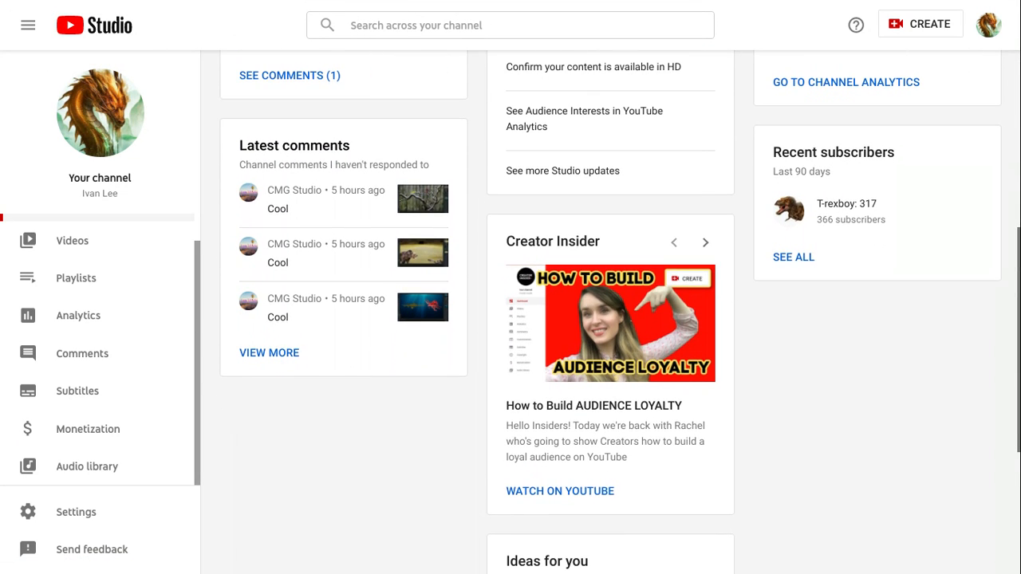
{"action": "scroll", "scroll_direction": "up", "scroll_amount": 3}
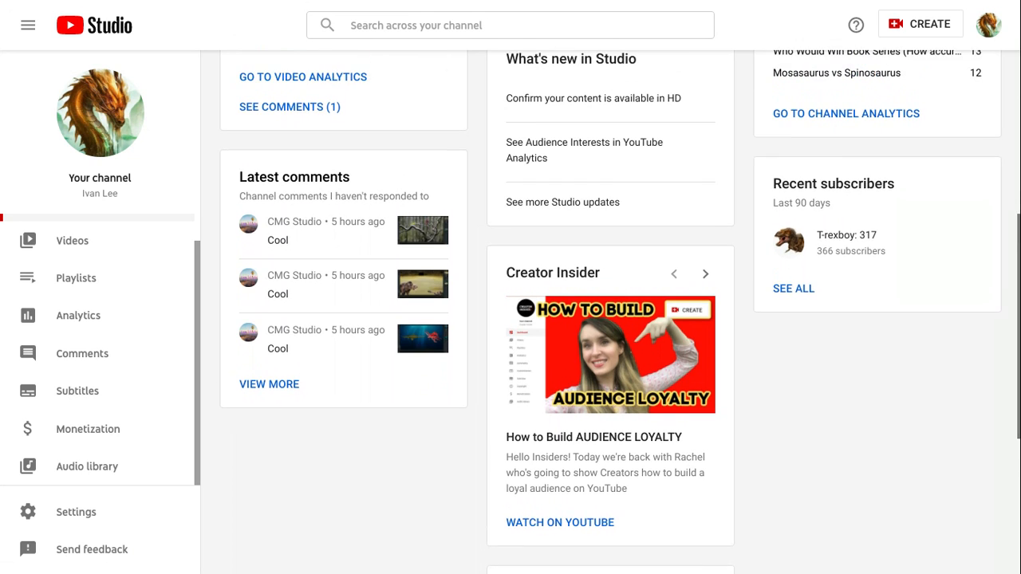
{"action": "scroll", "scroll_direction": "down", "scroll_amount": 3}
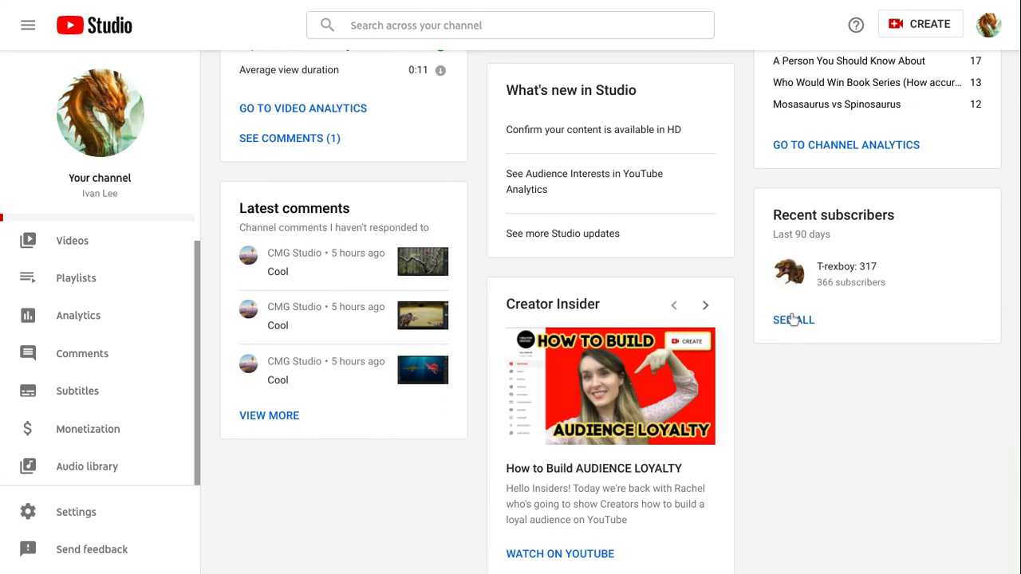
{"action": "left_click", "coordinate": [793, 319]}
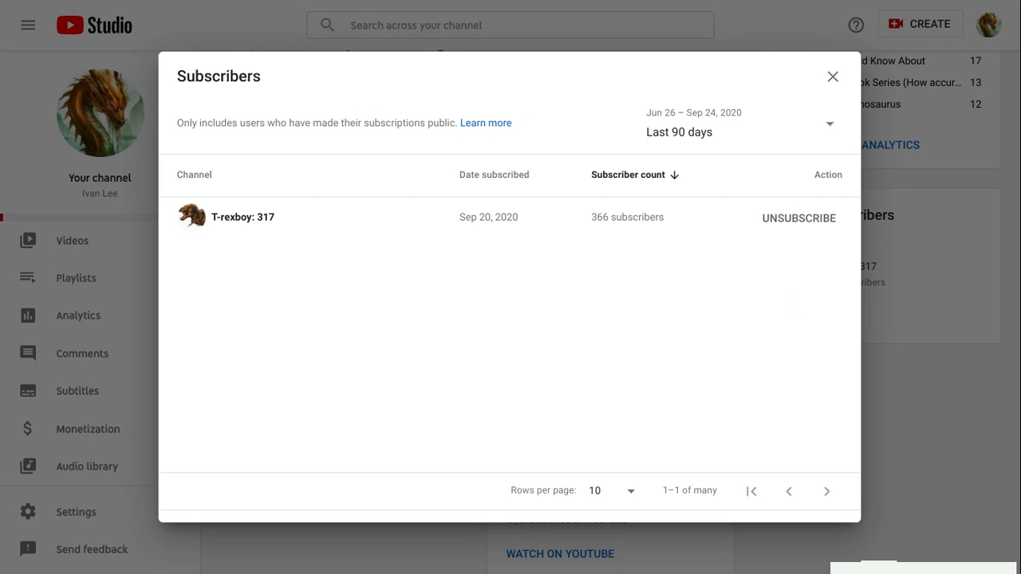
Close the Subscribers list to return to the dashboard
{"action": "left_click", "coordinate": [833, 76]}
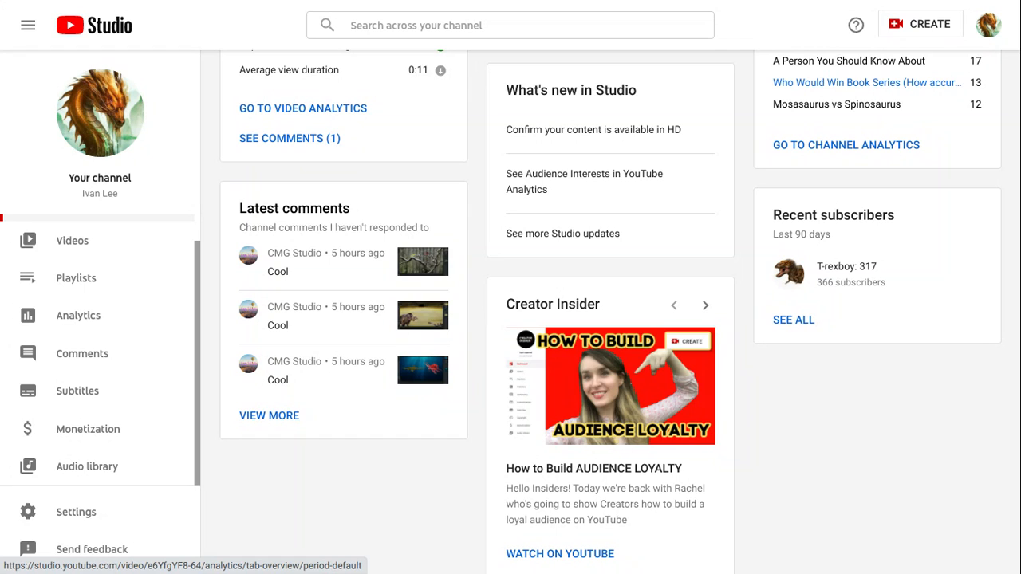
{"action": "mouse_move", "coordinate": [46, 345]}
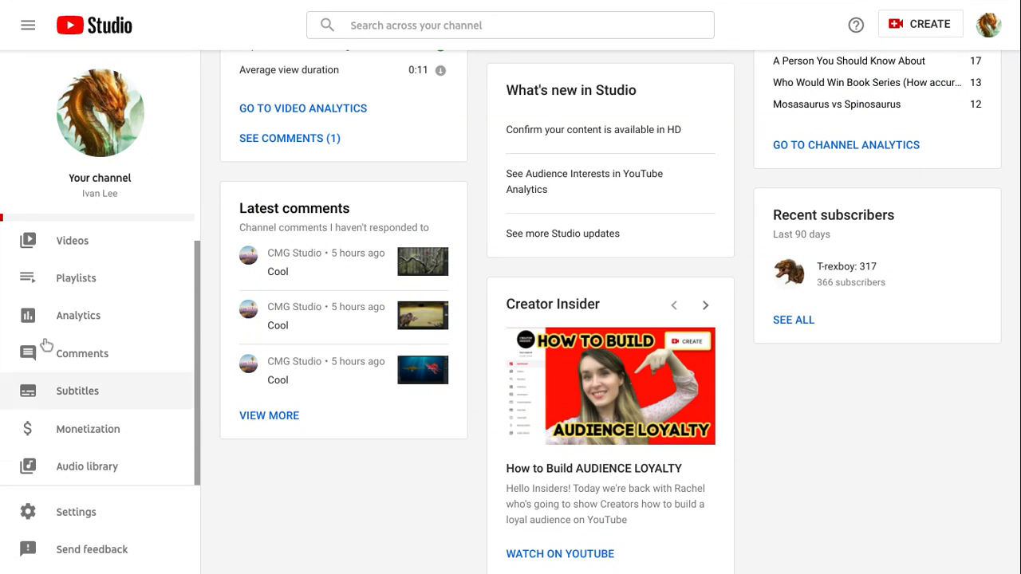
{"action": "mouse_move", "coordinate": [77, 316]}
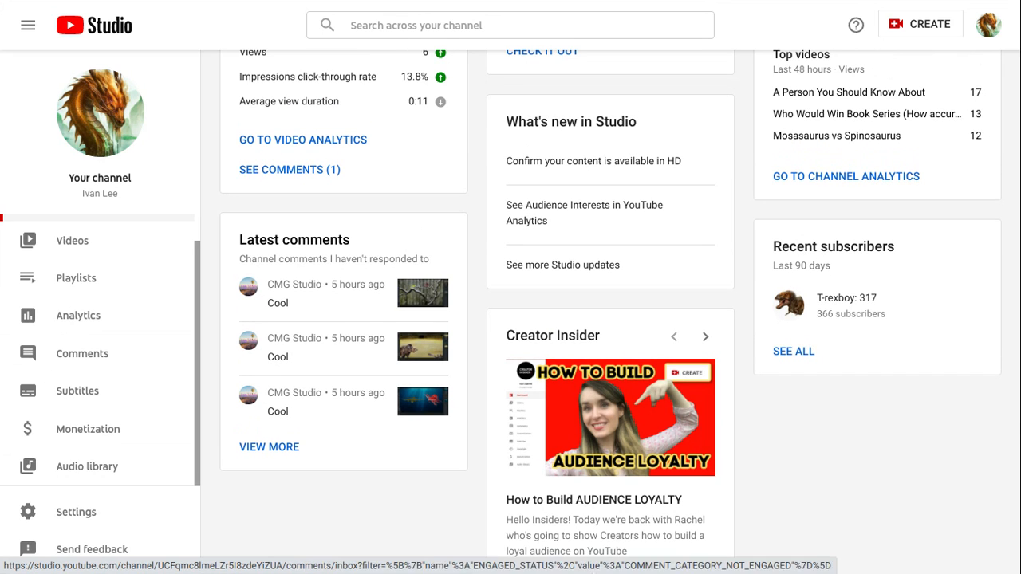
{"action": "mouse_move", "coordinate": [823, 284]}
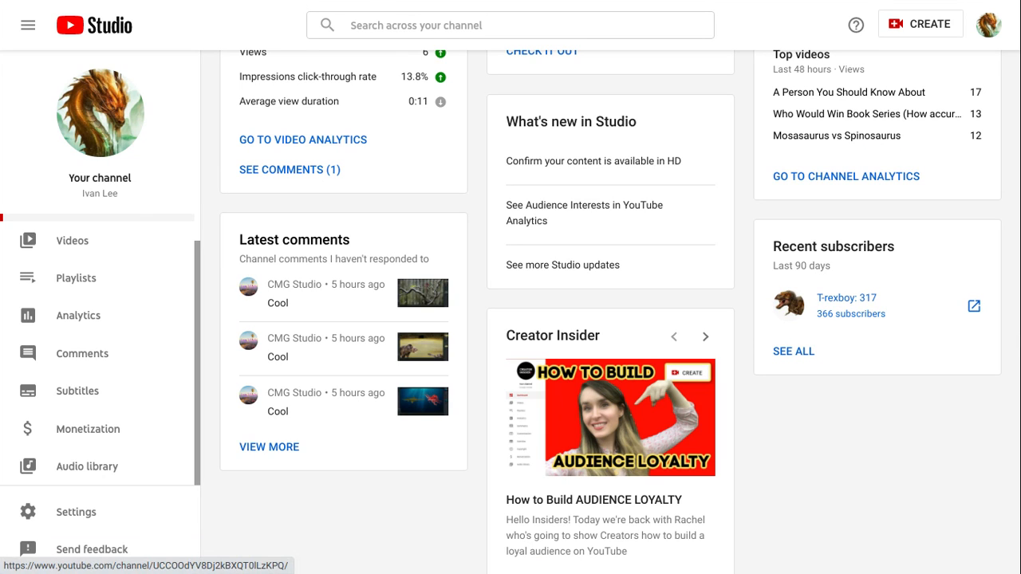
{"action": "mouse_move", "coordinate": [870, 572]}
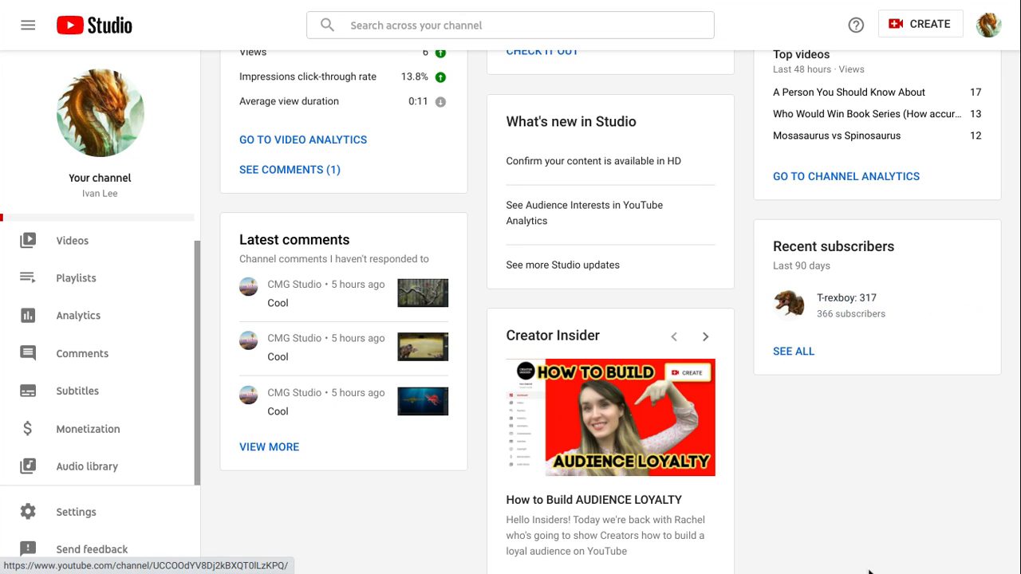
{"action": "scroll", "scroll_direction": "up", "scroll_amount": 3}
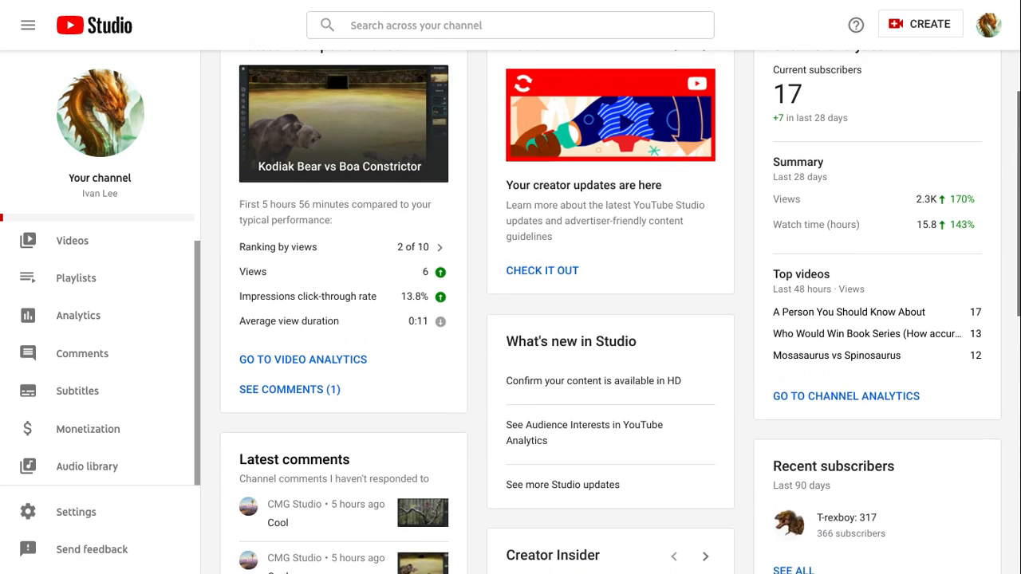
{"action": "scroll", "scroll_direction": "up", "scroll_amount": 3}
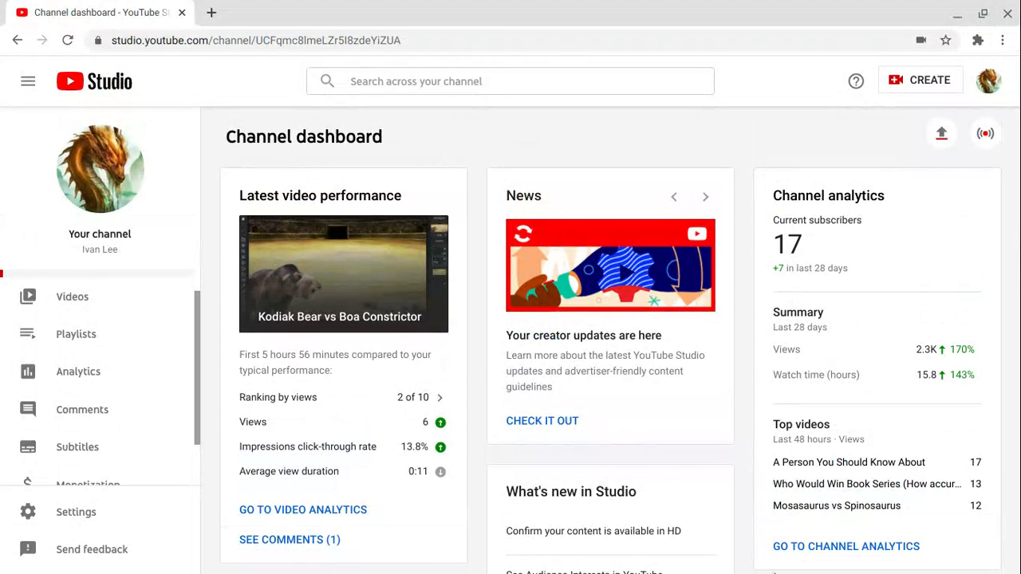
{"action": "mouse_move", "coordinate": [977, 40]}
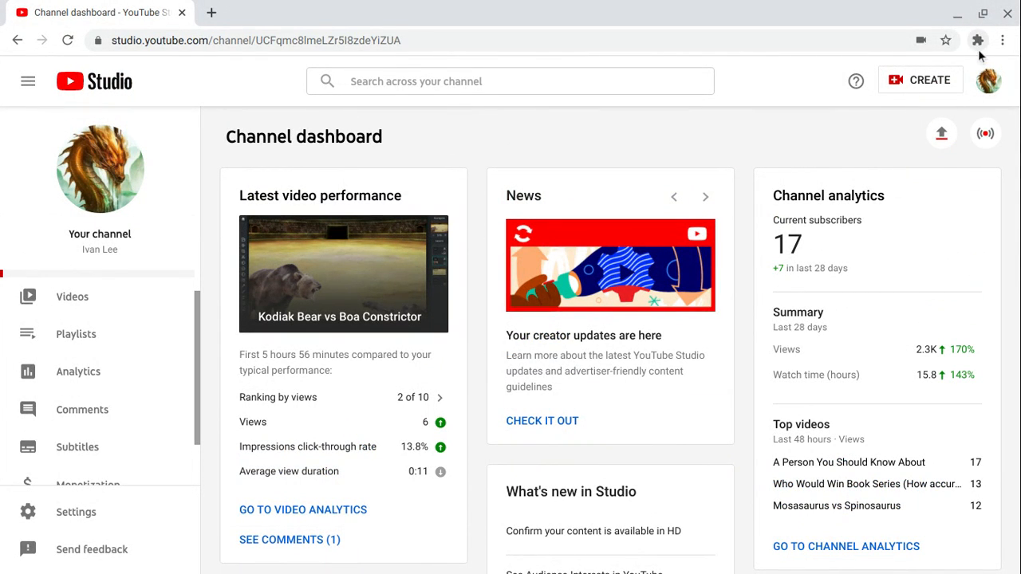